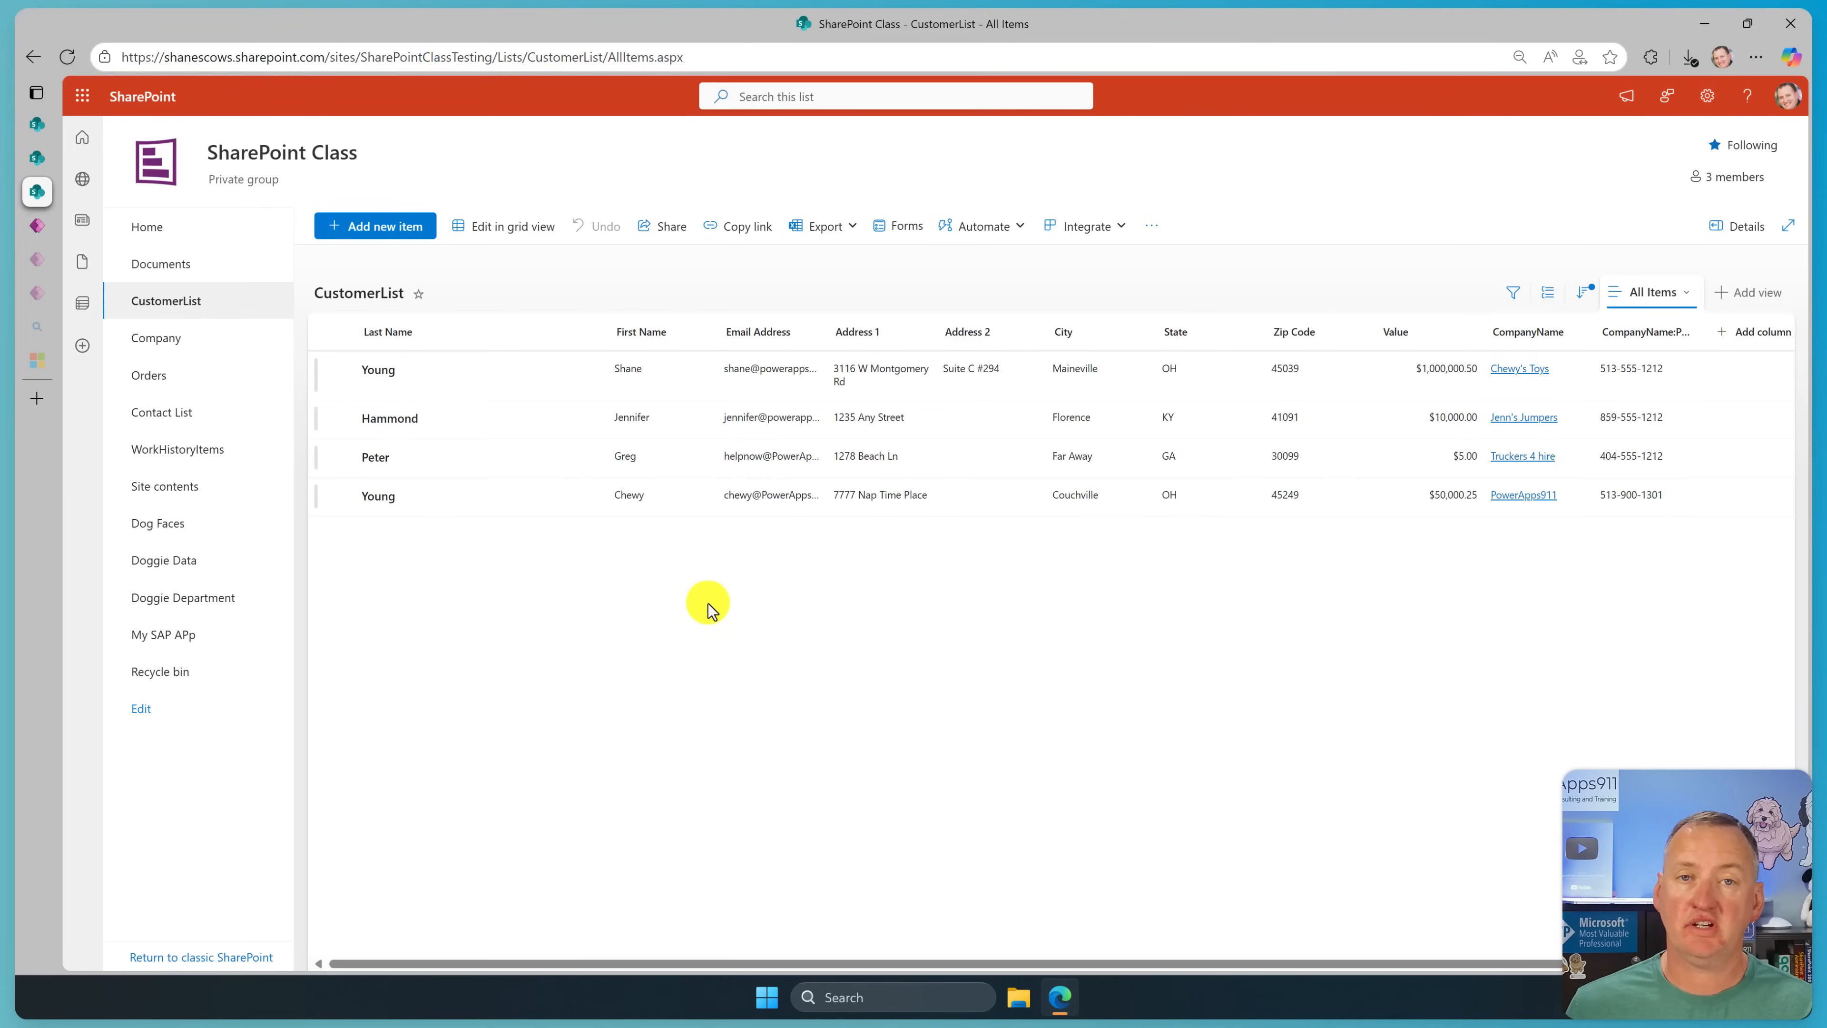
mouse_move(712, 613)
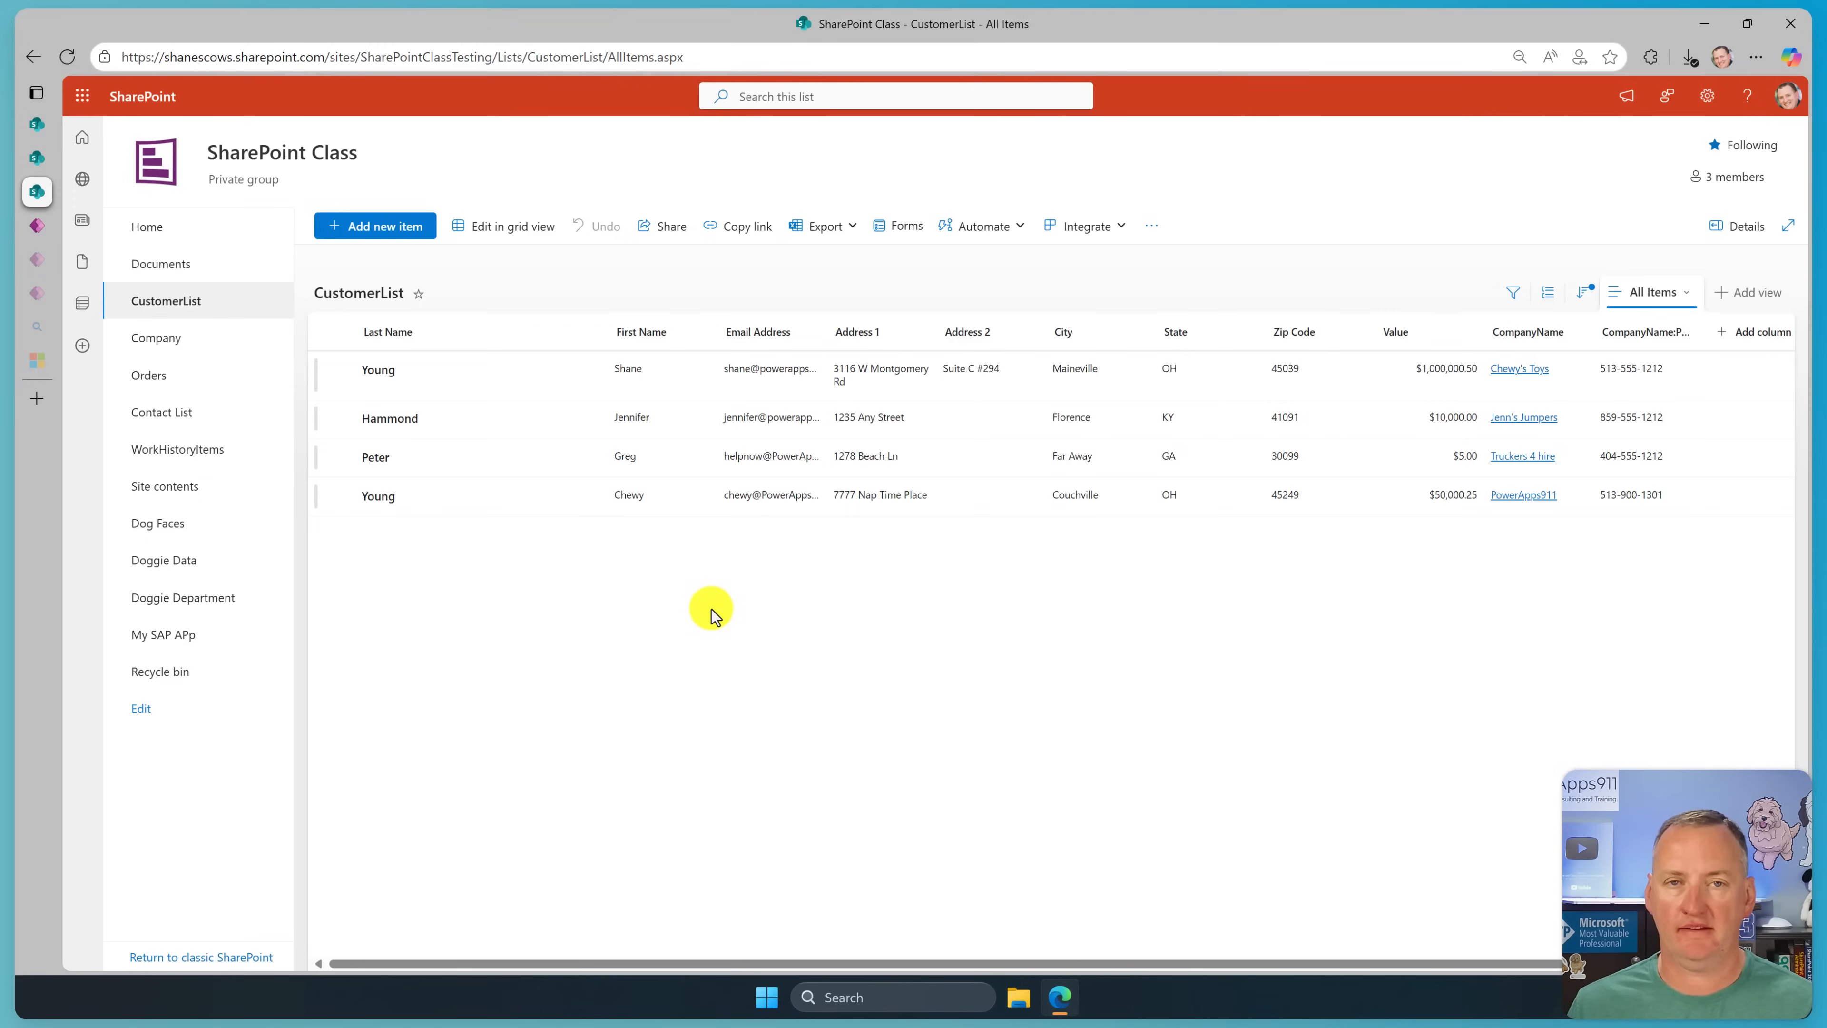
mouse_move(689, 603)
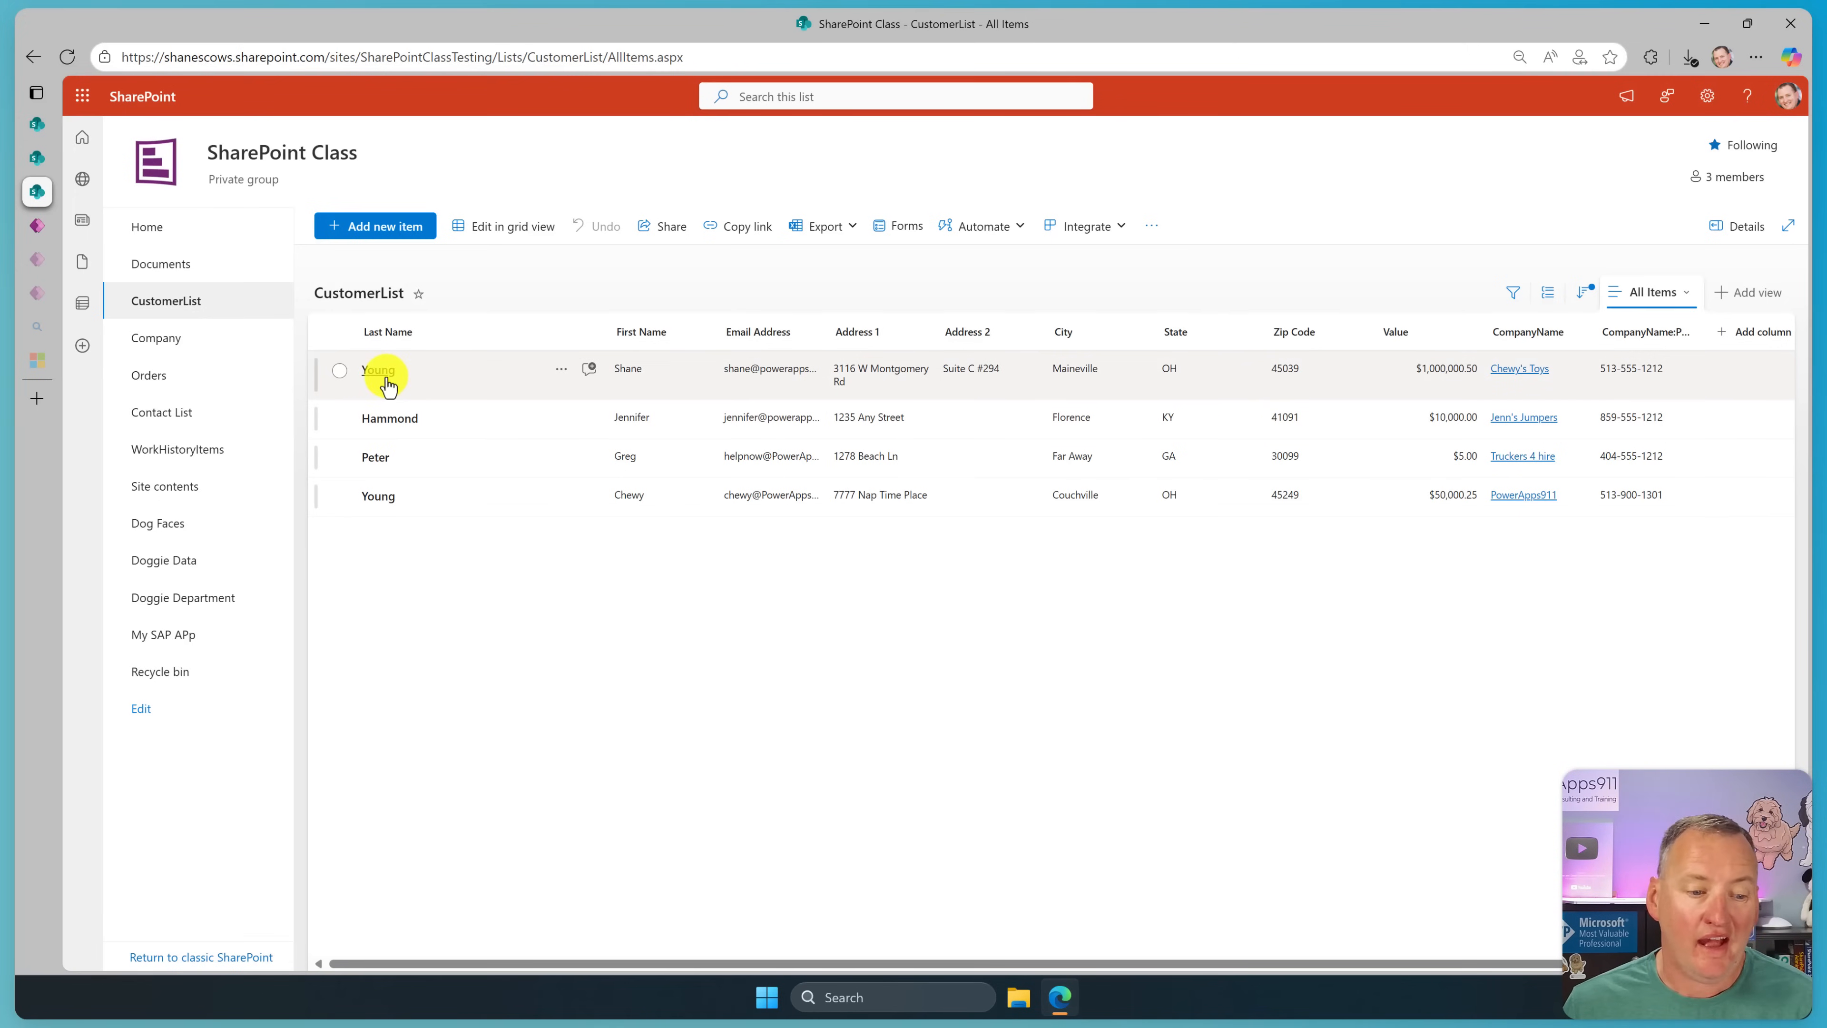
left_click(390, 417)
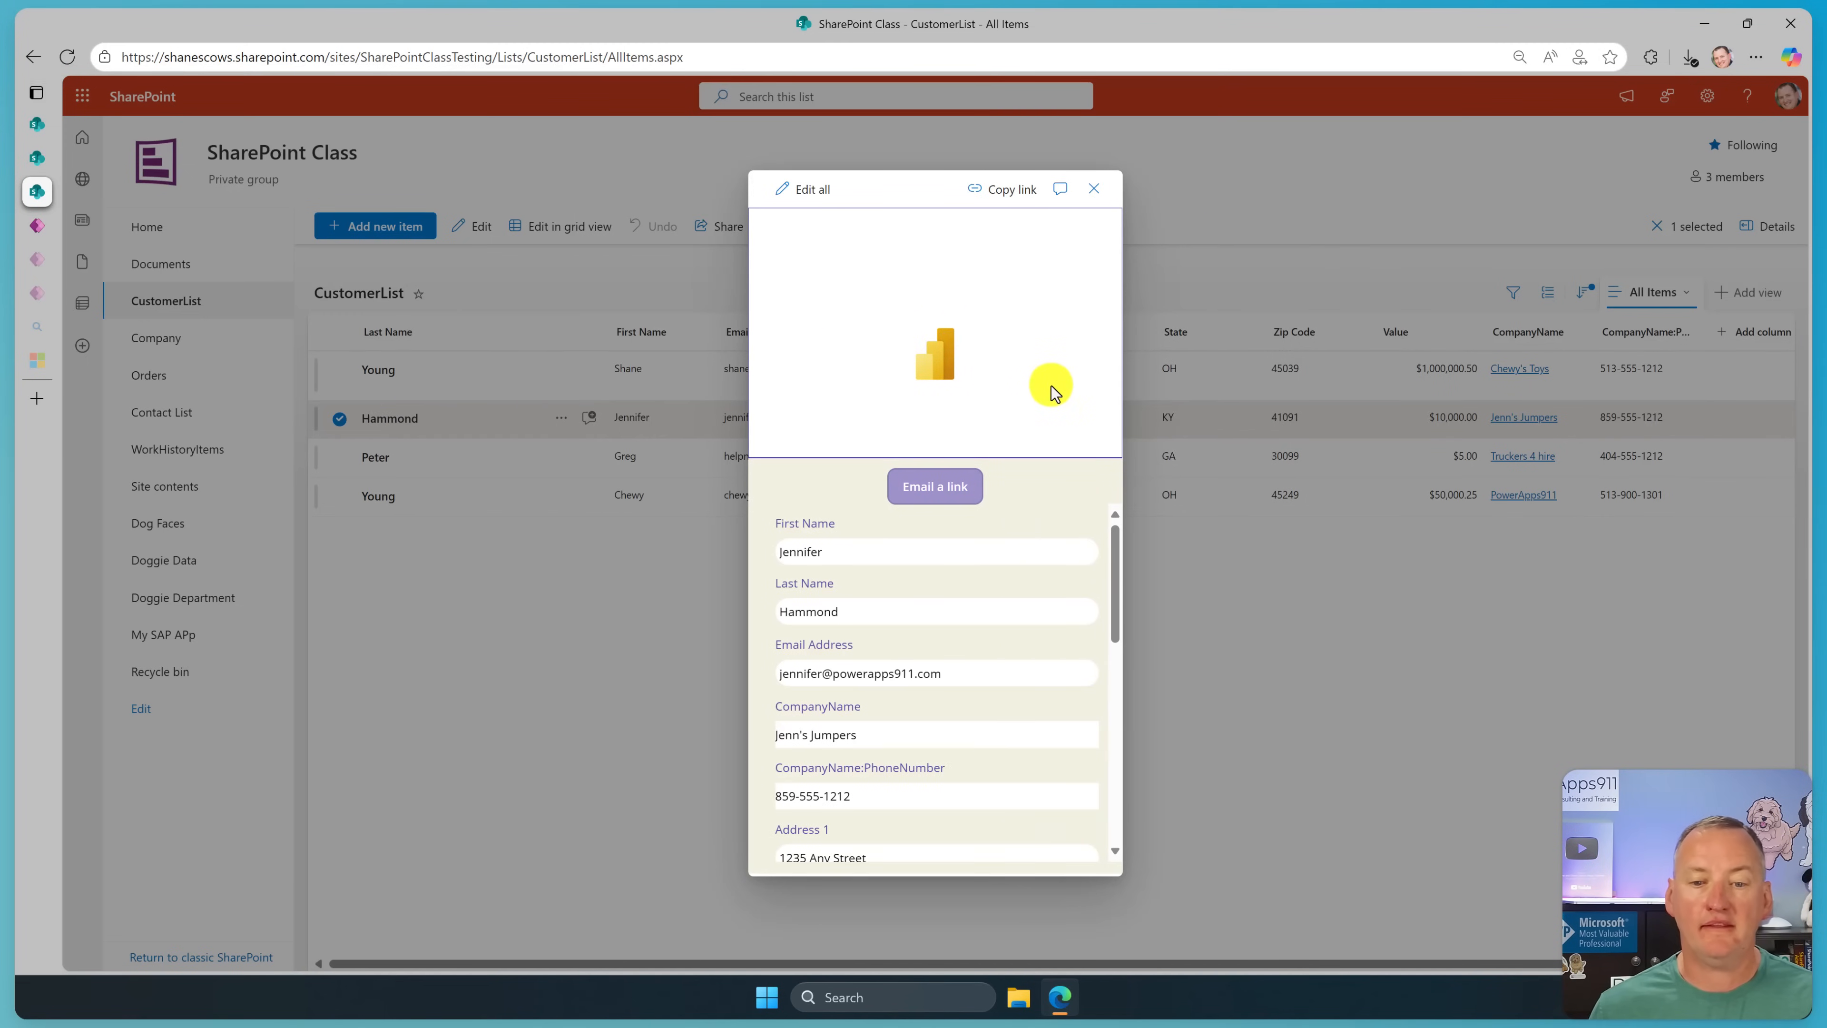
mouse_move(974, 310)
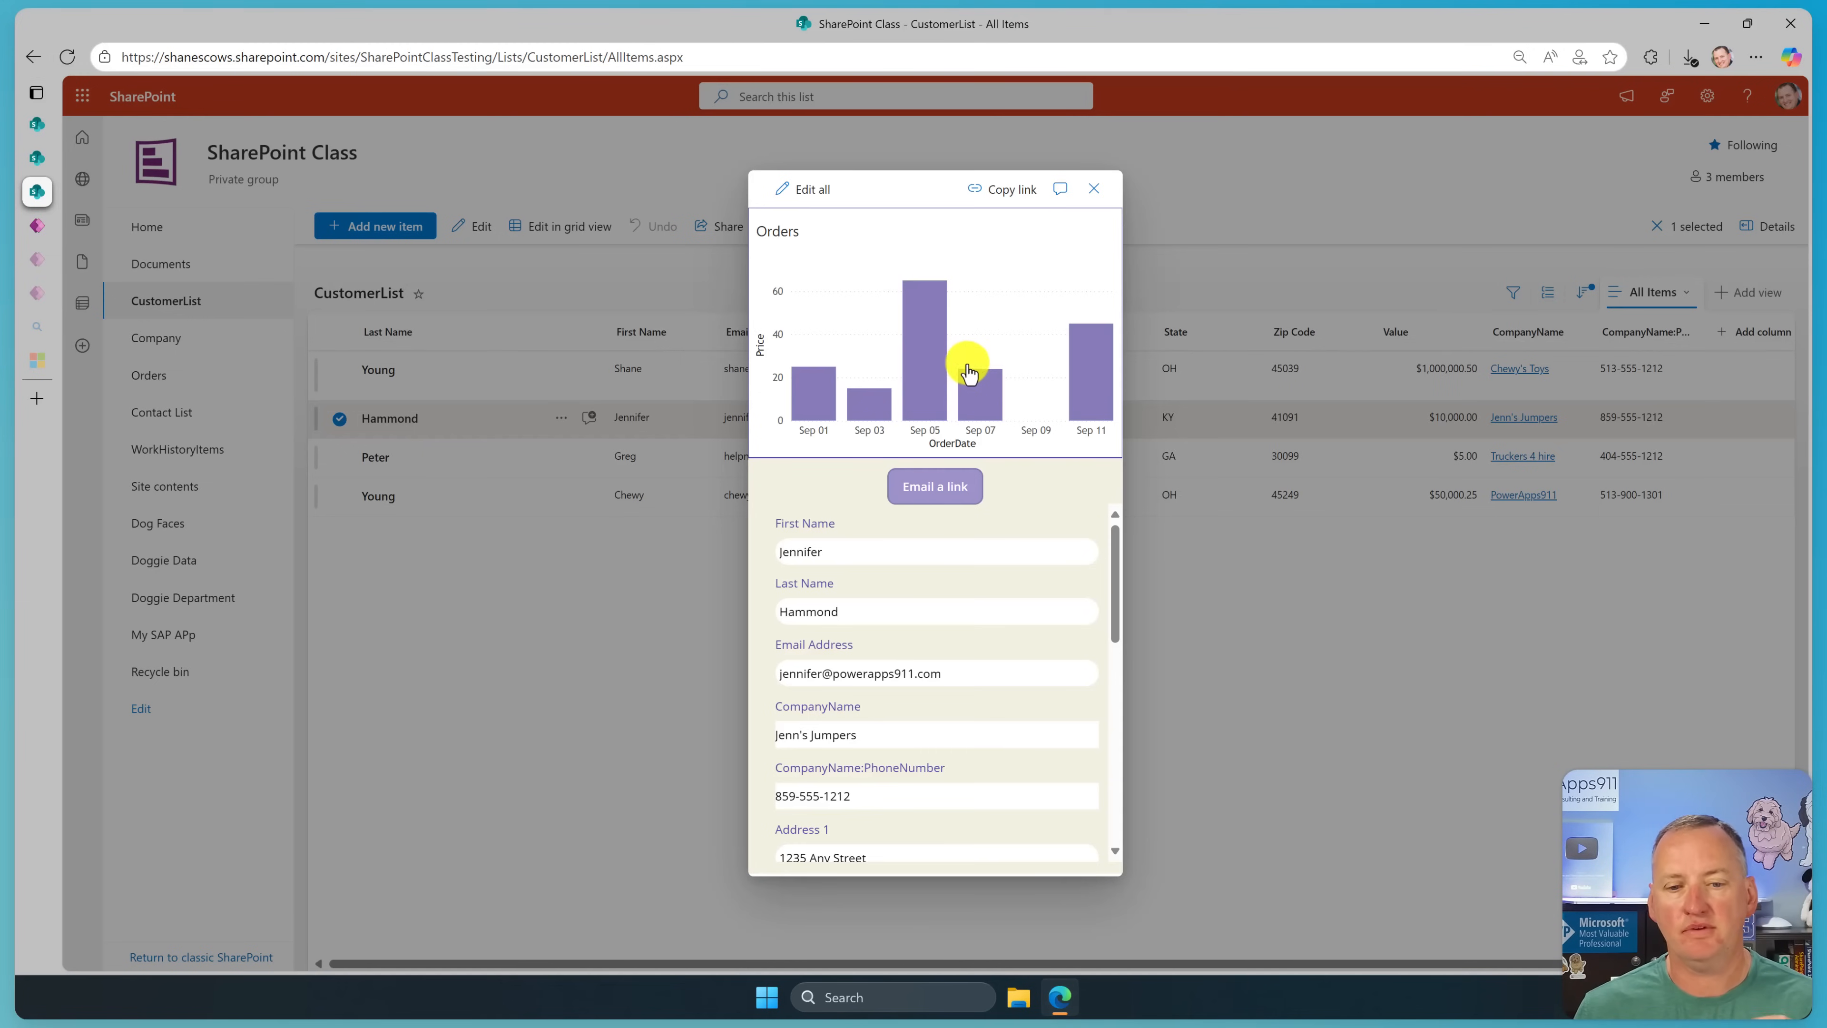
scroll("down", 3)
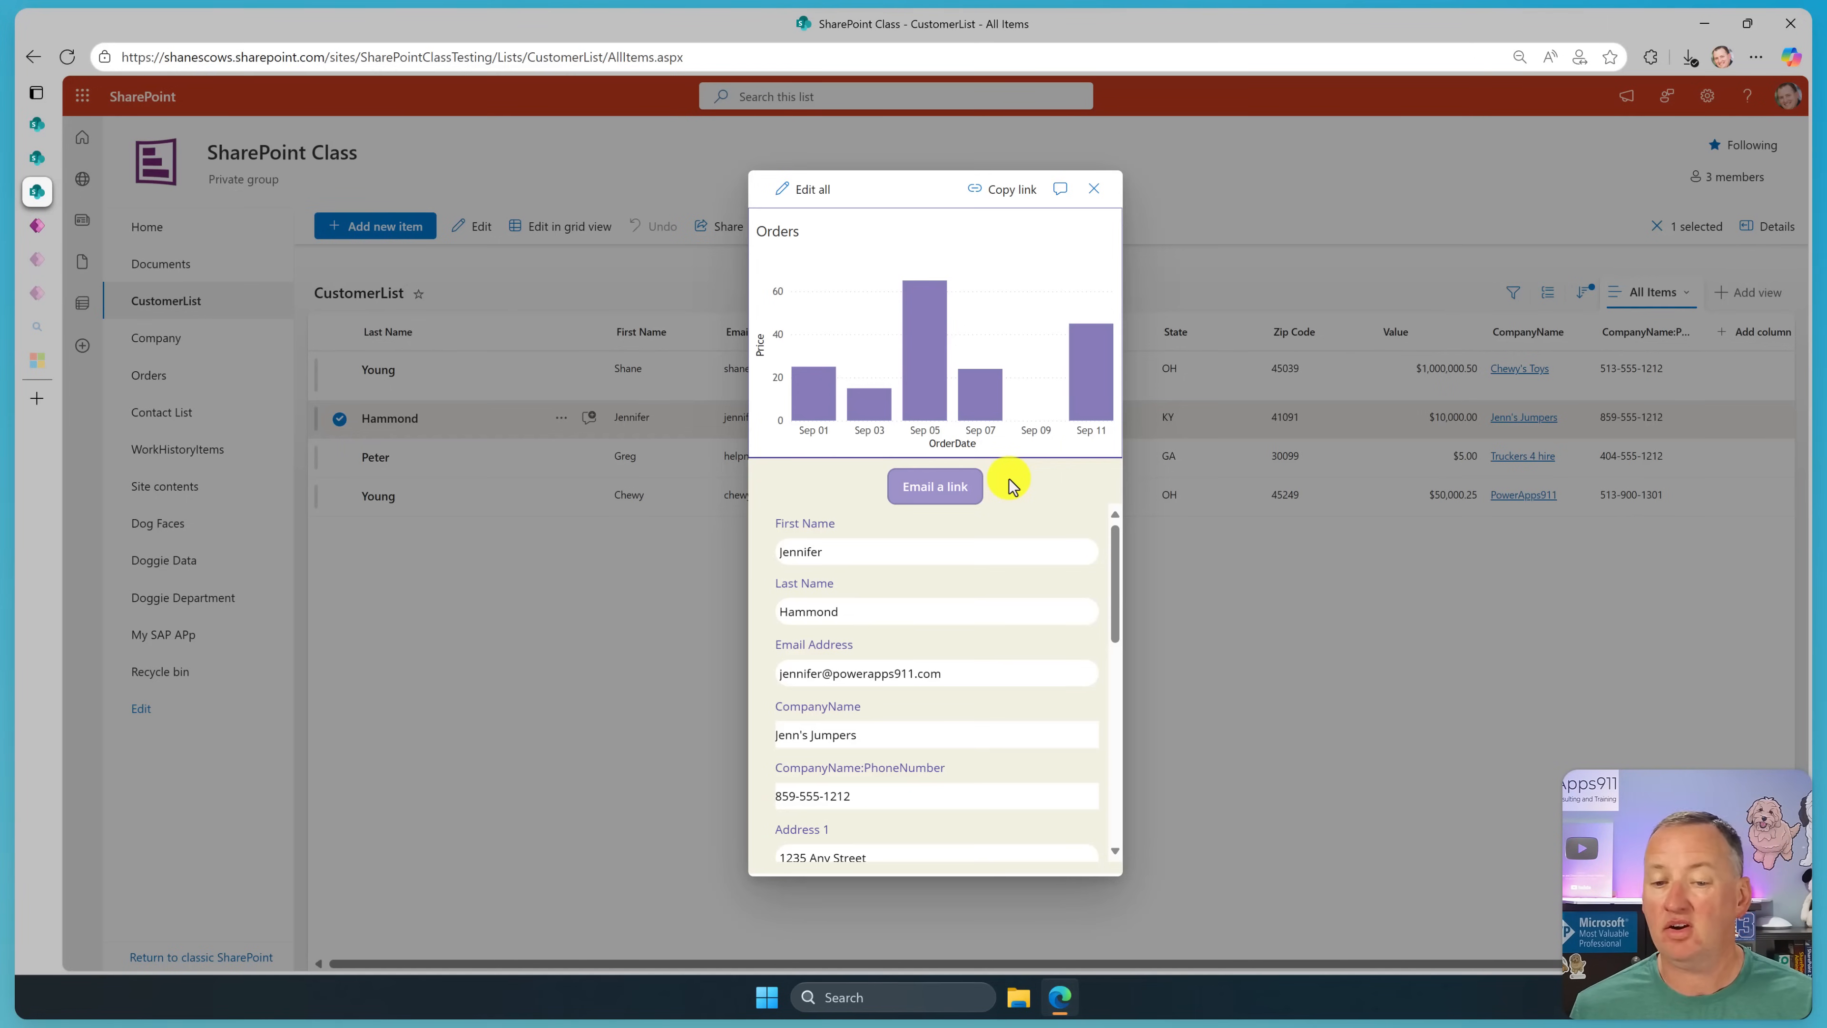
mouse_move(1093, 189)
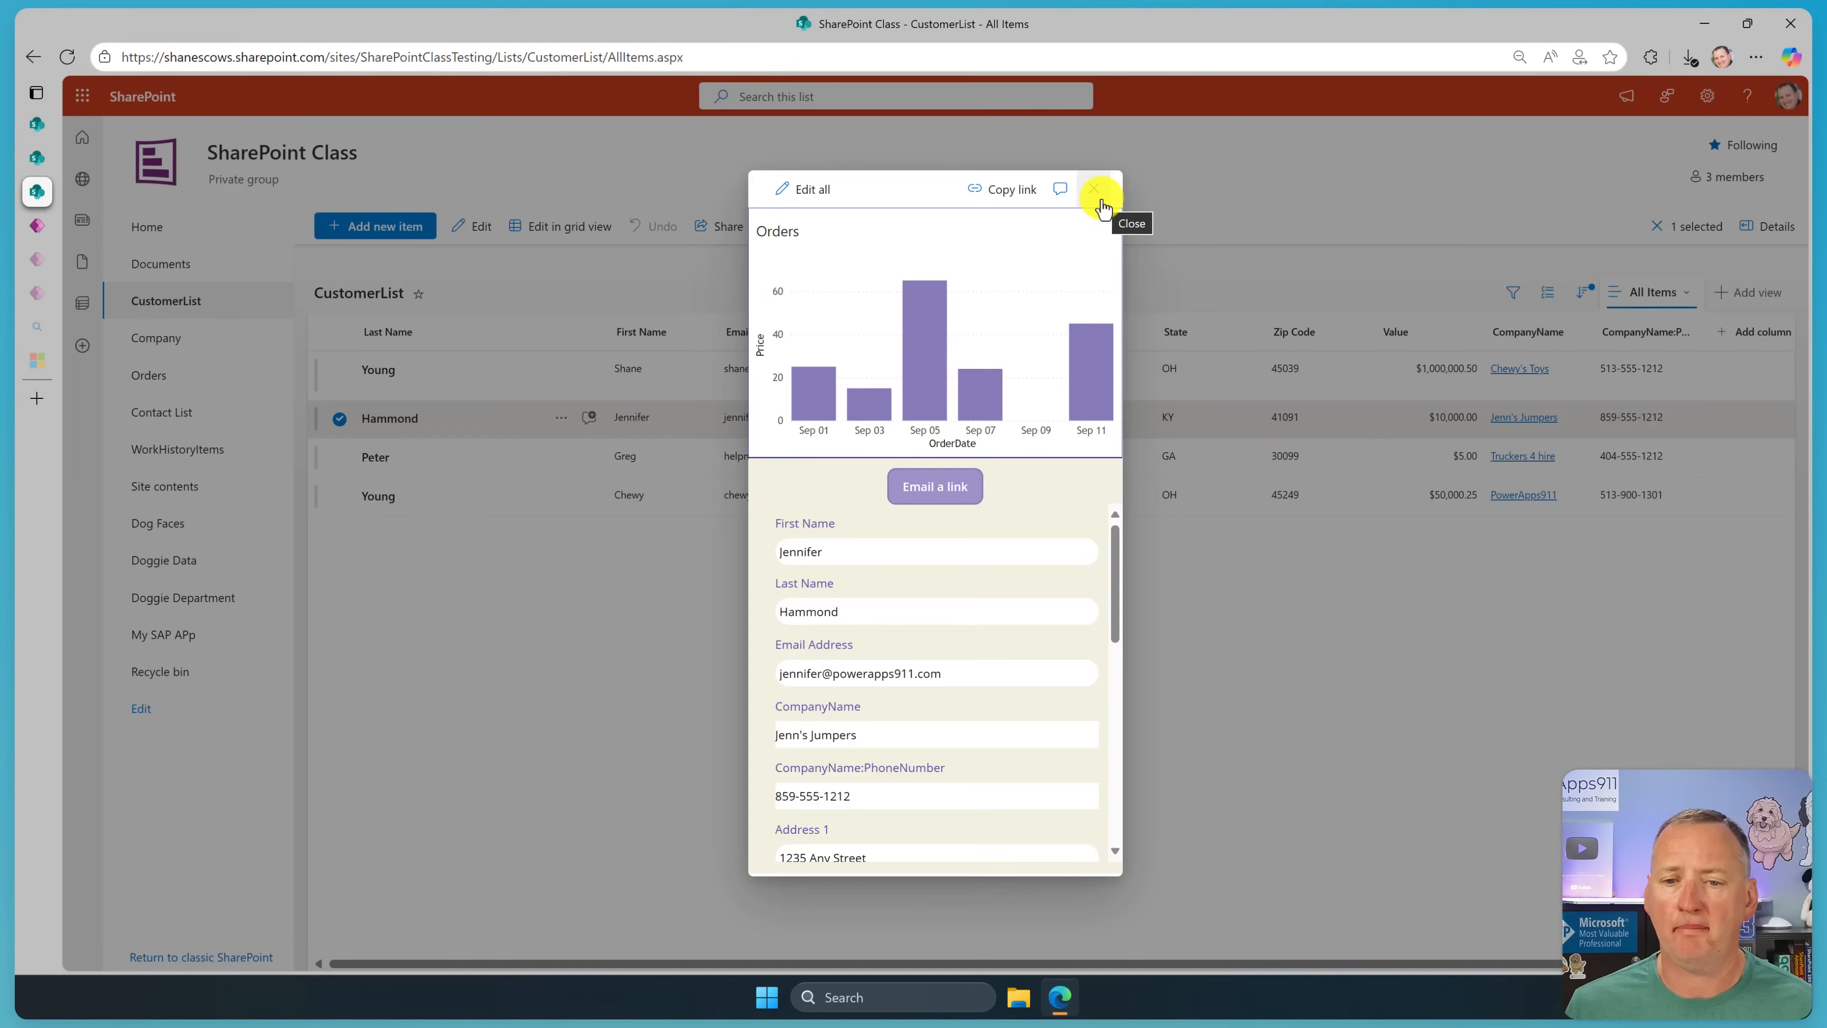
Close the customer form and start customizing the Employees list form via Integrate > Power Apps.
left_click(1099, 194)
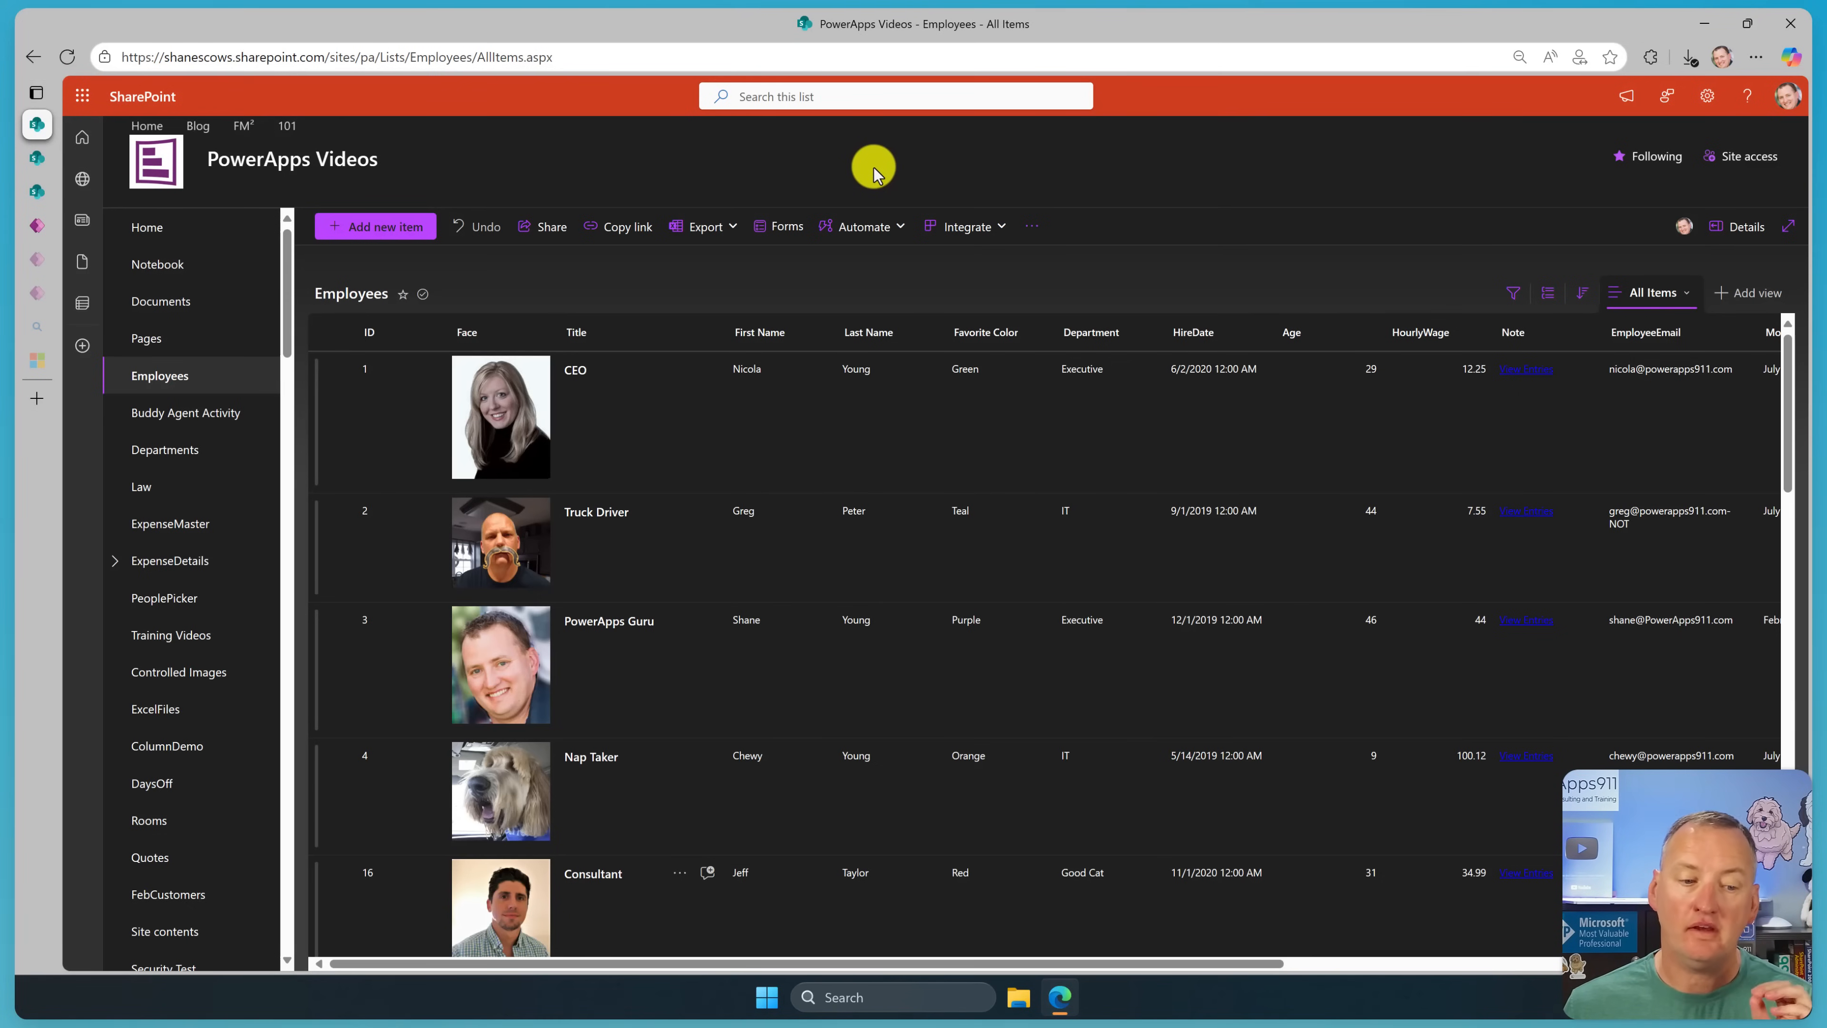
mouse_move(981, 209)
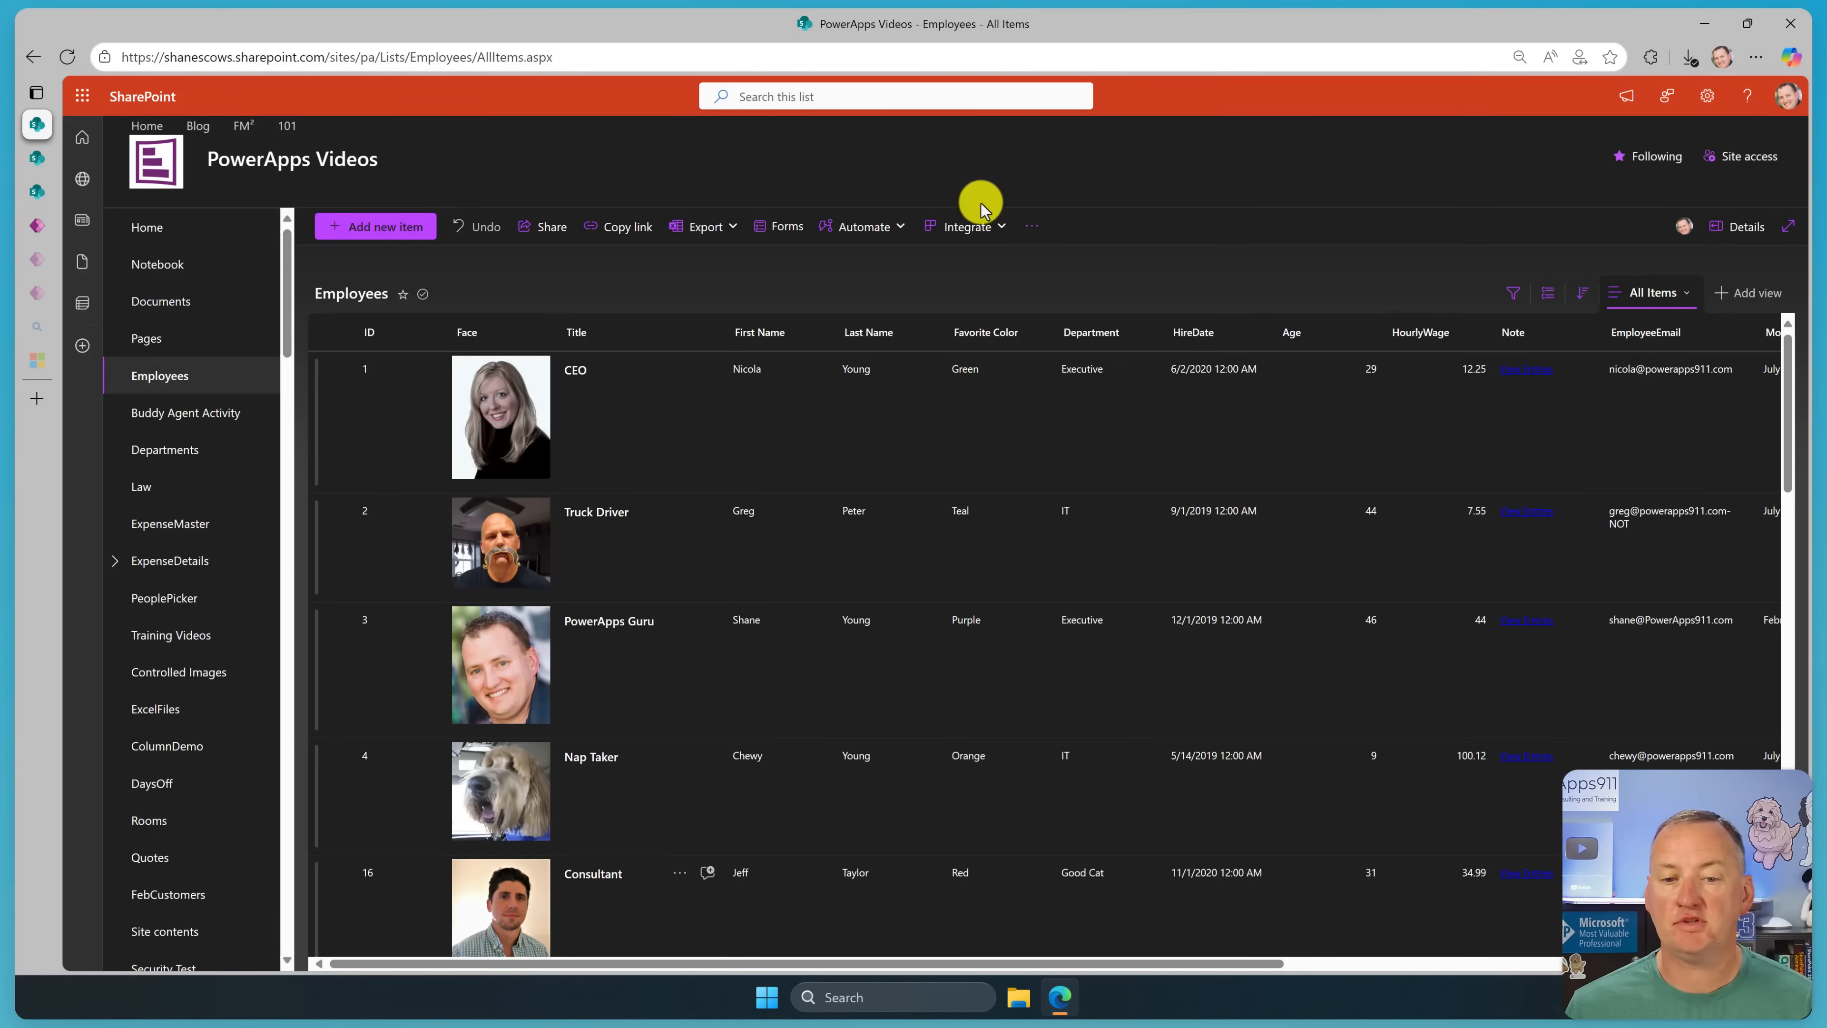
mouse_move(1032, 224)
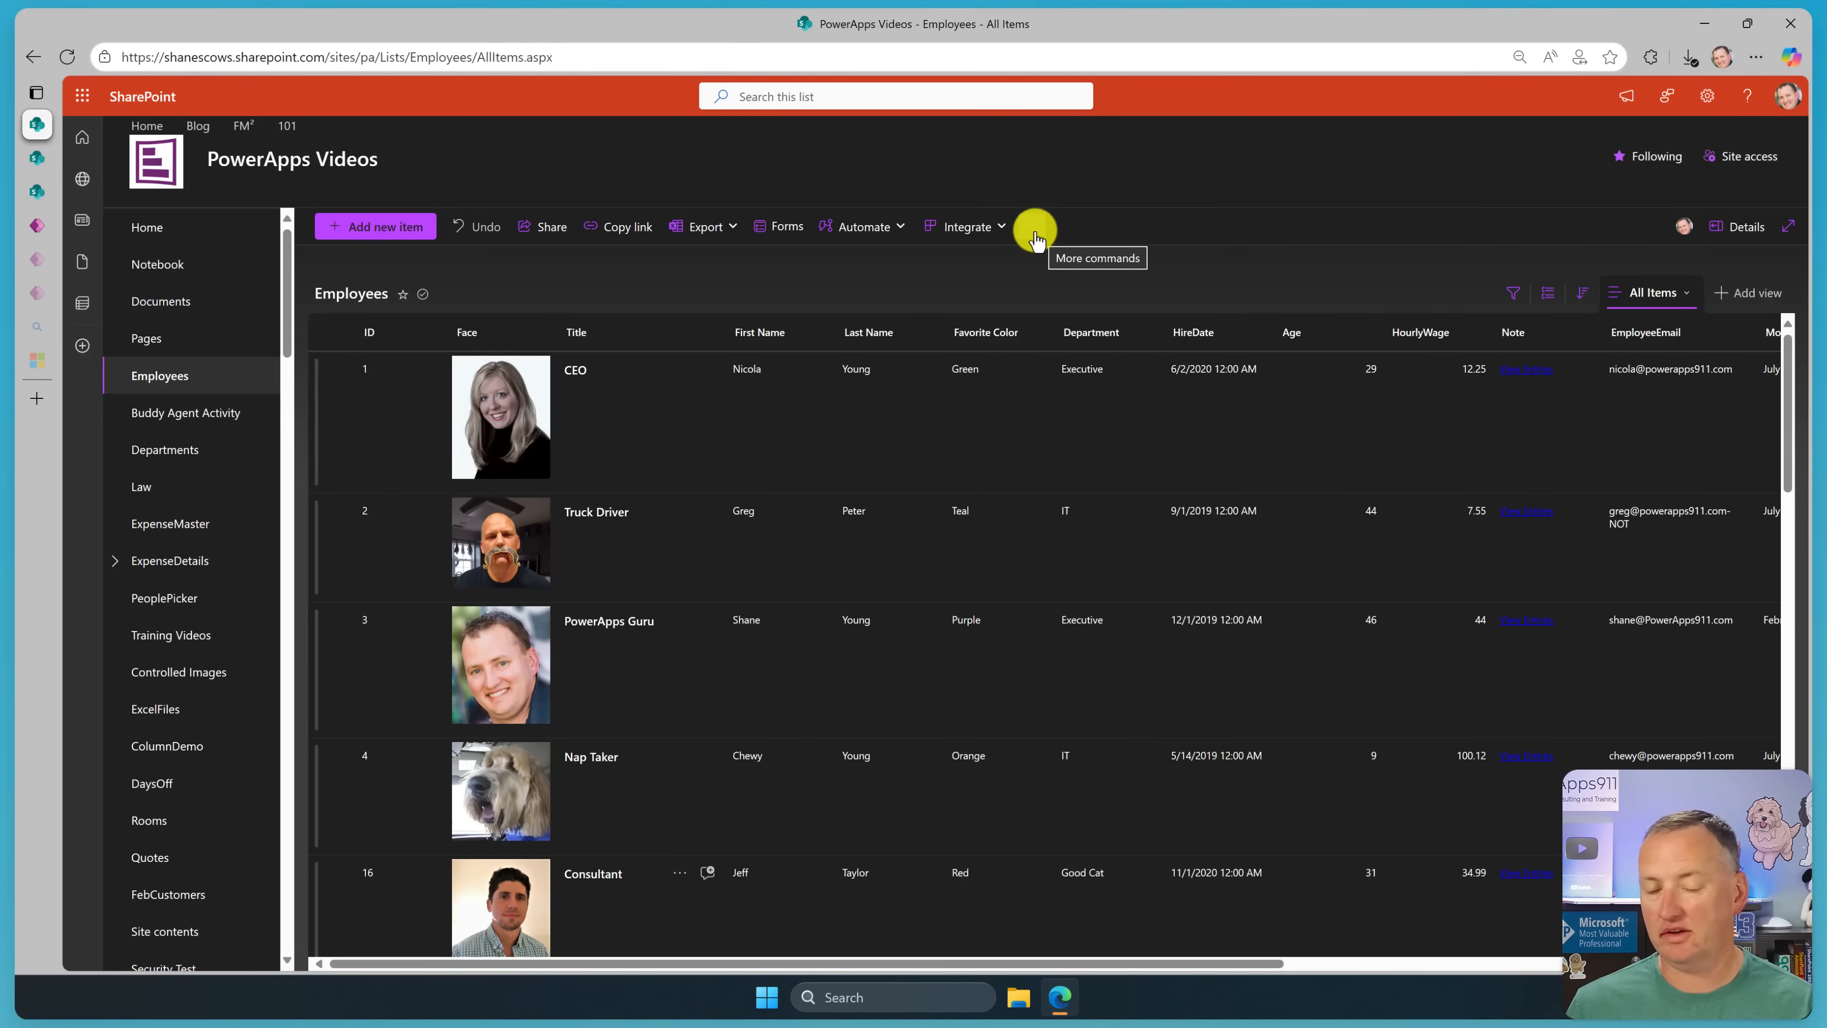
left_click(960, 226)
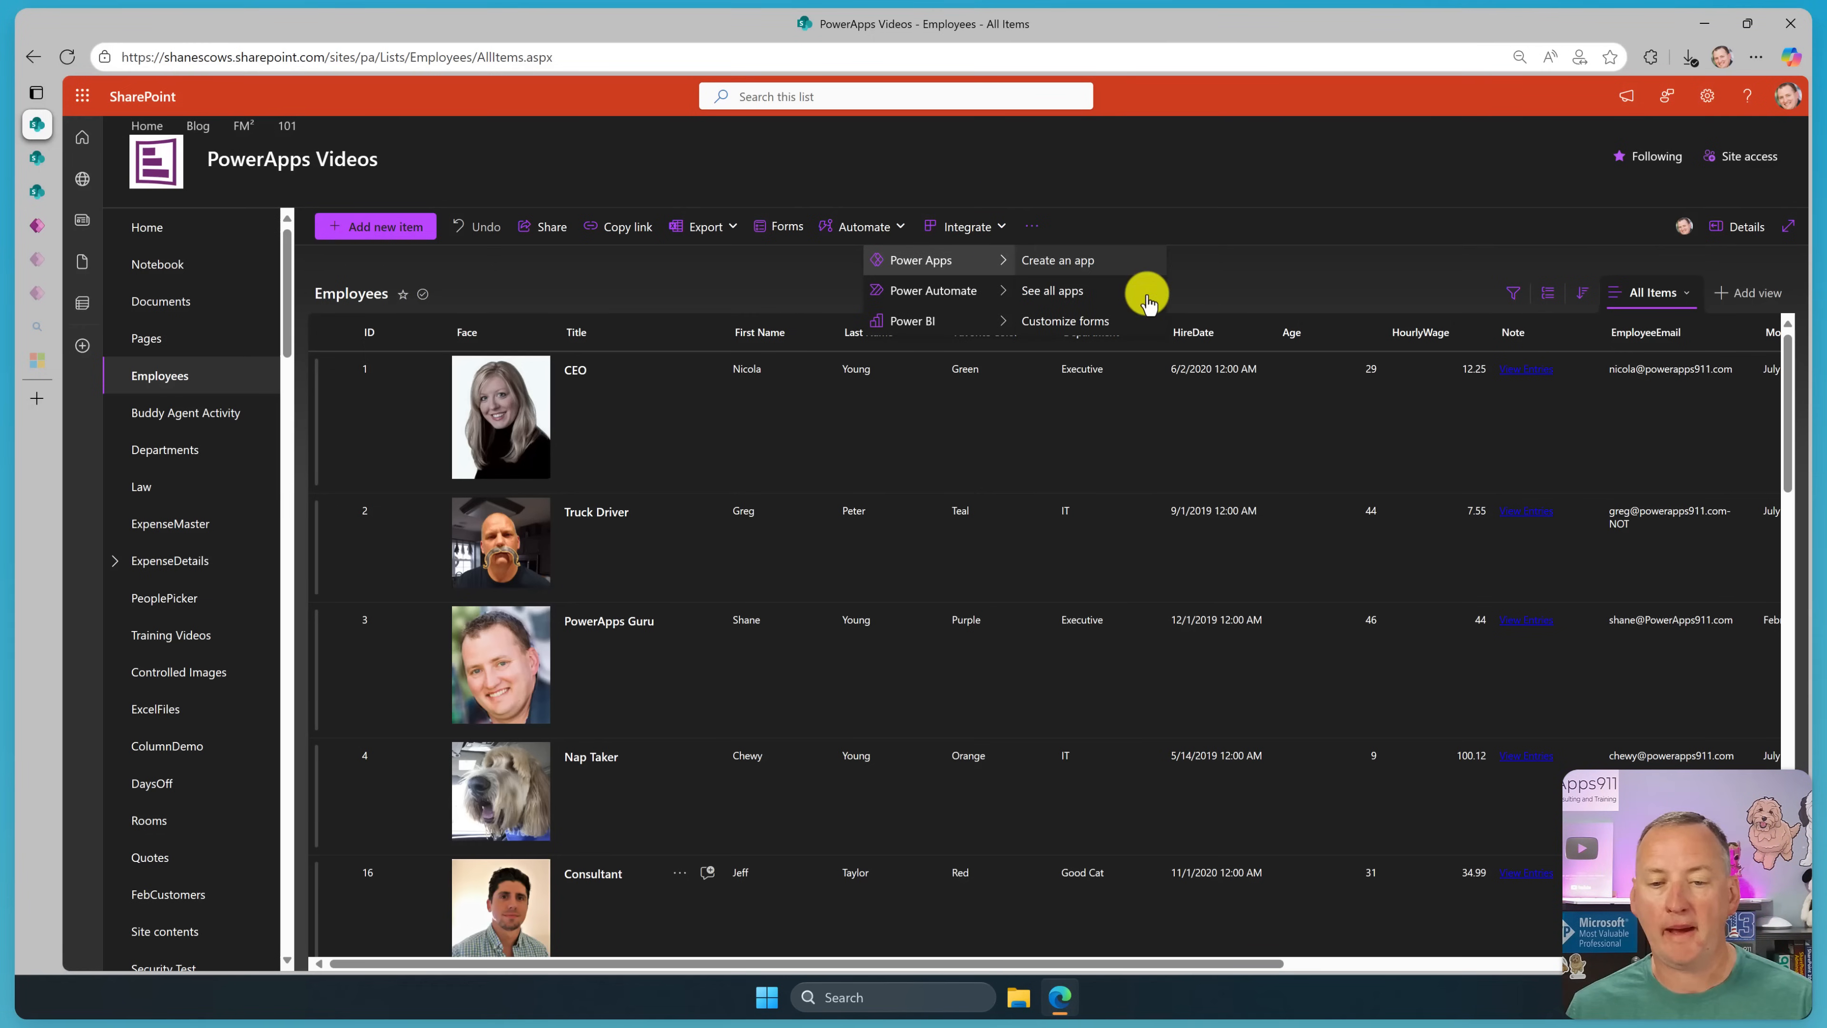
mouse_move(1142, 268)
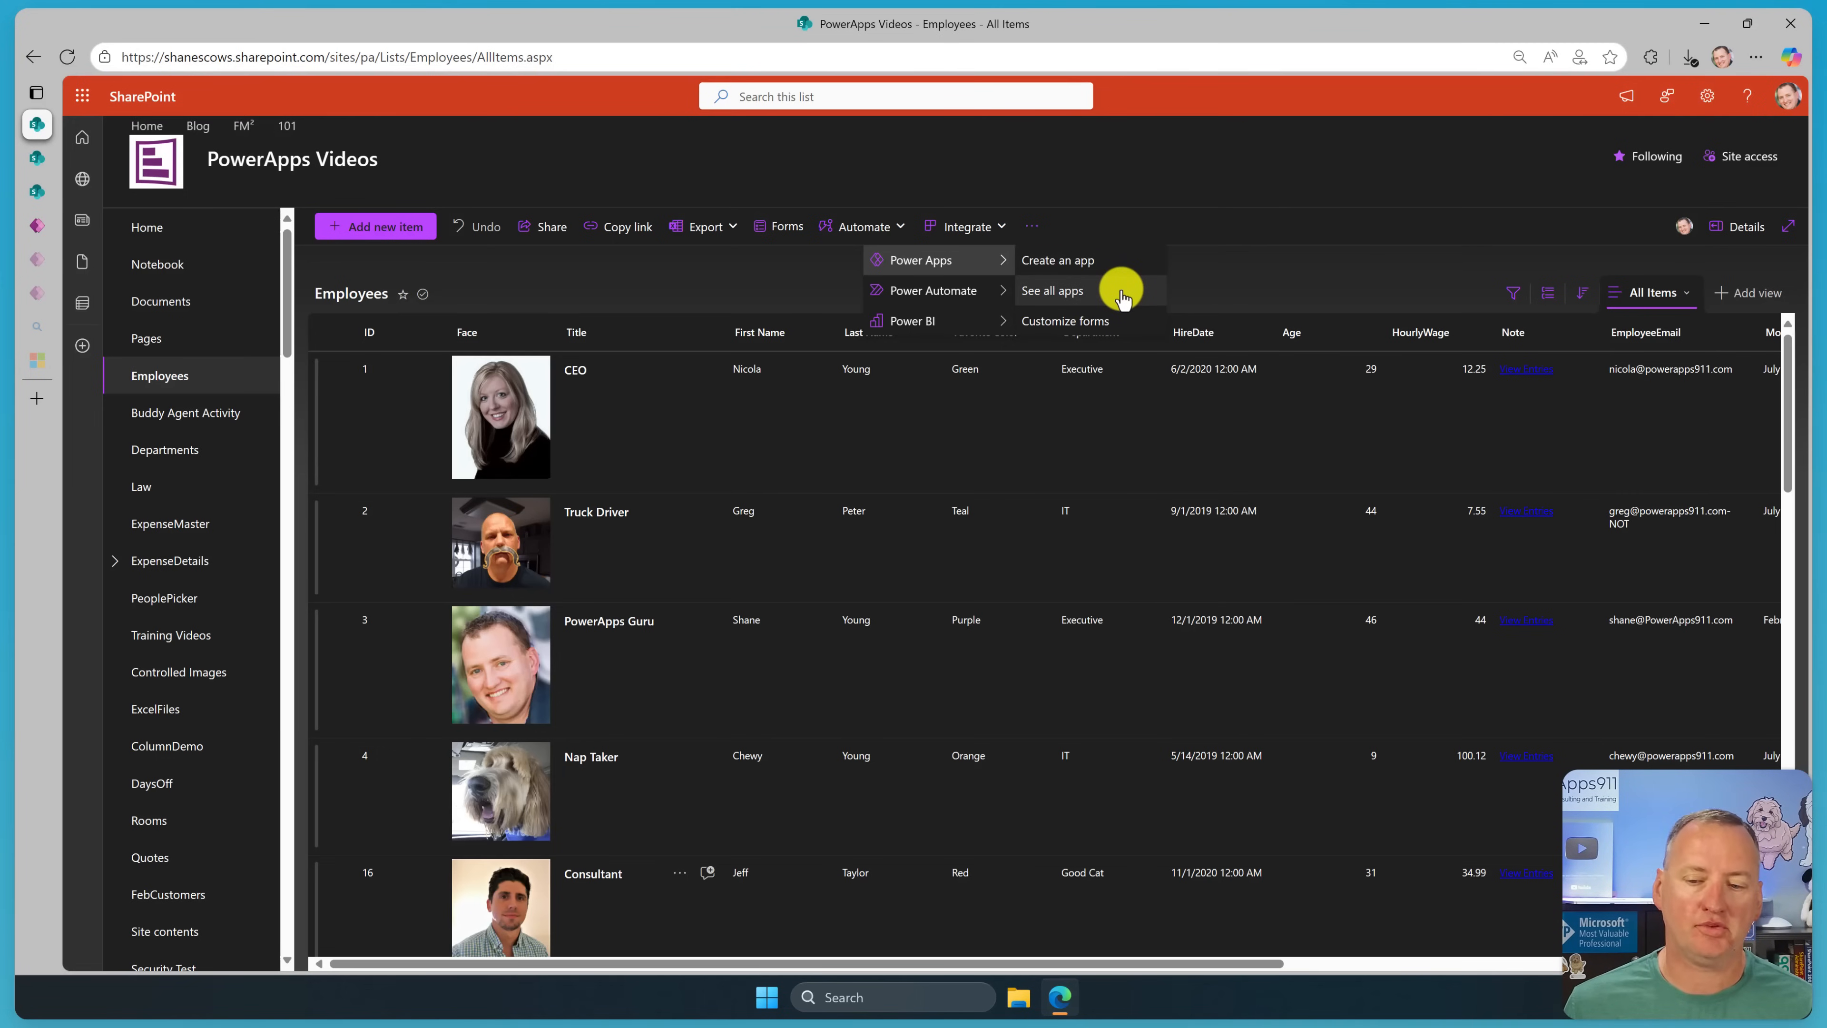
mouse_move(1131, 322)
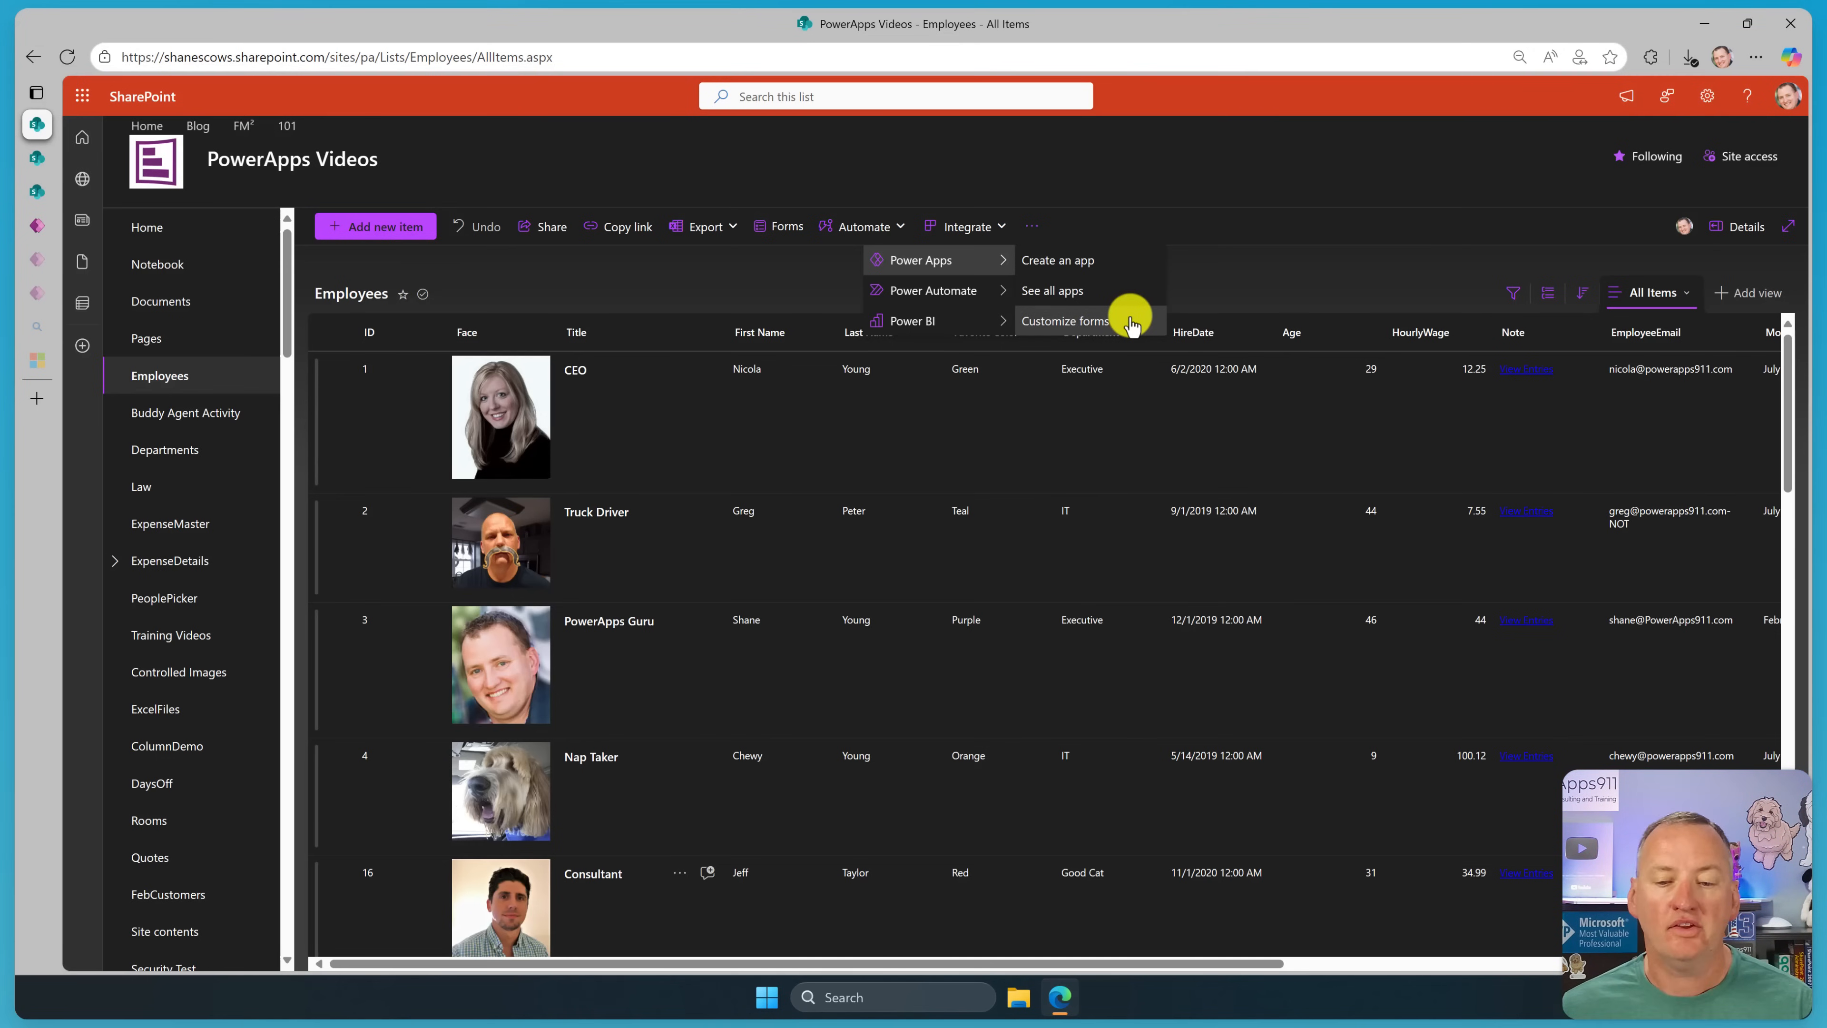
left_click(1063, 321)
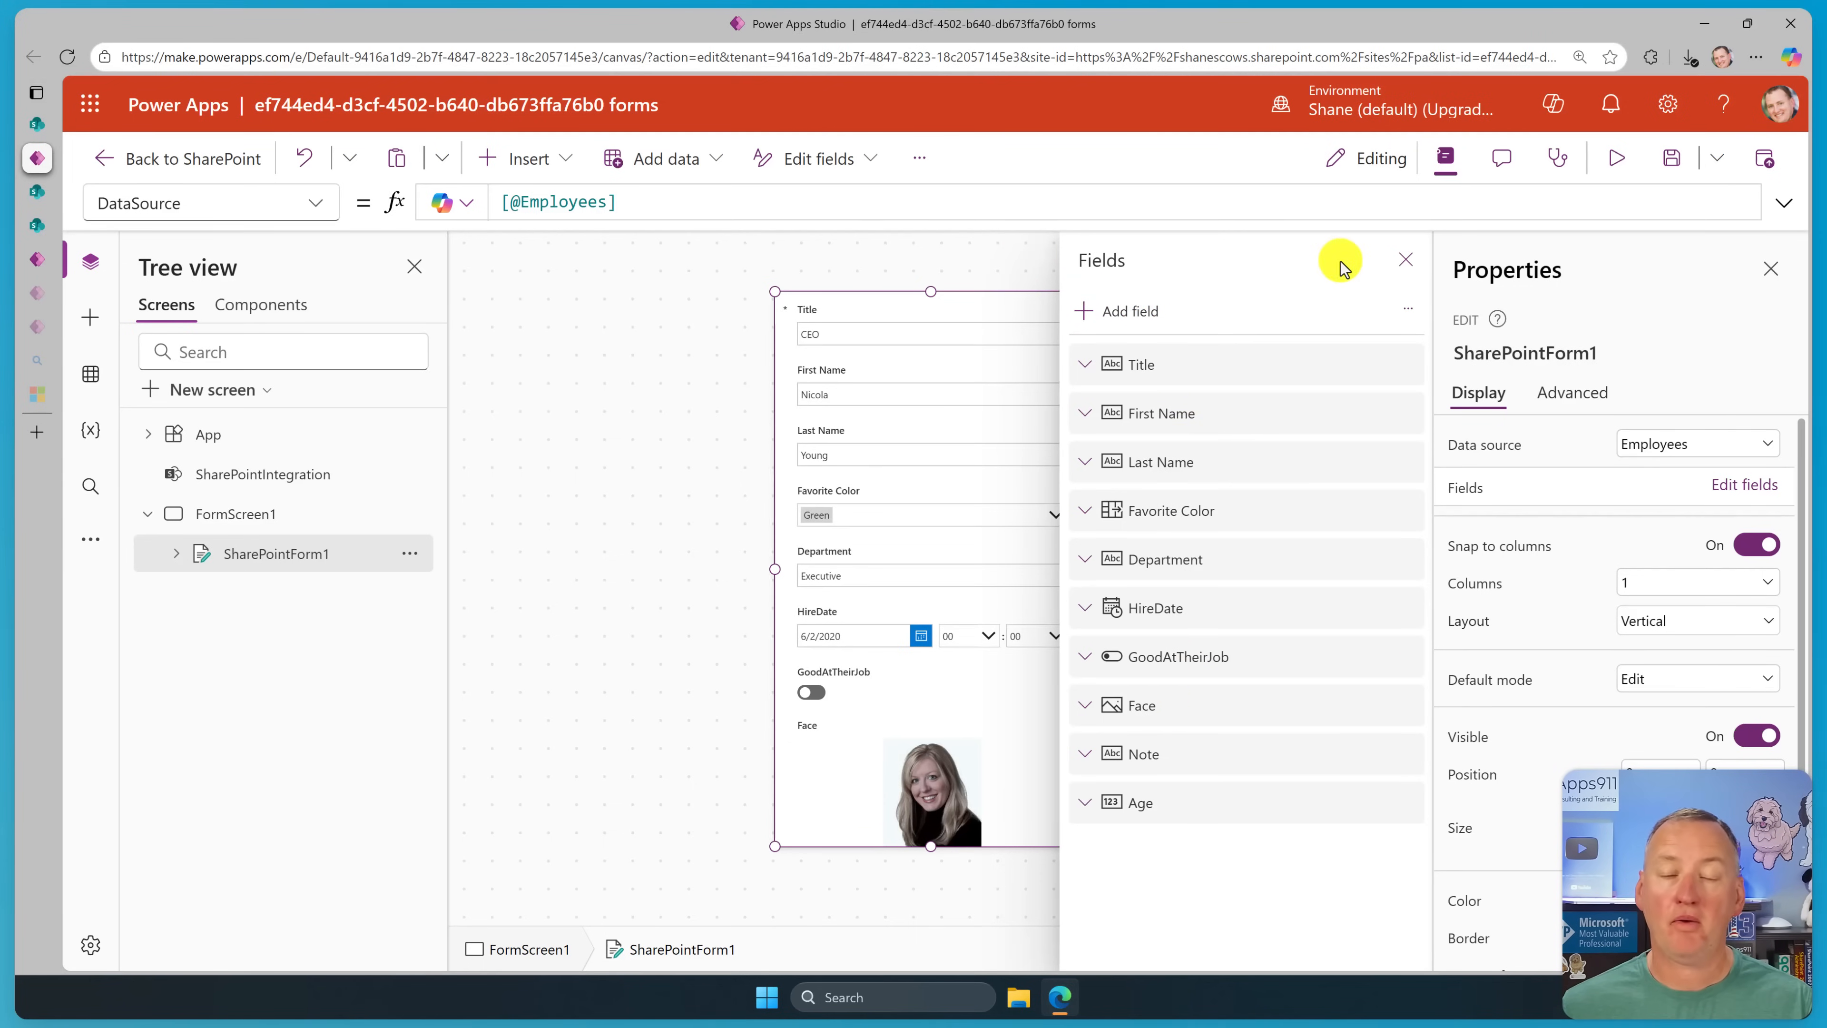
Review SharePointIntegration's OnEdit formula EditForm(SharePointForm1) and publish the form to SharePoint.
left_click(1404, 258)
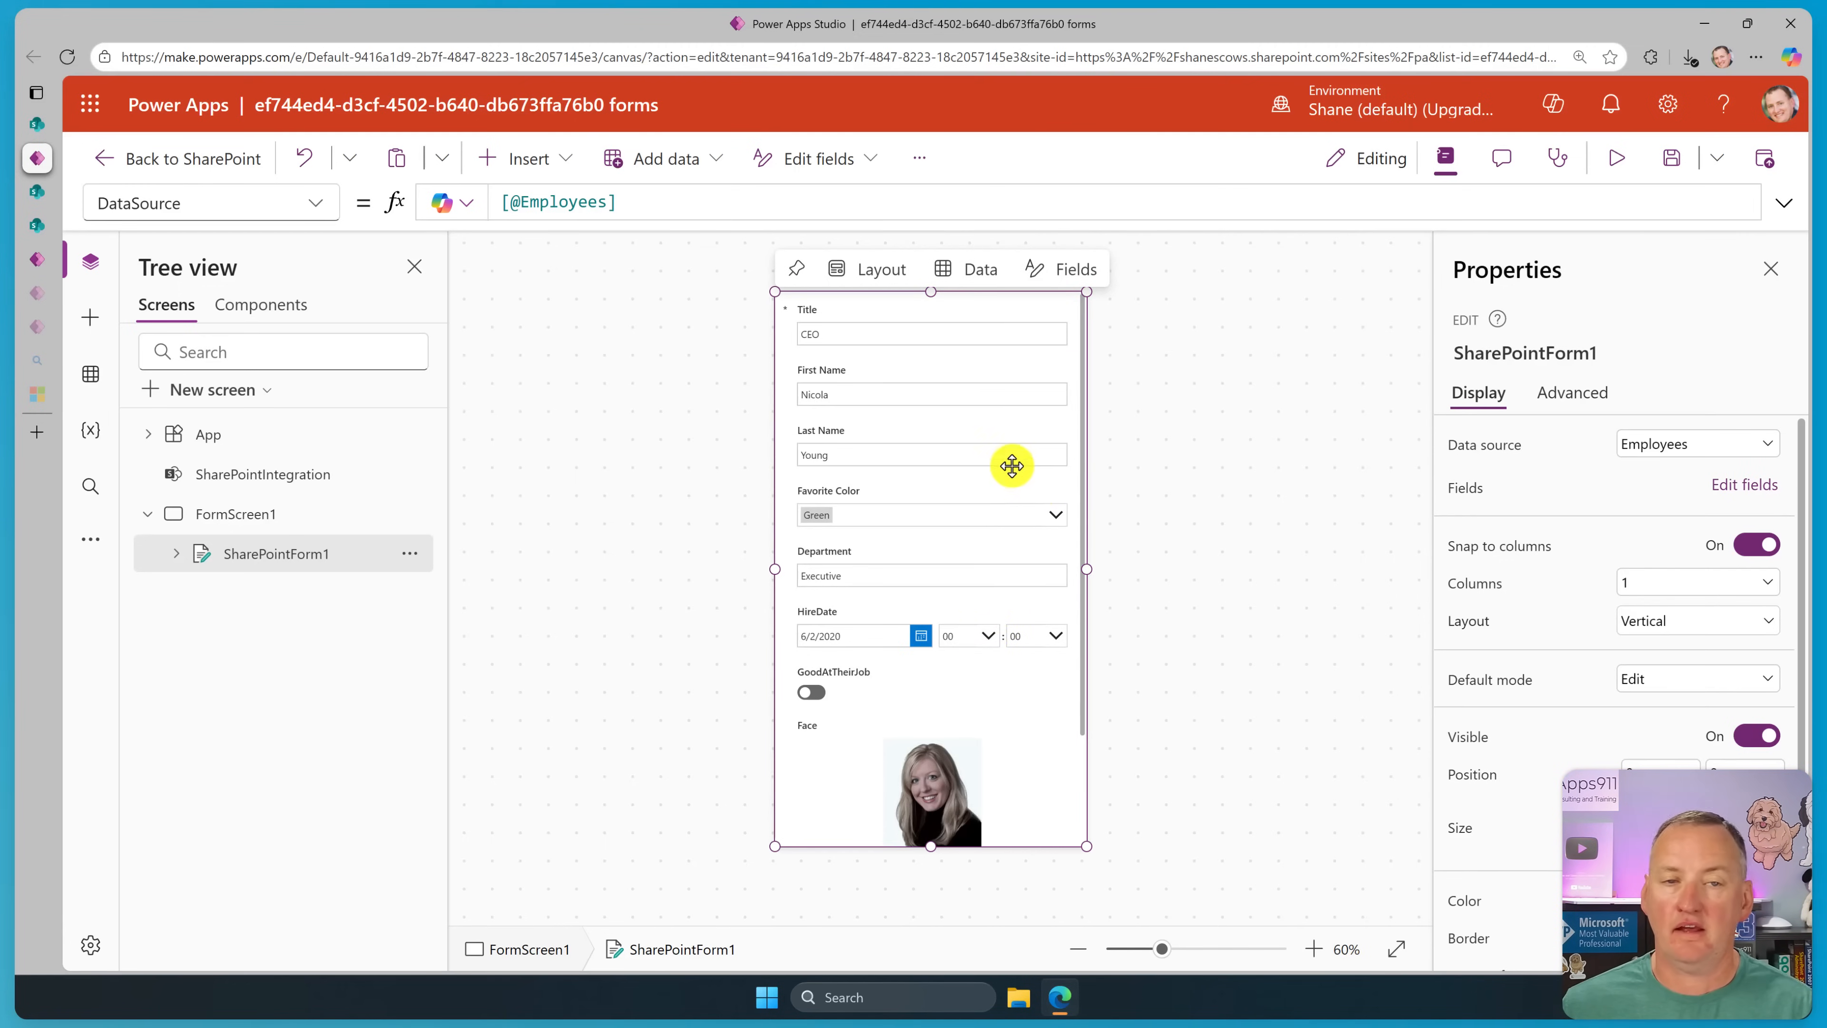
mouse_move(457, 531)
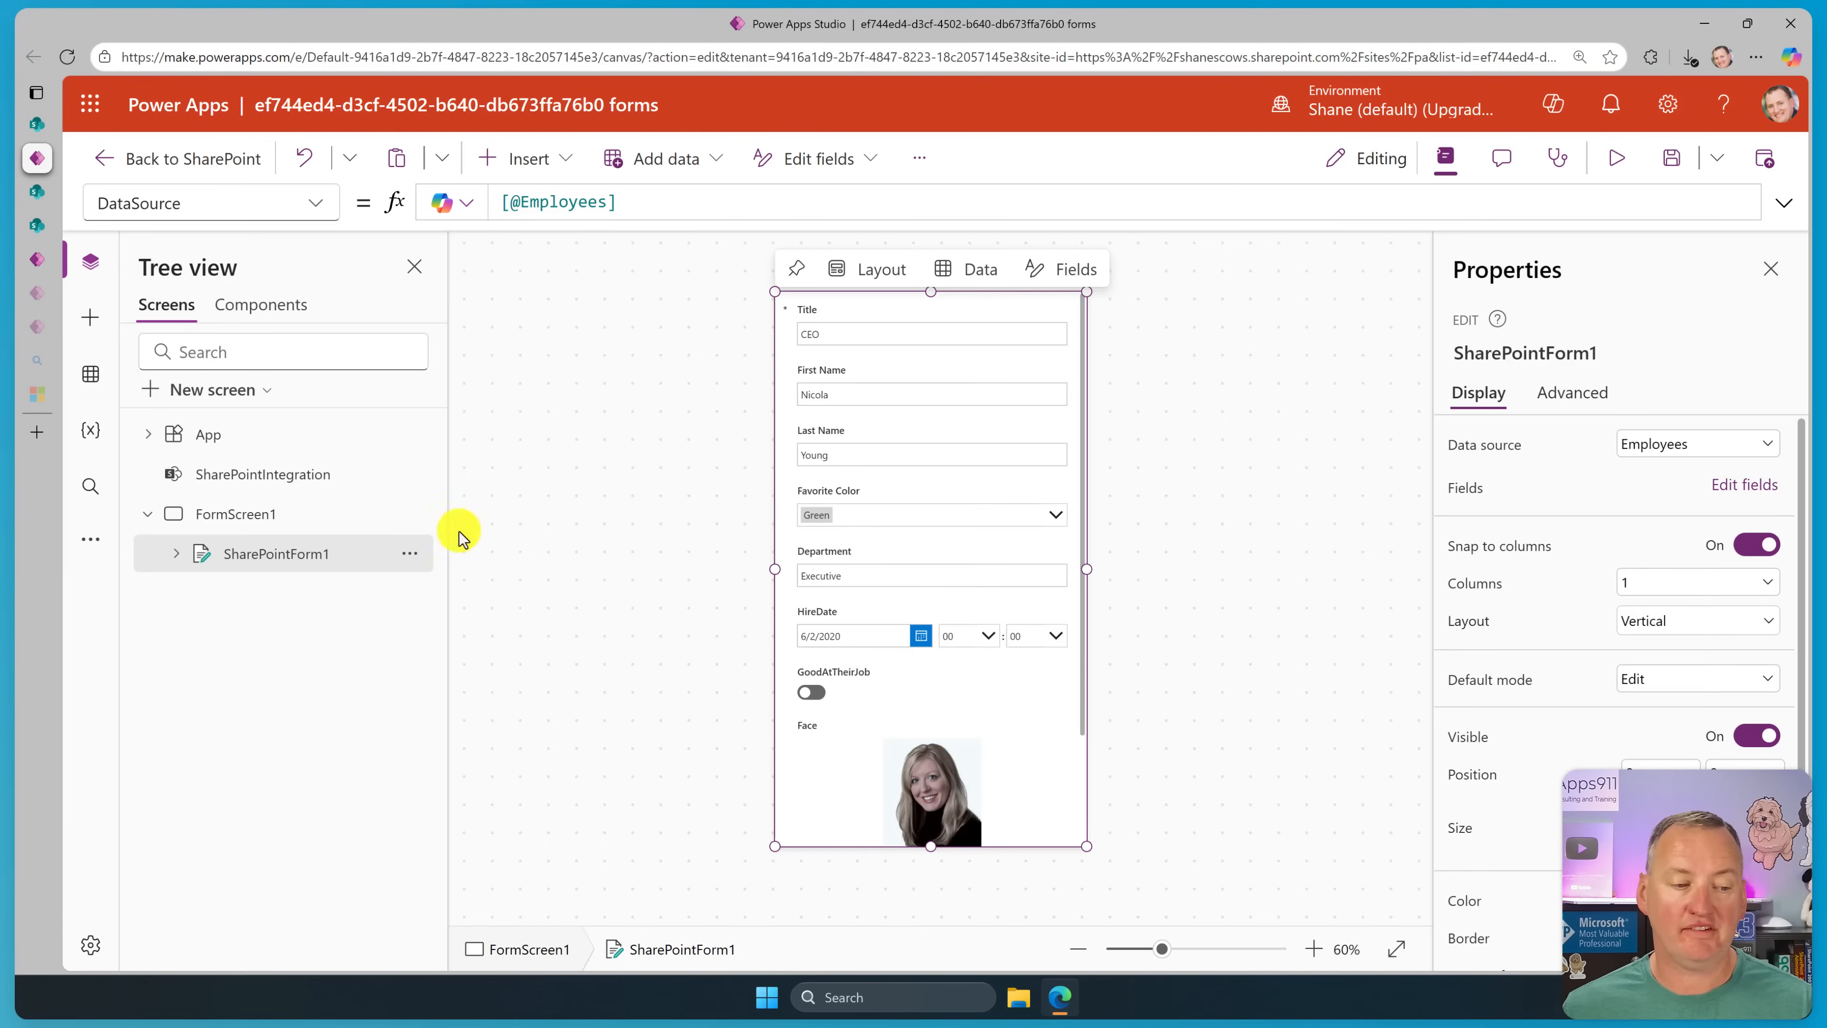
left_click(317, 202)
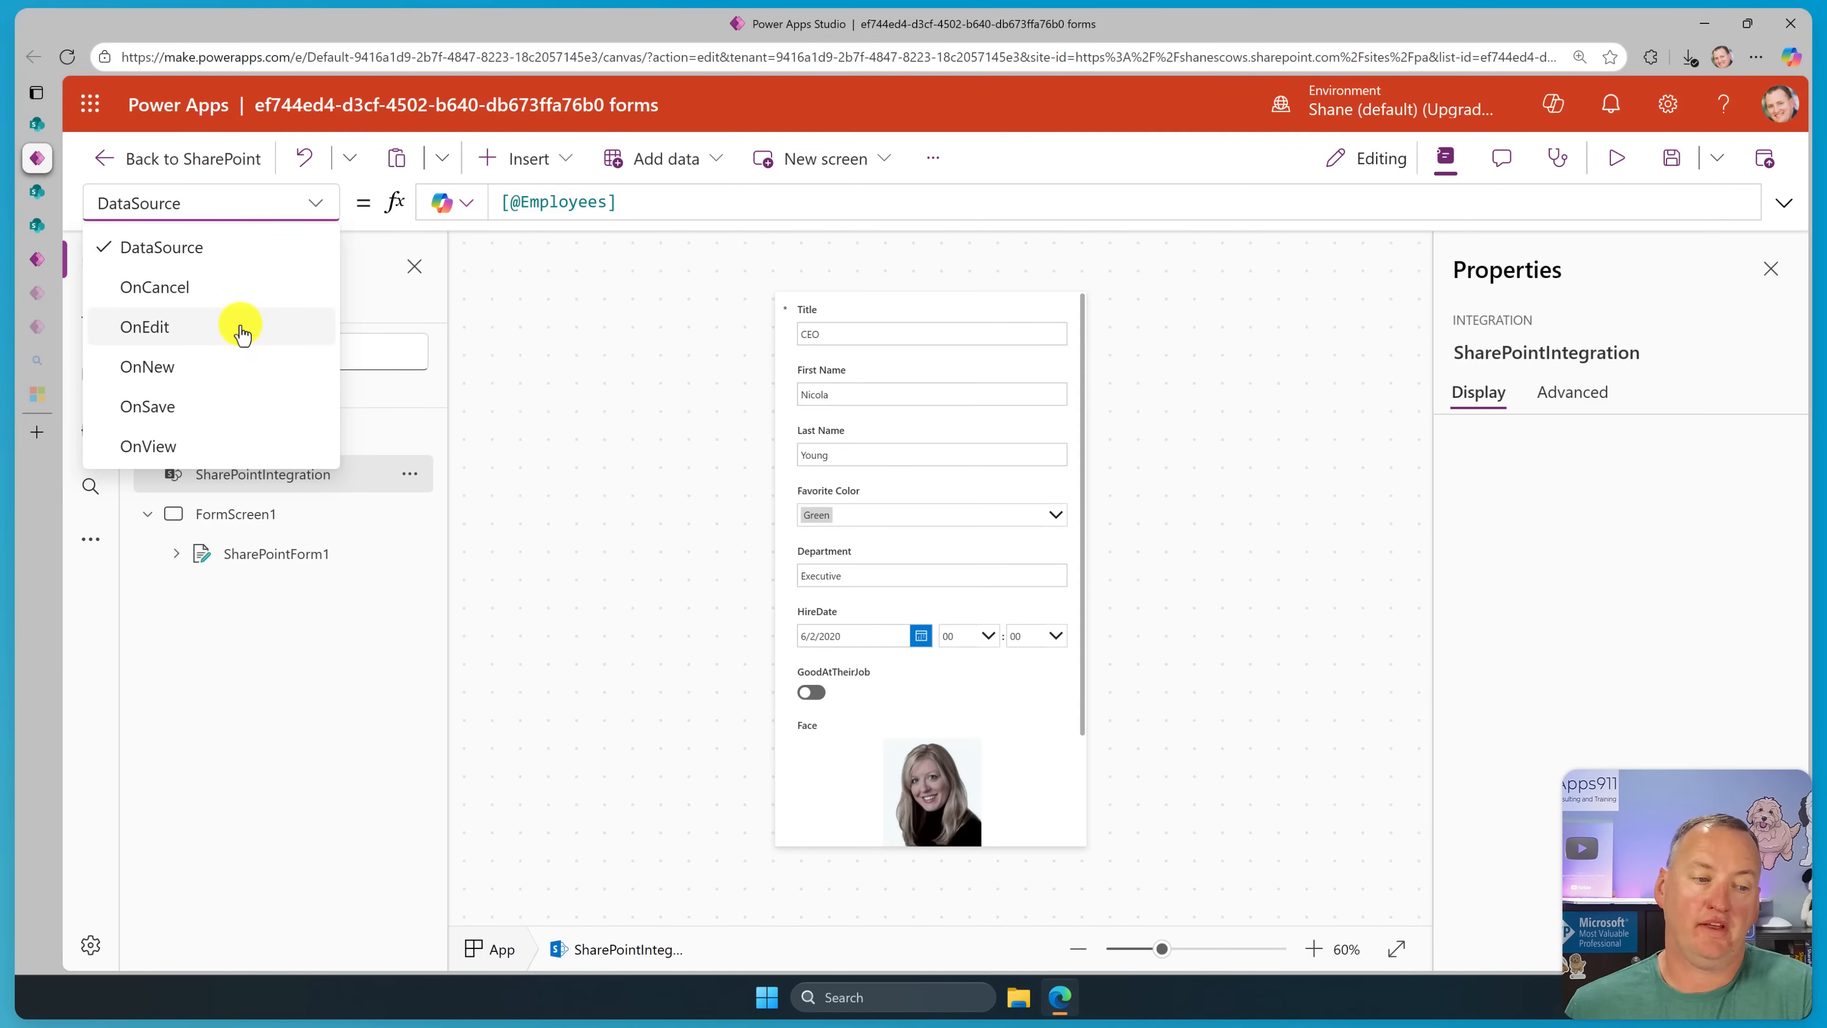
left_click(144, 326)
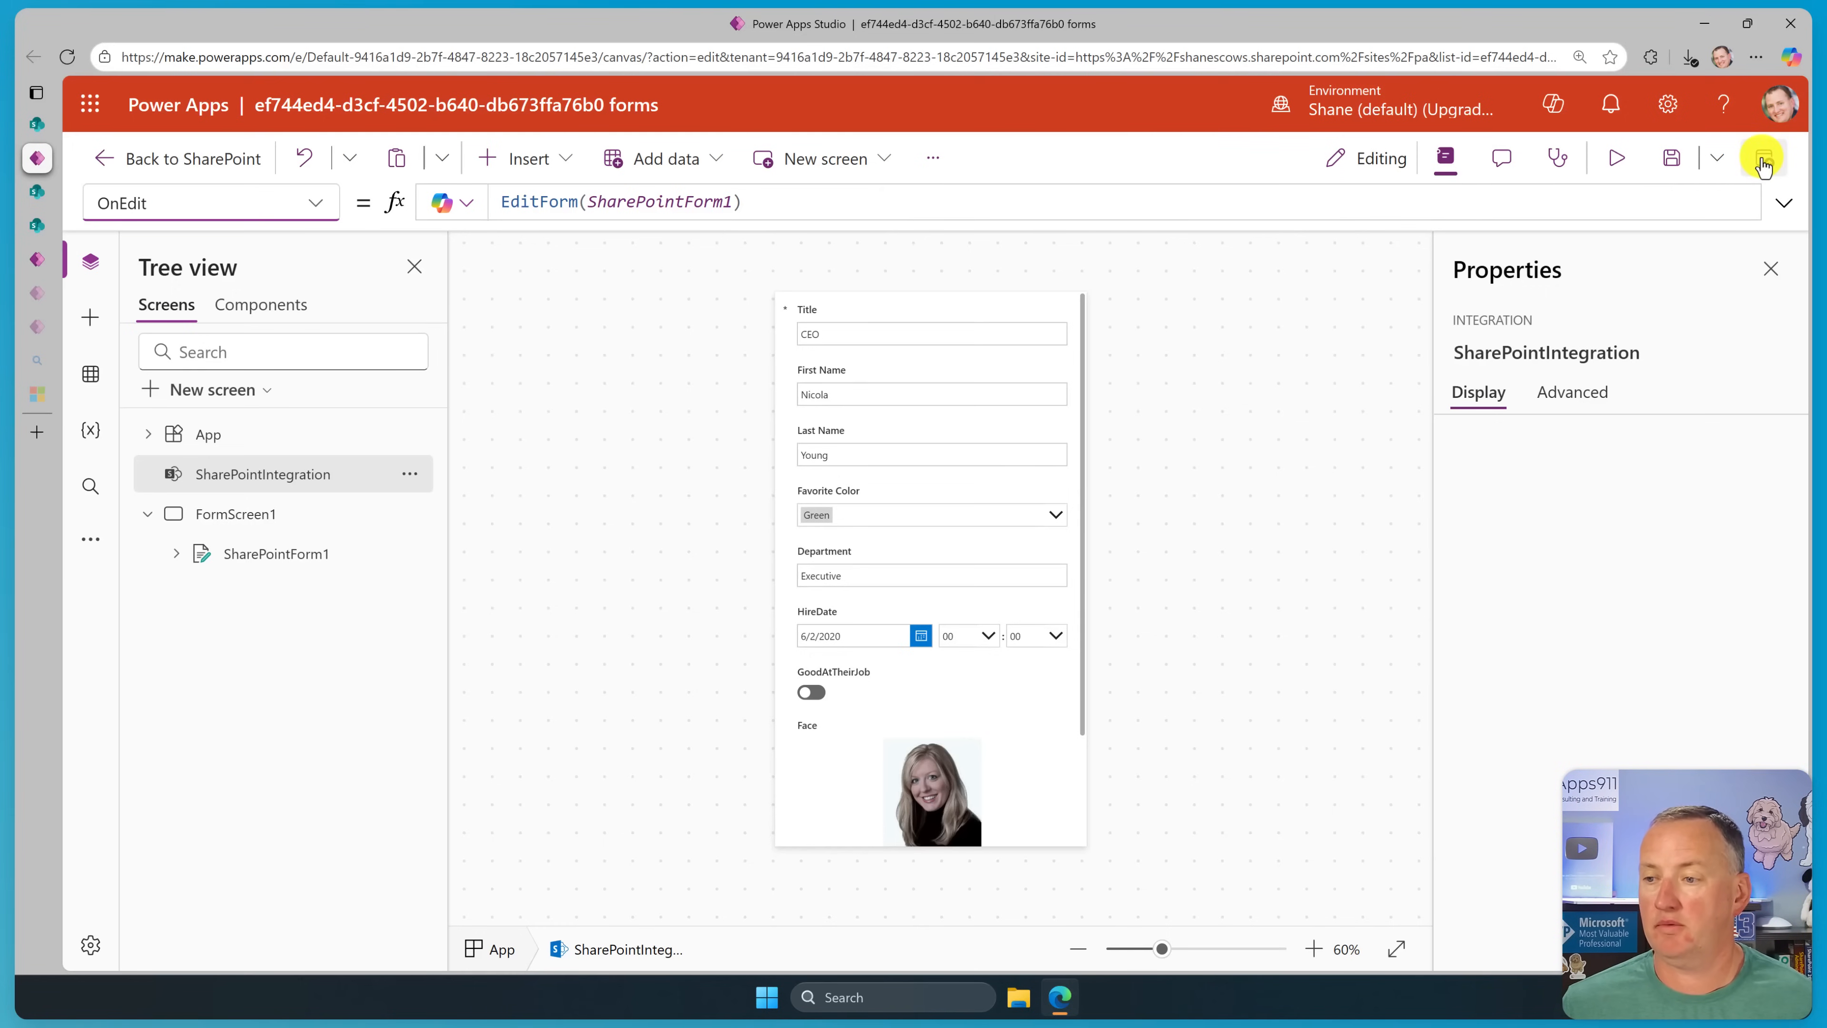
left_click(1763, 157)
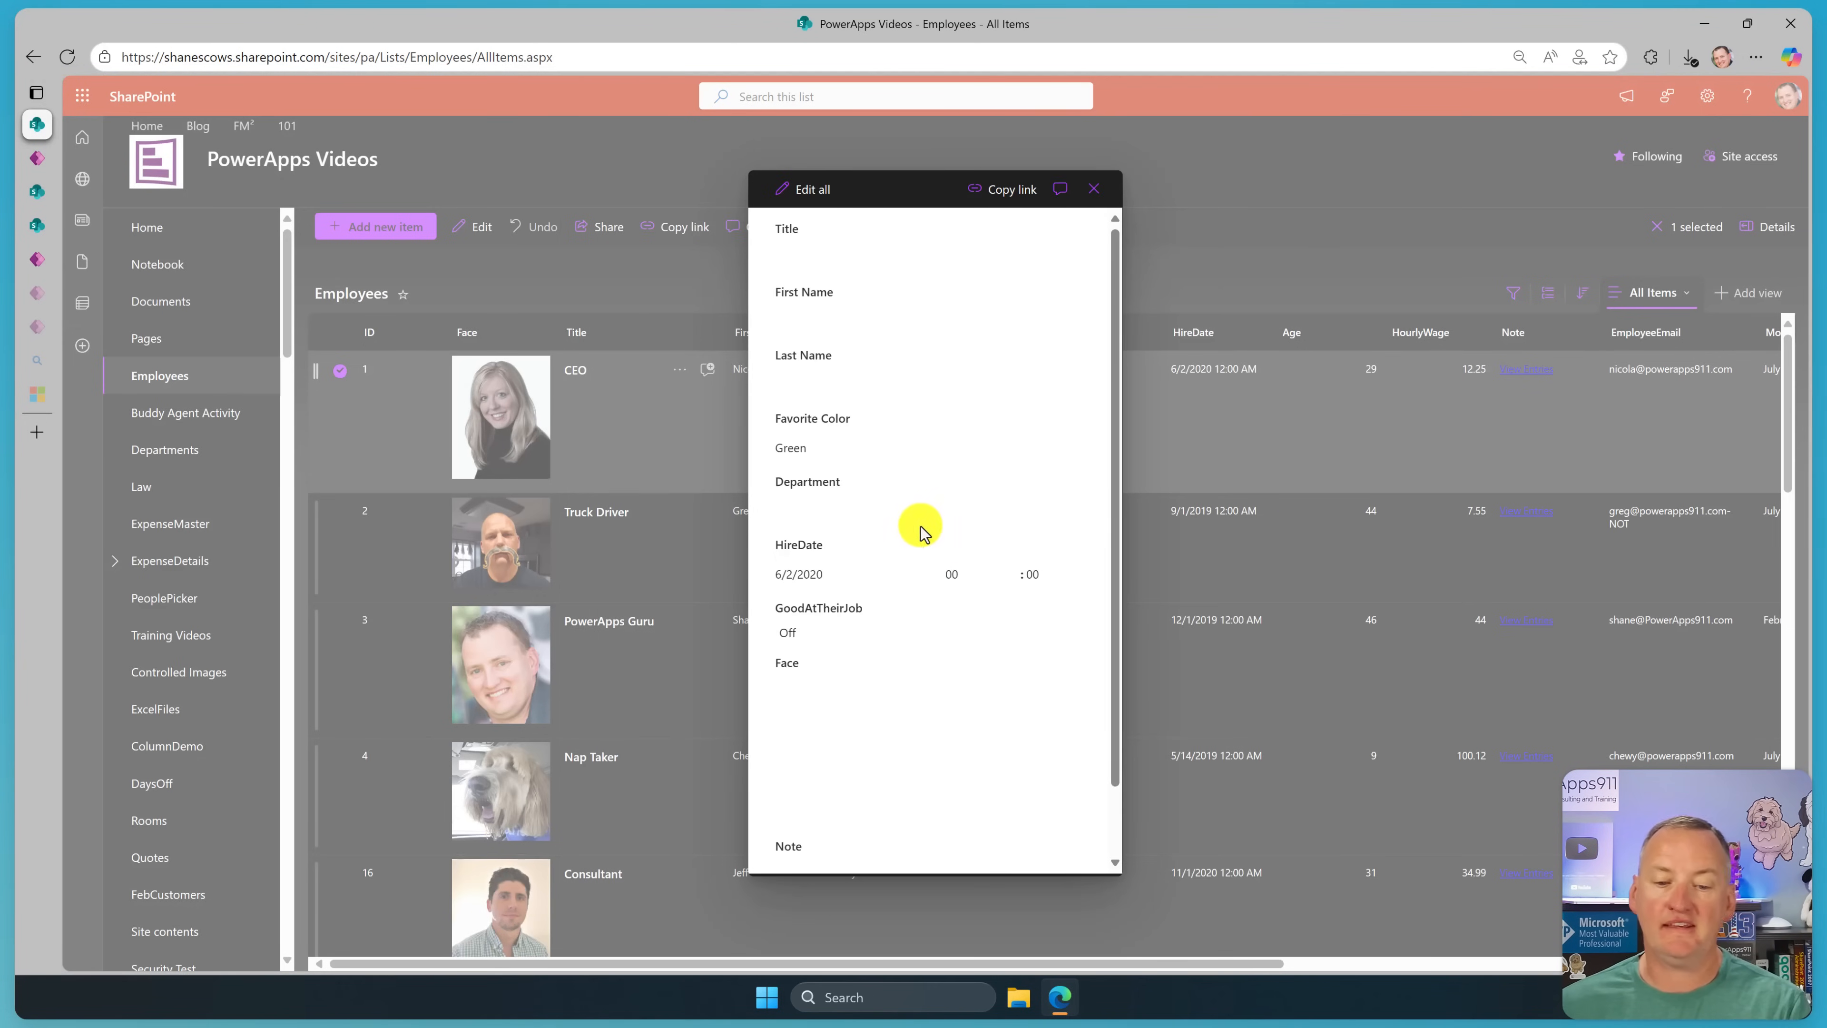
Start editing the CEO employee record via Edit all in the new custom form.
left_click(804, 189)
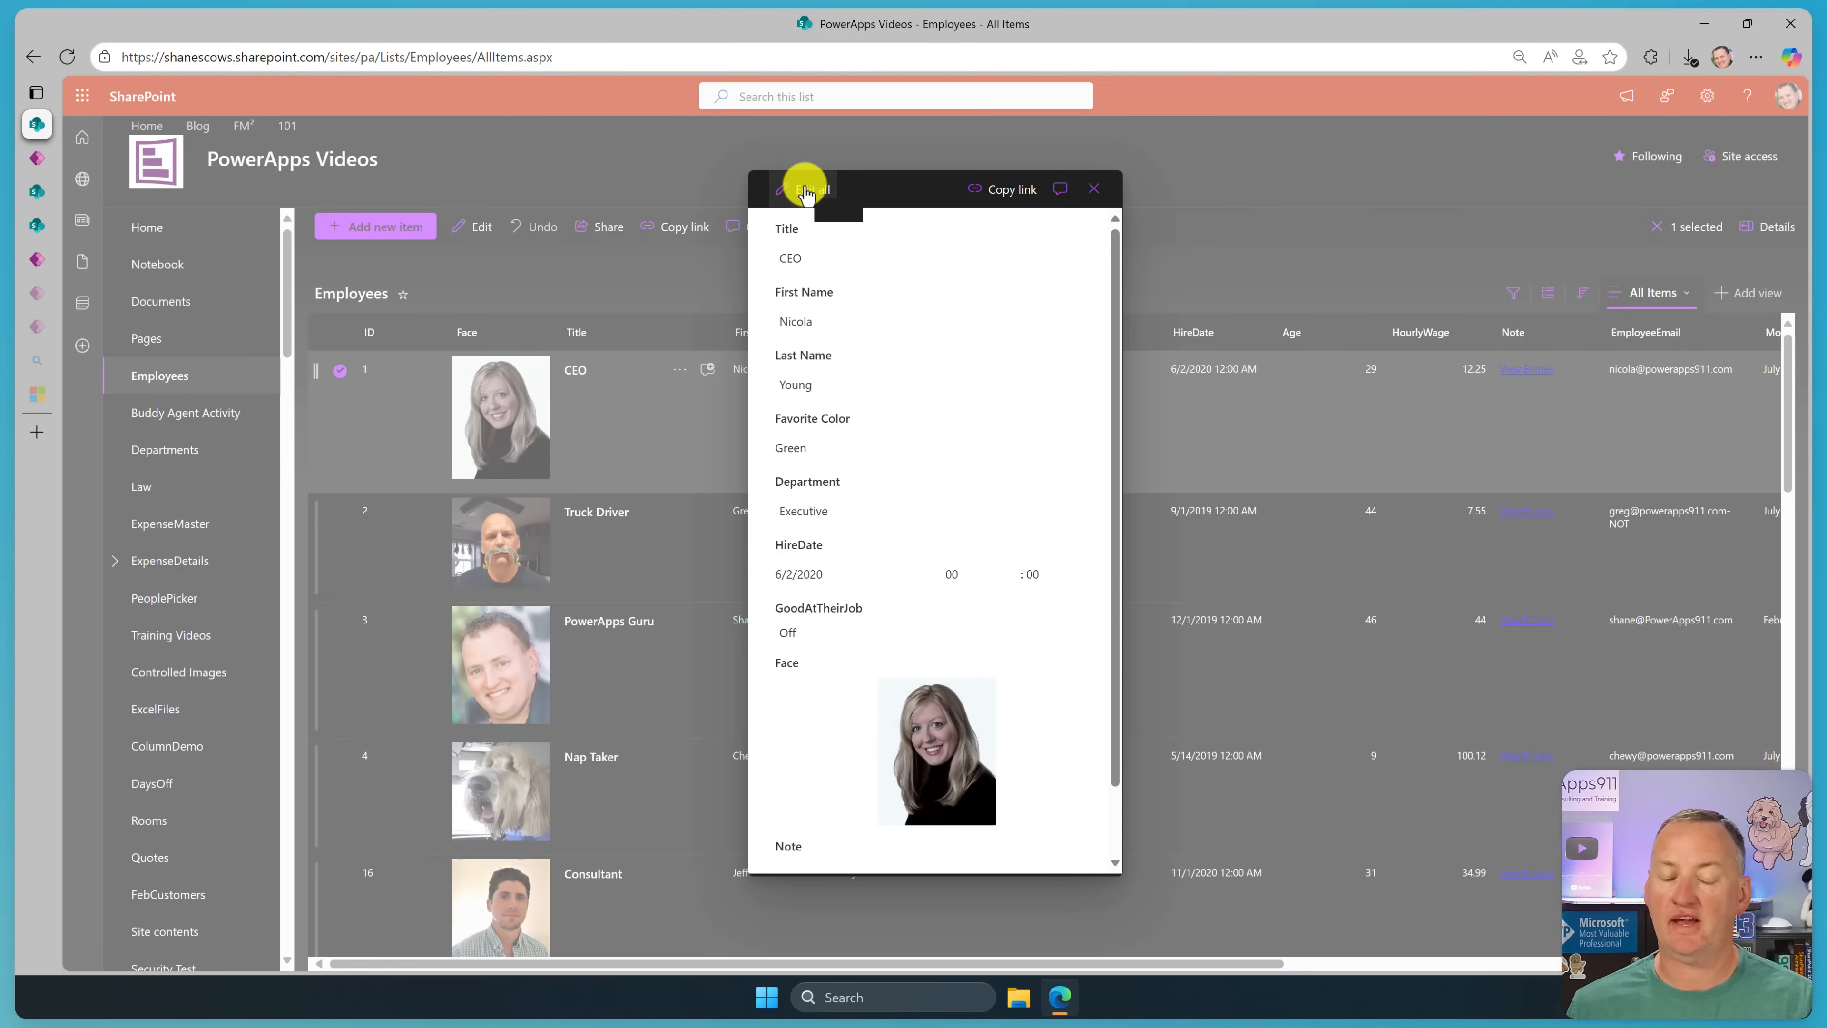
left_click(803, 189)
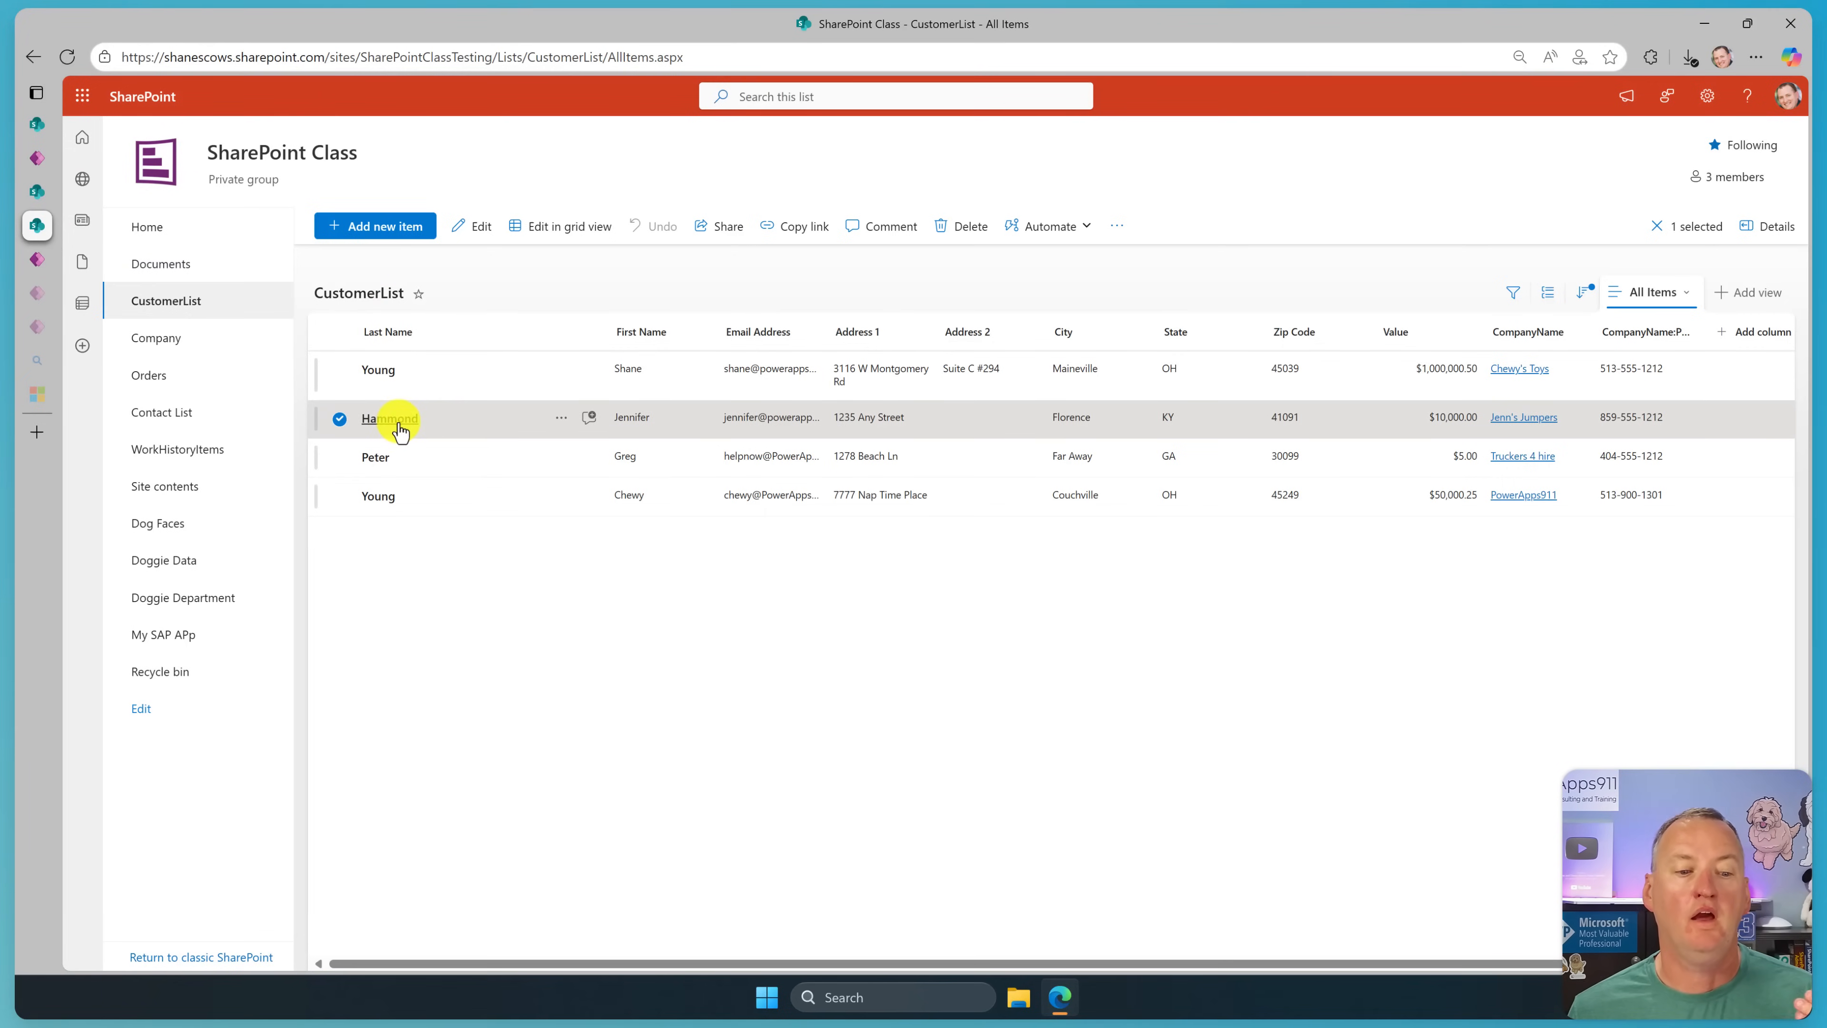
left_click(388, 417)
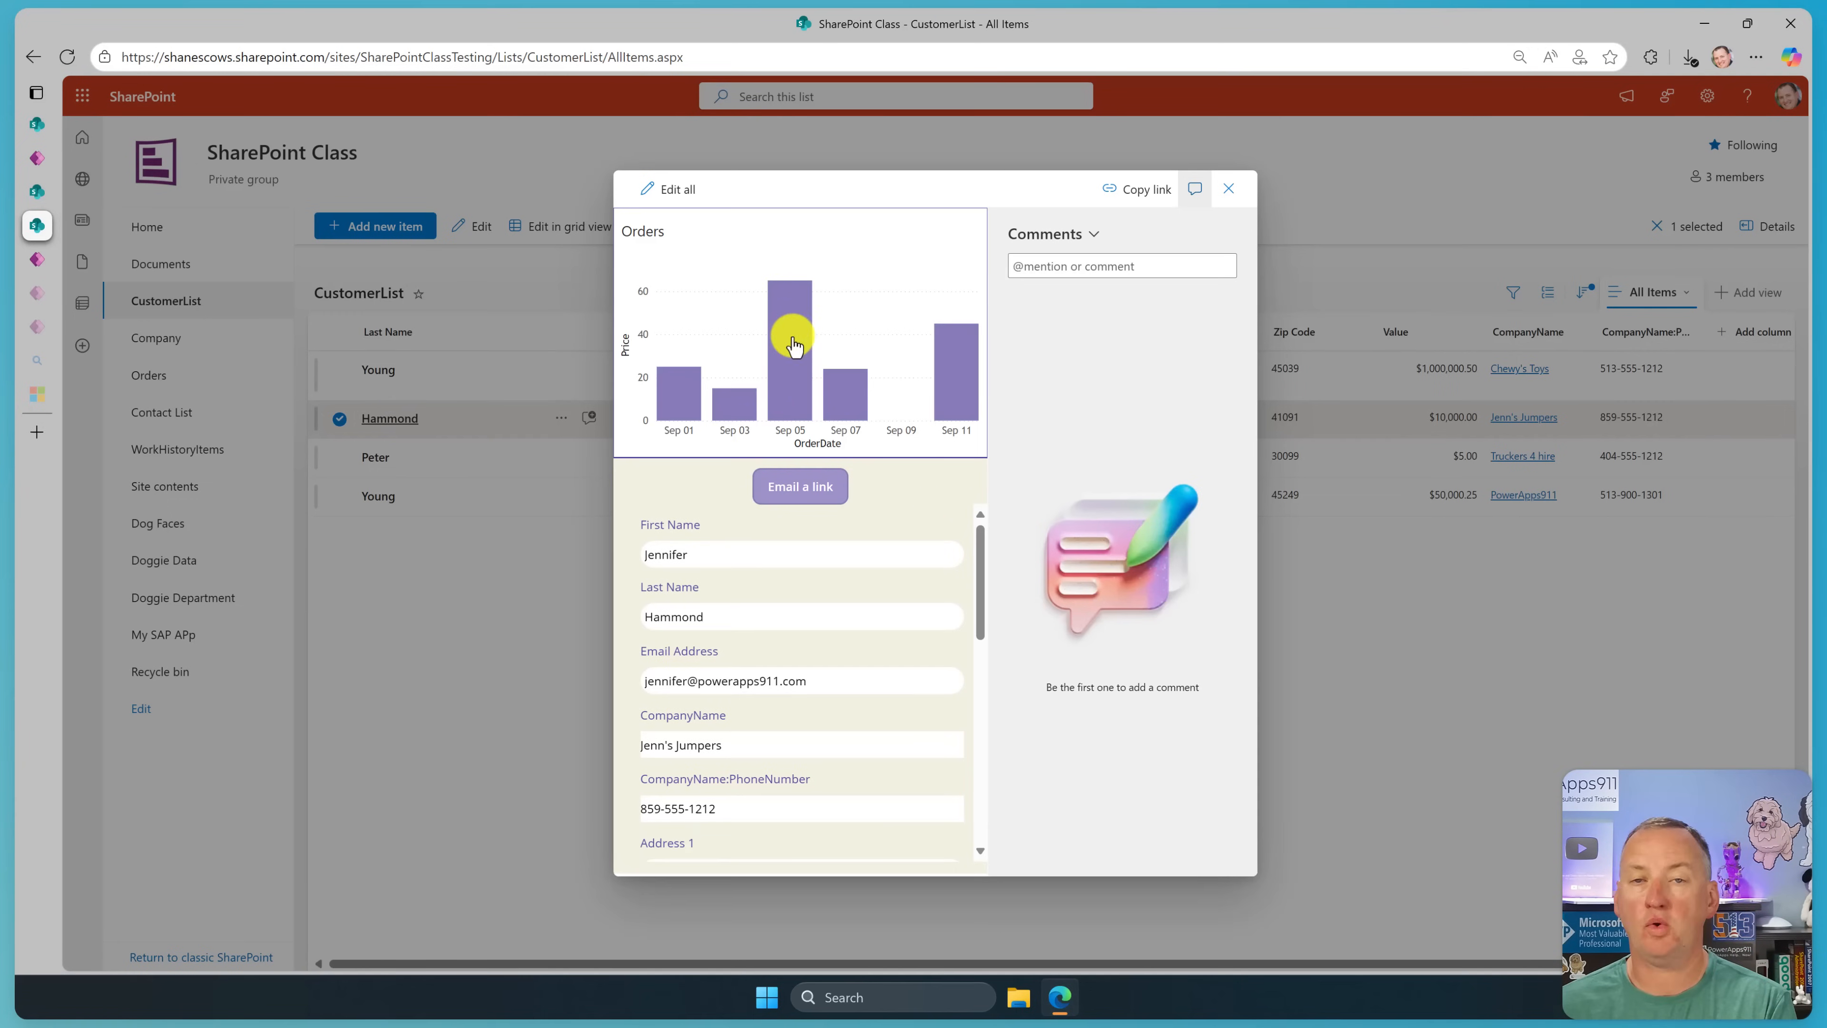
mouse_move(789, 355)
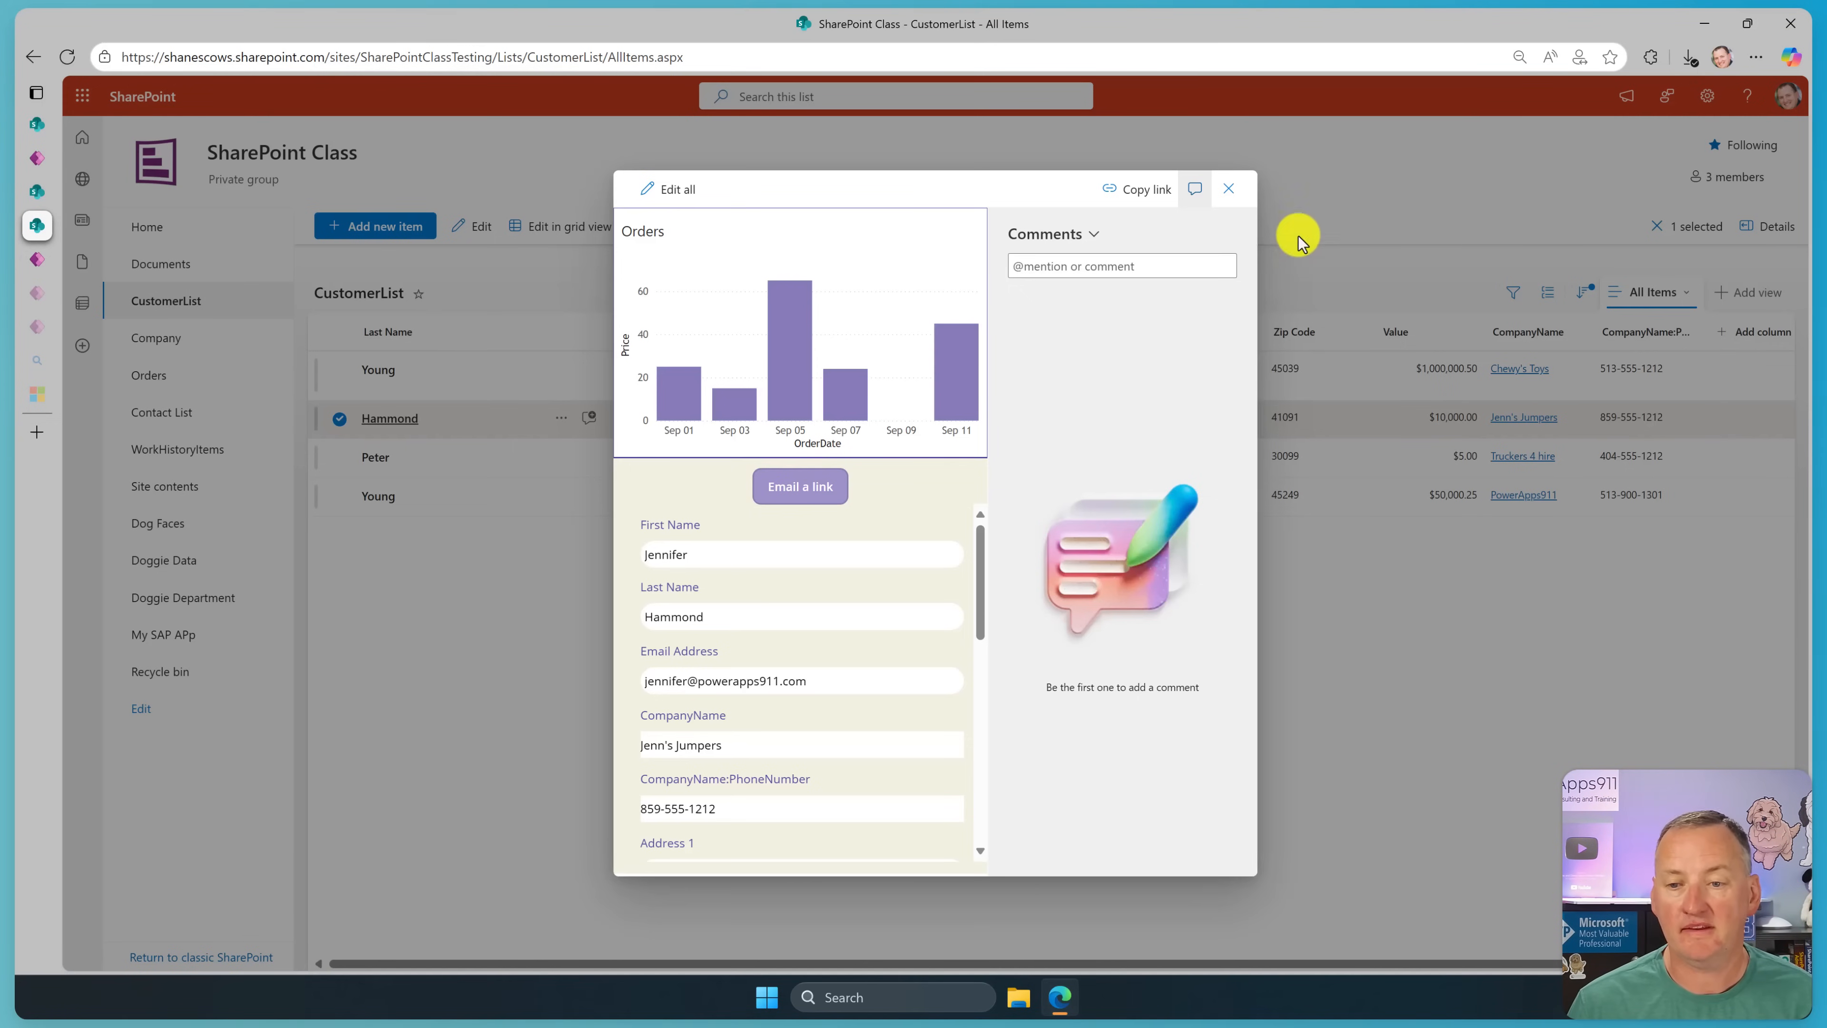
left_click(1227, 189)
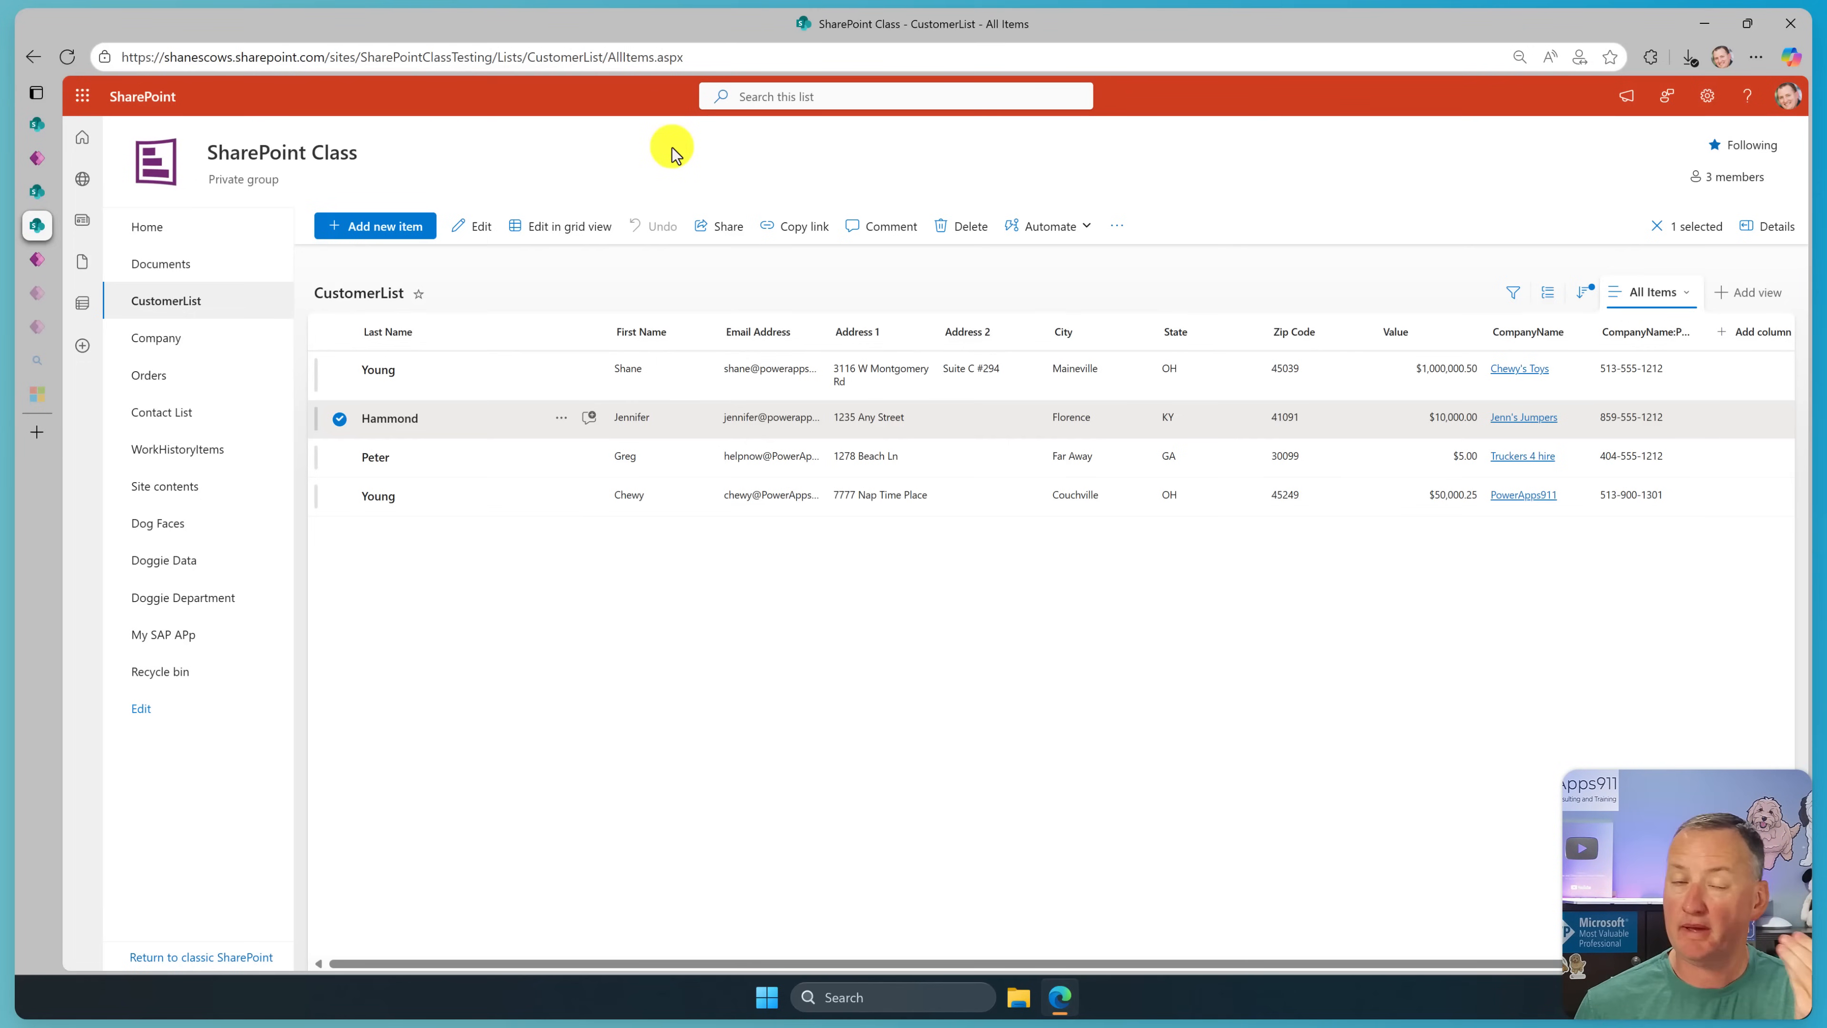
mouse_move(134, 229)
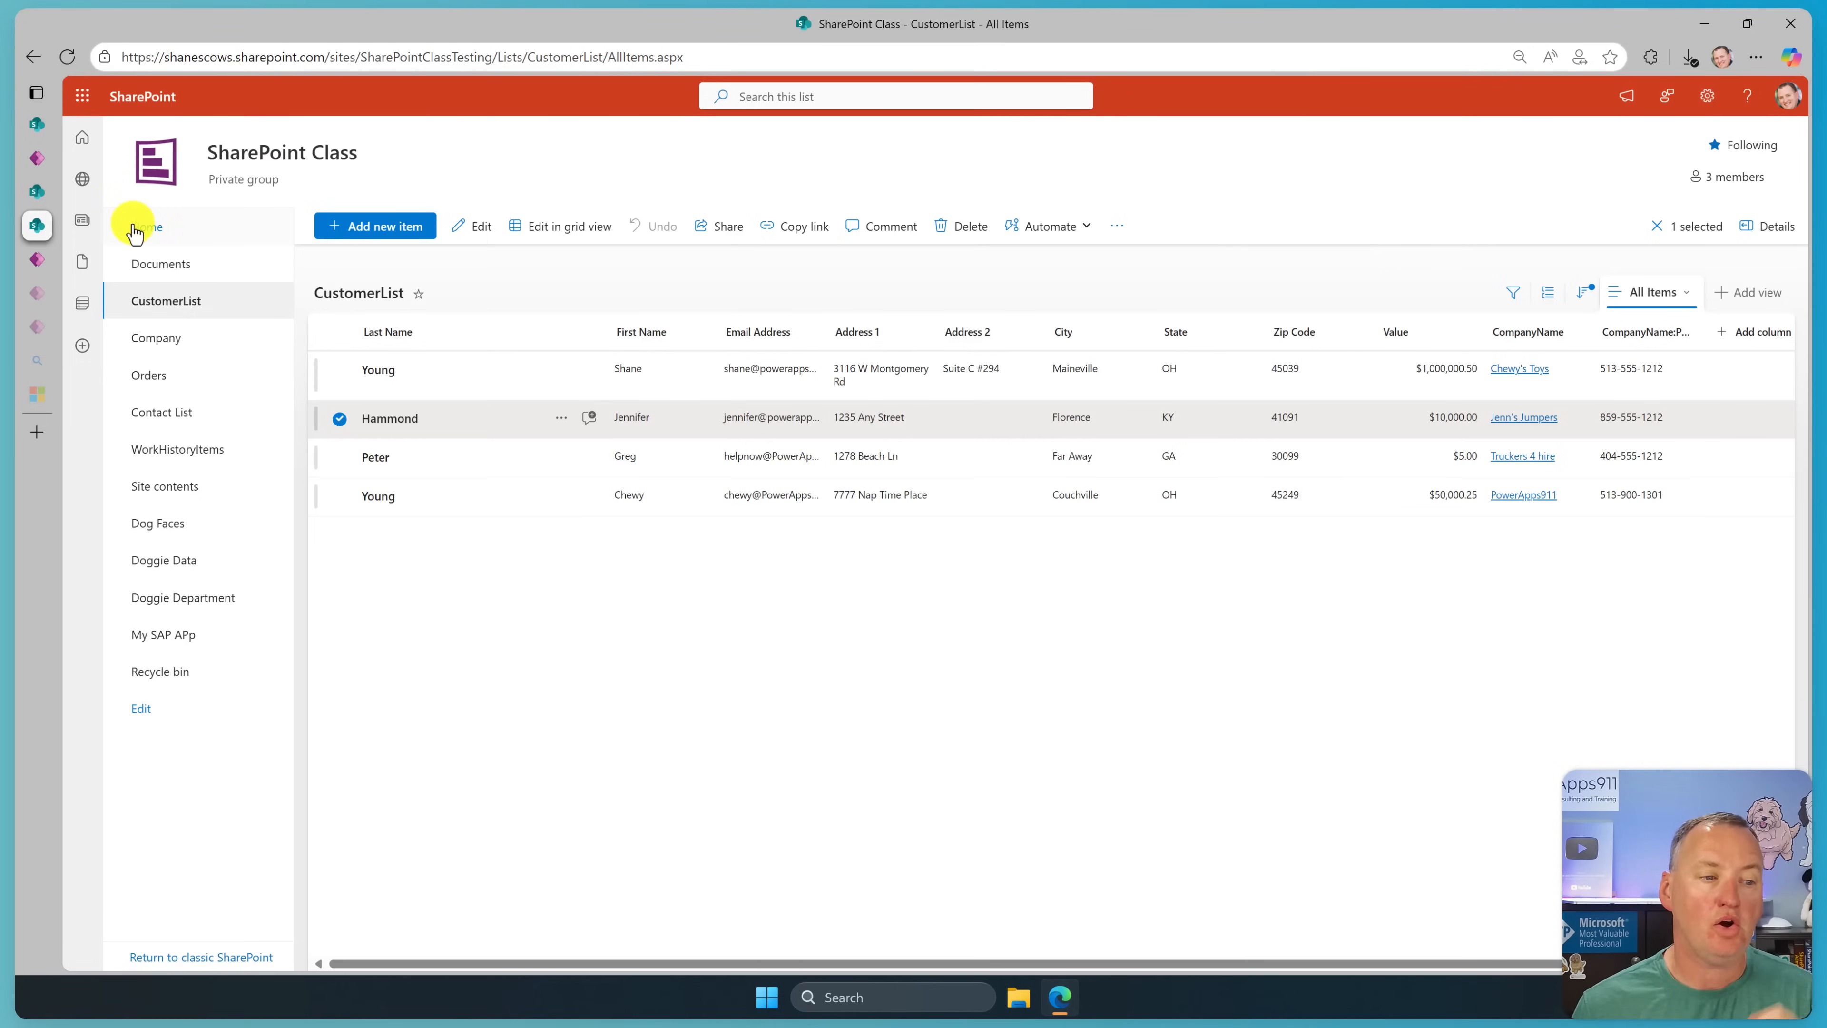
Put the SharePoint Class home page into edit mode and browse the full web parts list.
left_click(145, 227)
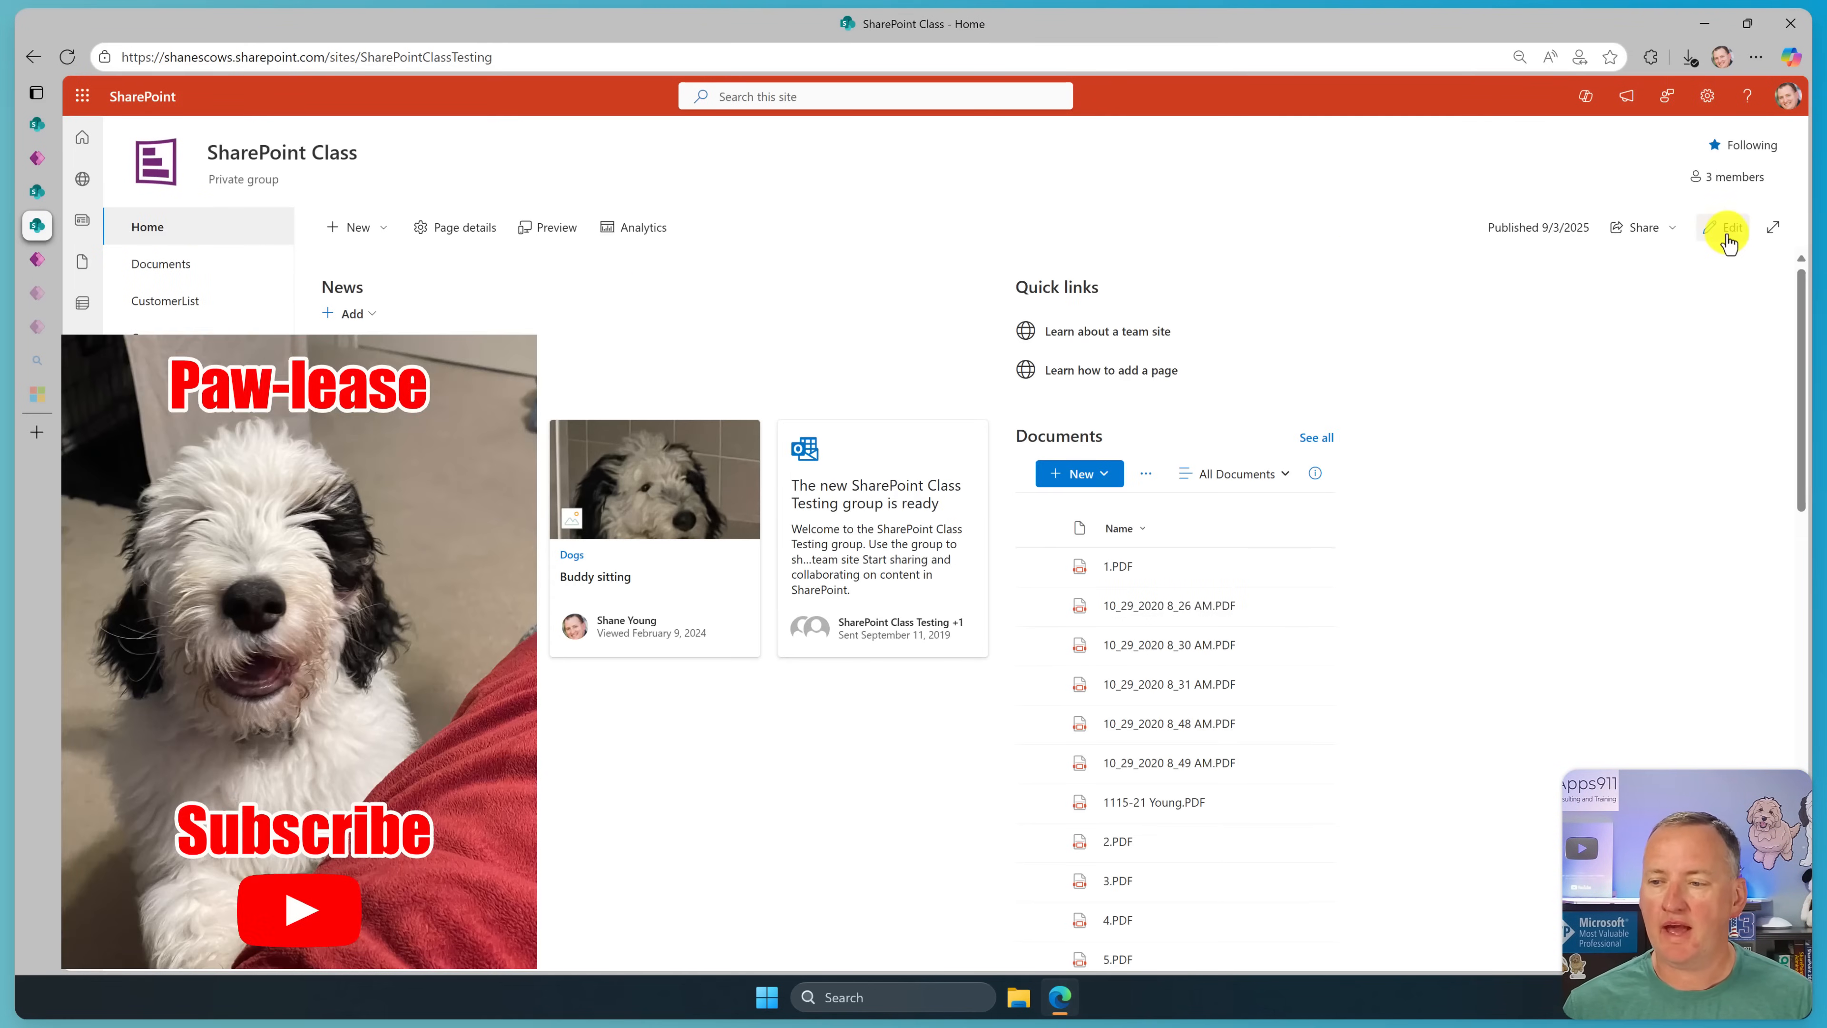
left_click(1727, 227)
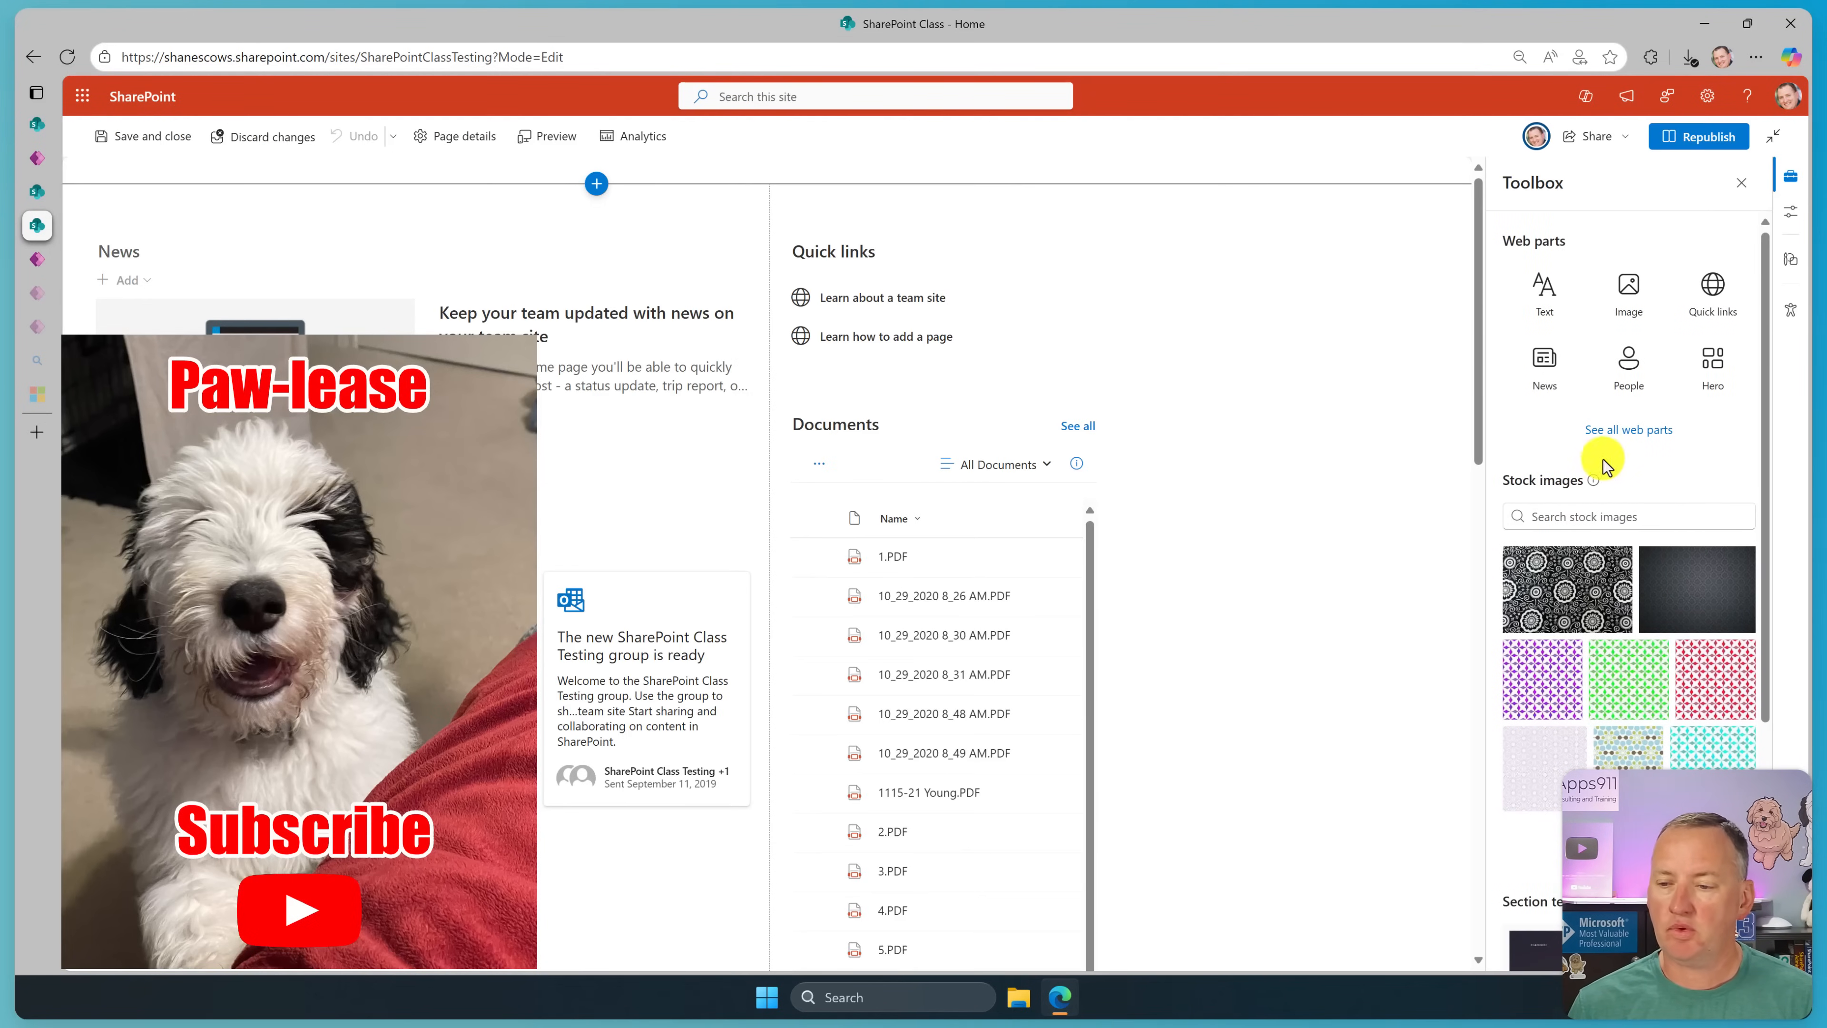
left_click(1628, 429)
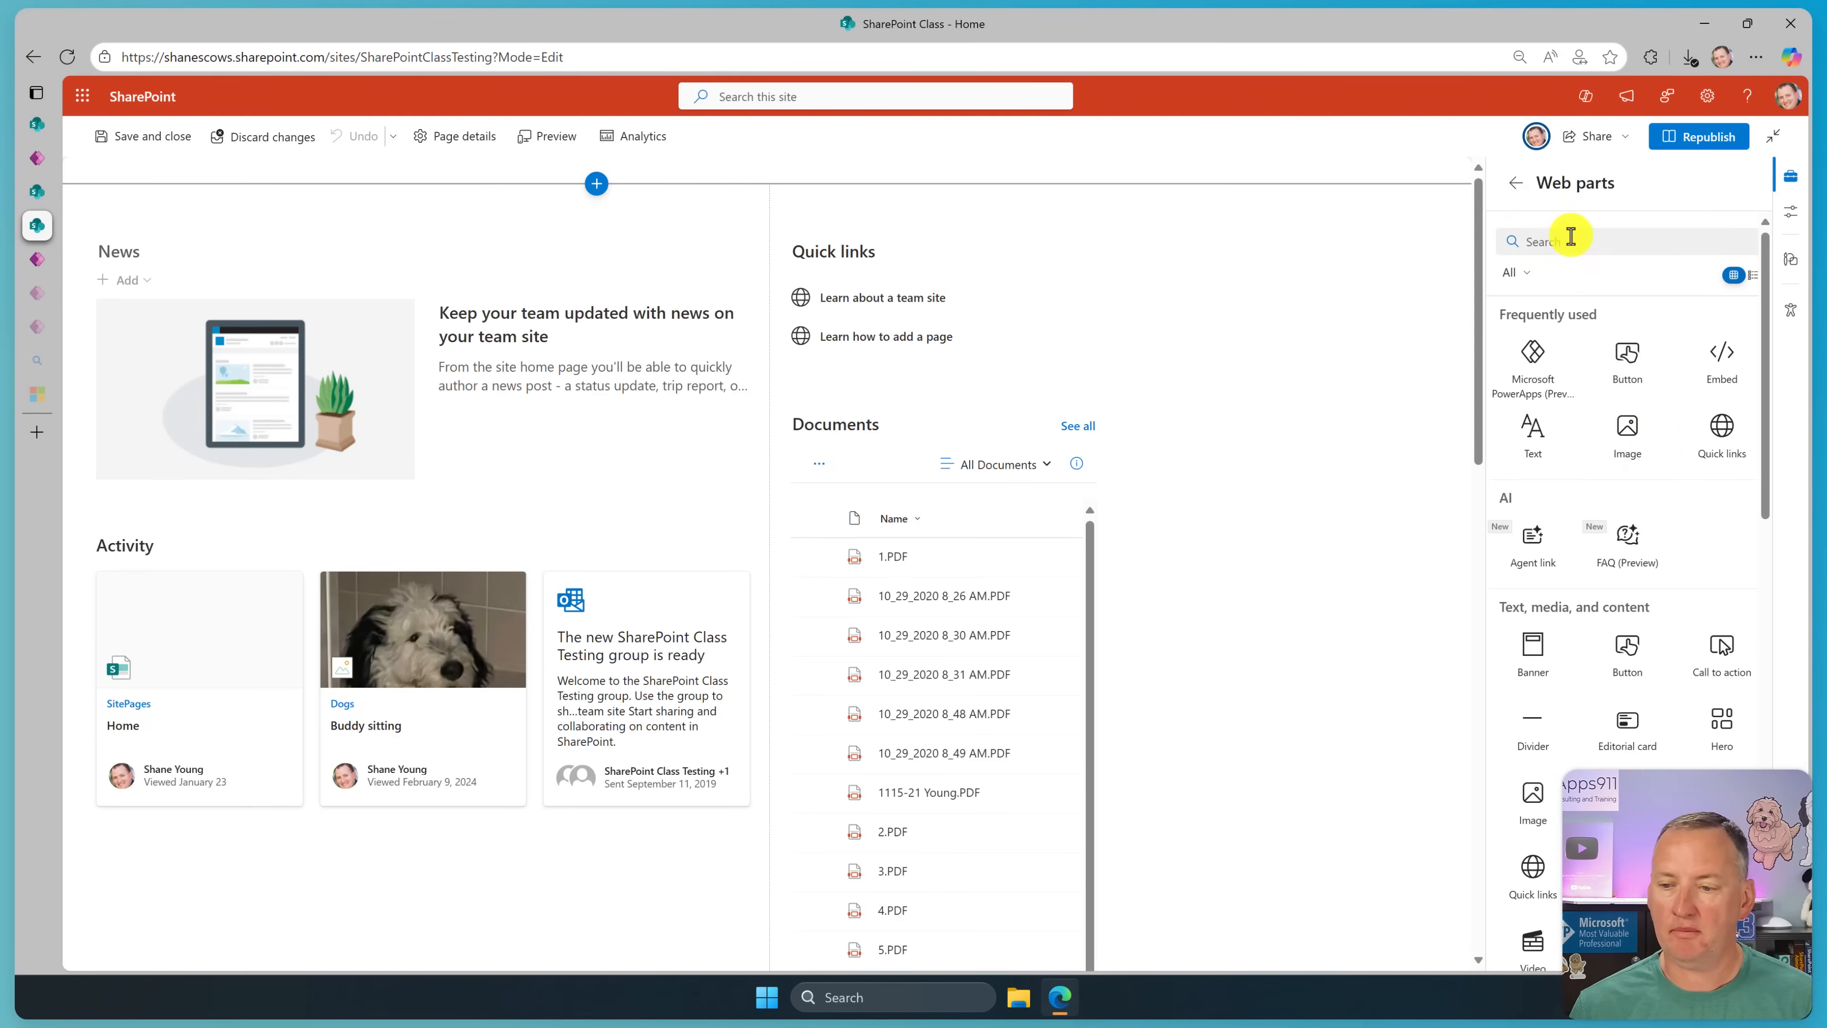
Add the Microsoft PowerApps web part to the home page.
left_click(1532, 363)
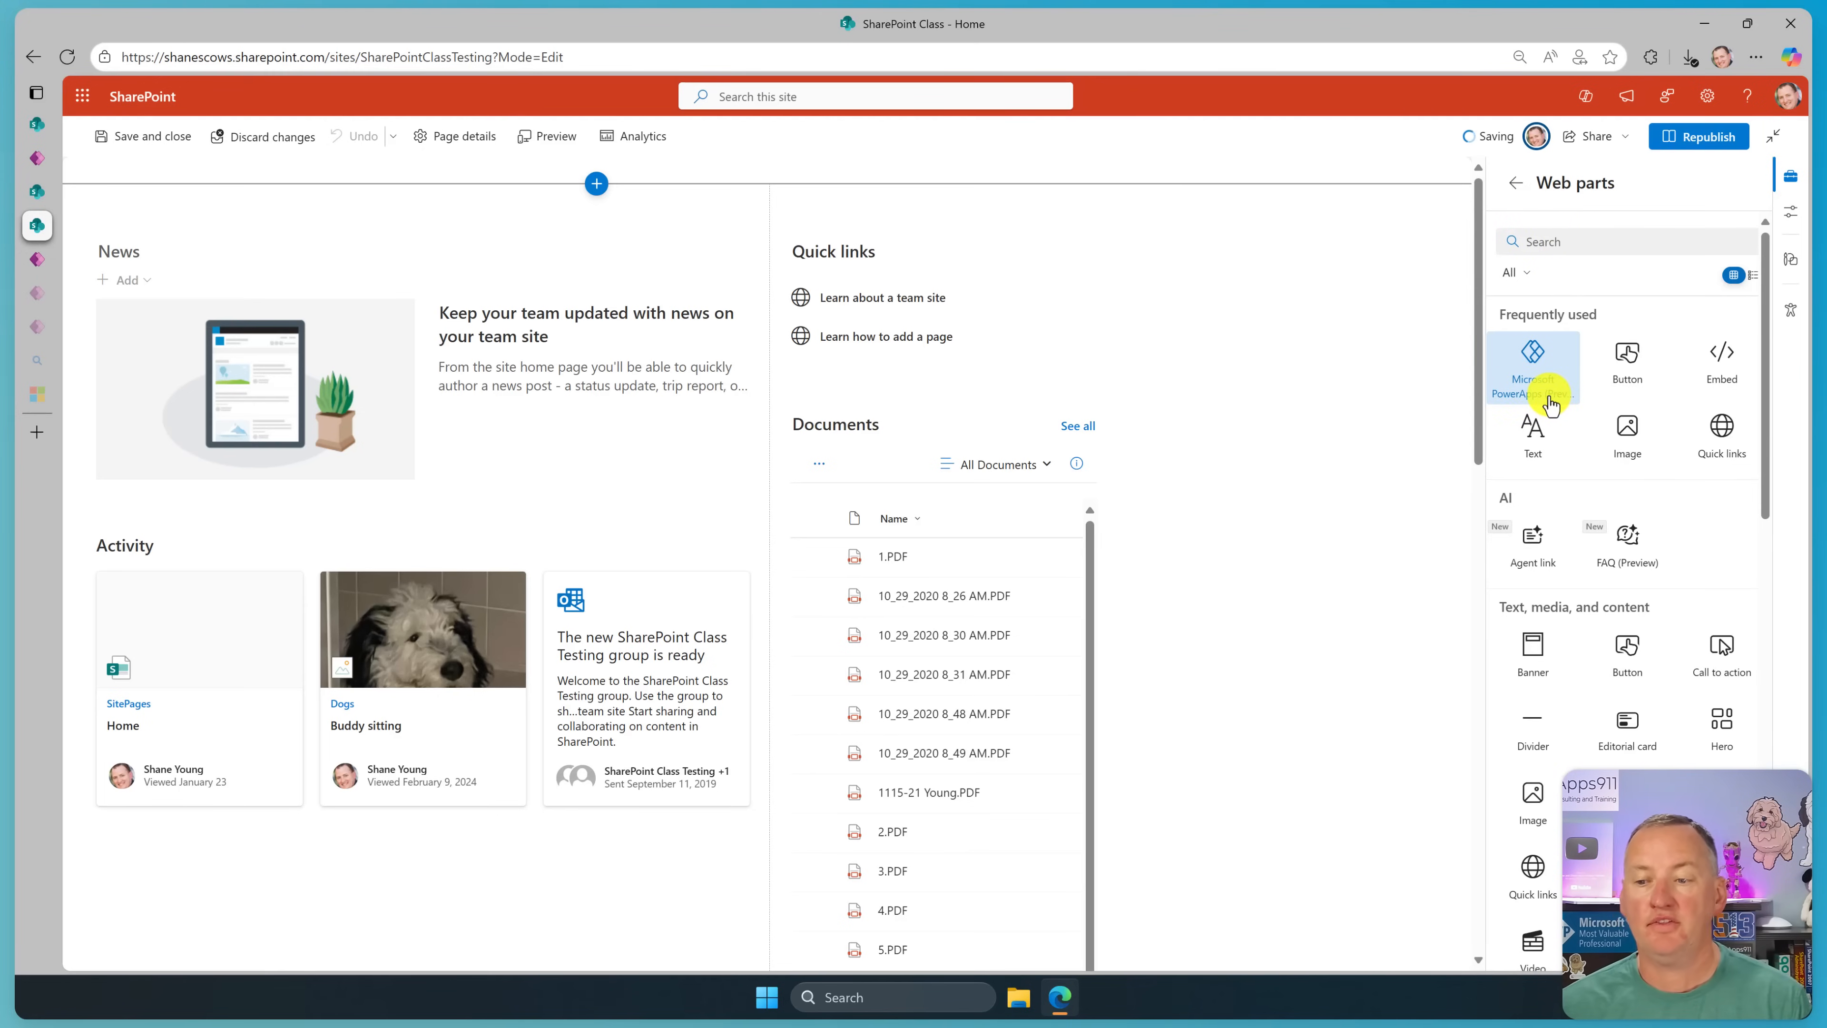
left_click(1532, 364)
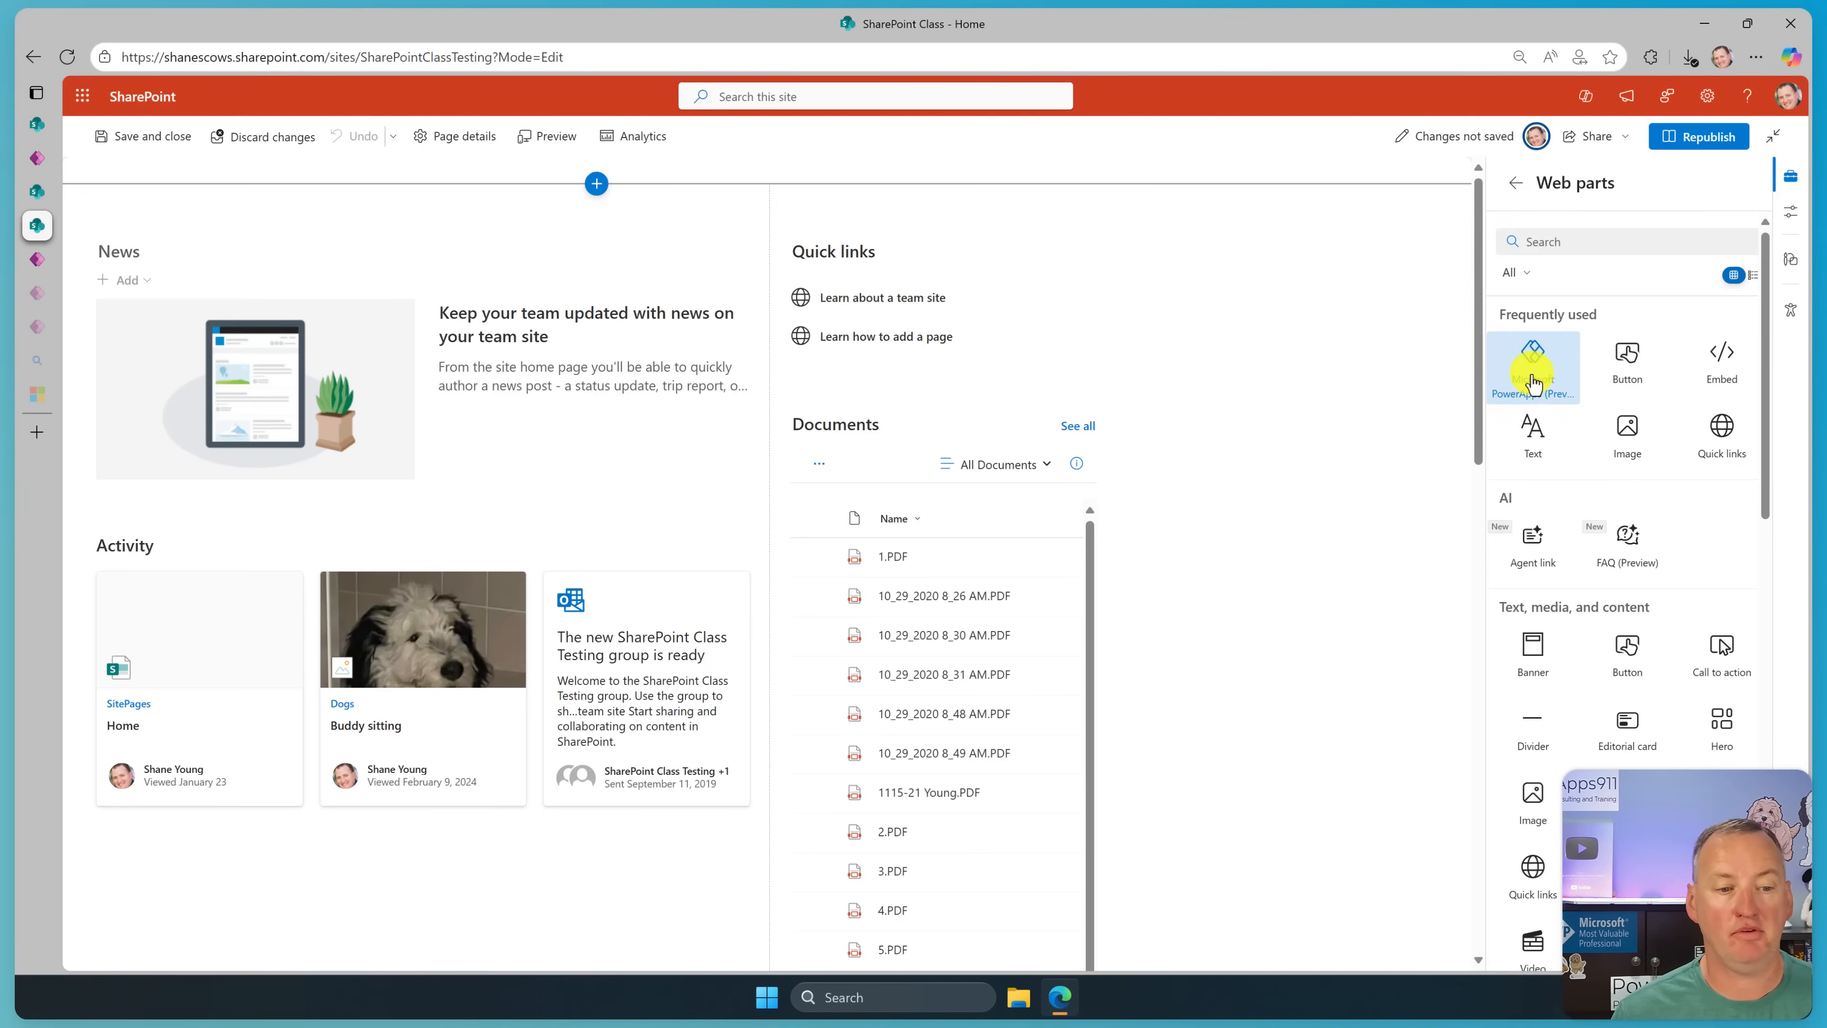
left_click(1532, 366)
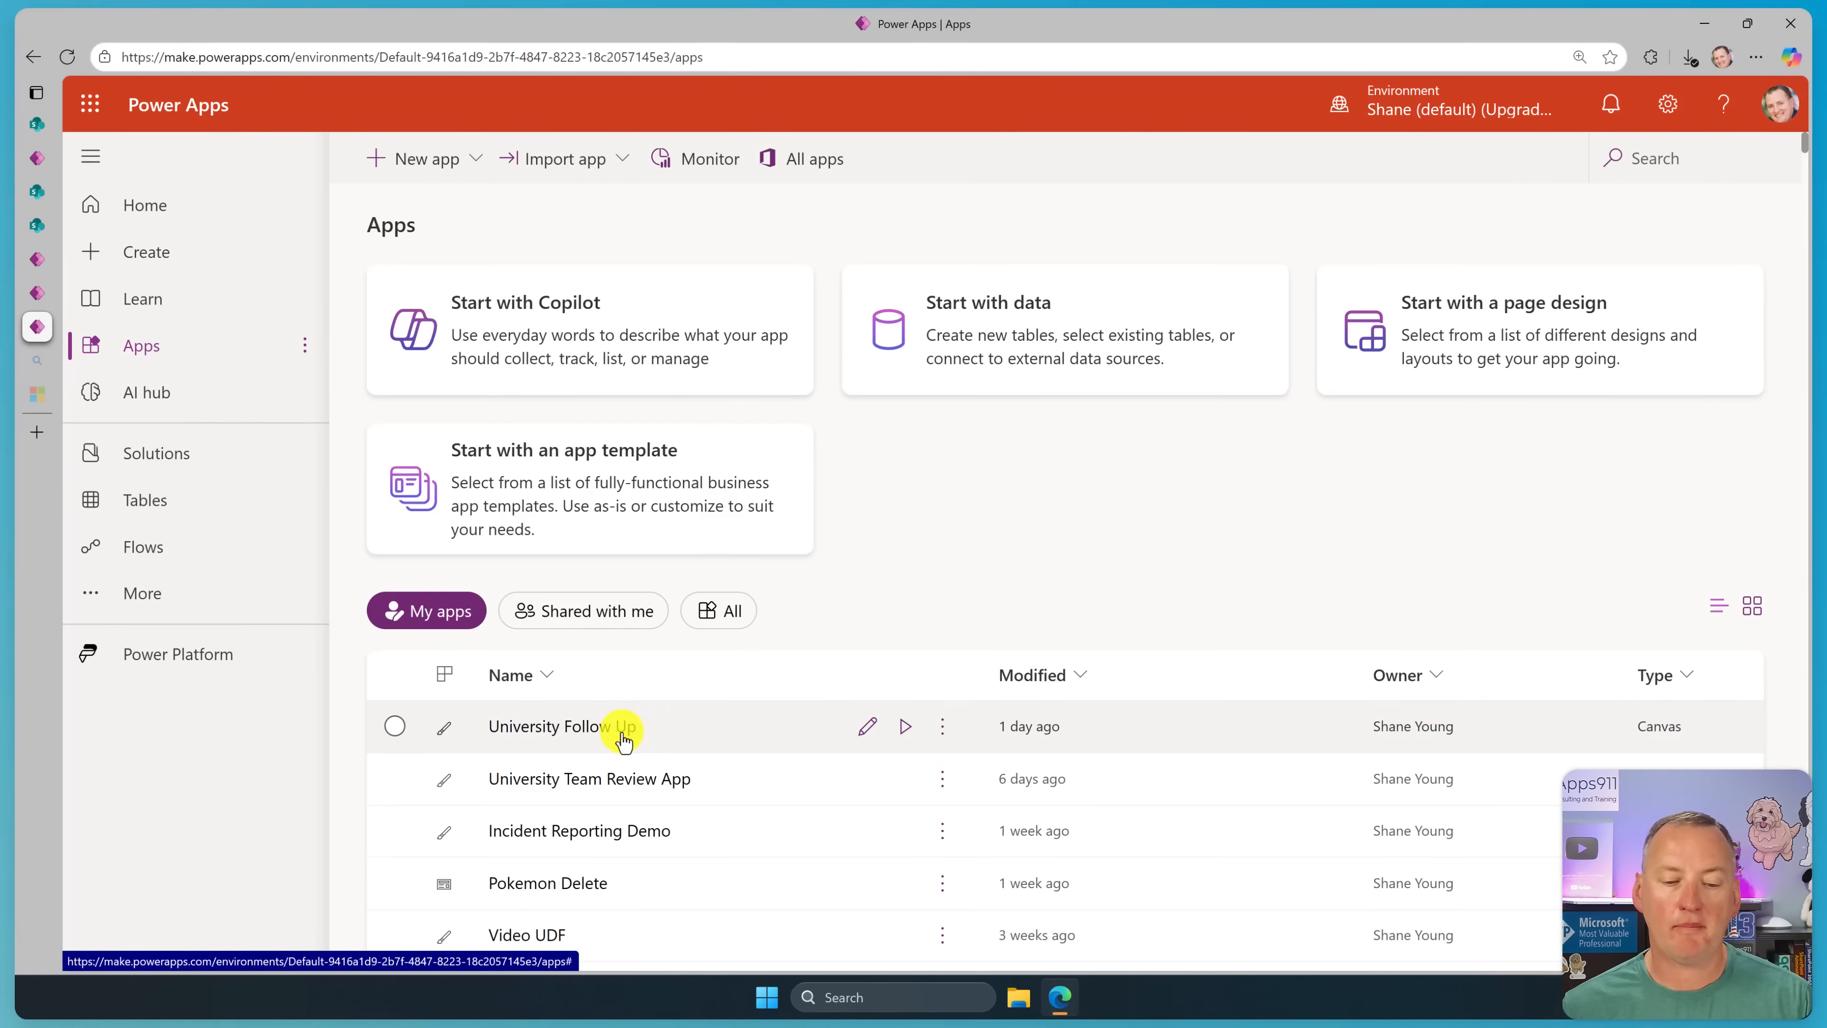
Bring up More commands for the University Follow Up app in My apps.
left_click(395, 725)
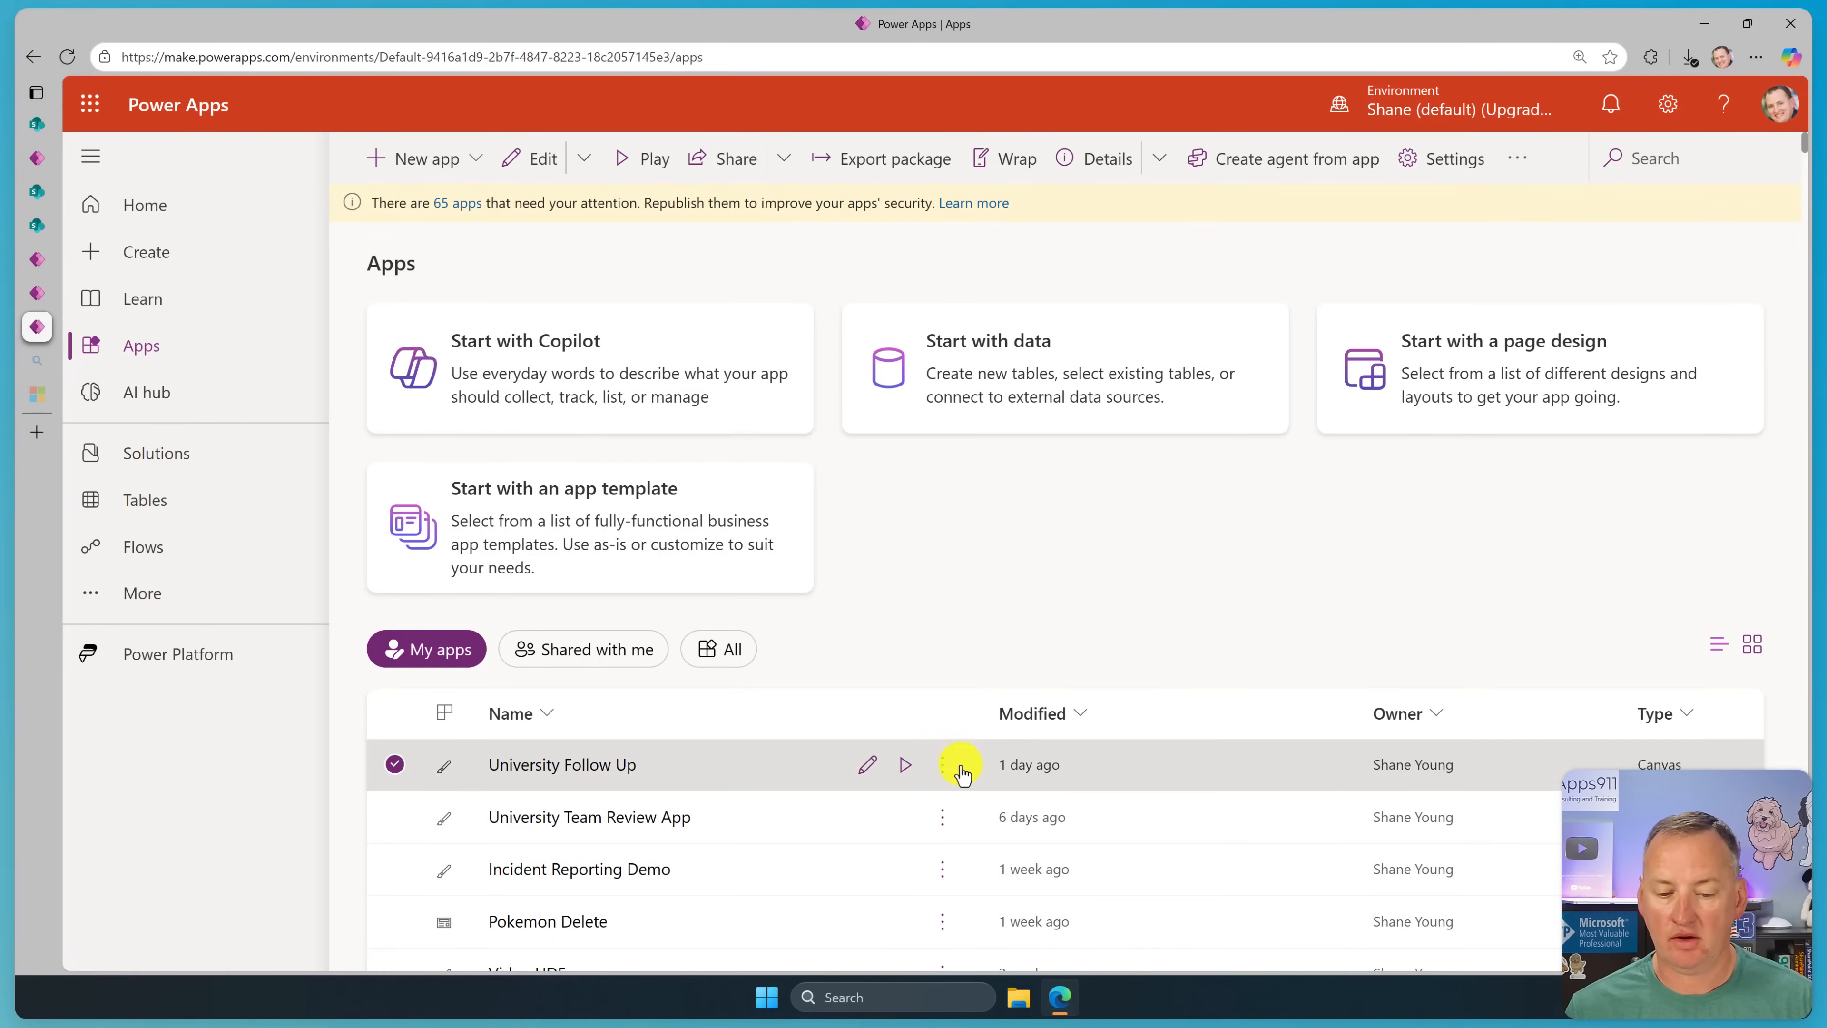
left_click(561, 764)
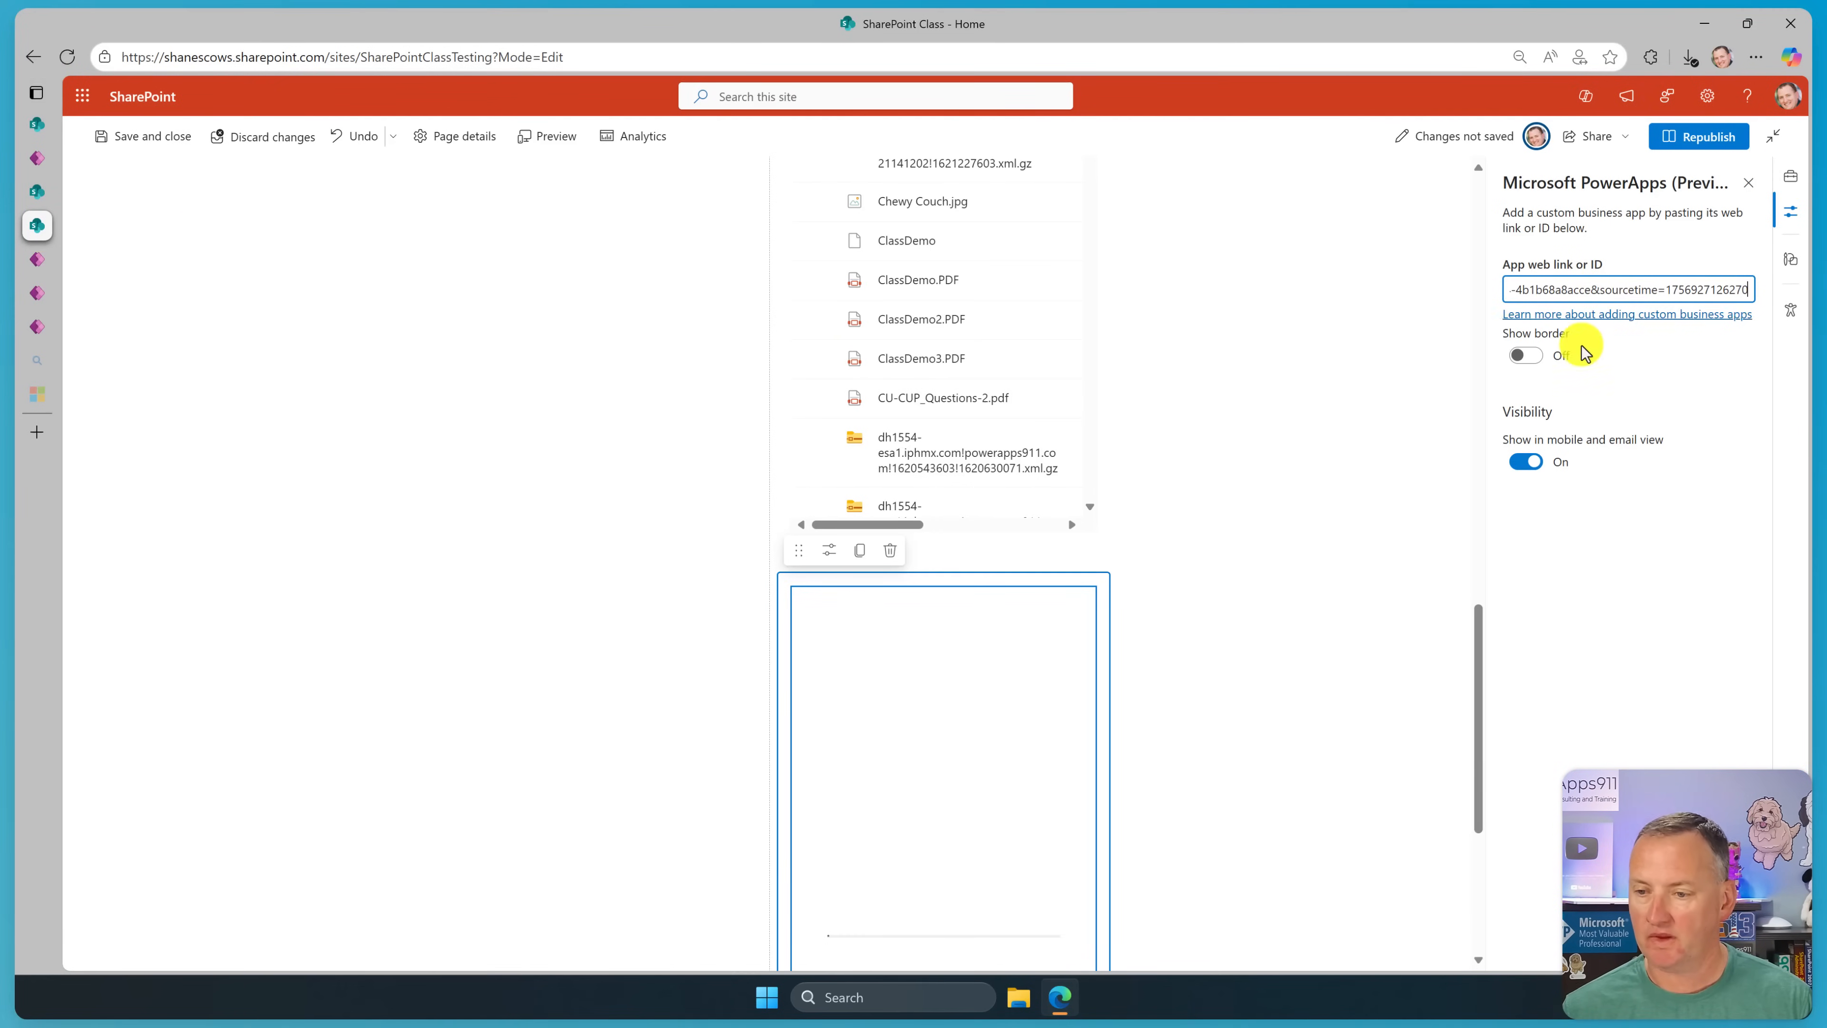
Show a border around the embedded app and allow its data access in the consent prompt.
left_click(1524, 355)
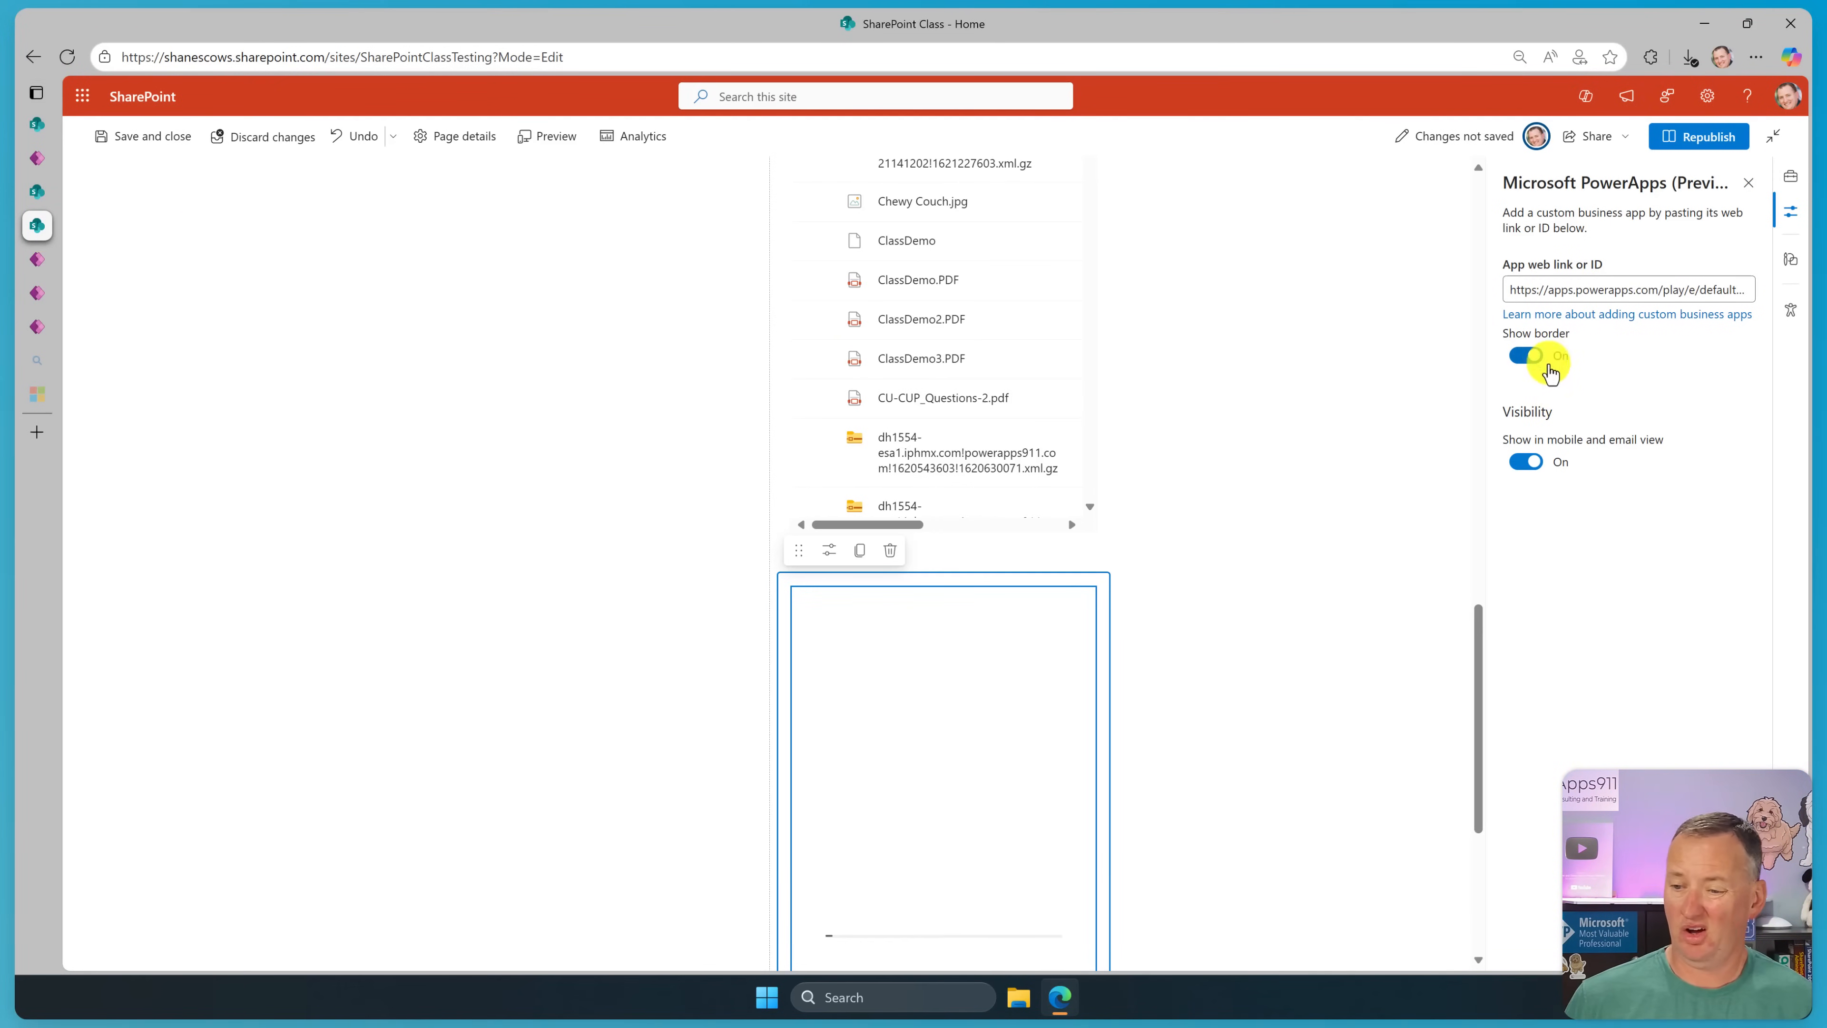
left_click(1524, 355)
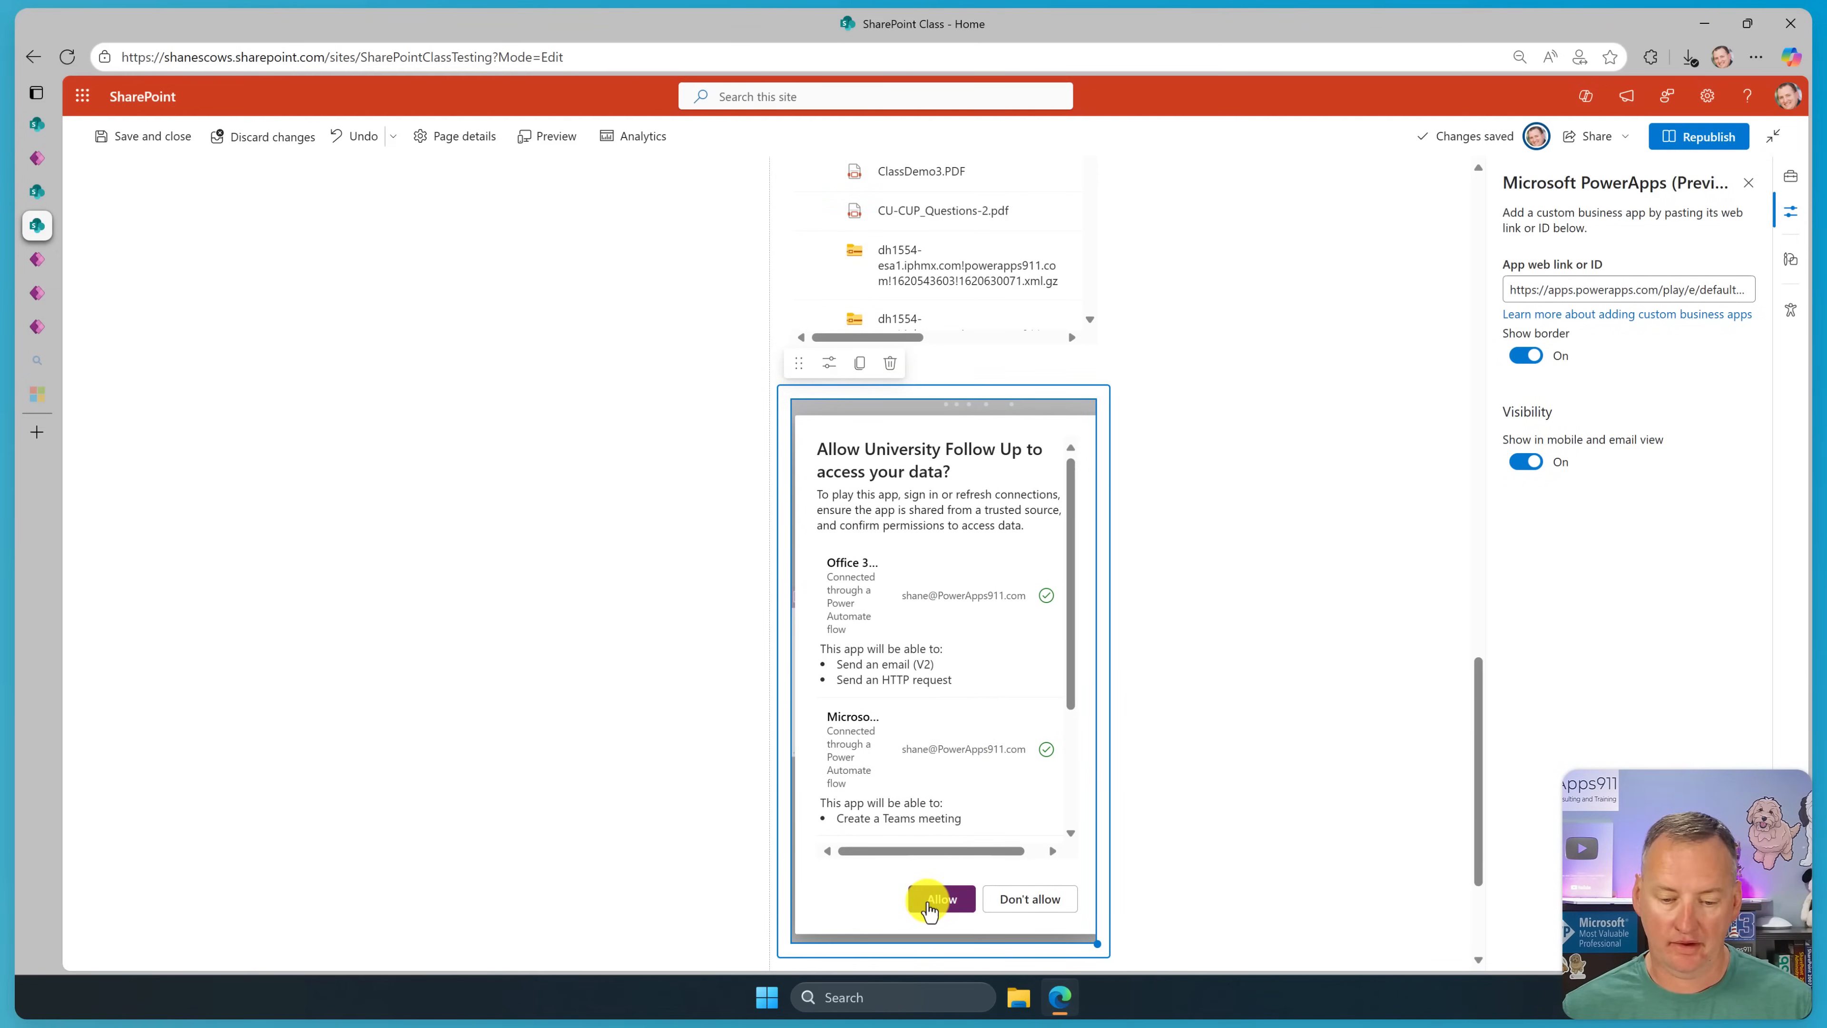
left_click(938, 898)
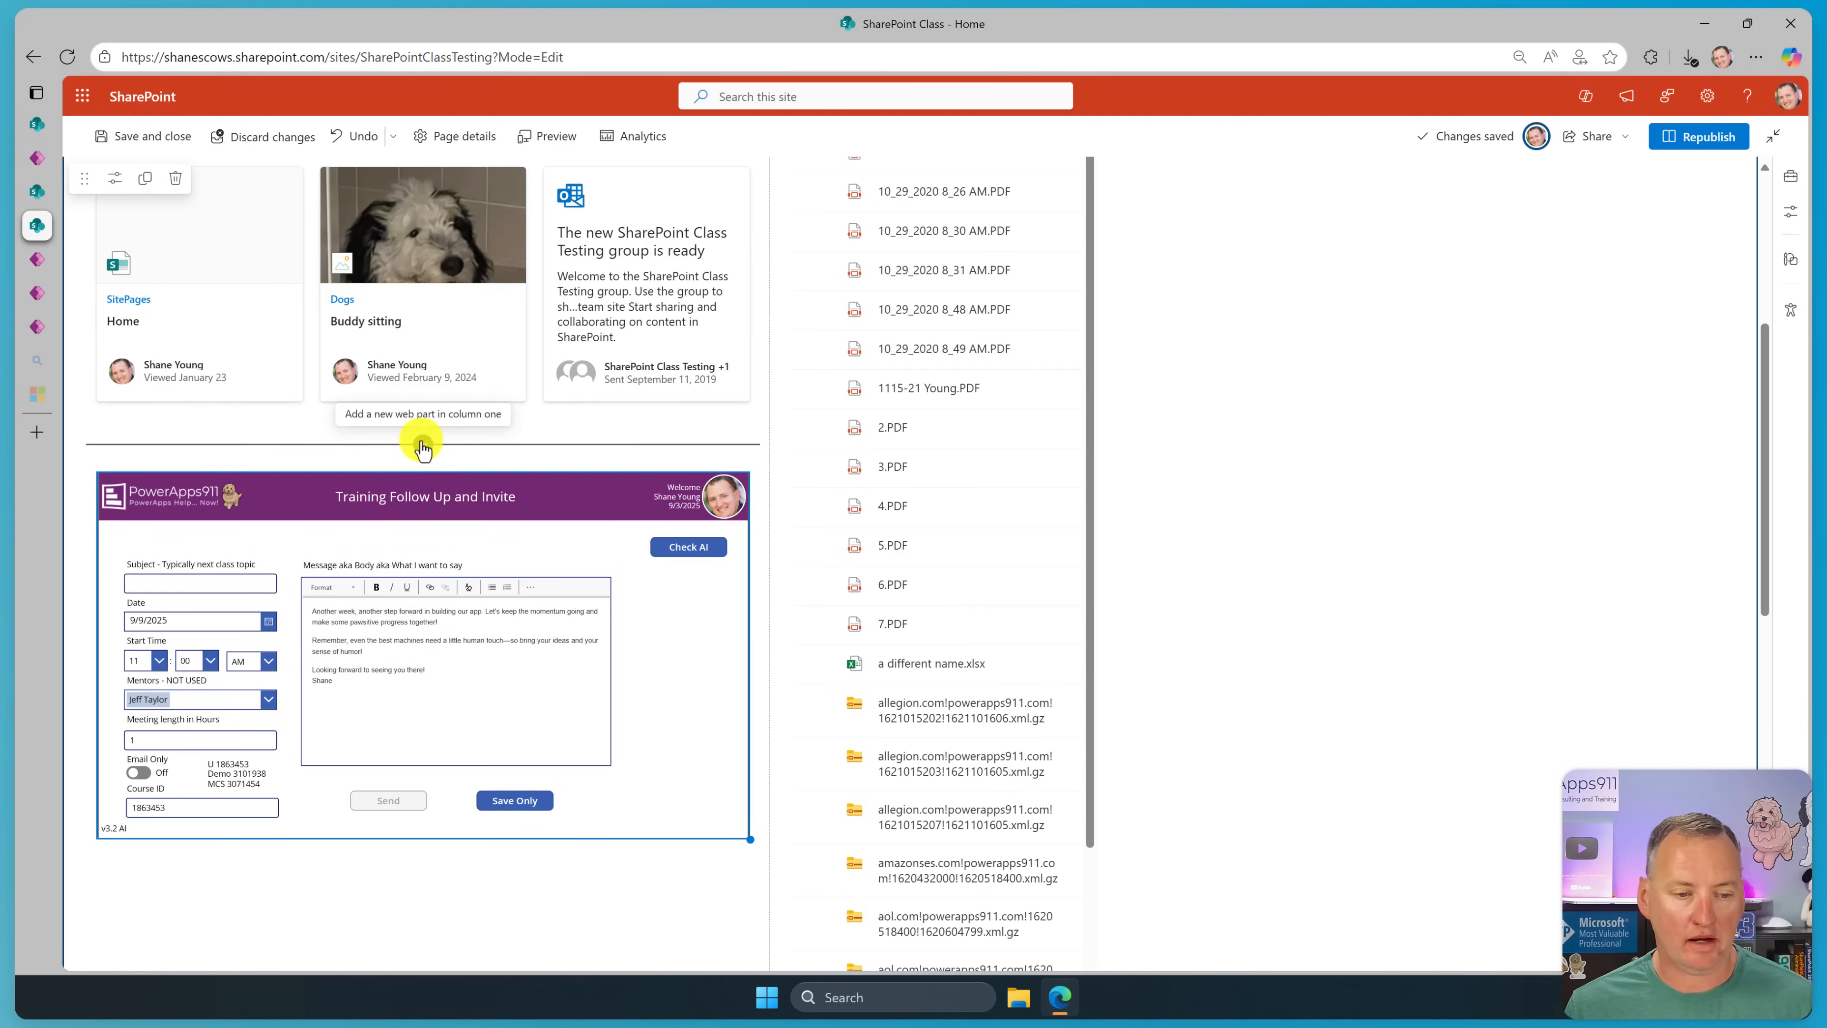
Add a Button web part above the embedded app and bring up its settings.
left_click(423, 442)
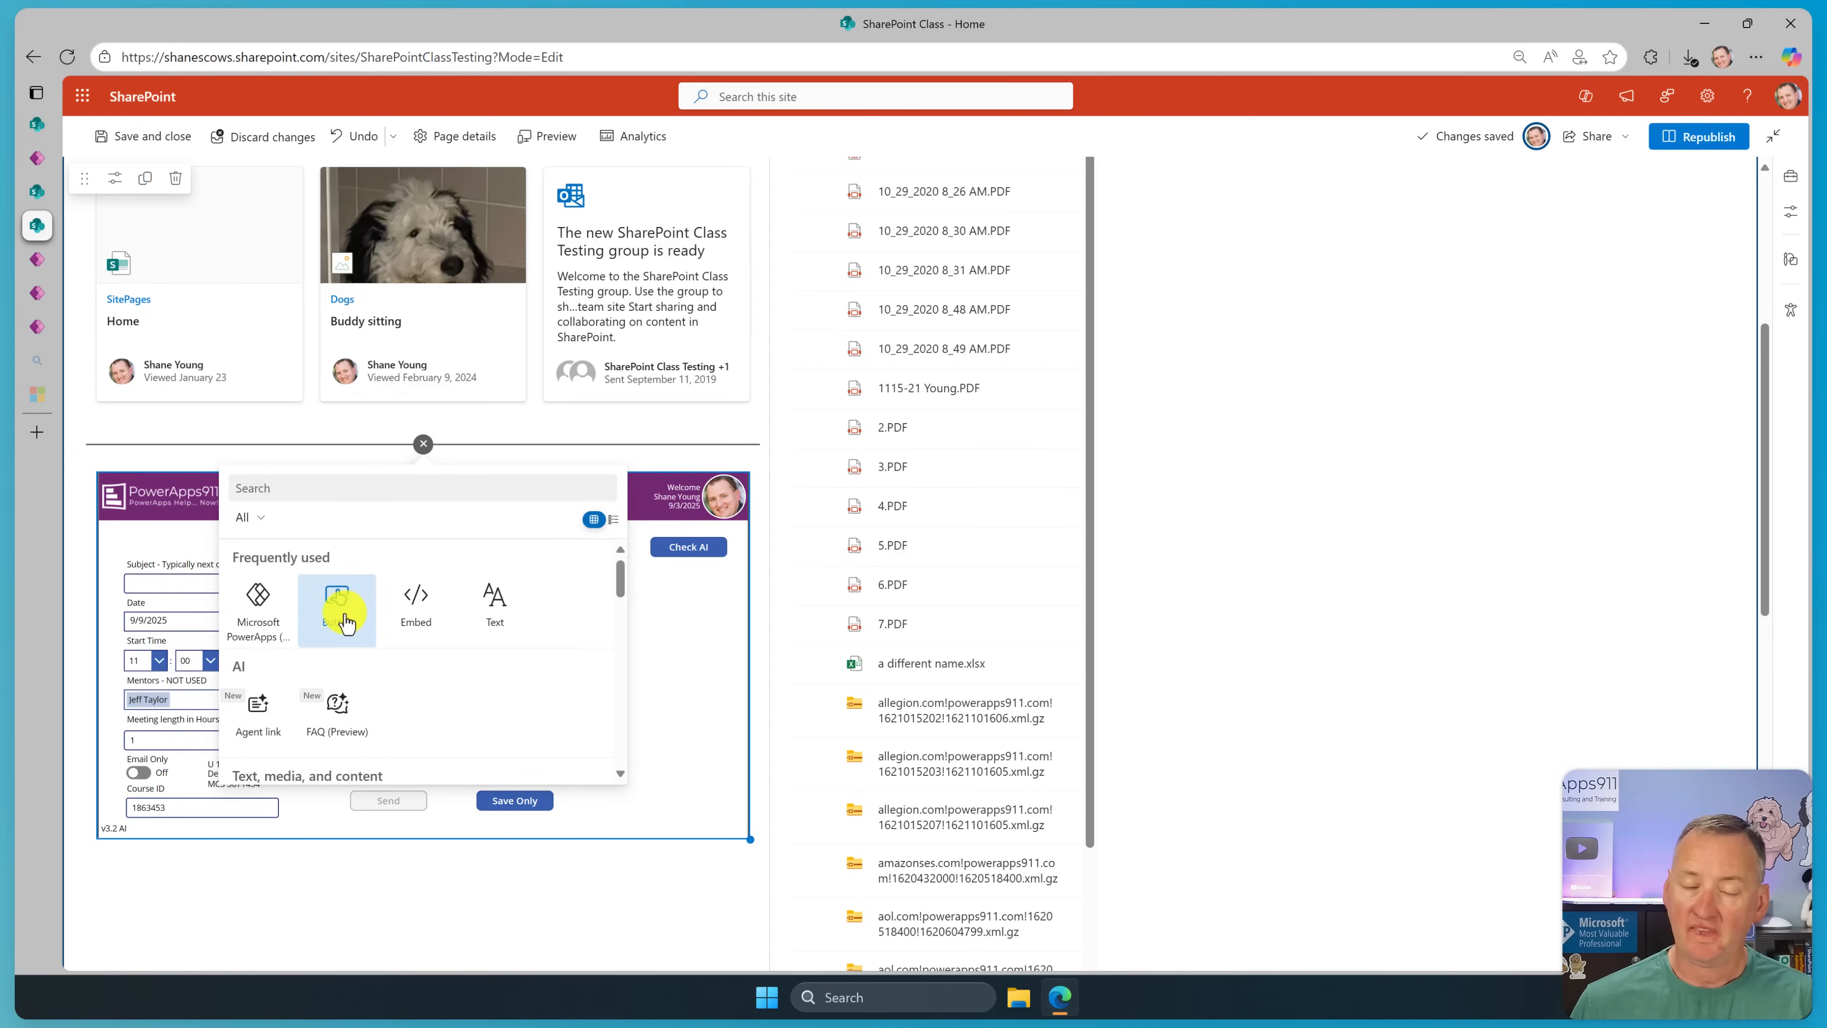
left_click(337, 596)
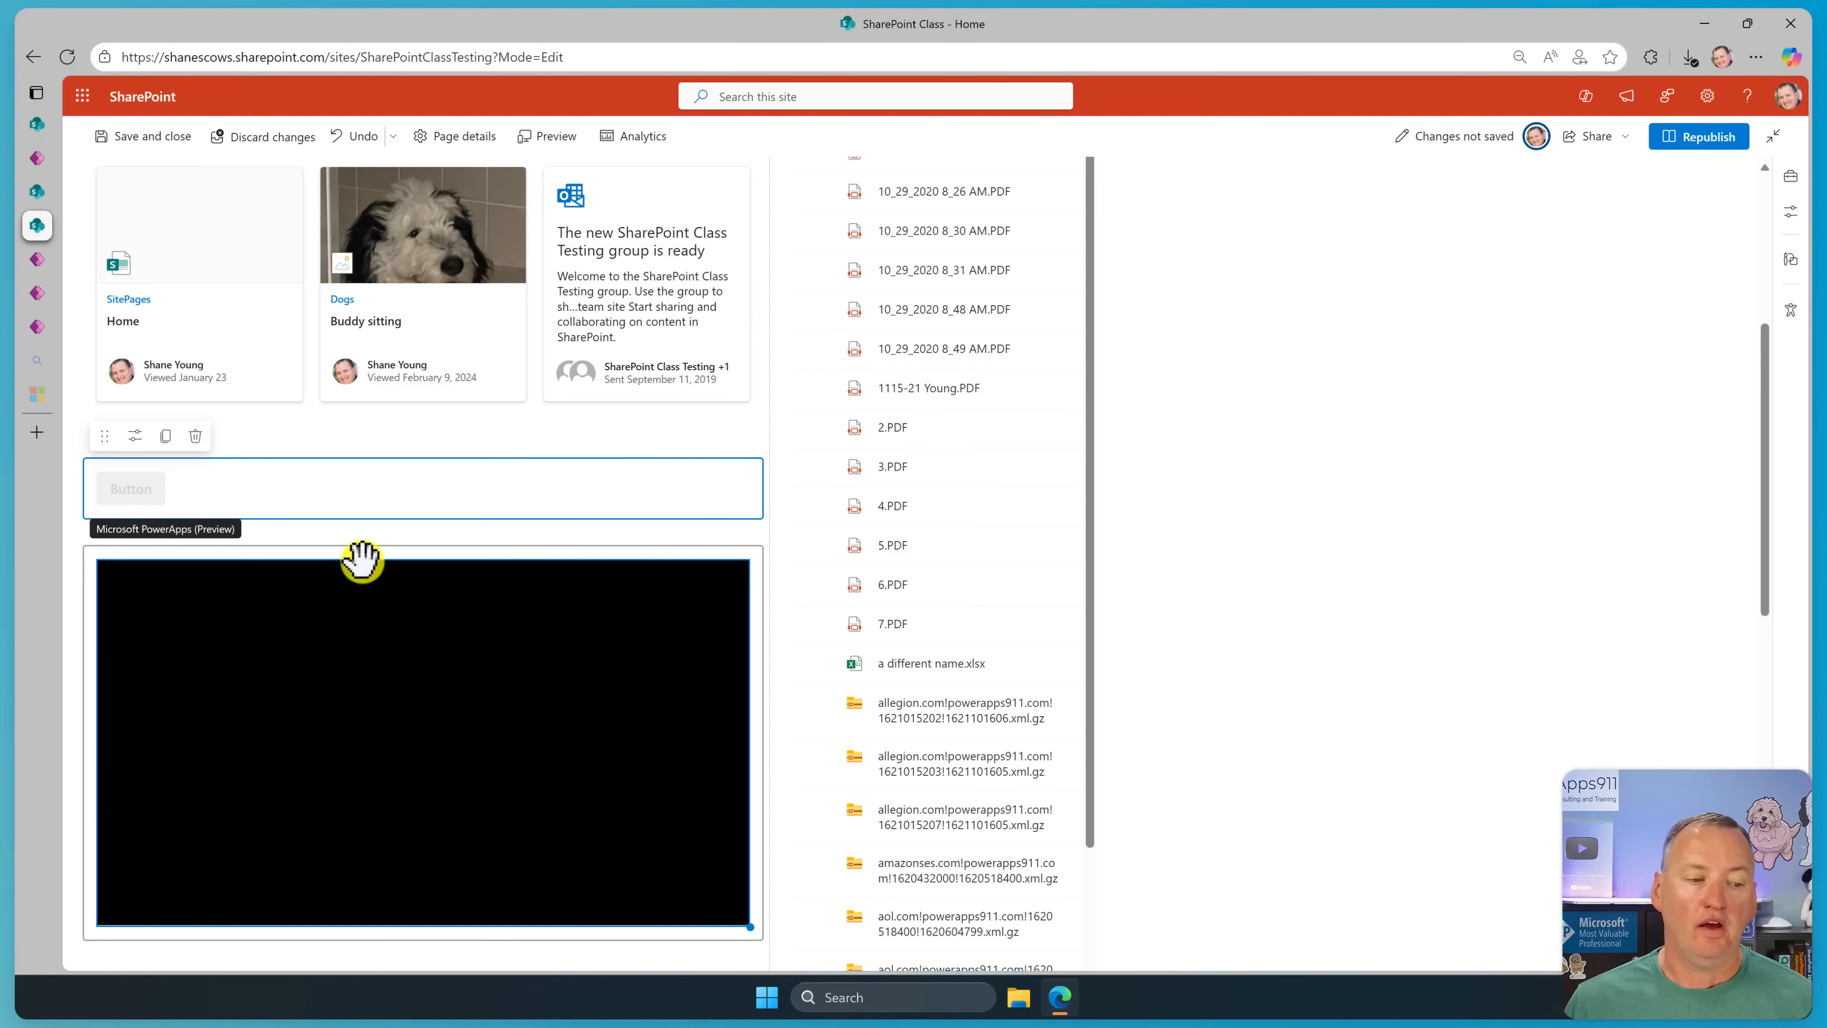
left_click(130, 488)
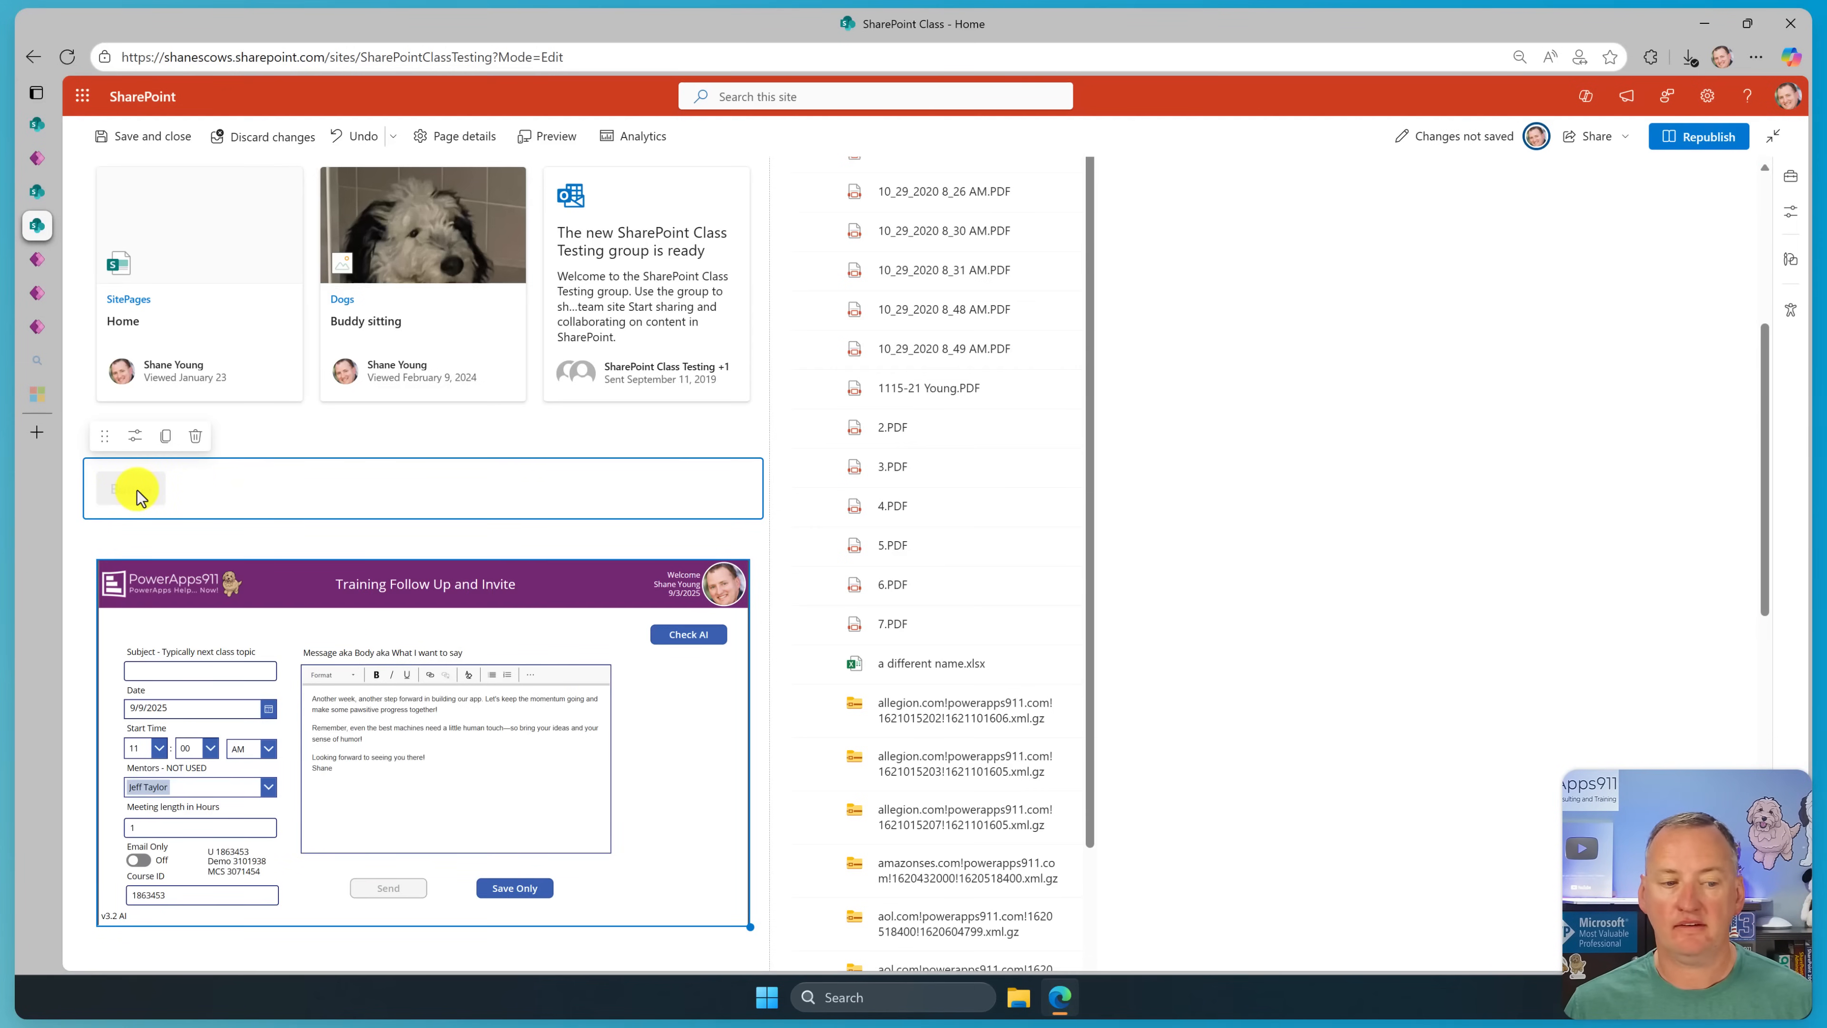
left_click(135, 478)
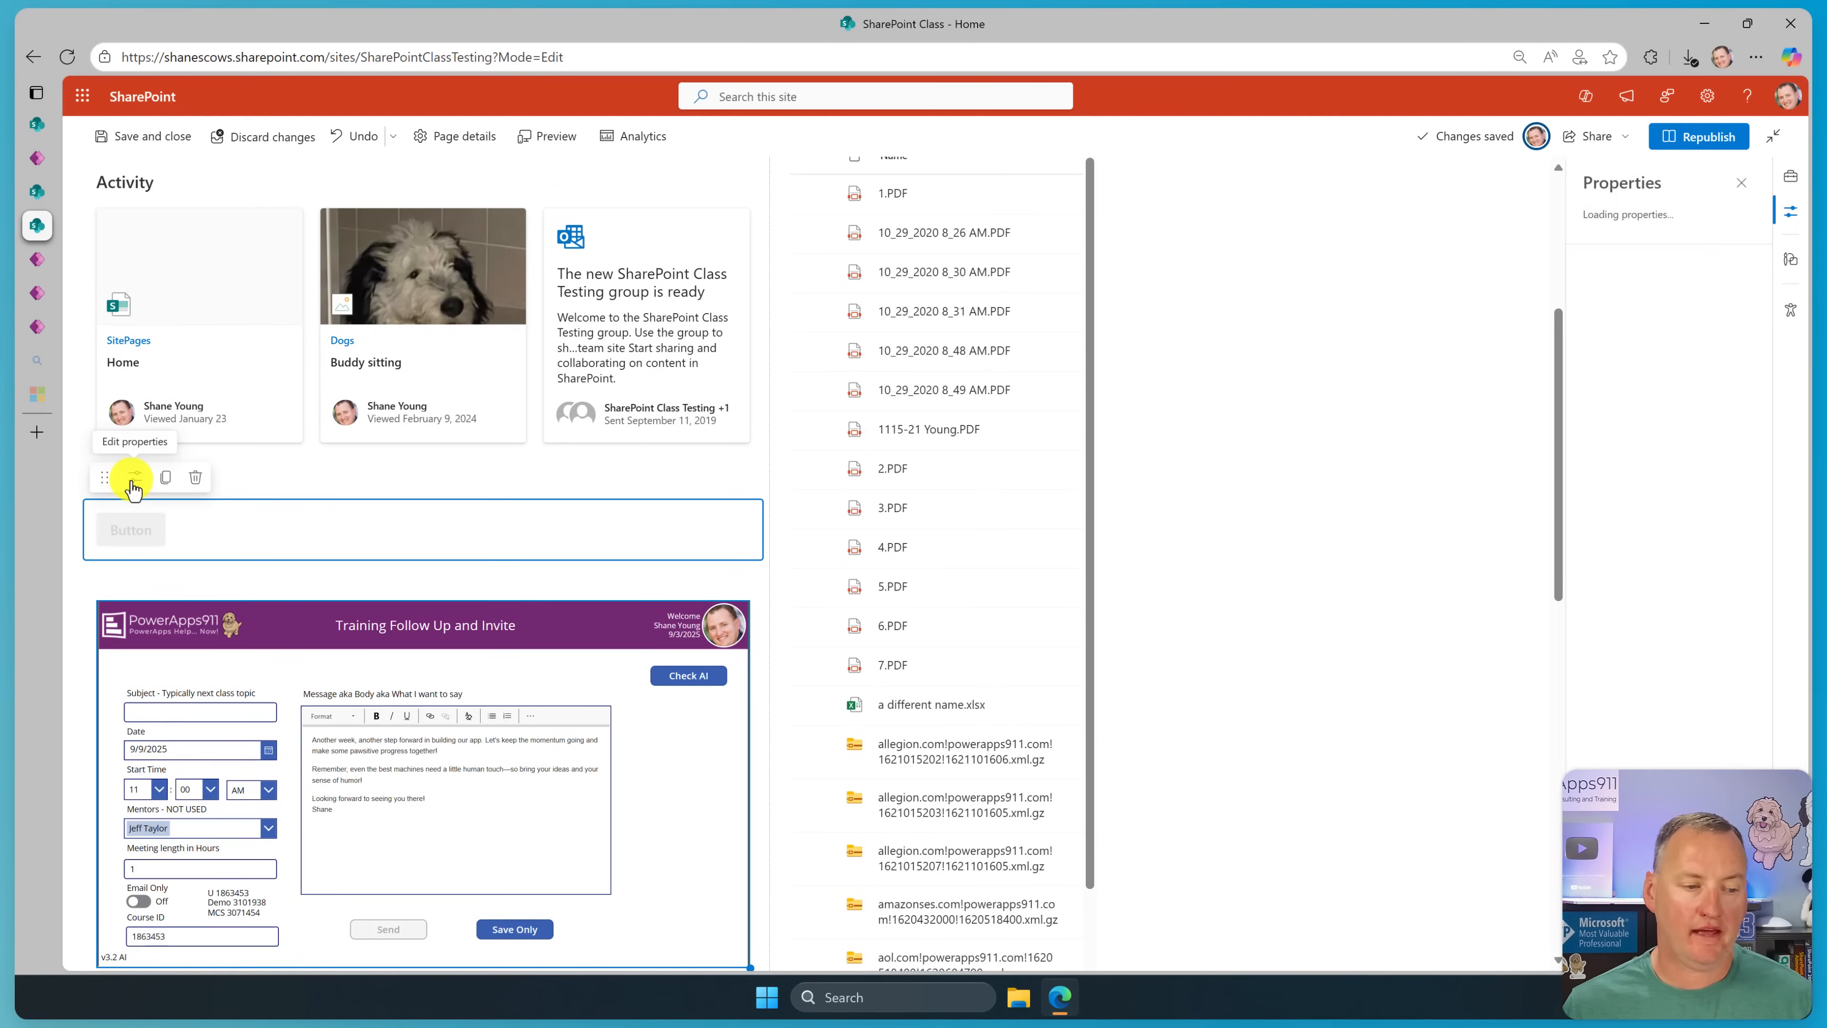
Label the button 'Launch Power Apps' and republish the page.
left_click(134, 477)
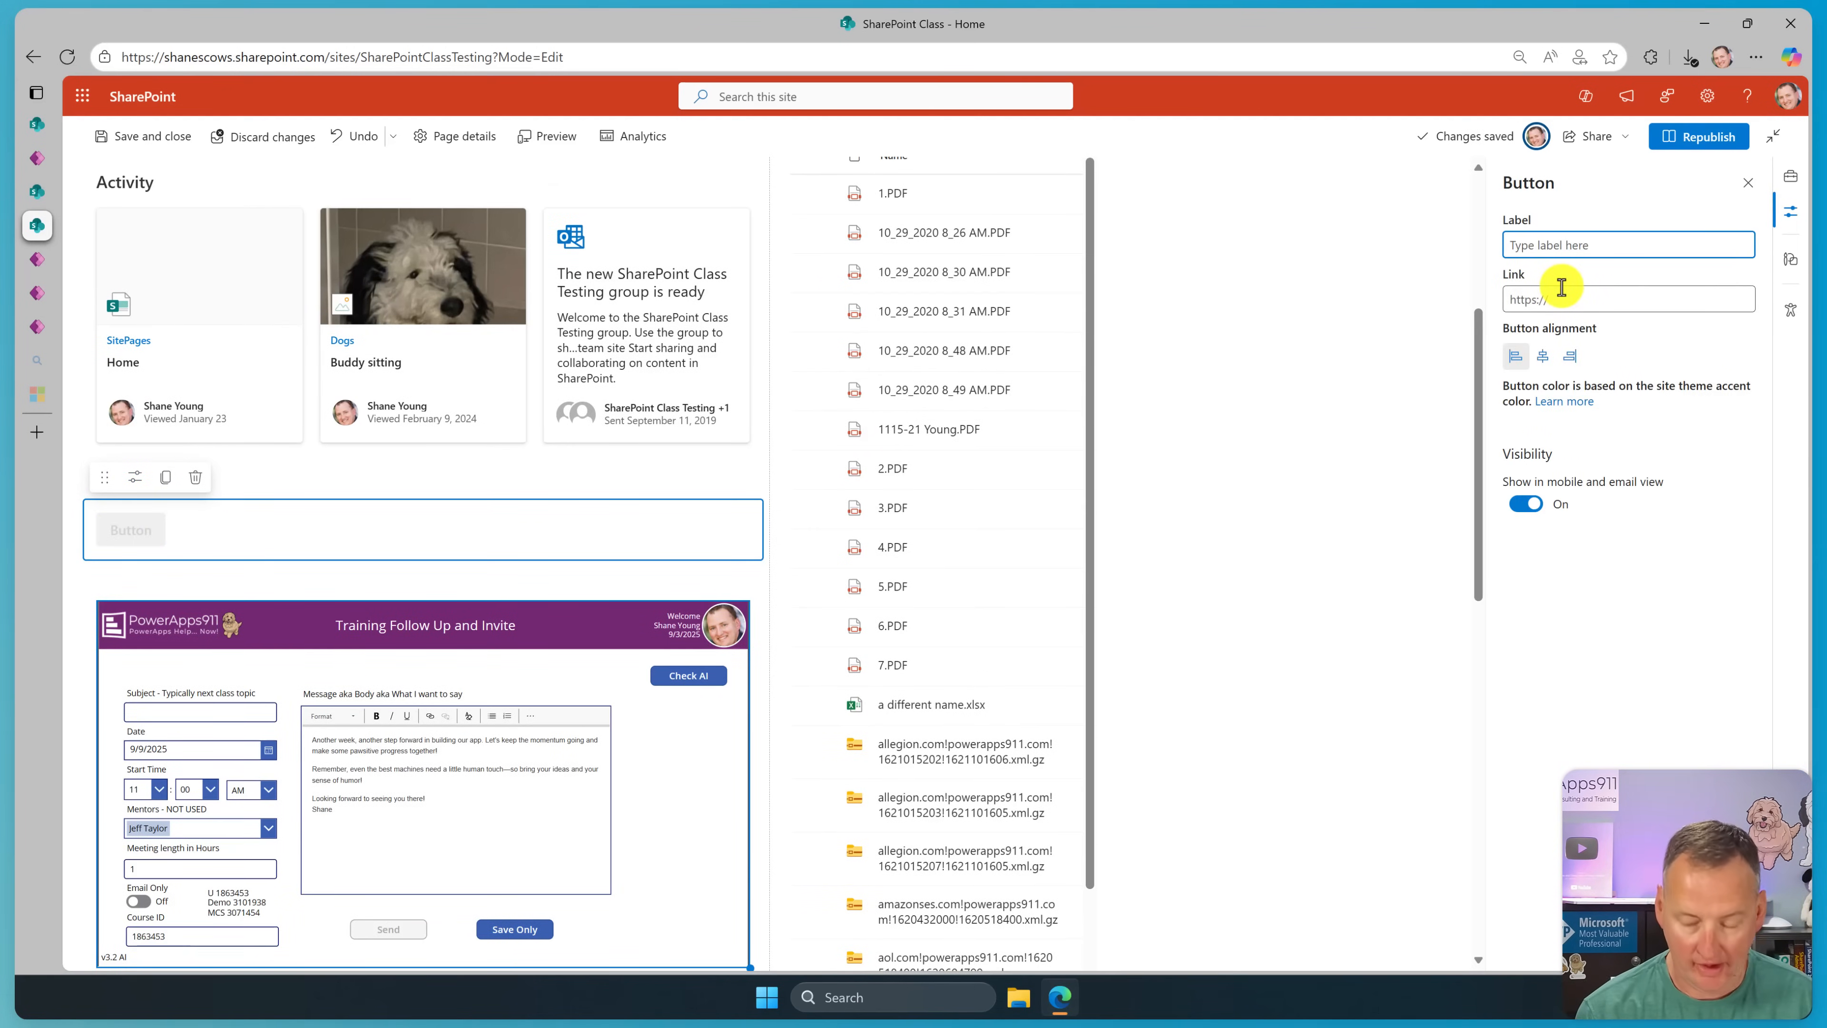
type("Launch POwer Apps")
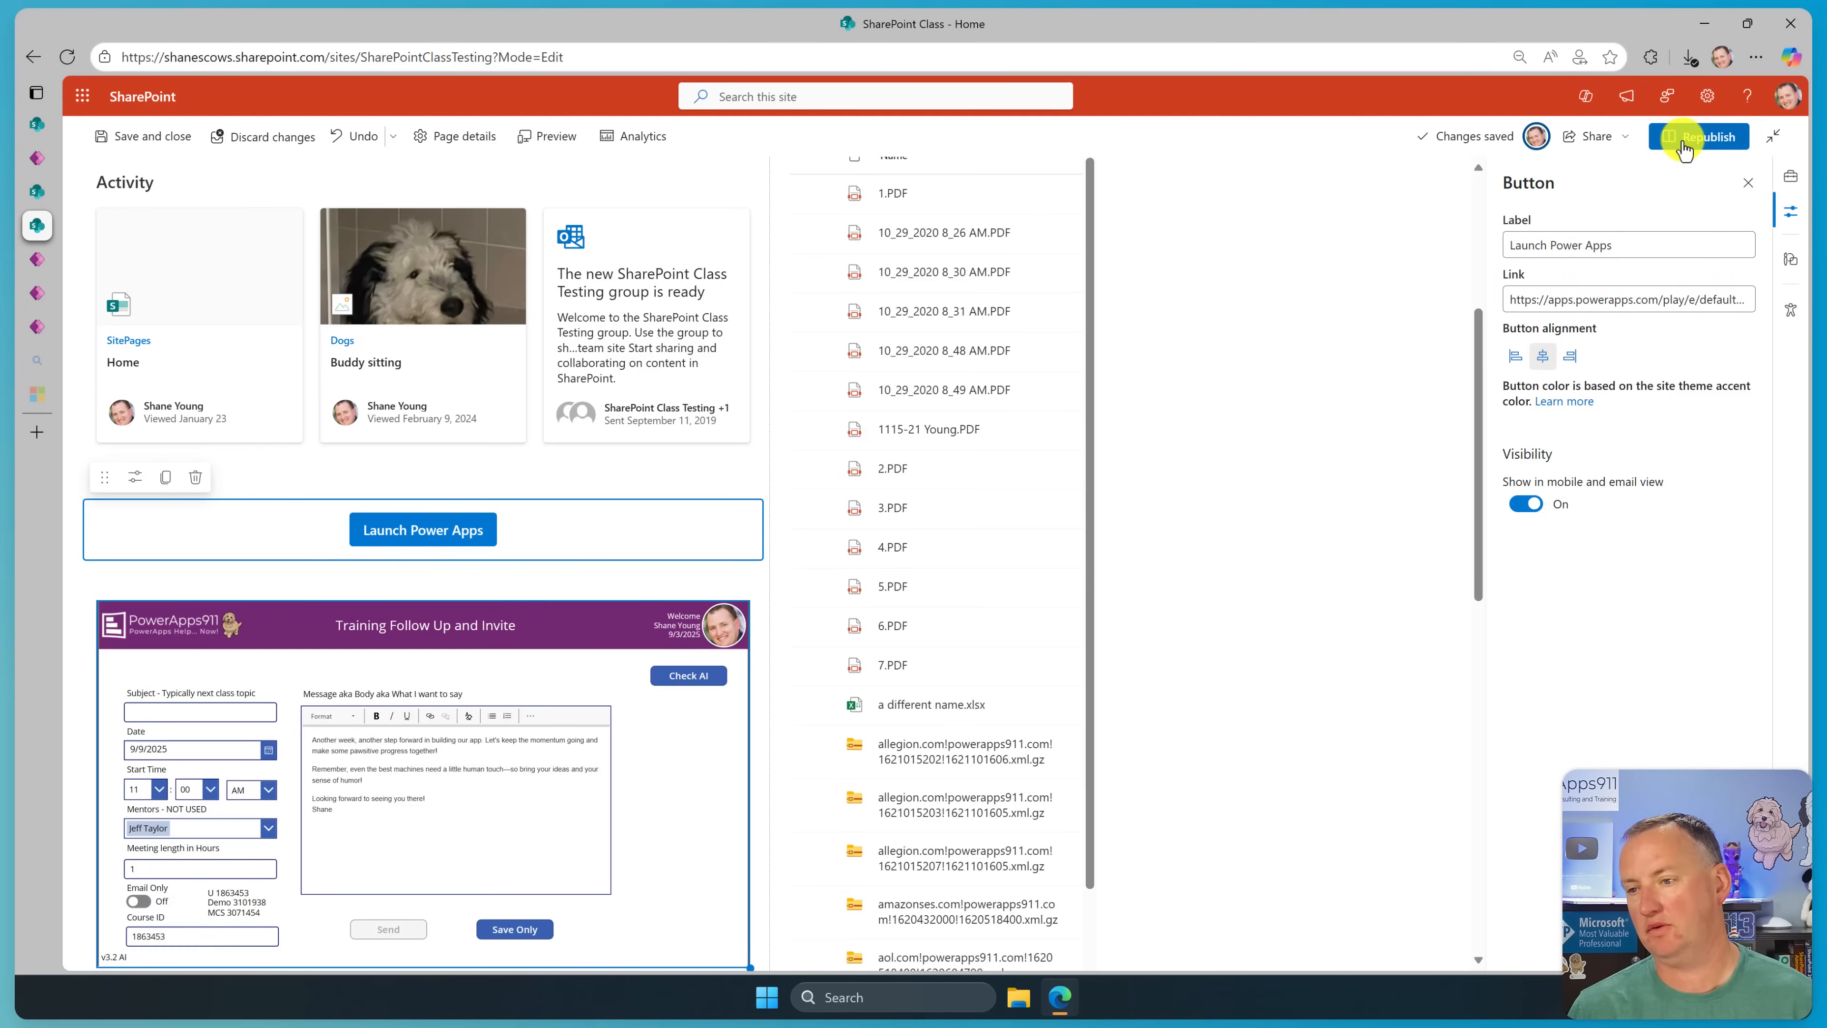
left_click(1702, 136)
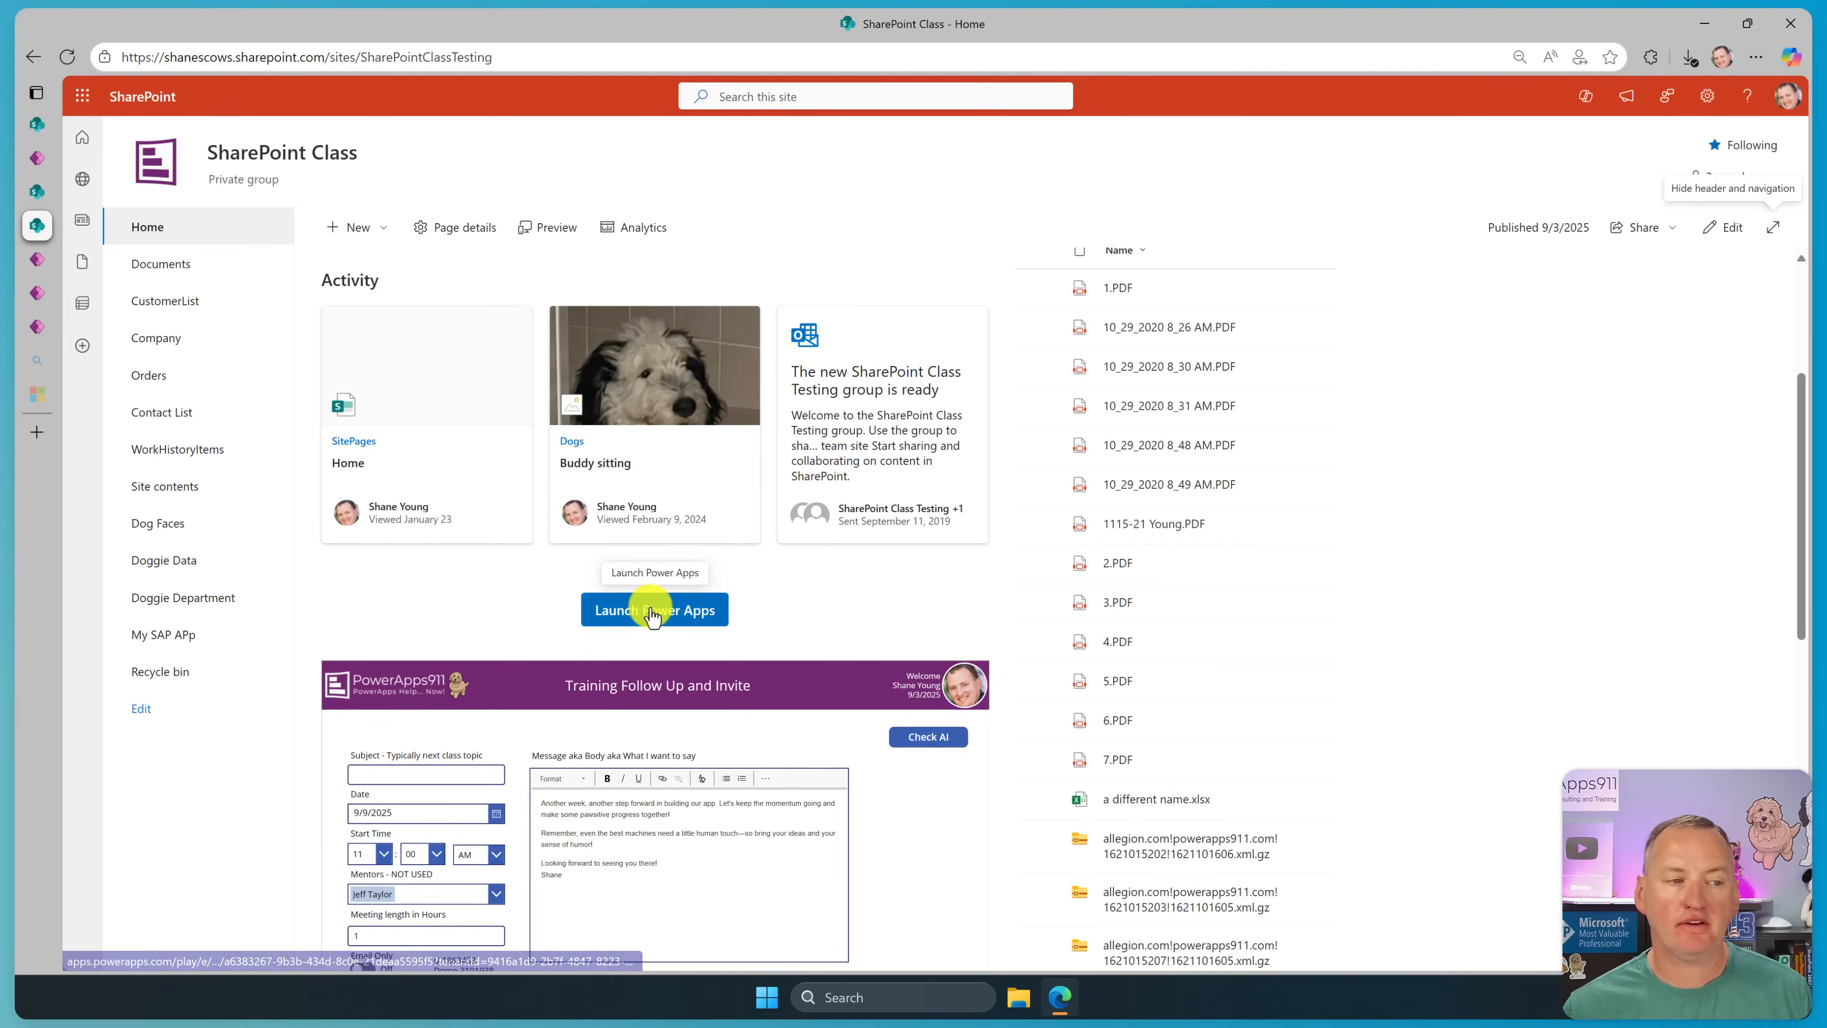
Launch University Follow Up from the new button, then edit the Document Library app in Power Apps Studio.
left_click(653, 608)
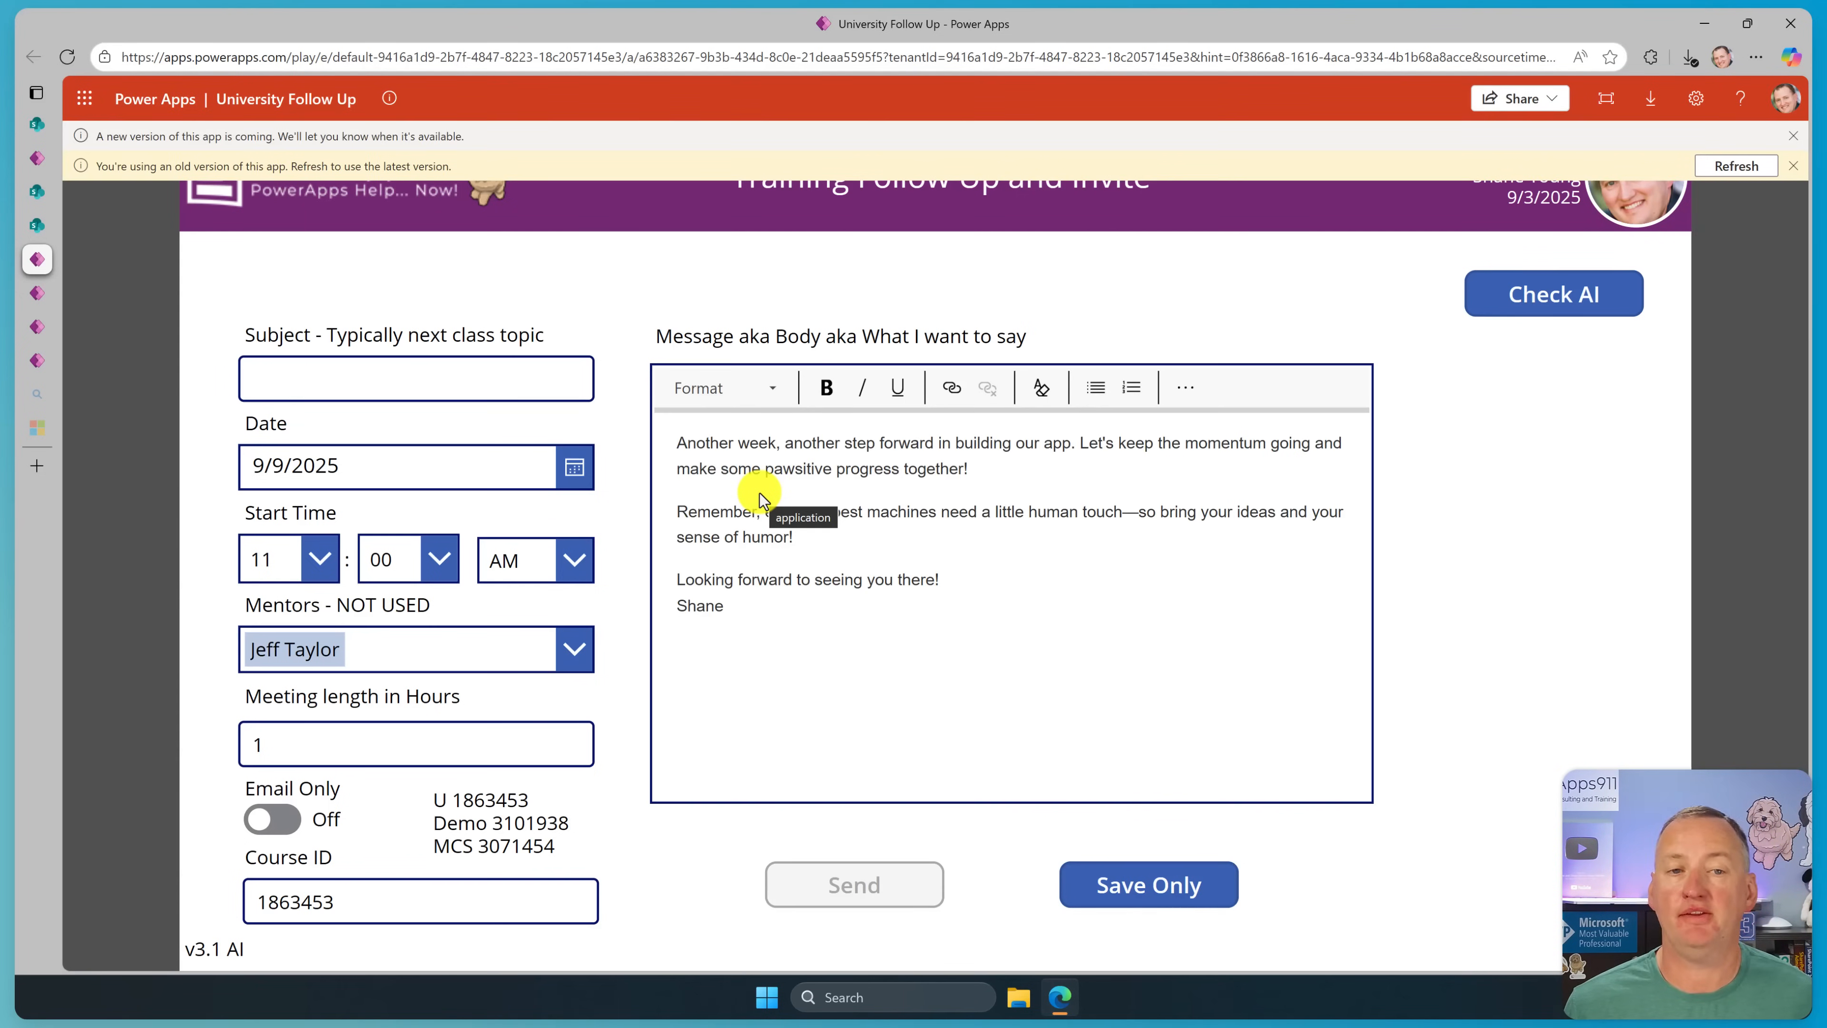
left_click(414, 378)
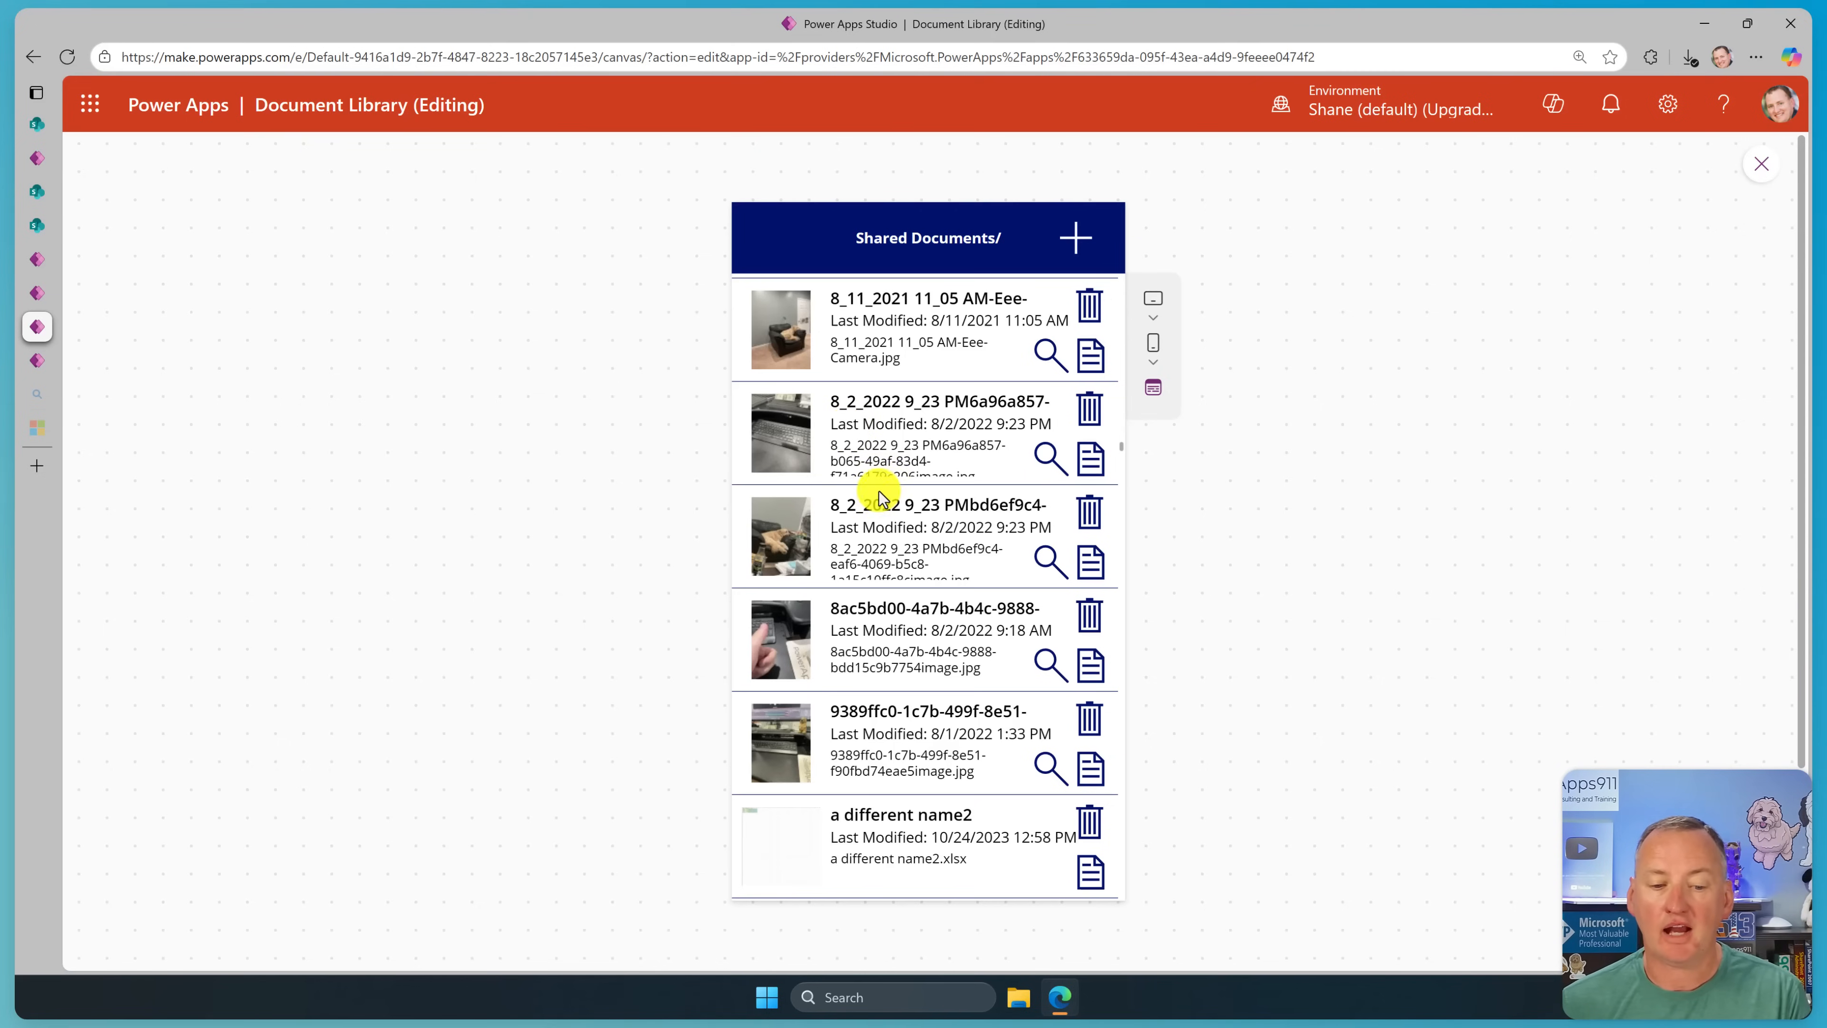
scroll("down", 3)
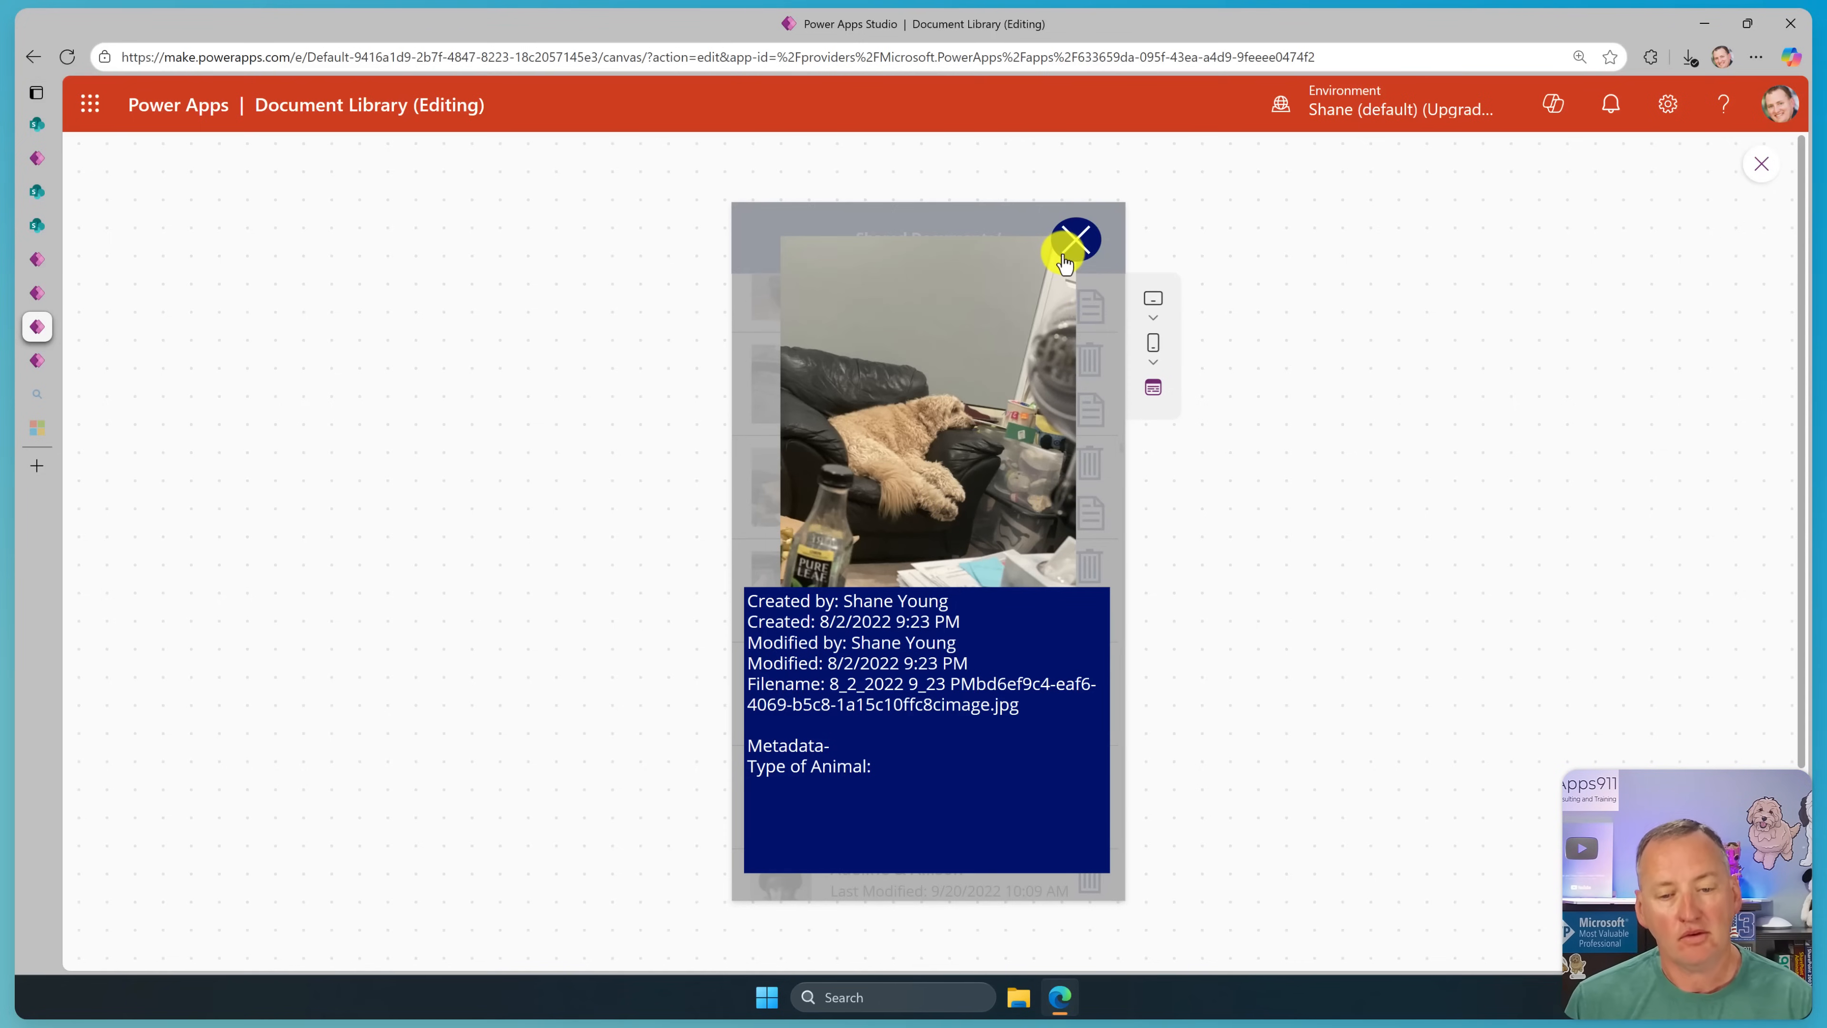
left_click(1074, 238)
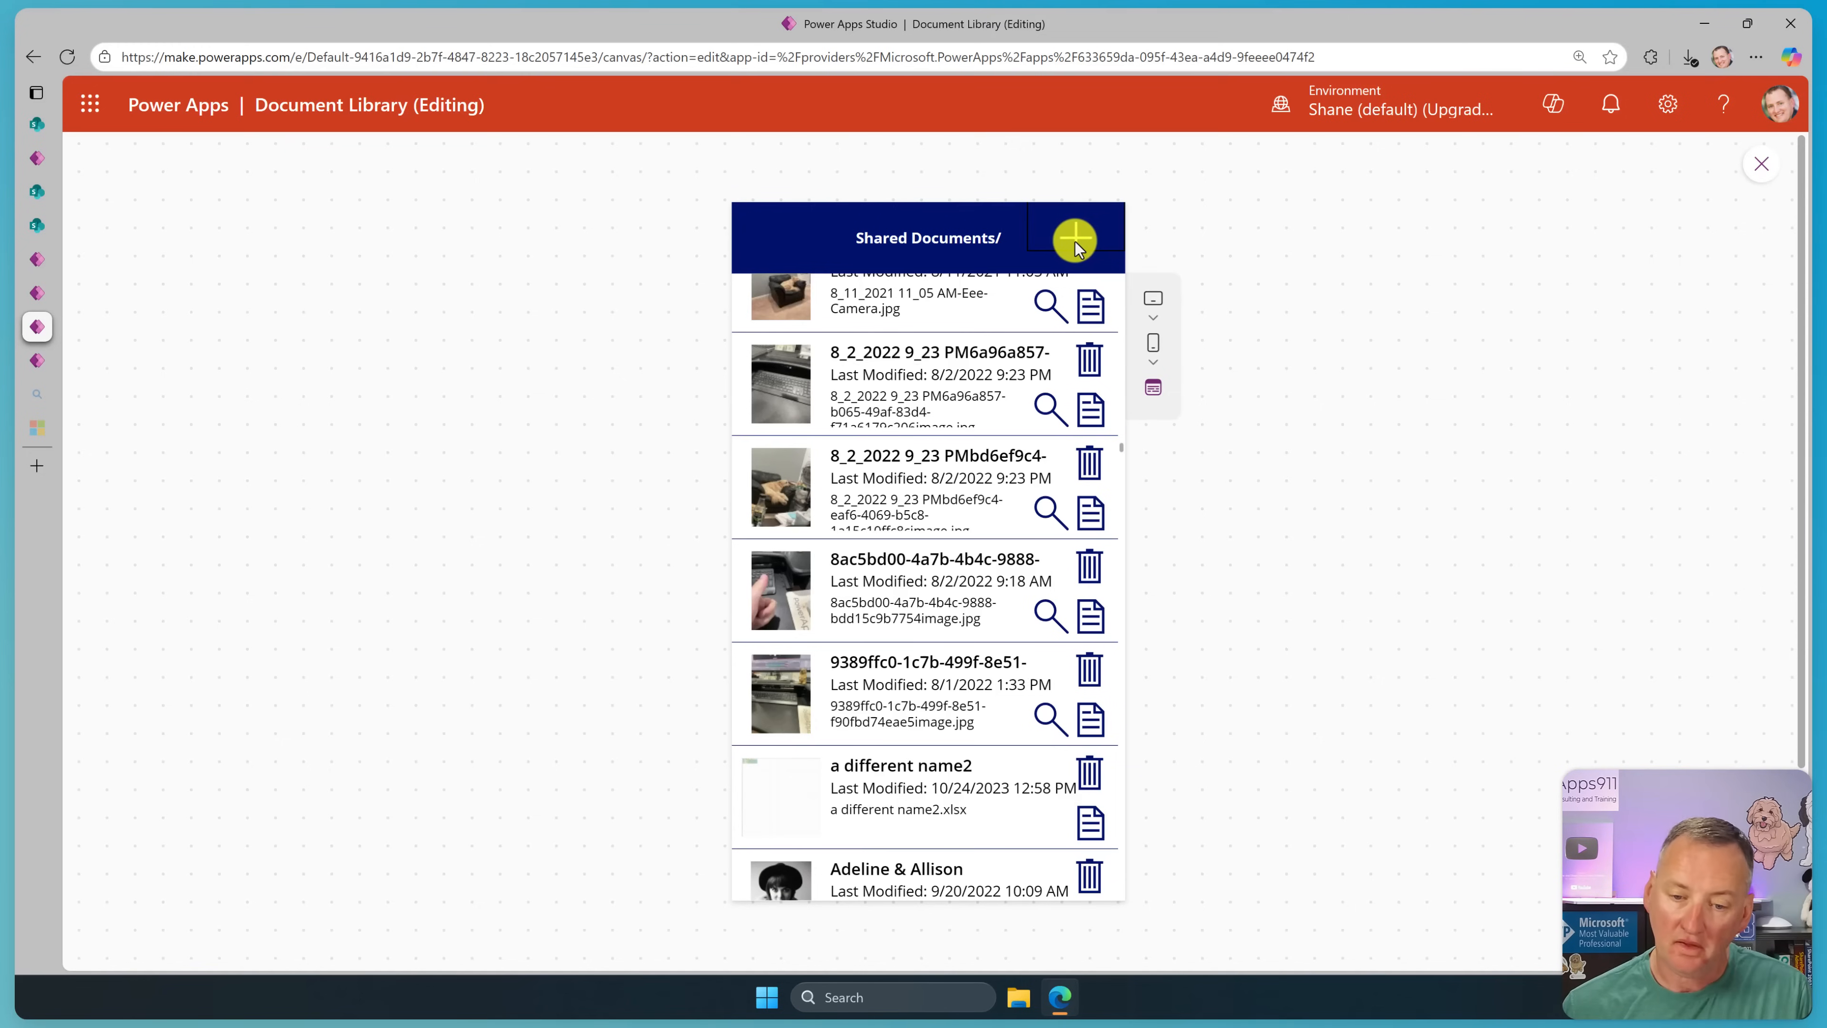
scroll("down", 3)
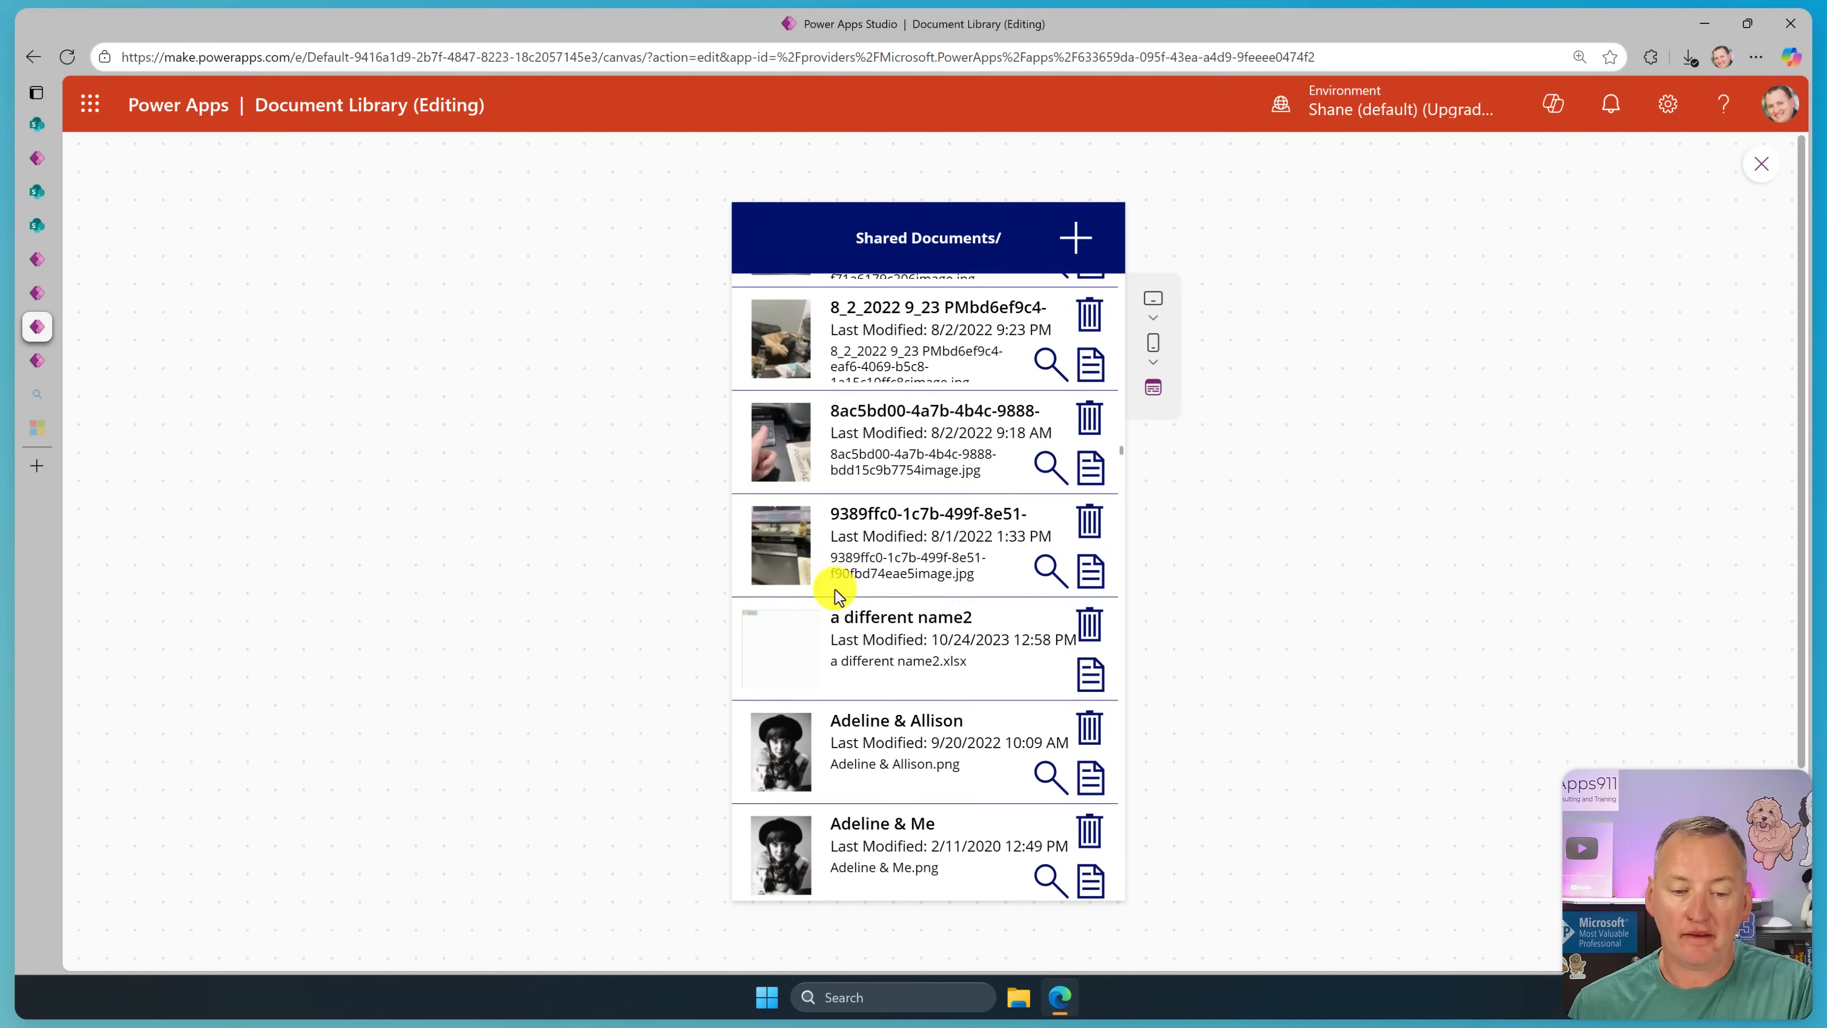
scroll("down", 3)
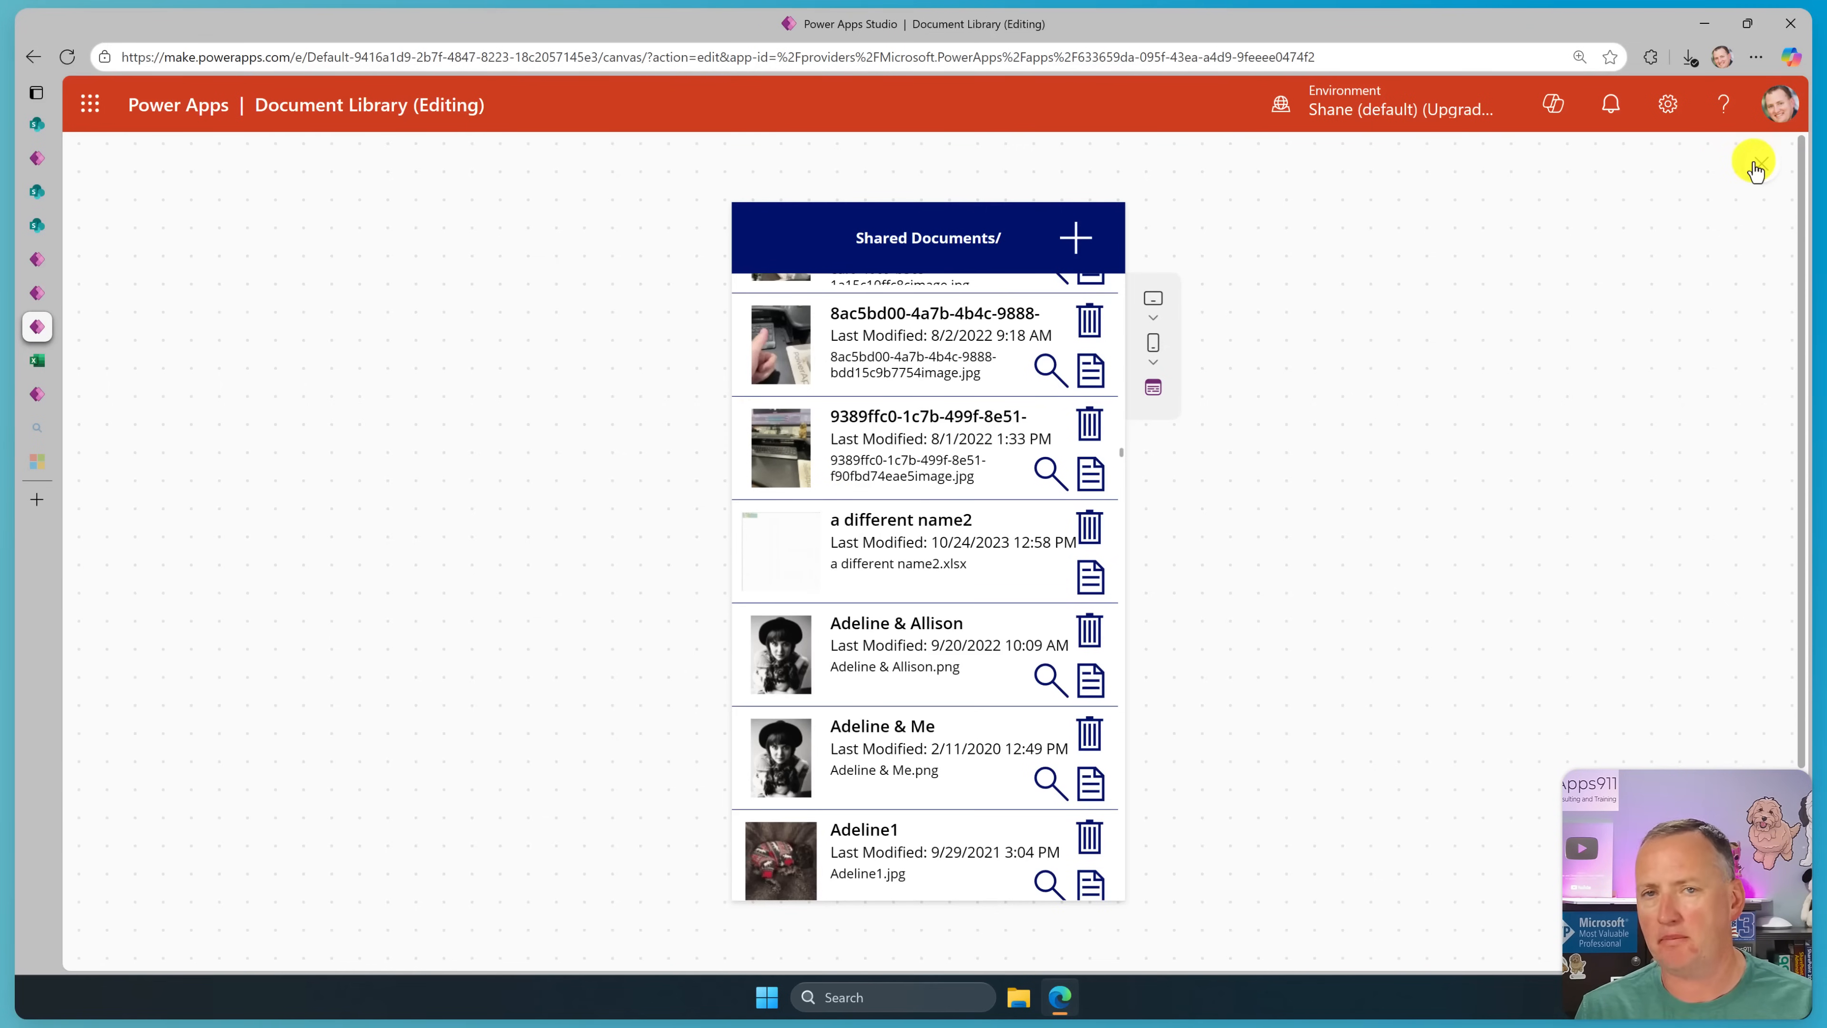
Enter the full editor and start adding a new data source from the Data pane.
left_click(1763, 157)
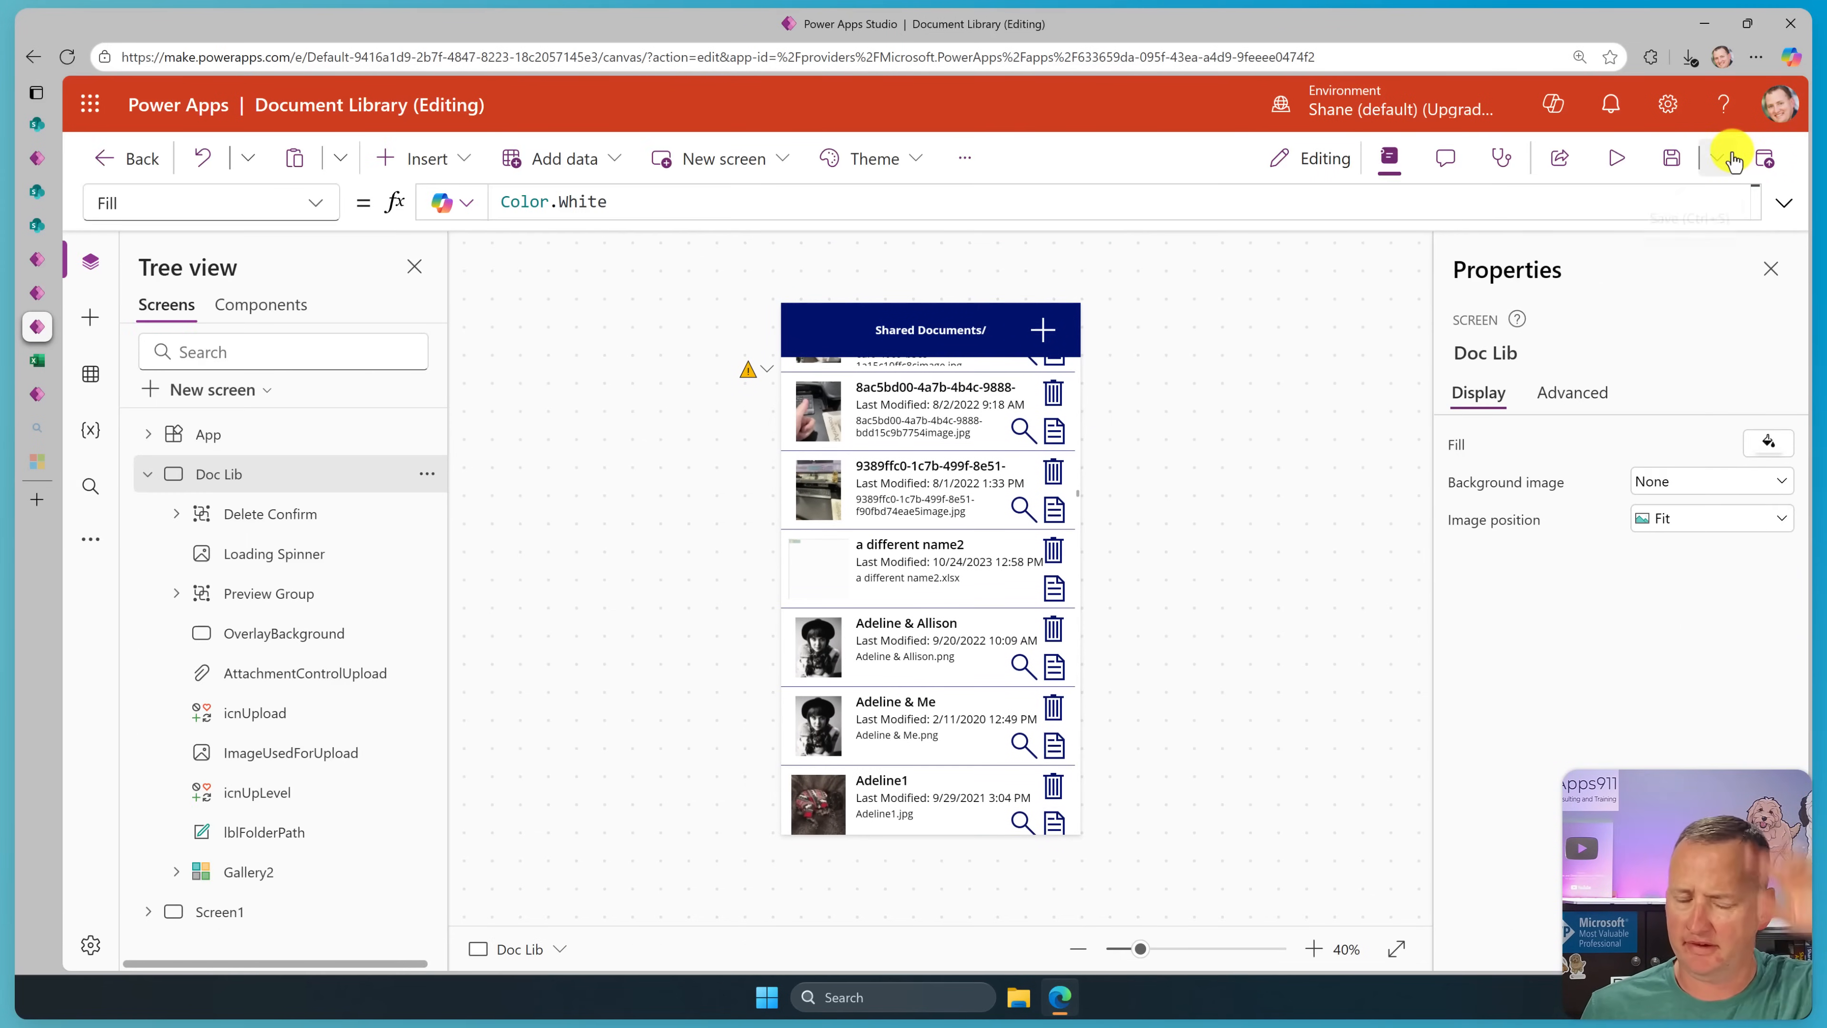
left_click(92, 379)
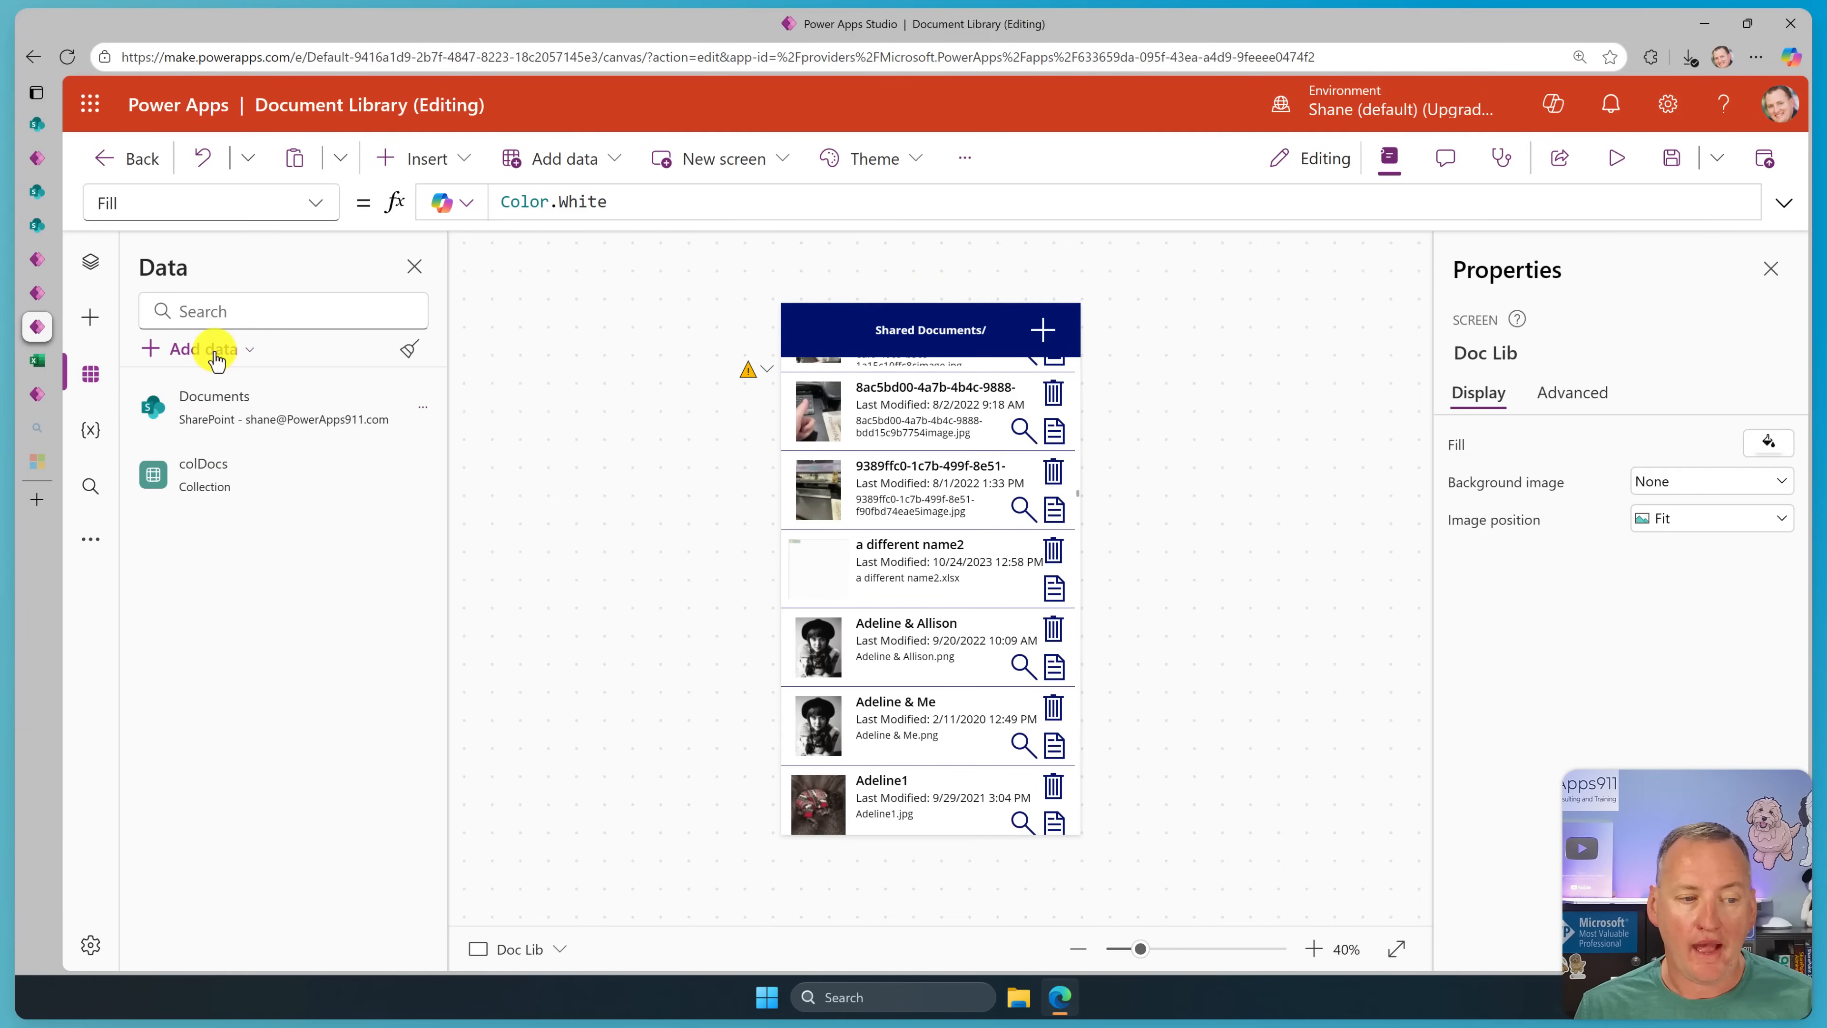
left_click(212, 348)
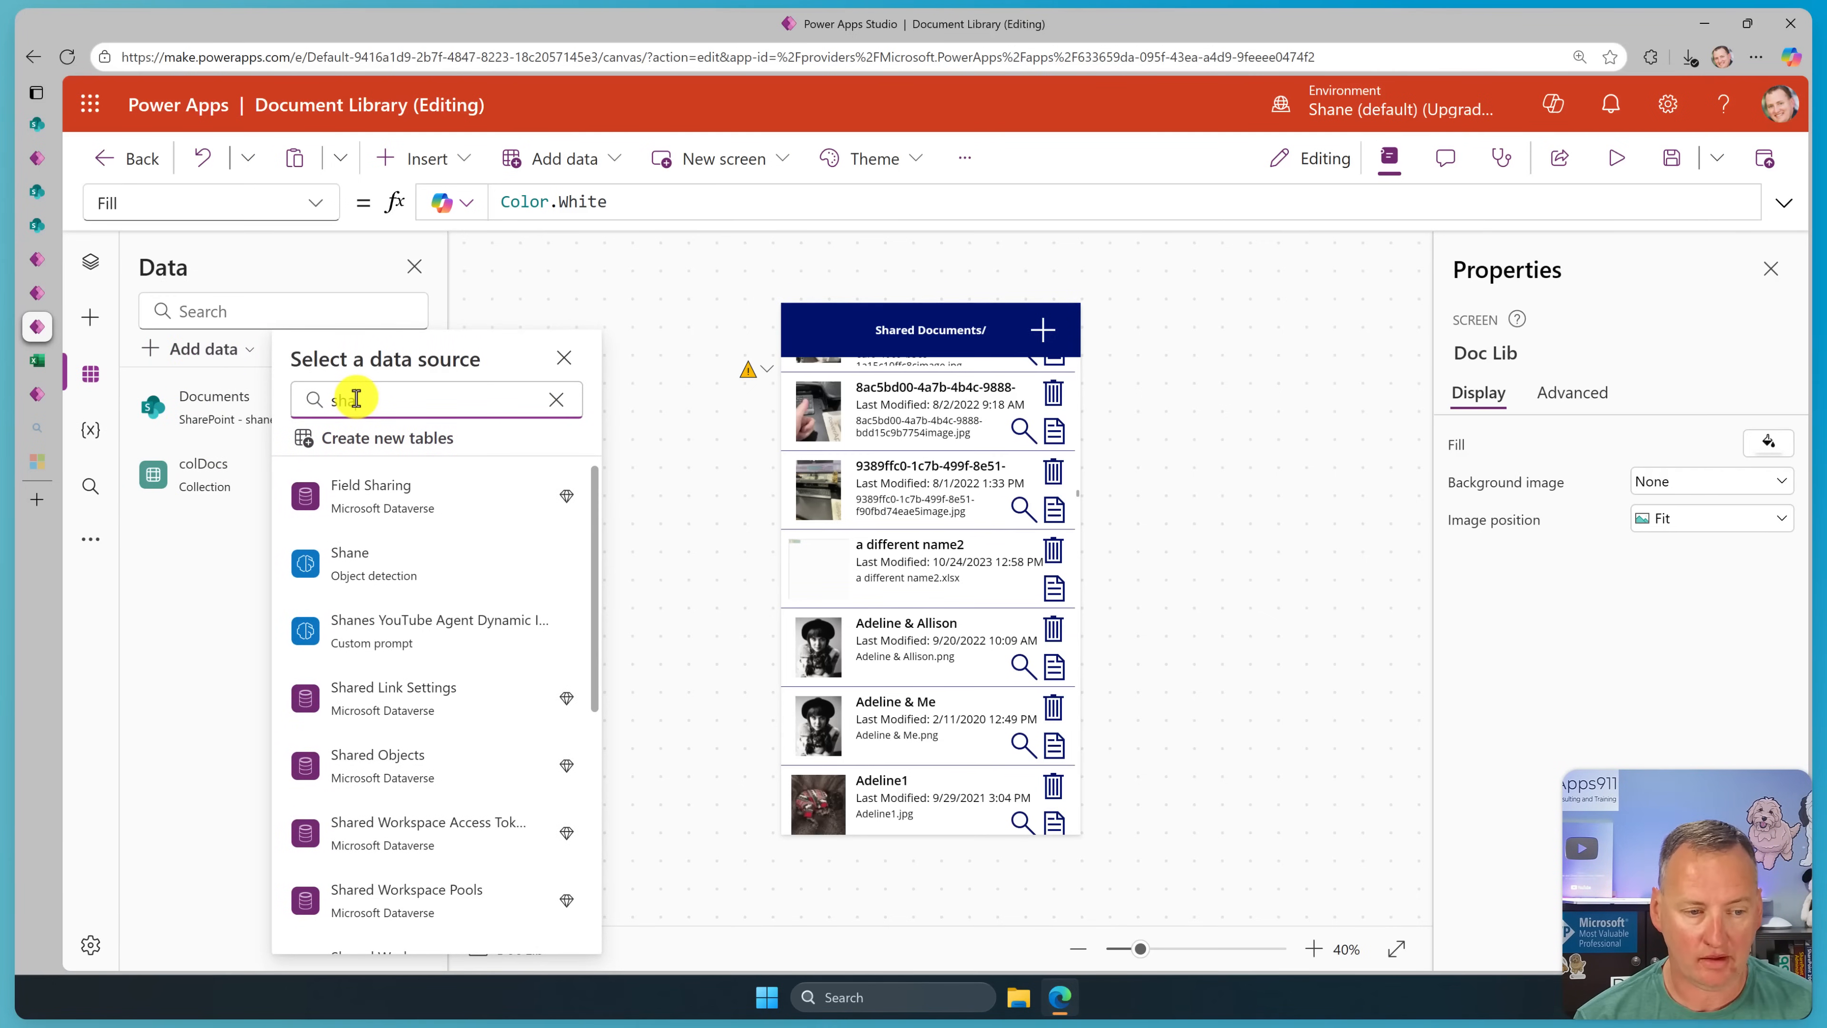
Search 'sharepoint', choose the SharePoint connector and connect to a recent site.
type("sharepoint")
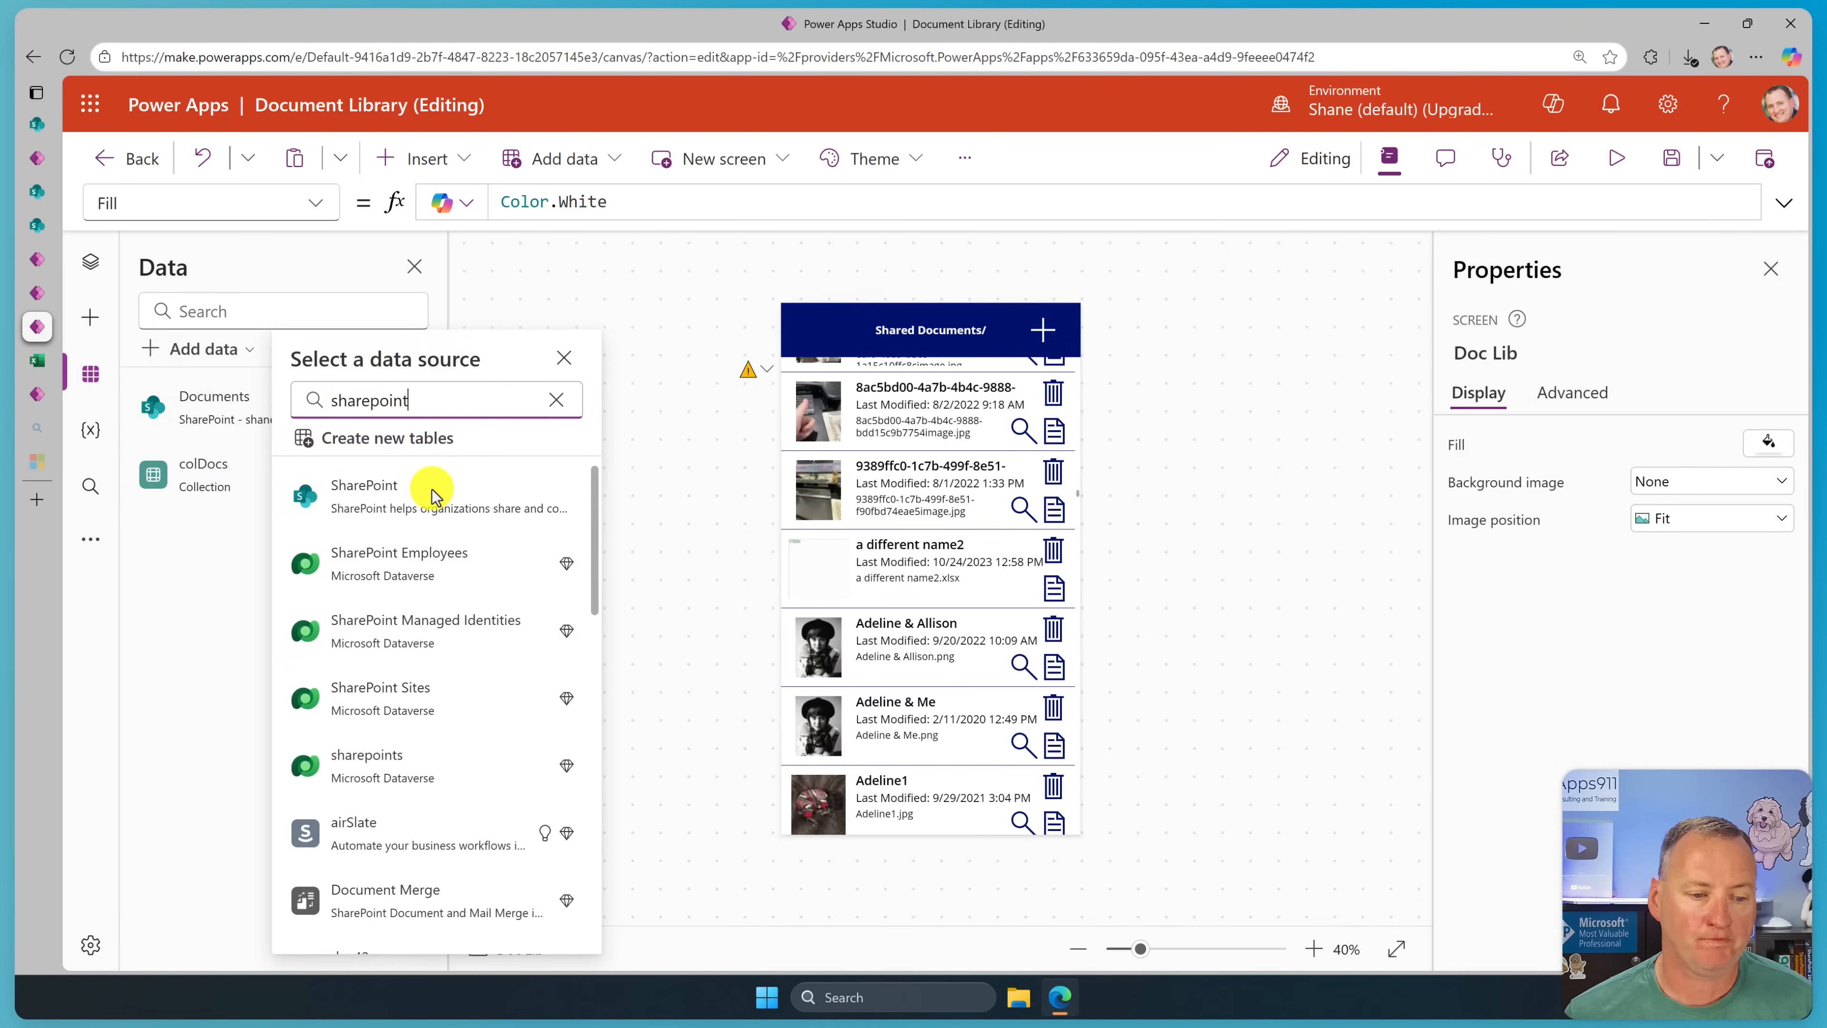
left_click(363, 494)
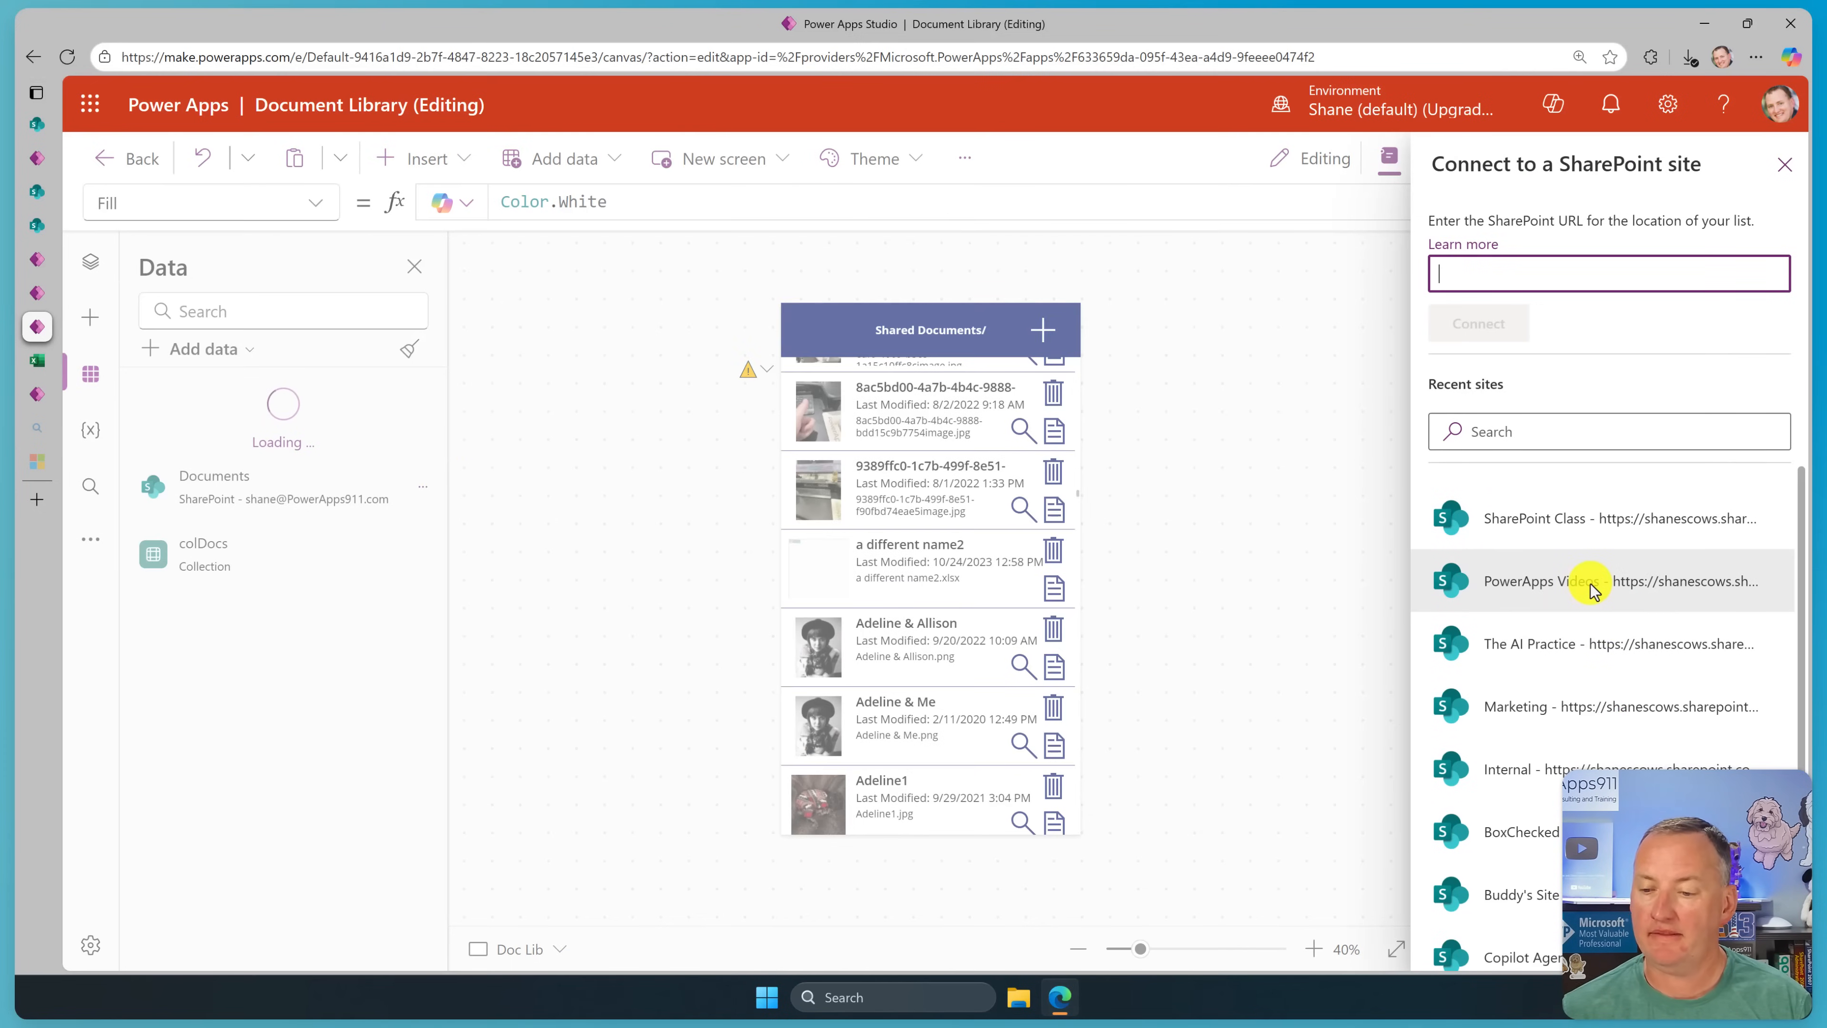
left_click(1593, 580)
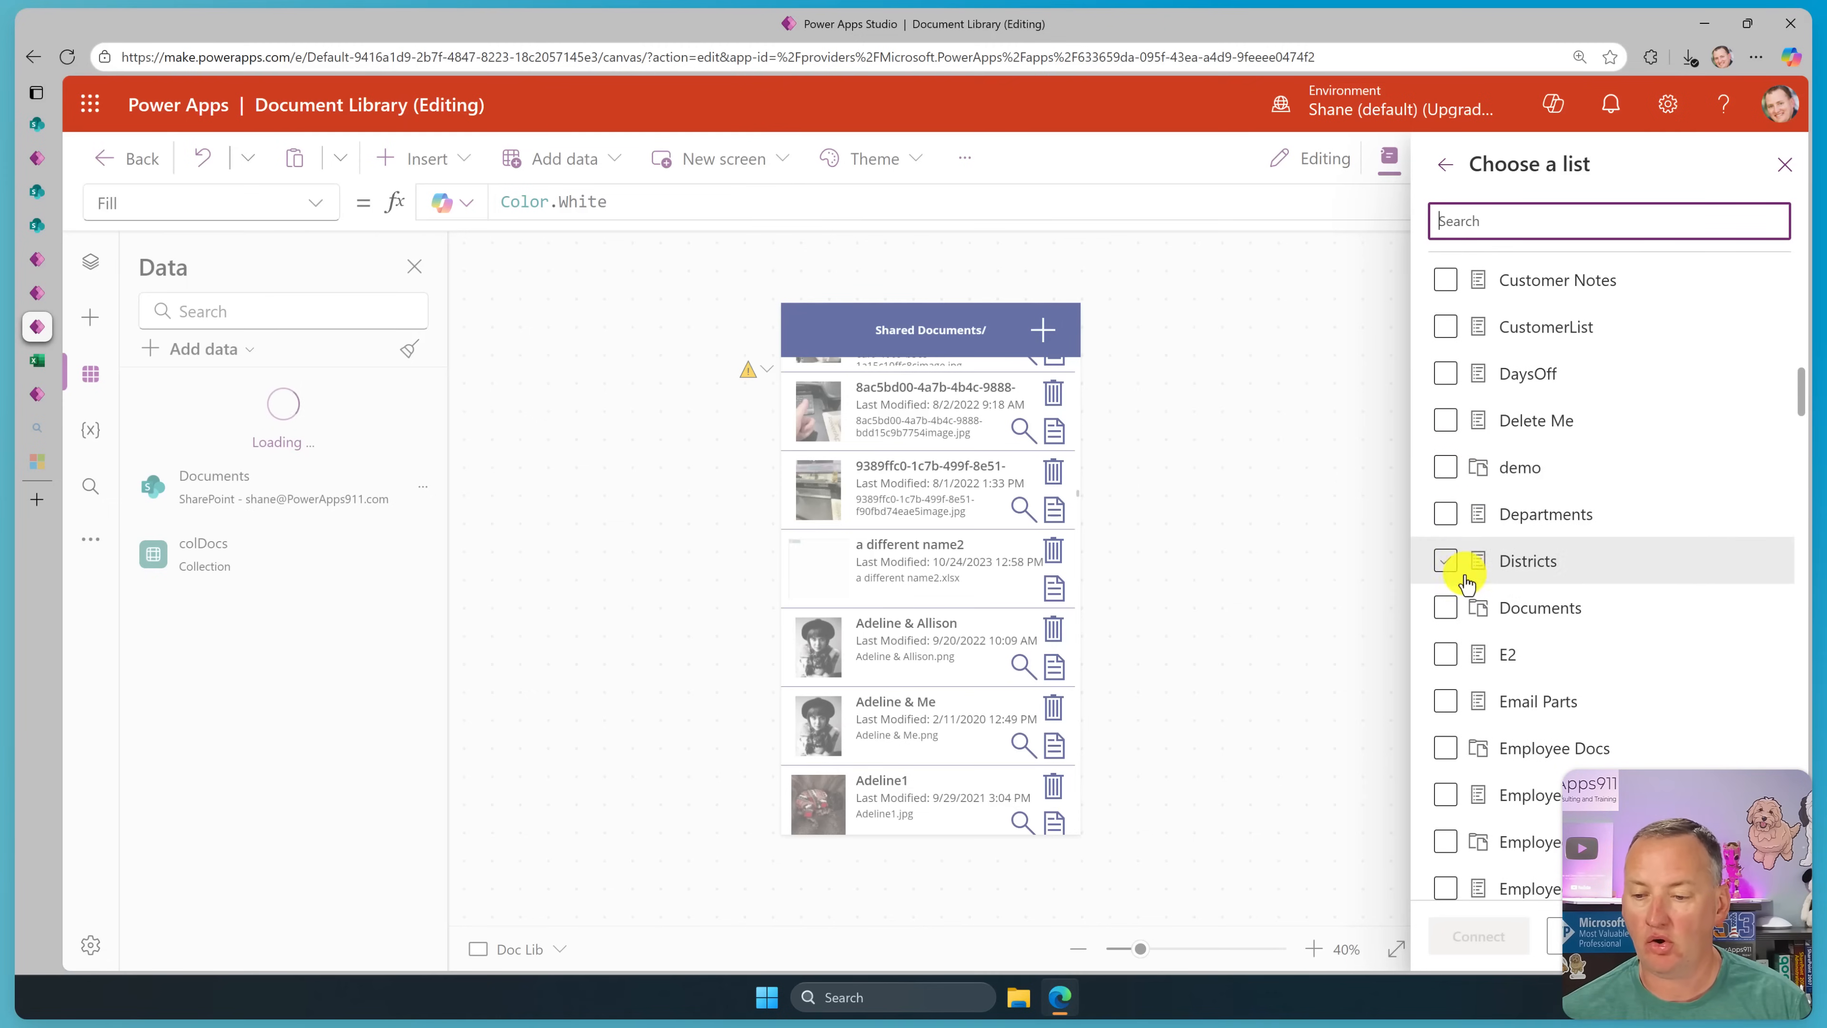
Browse the list checkboxes before heading to the maker portal's Tables page.
left_click(1444, 607)
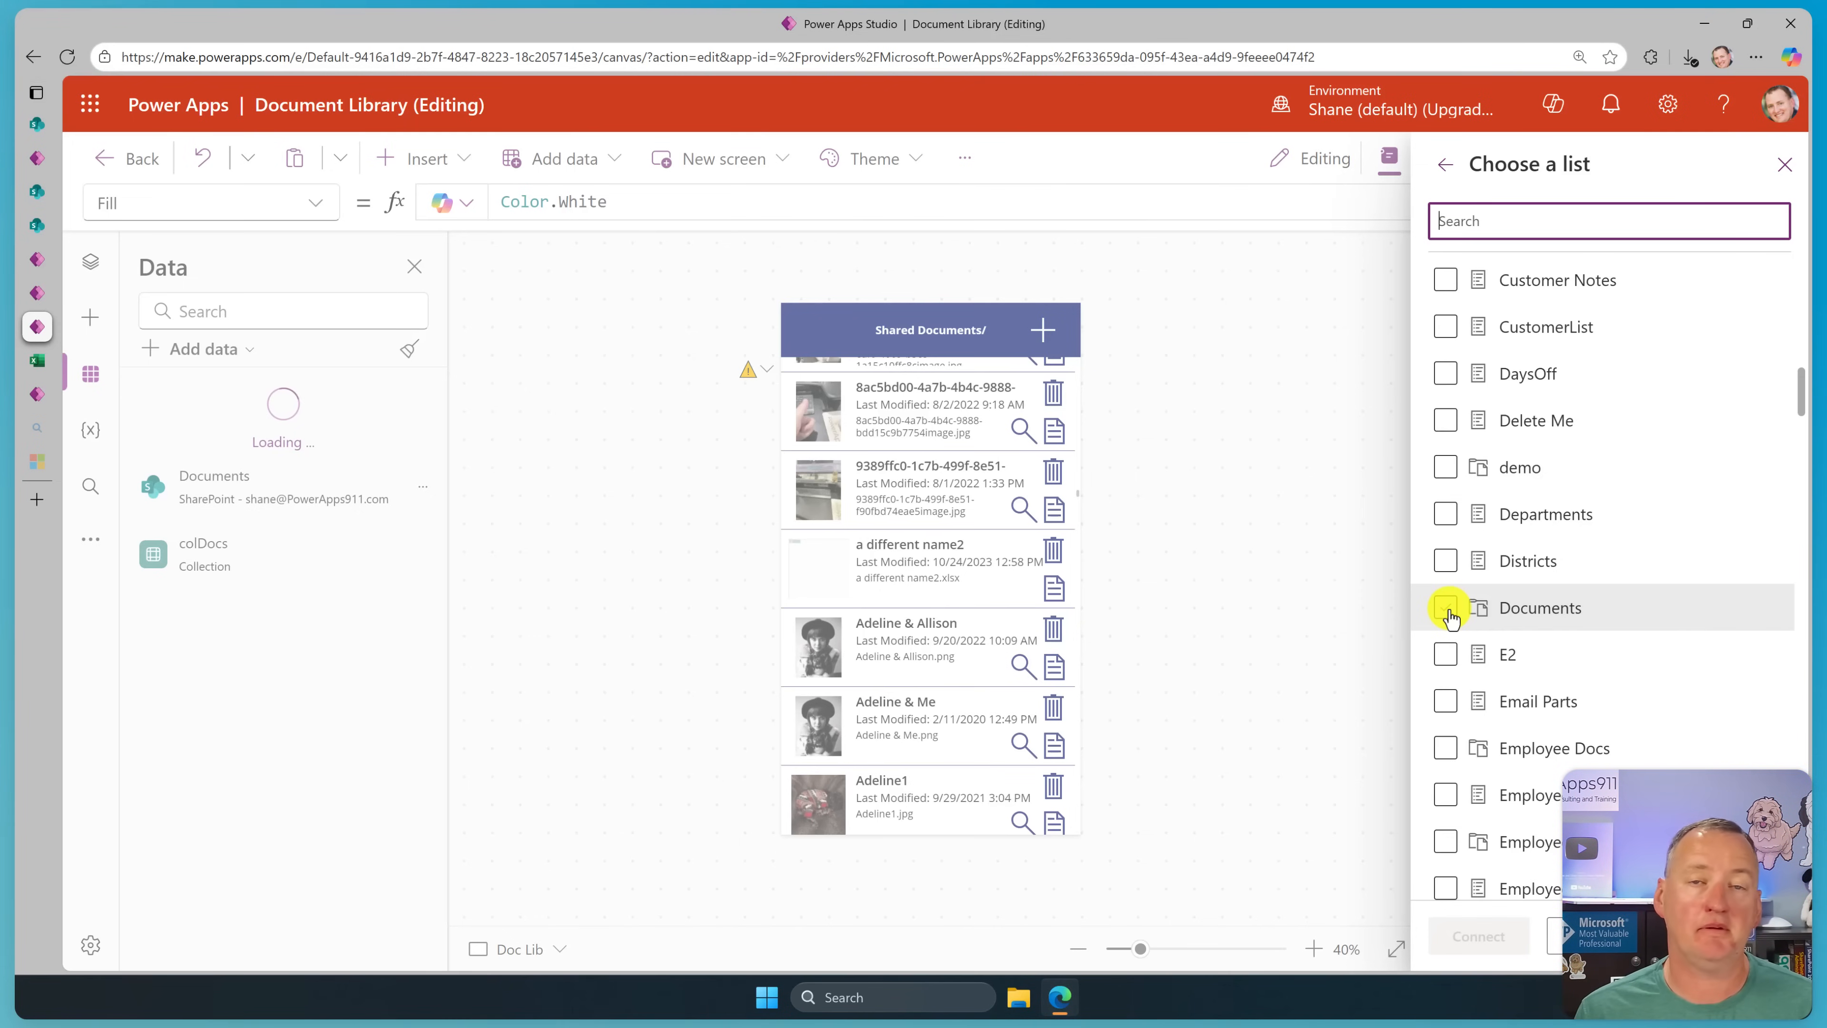
mouse_move(1454, 654)
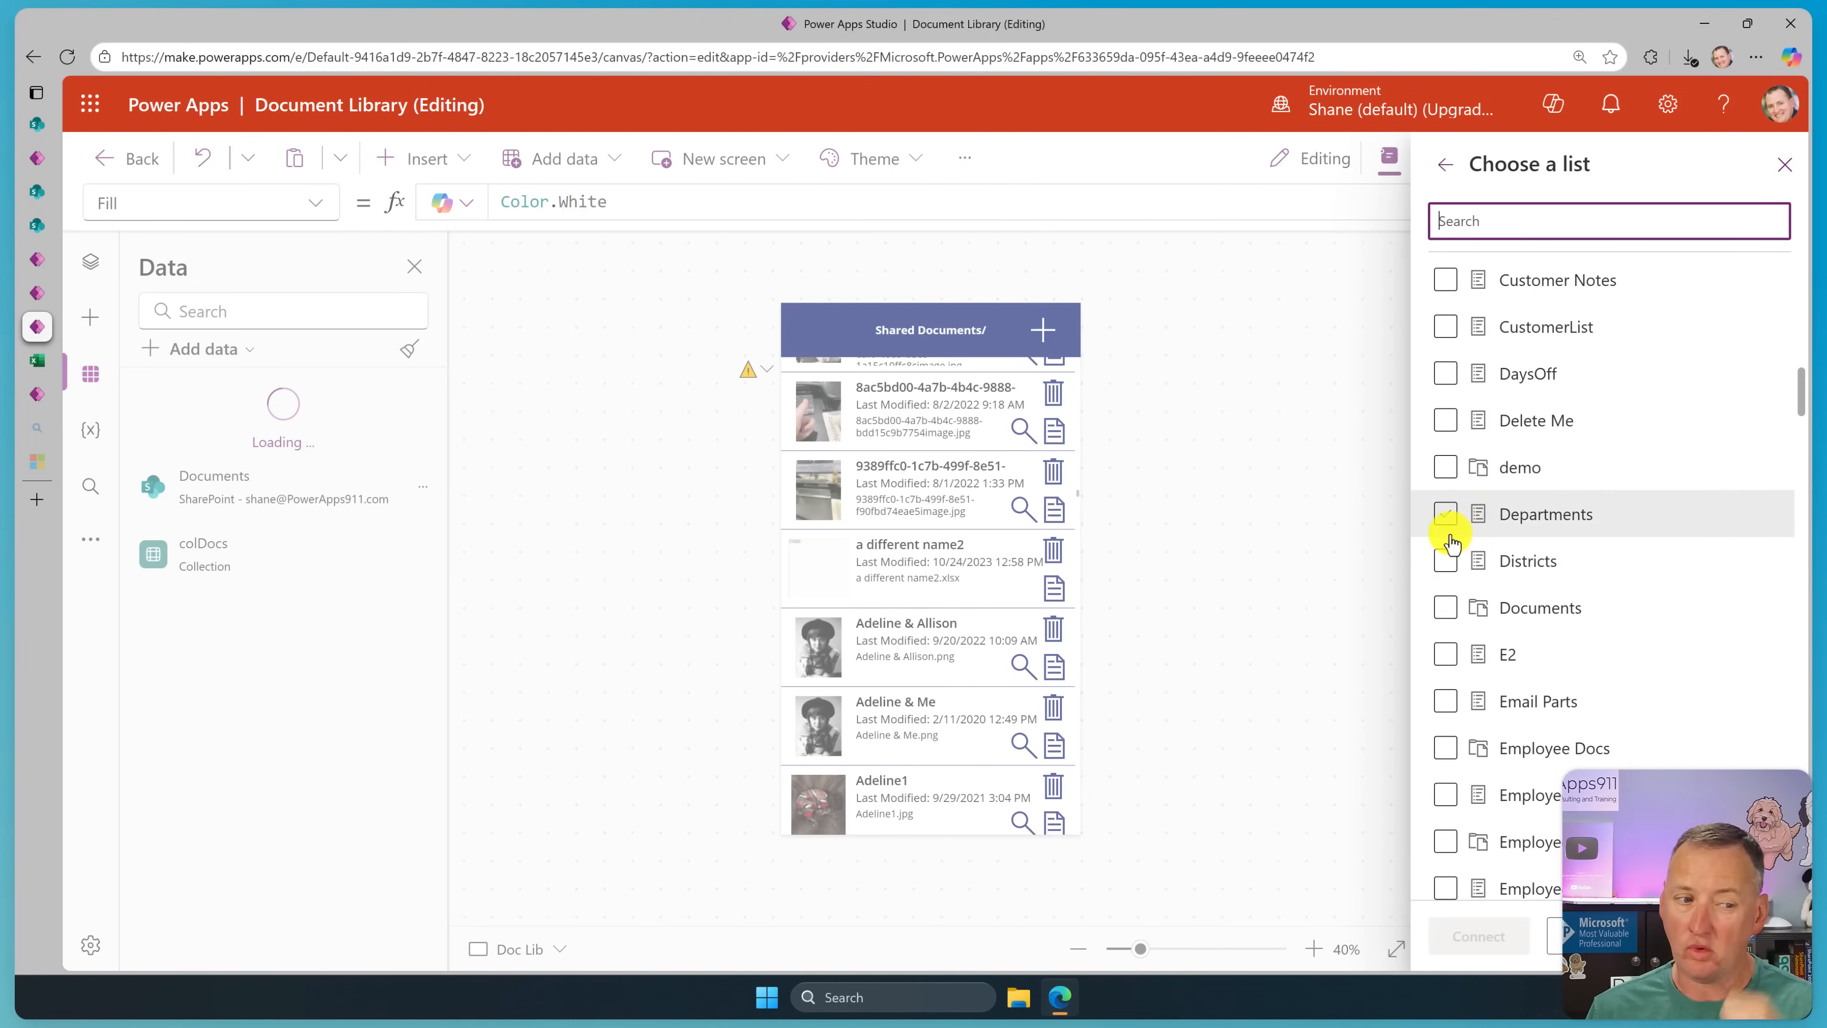
left_click(1444, 561)
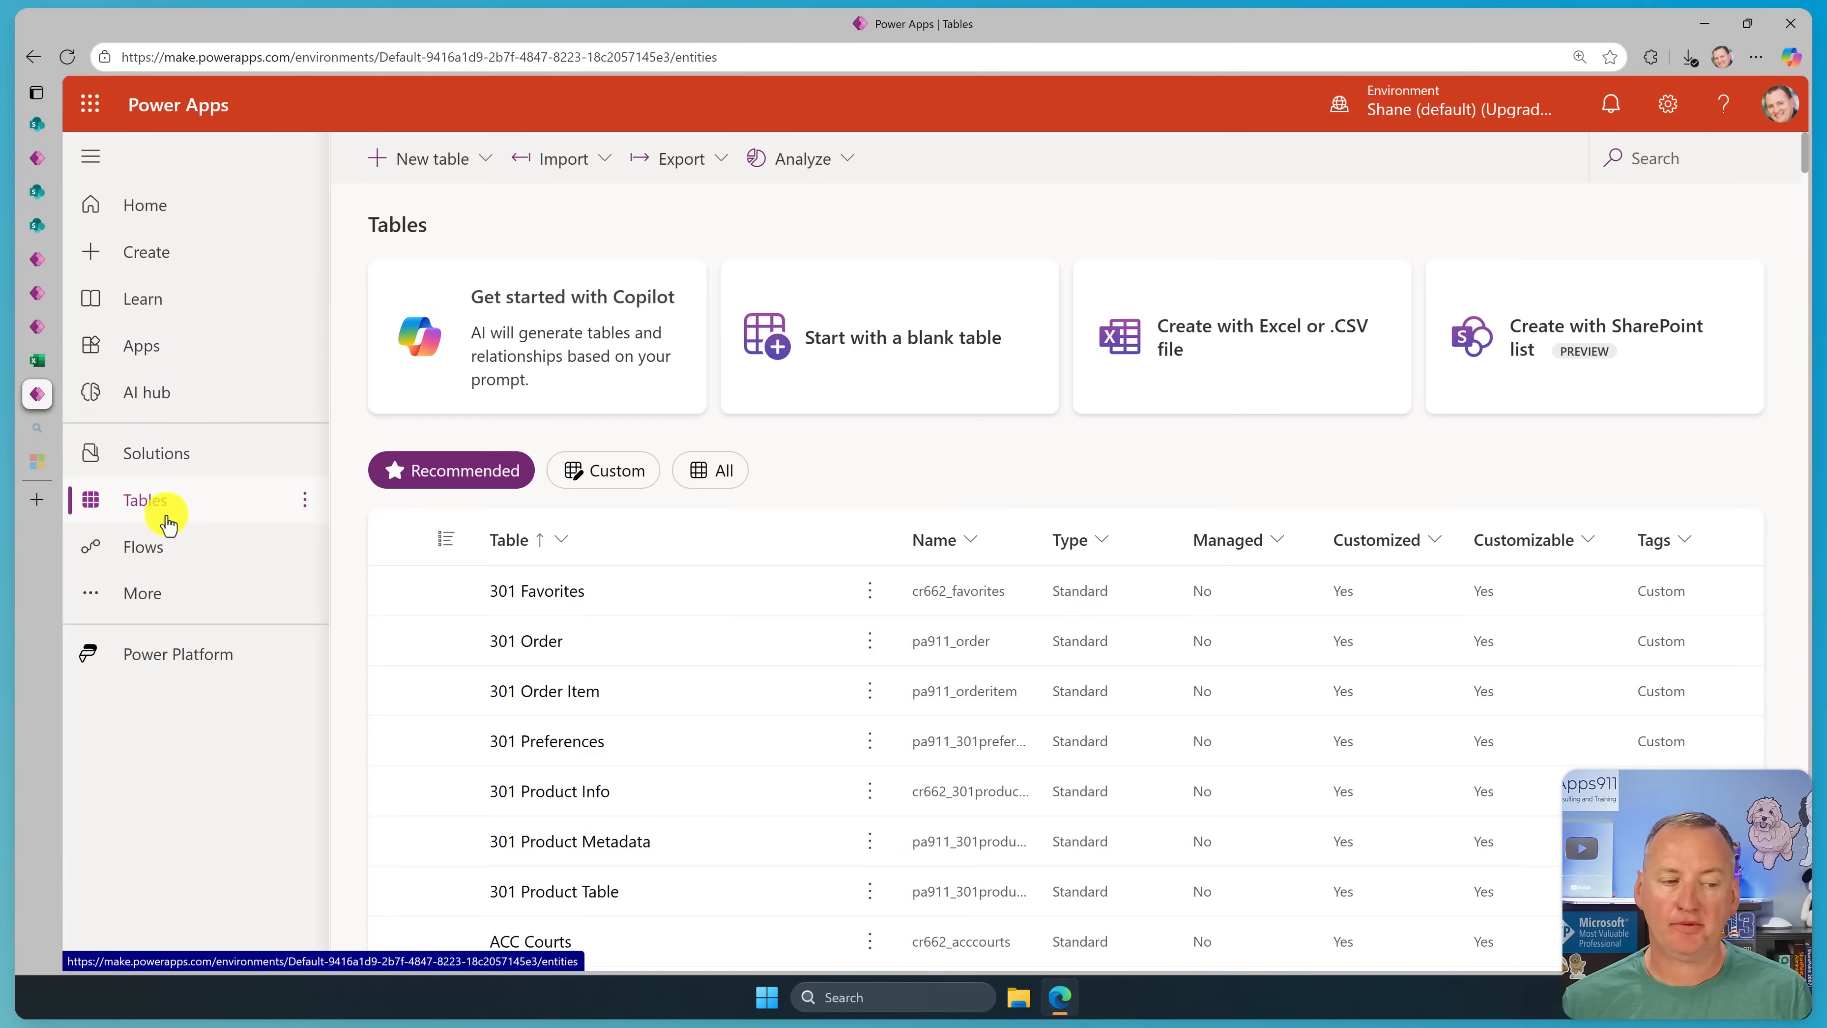
mouse_move(134, 499)
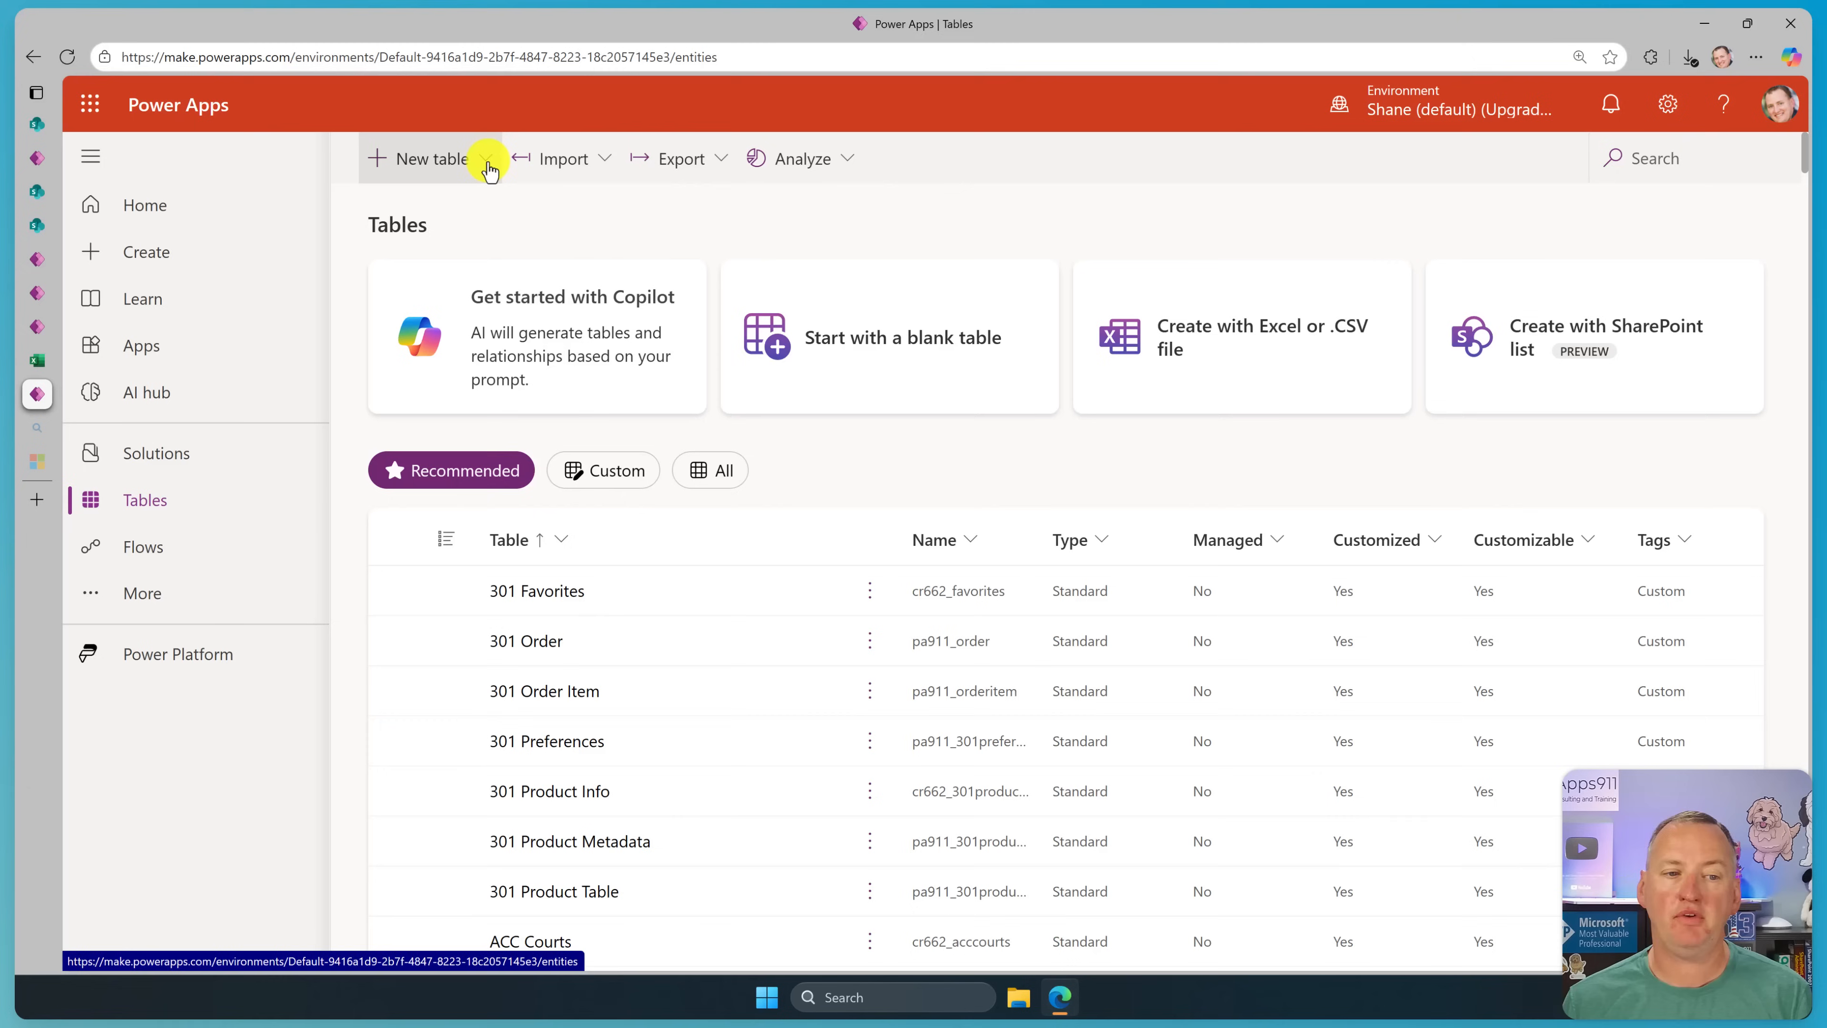
Start a new table from external data, reaching the SharePoint connection step.
left_click(484, 159)
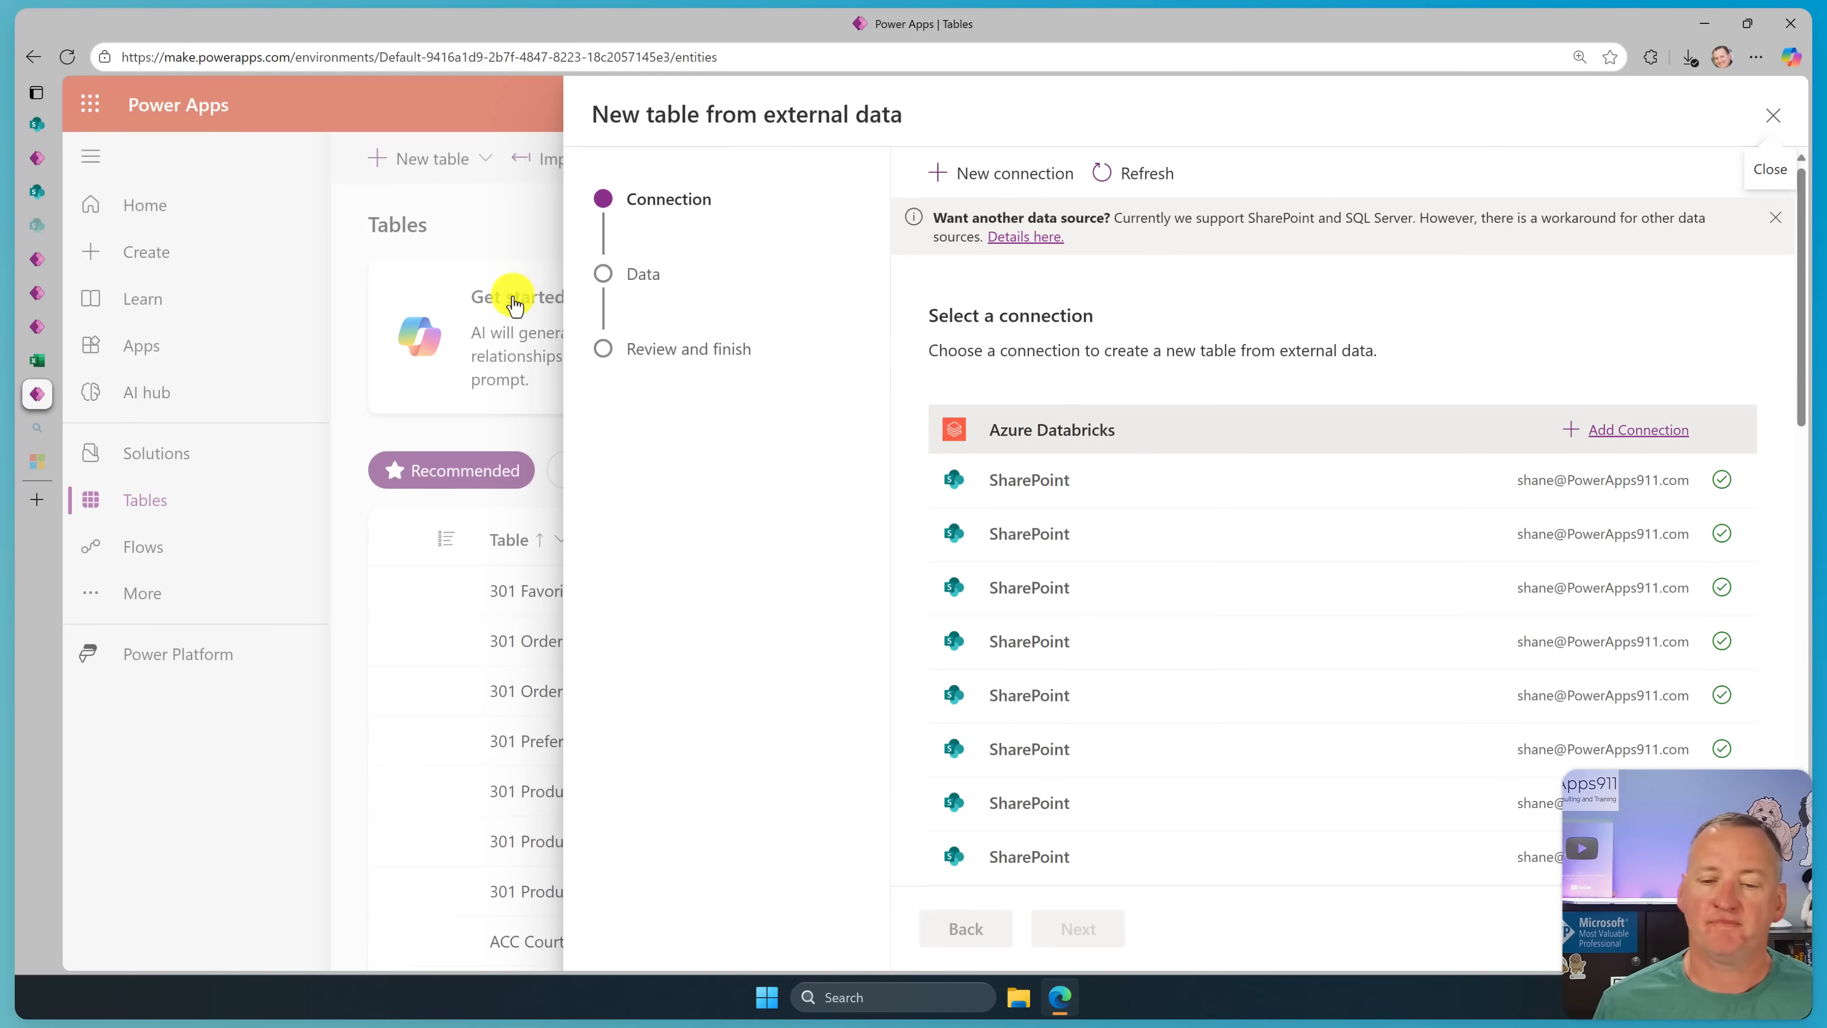
mouse_move(1083, 384)
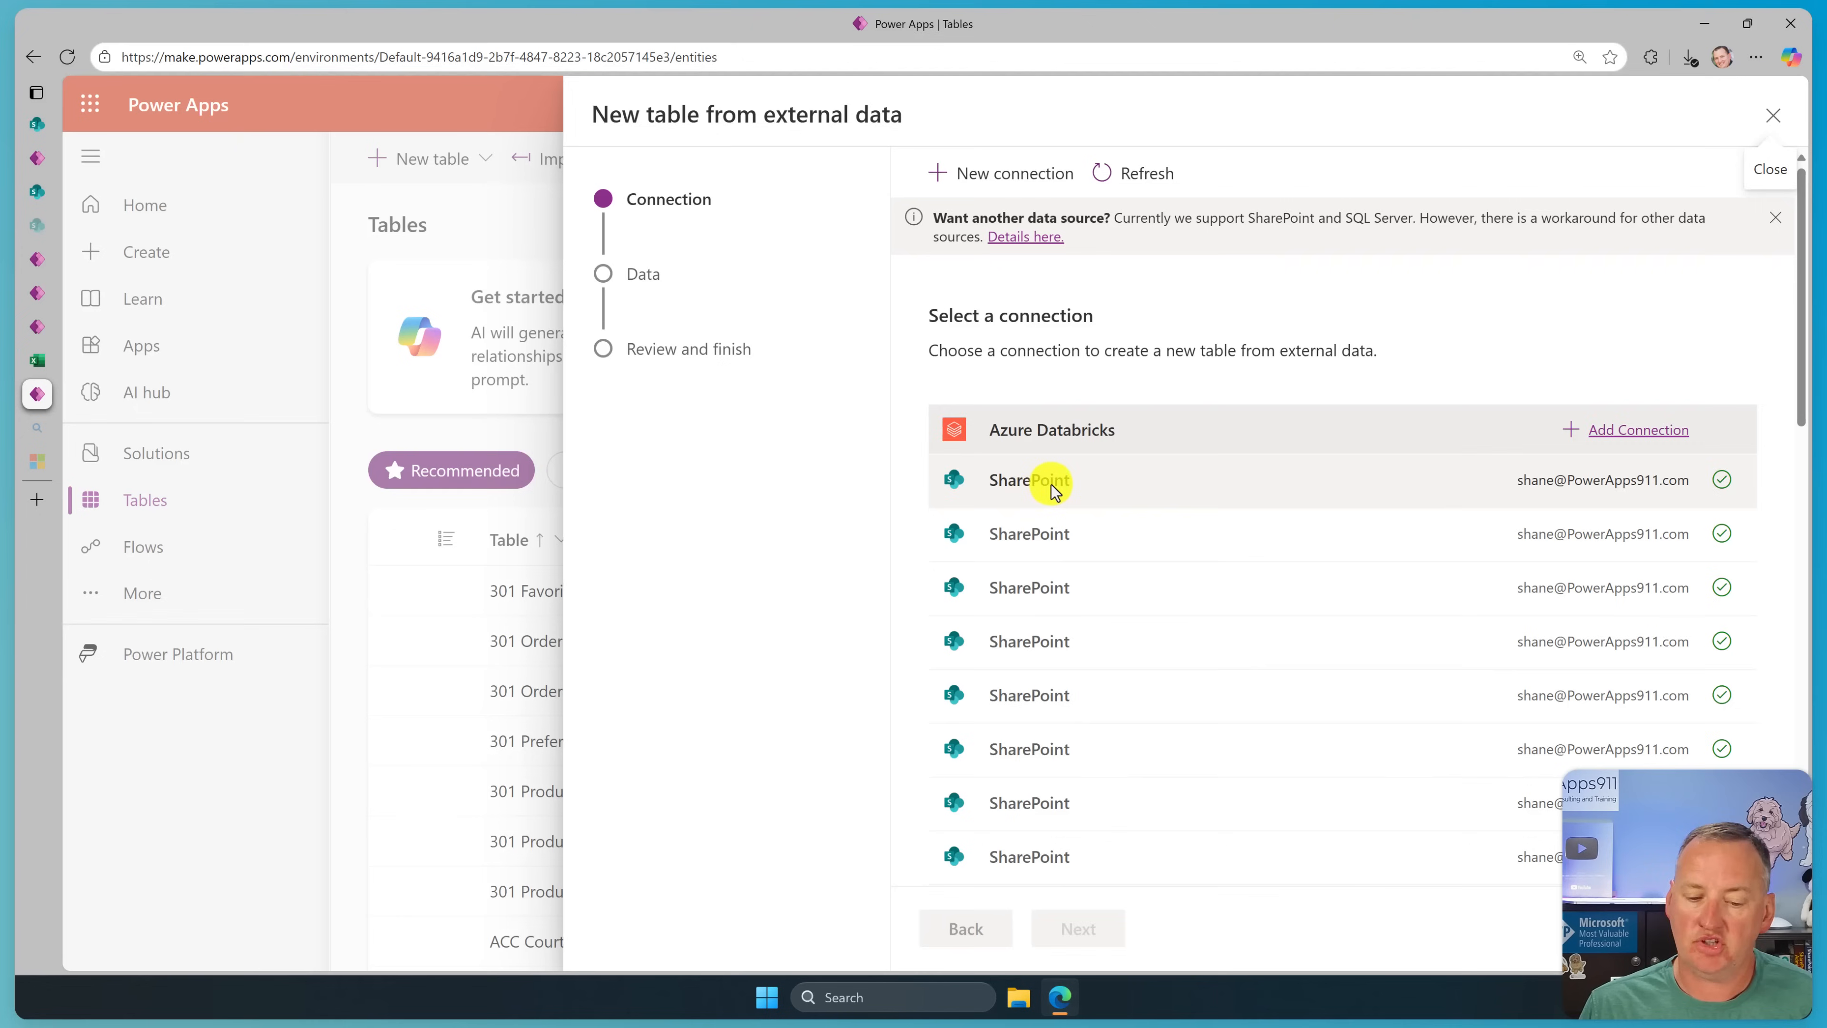
Connect via the existing SharePoint connection to the PowerApps Videos site's Employees list and review its column mappings.
left_click(1028, 478)
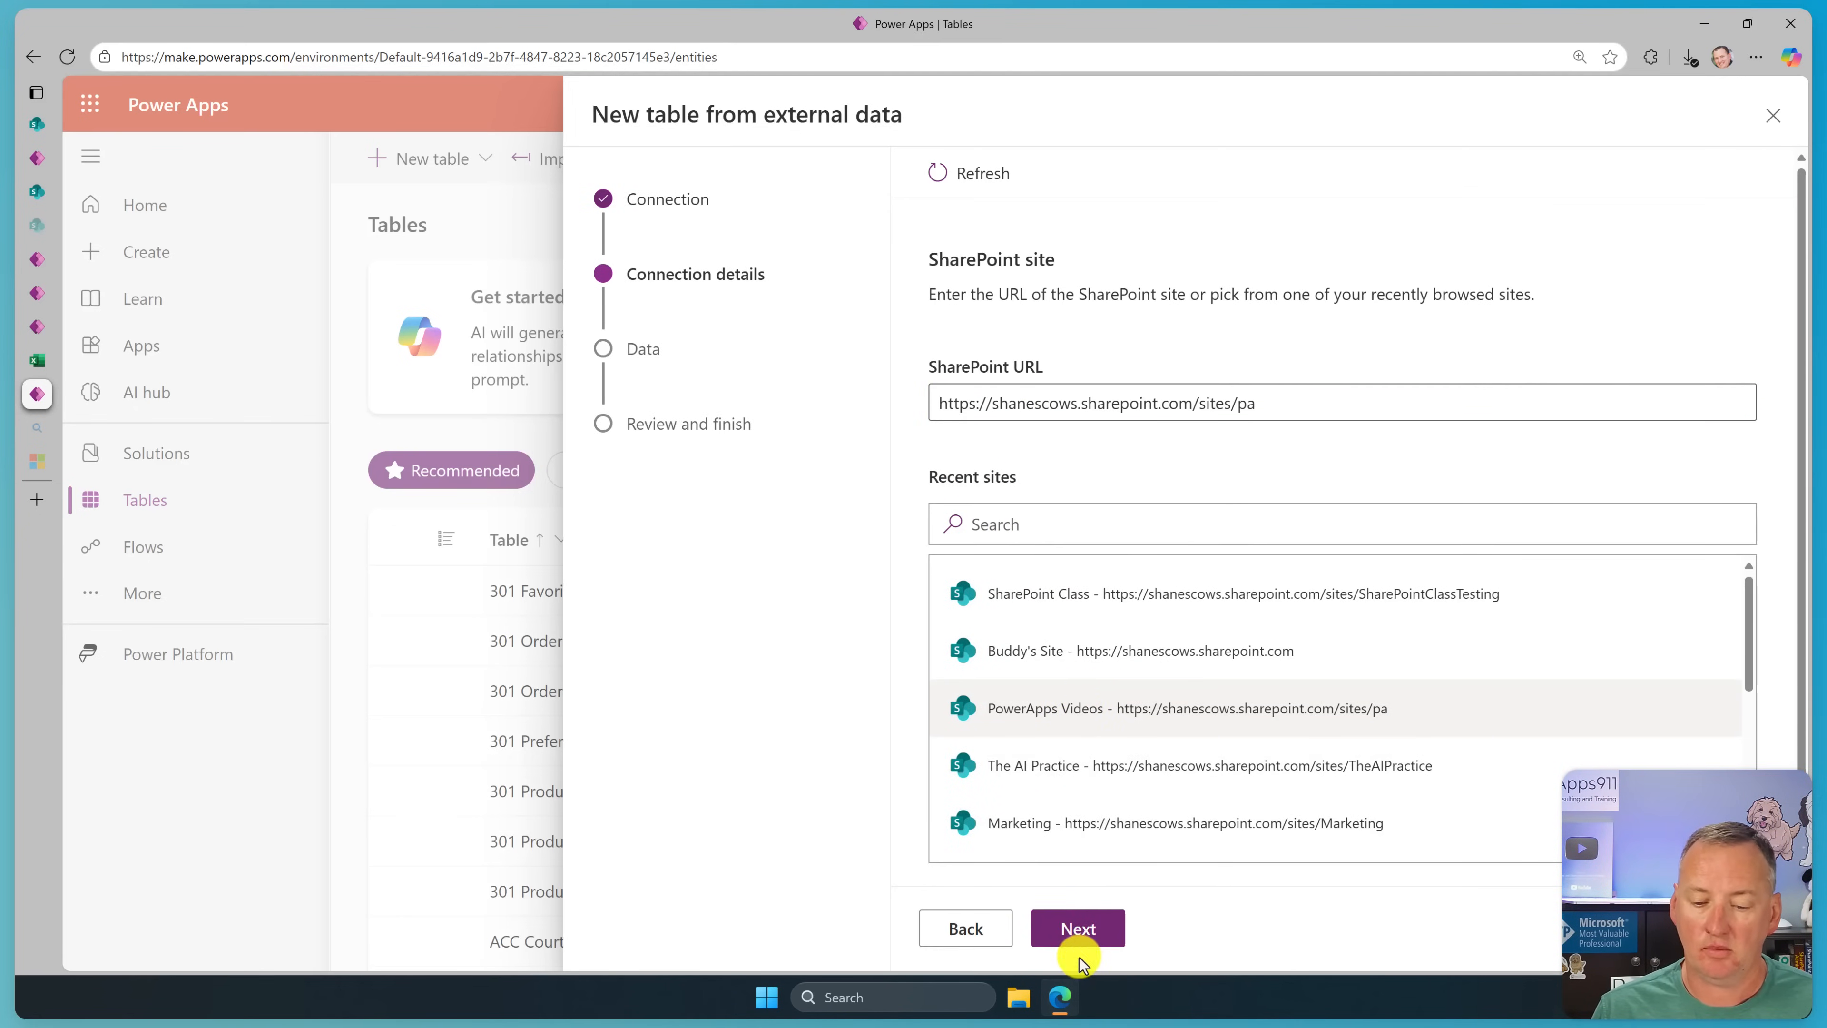
left_click(1076, 928)
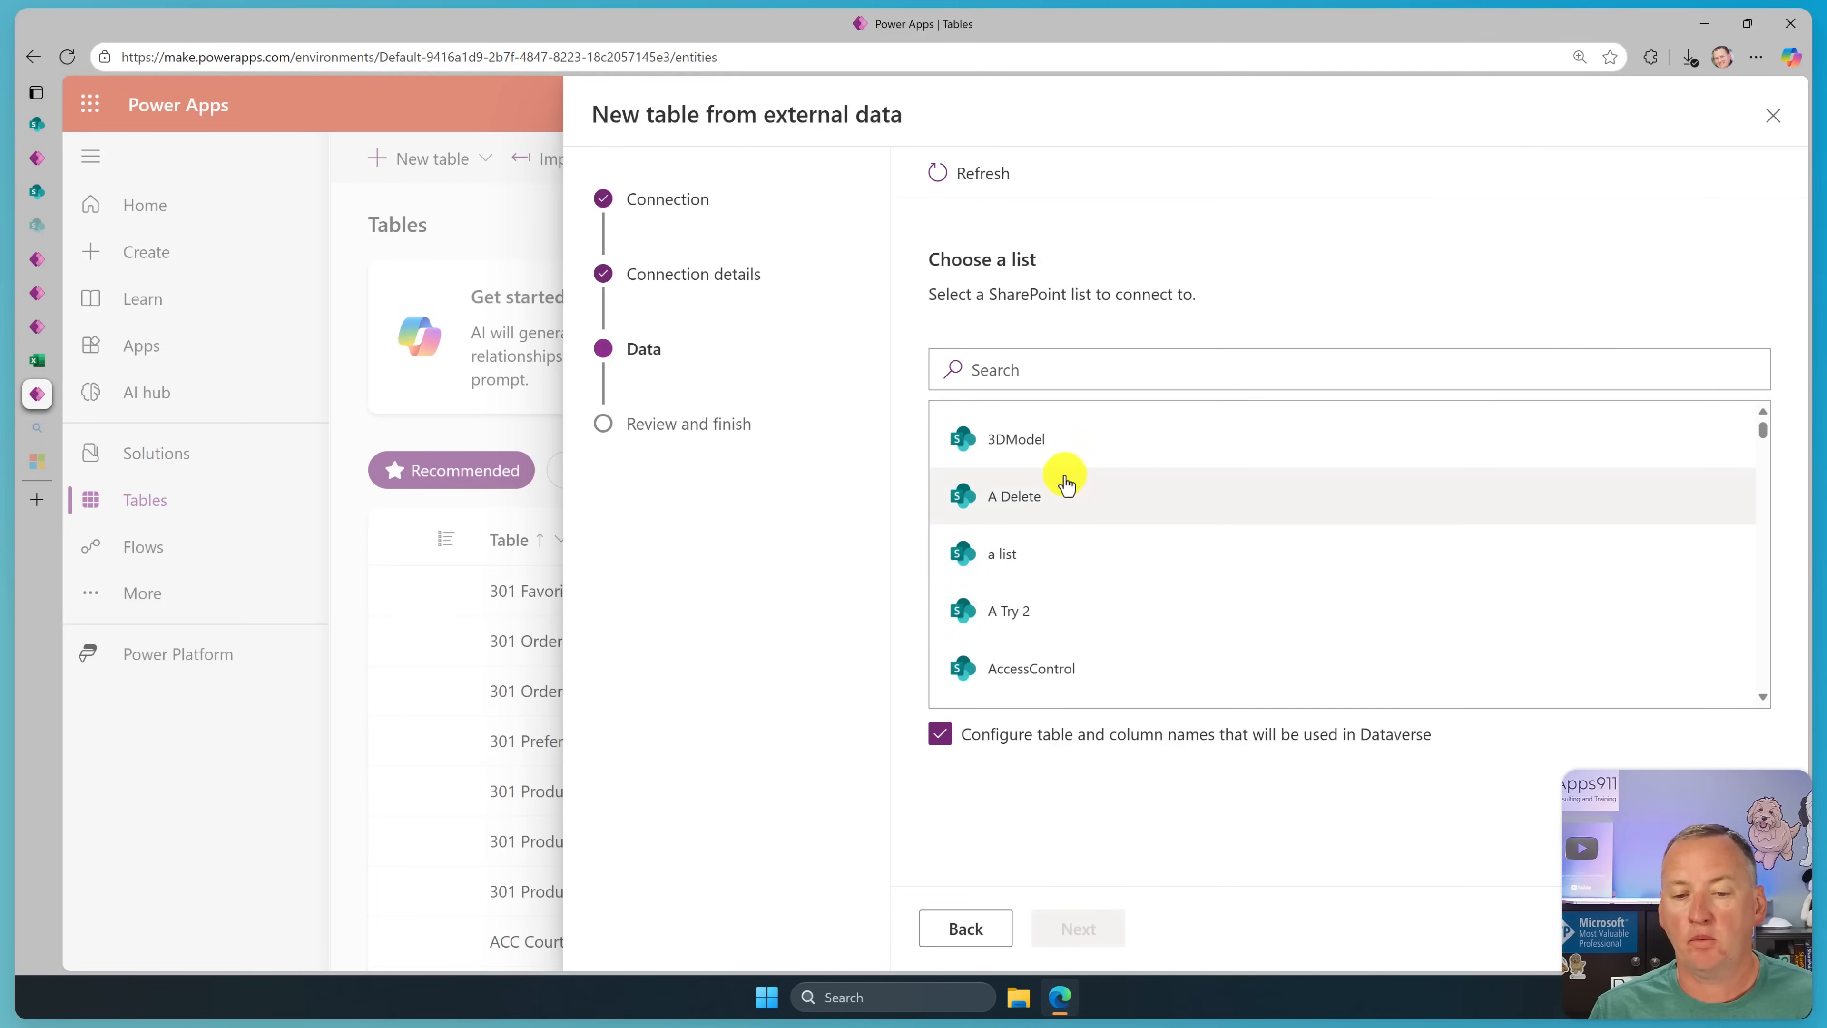
scroll("down", 3)
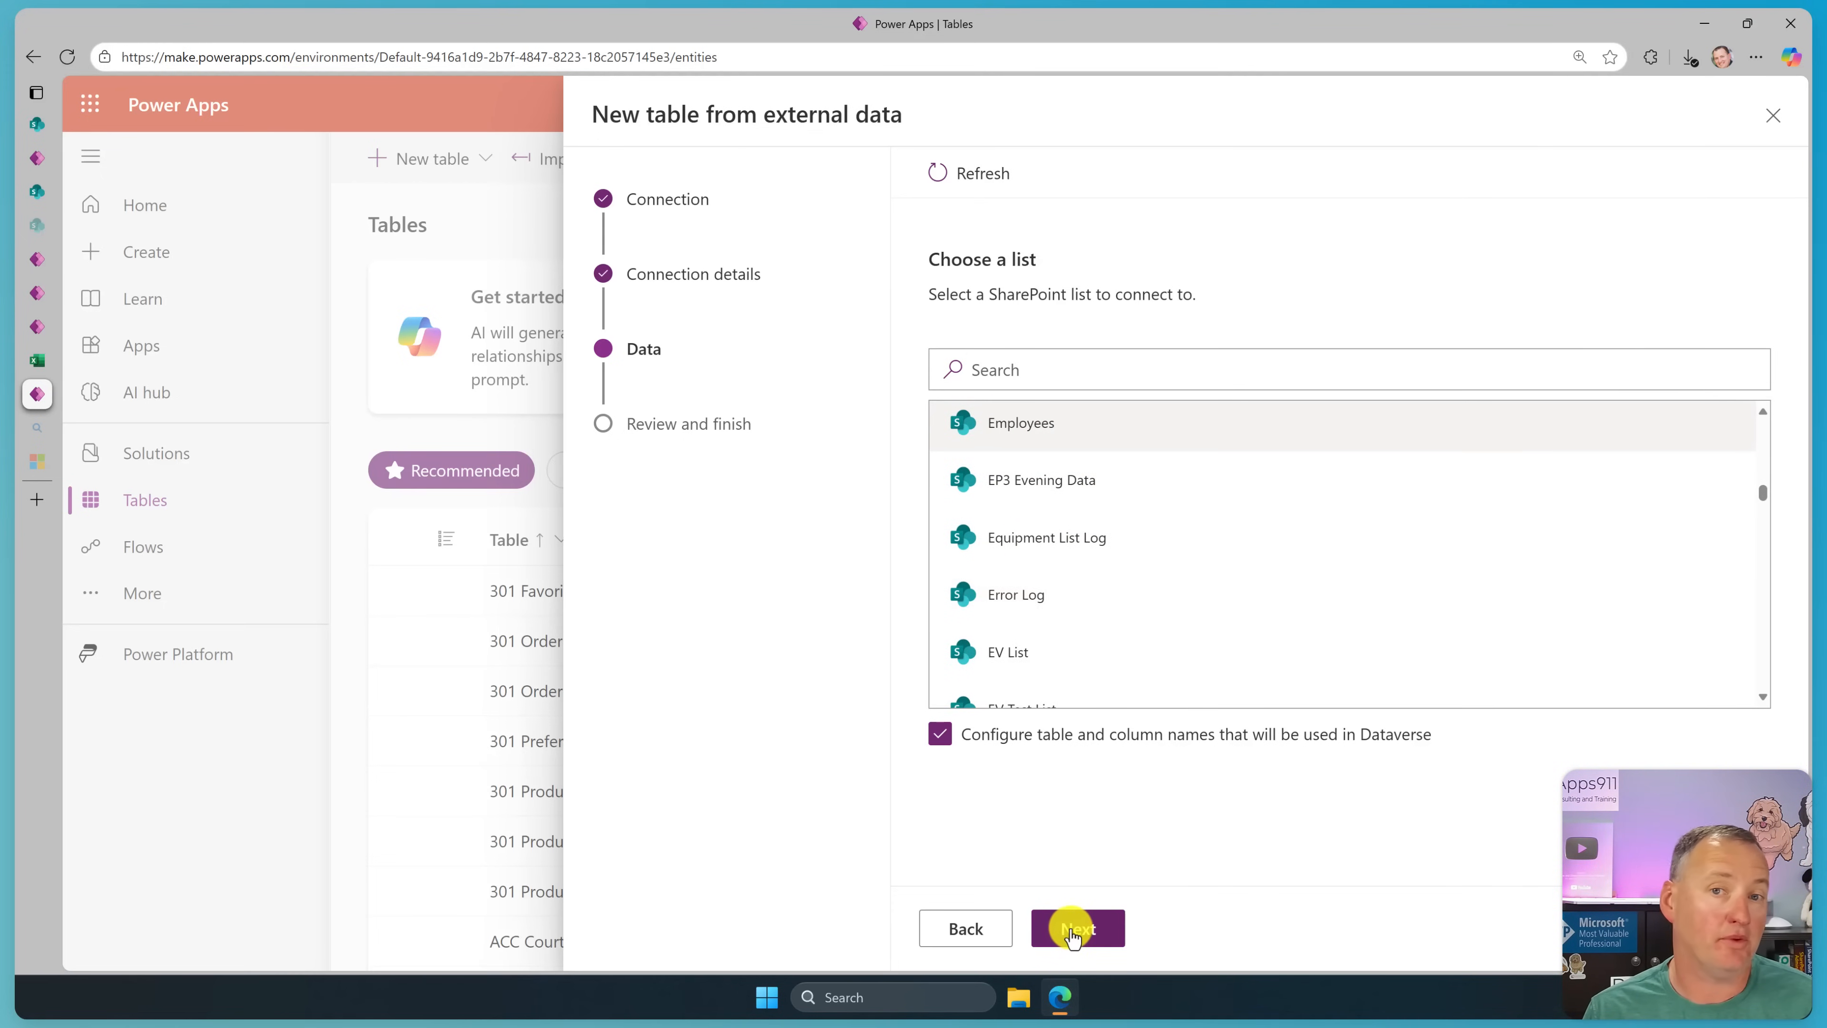
left_click(1075, 928)
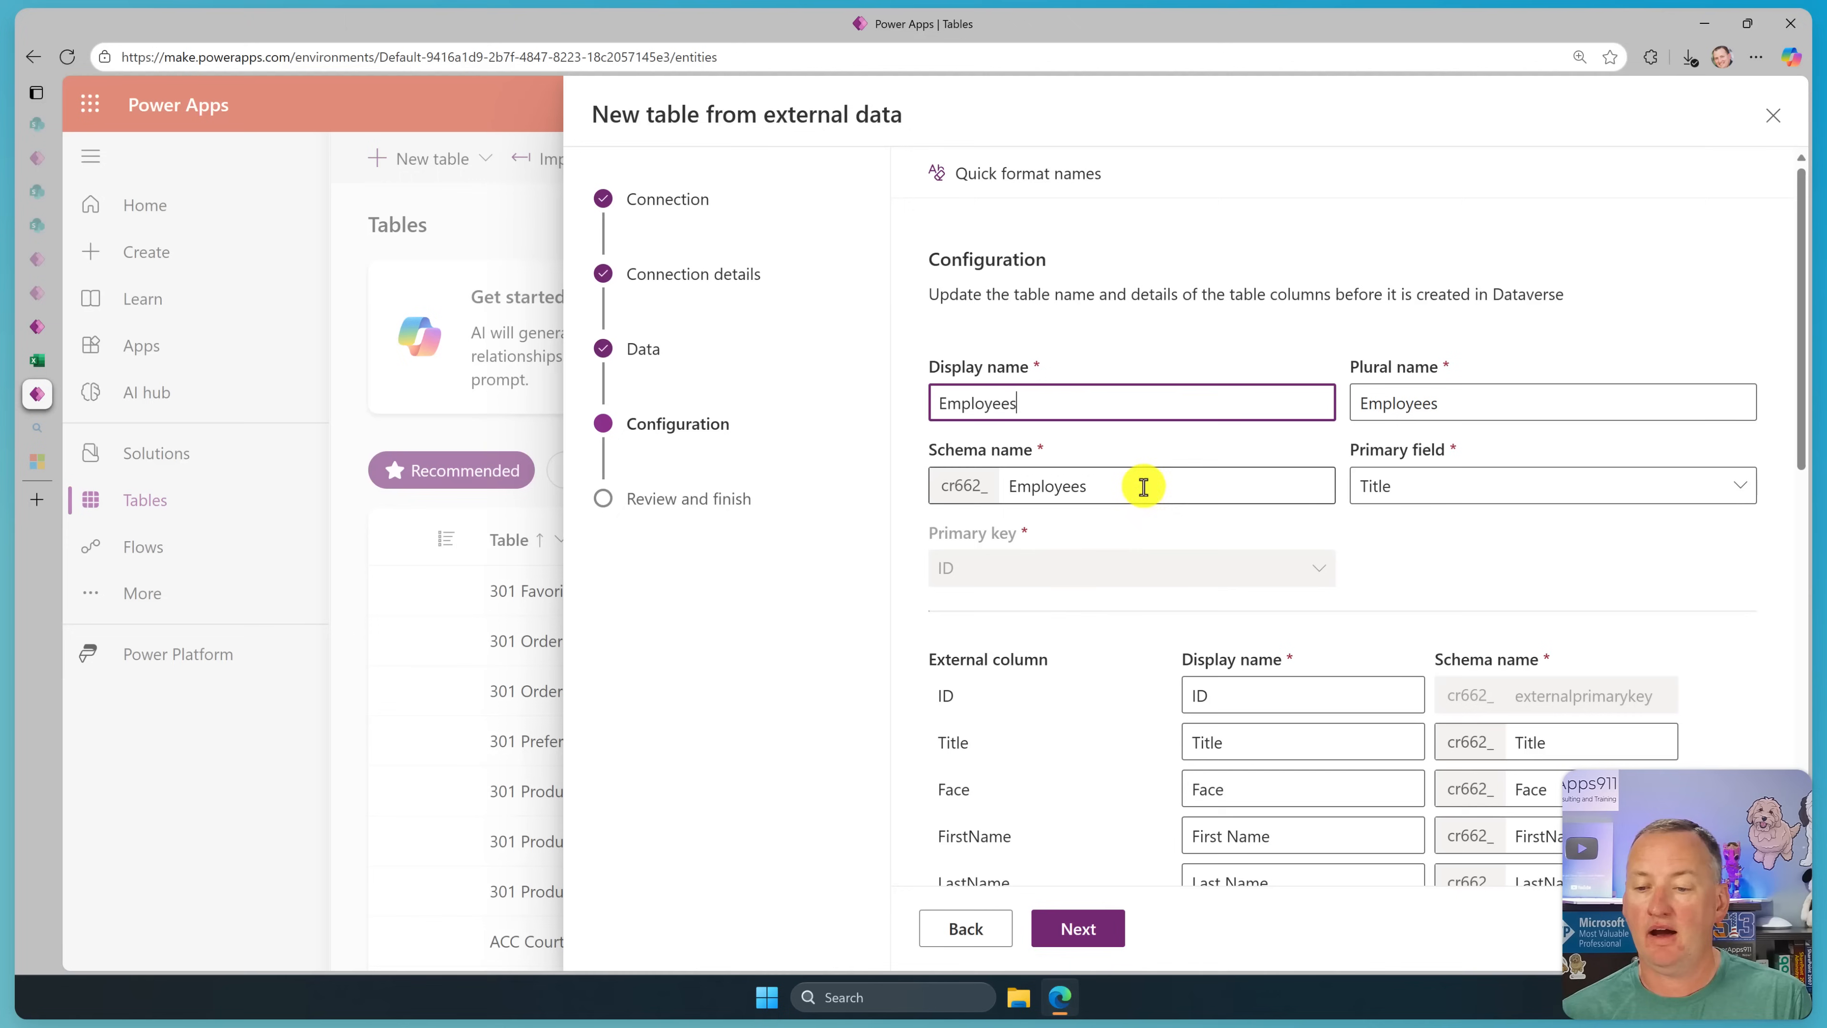
mouse_move(1142, 684)
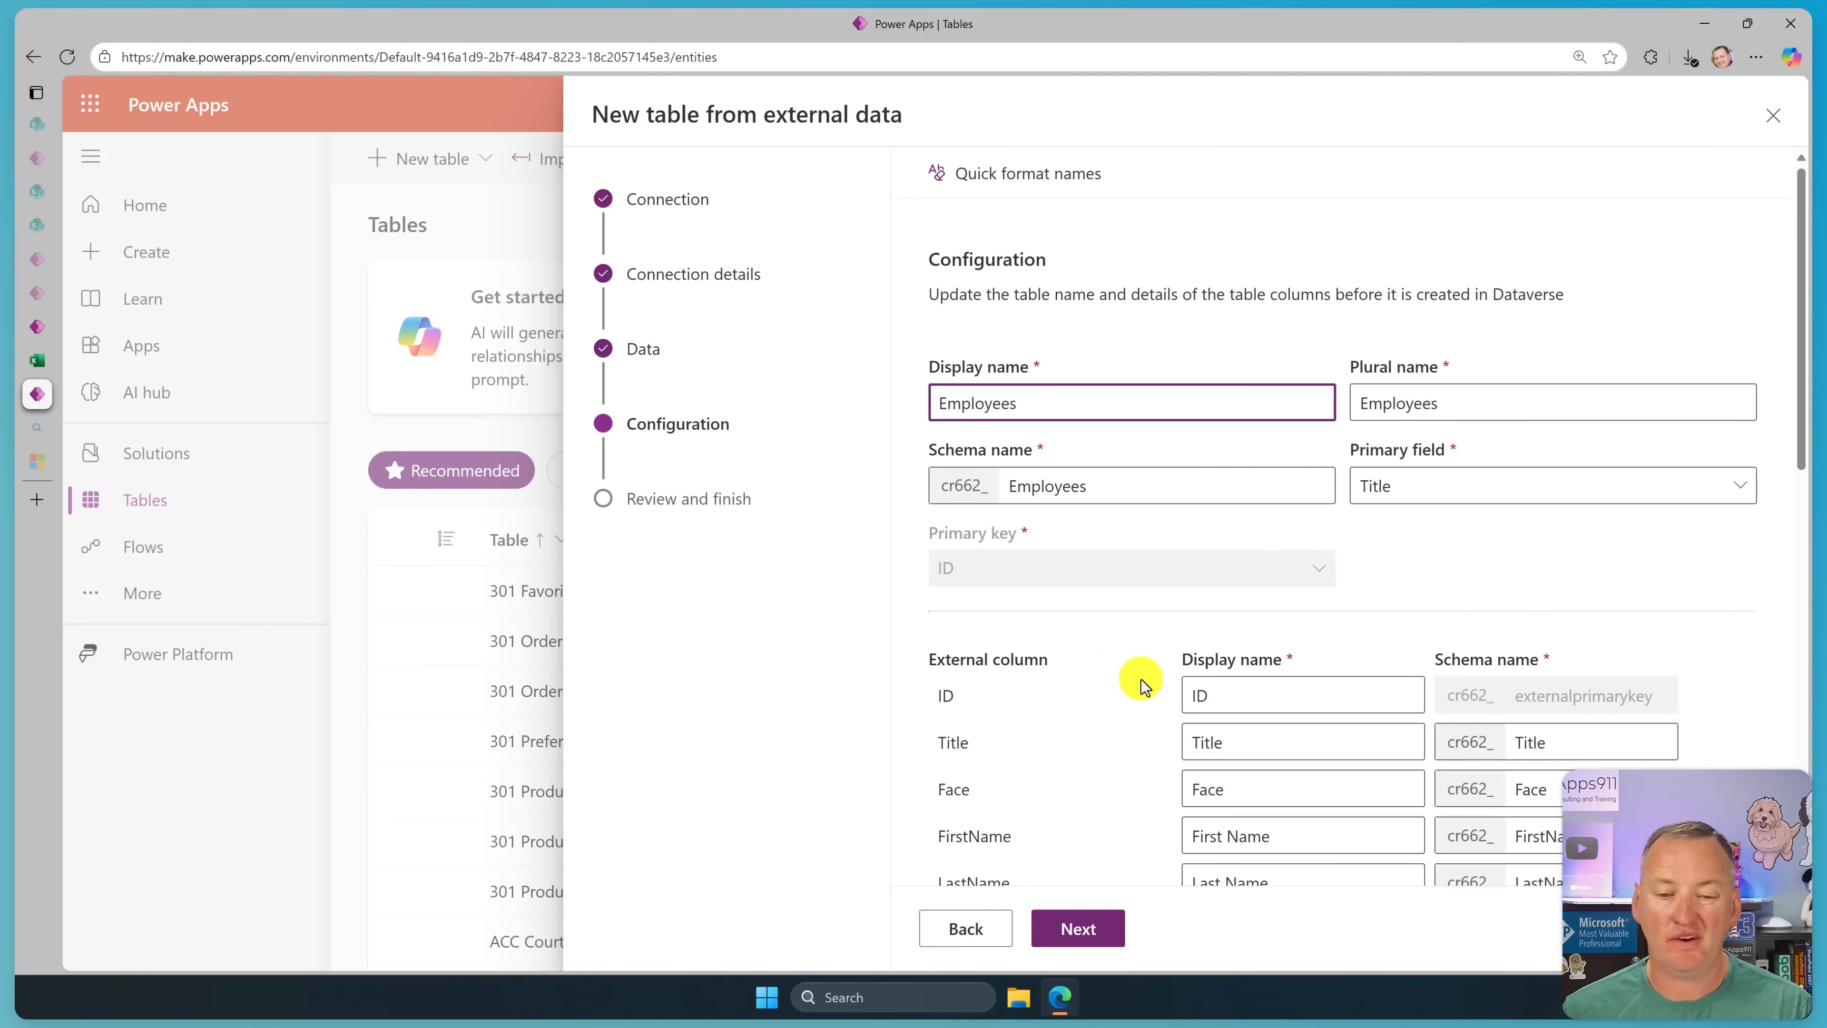
scroll("down", 3)
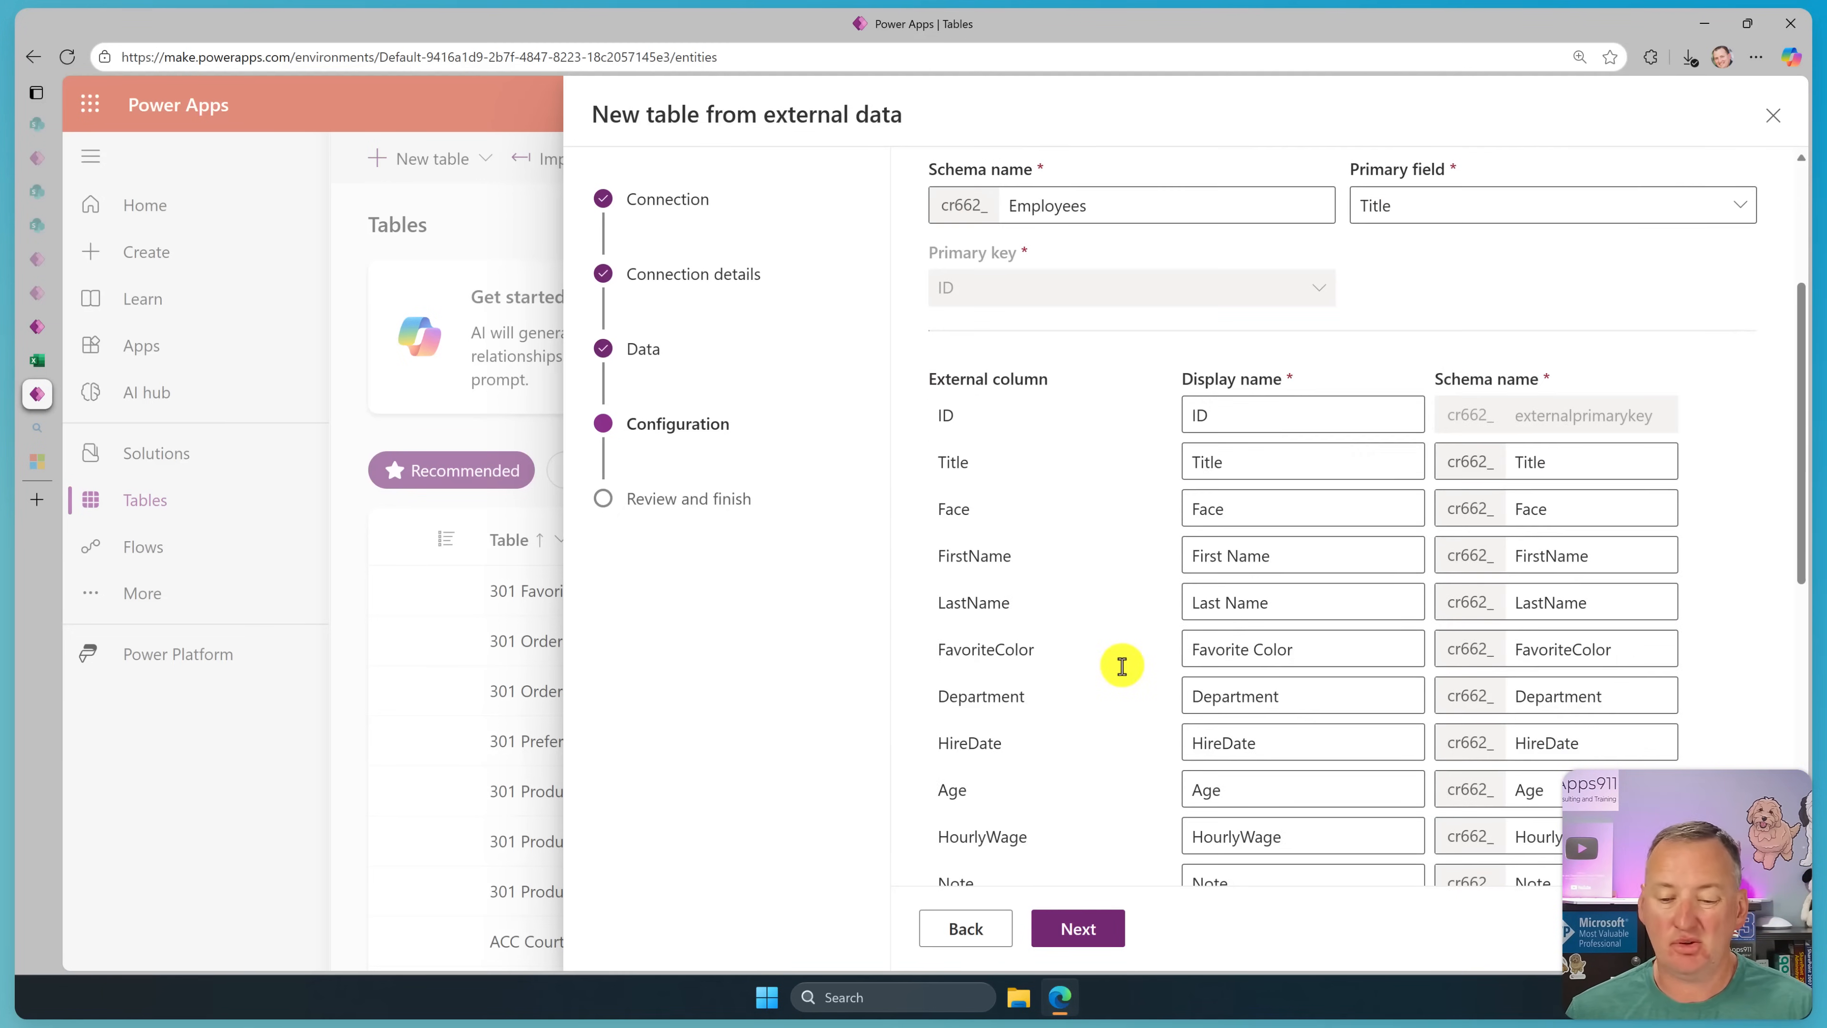
scroll("down", 3)
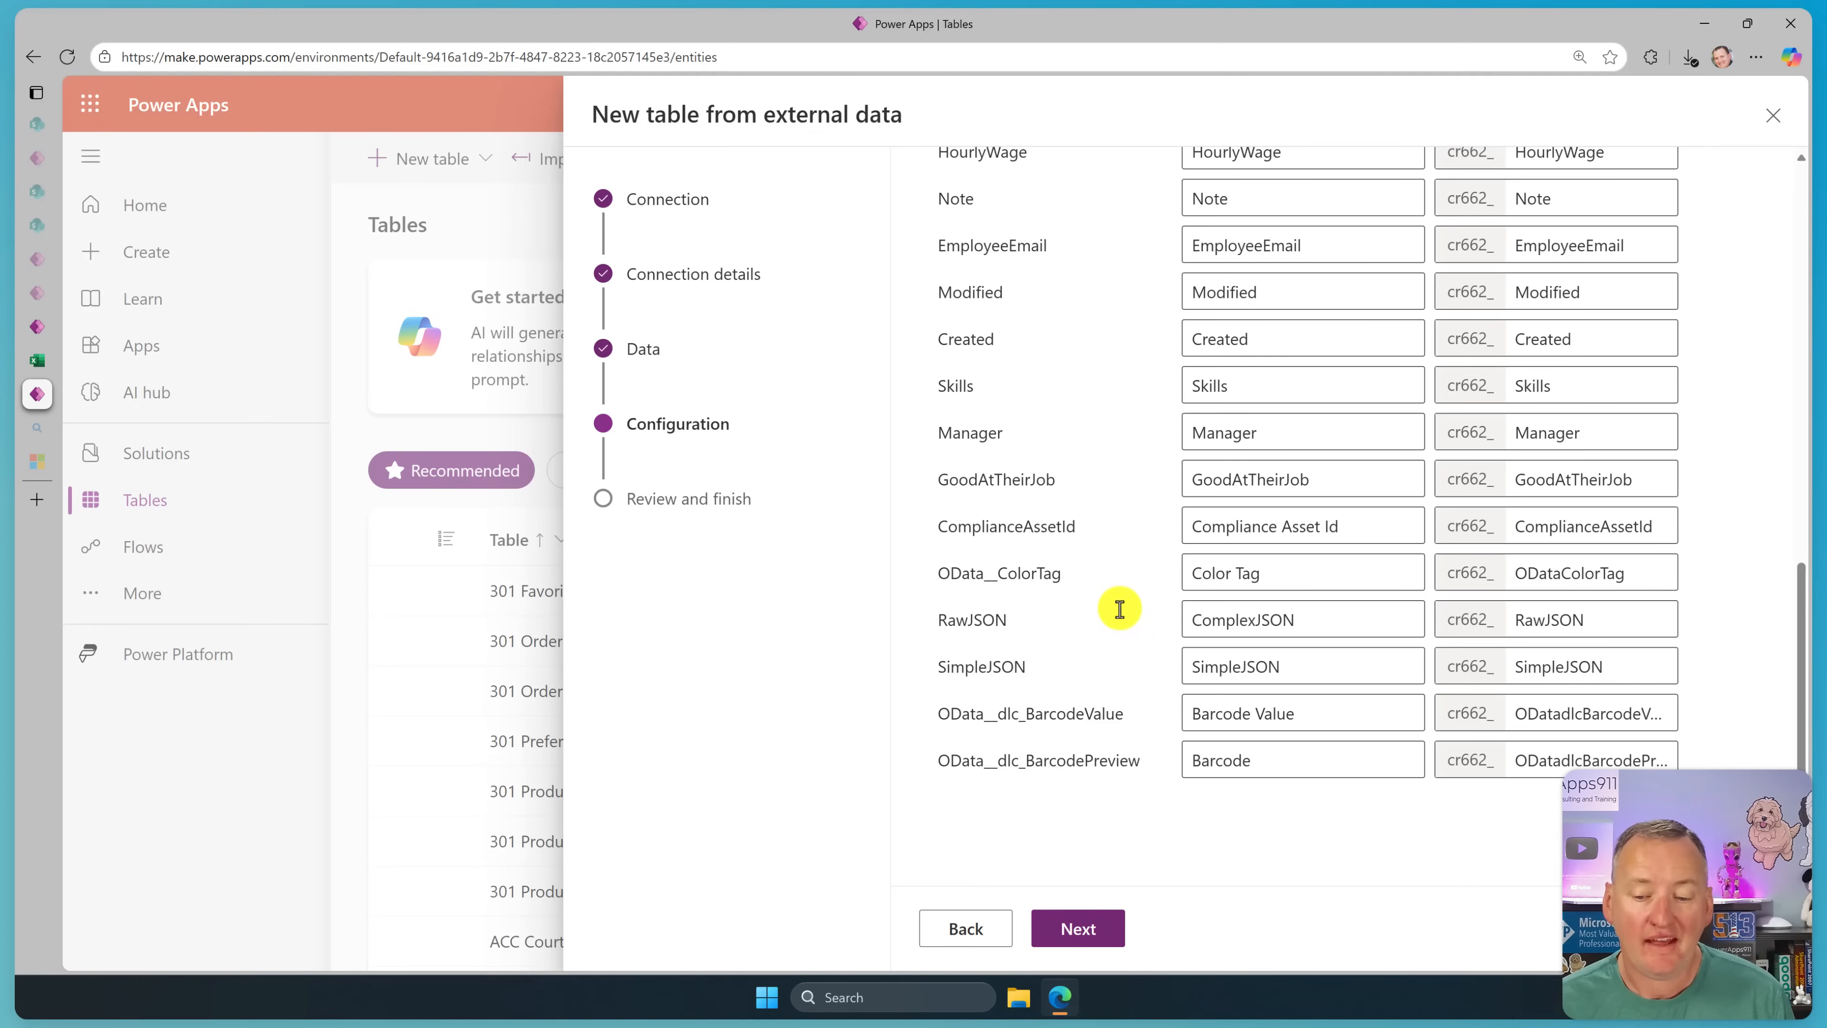
mouse_move(1489, 730)
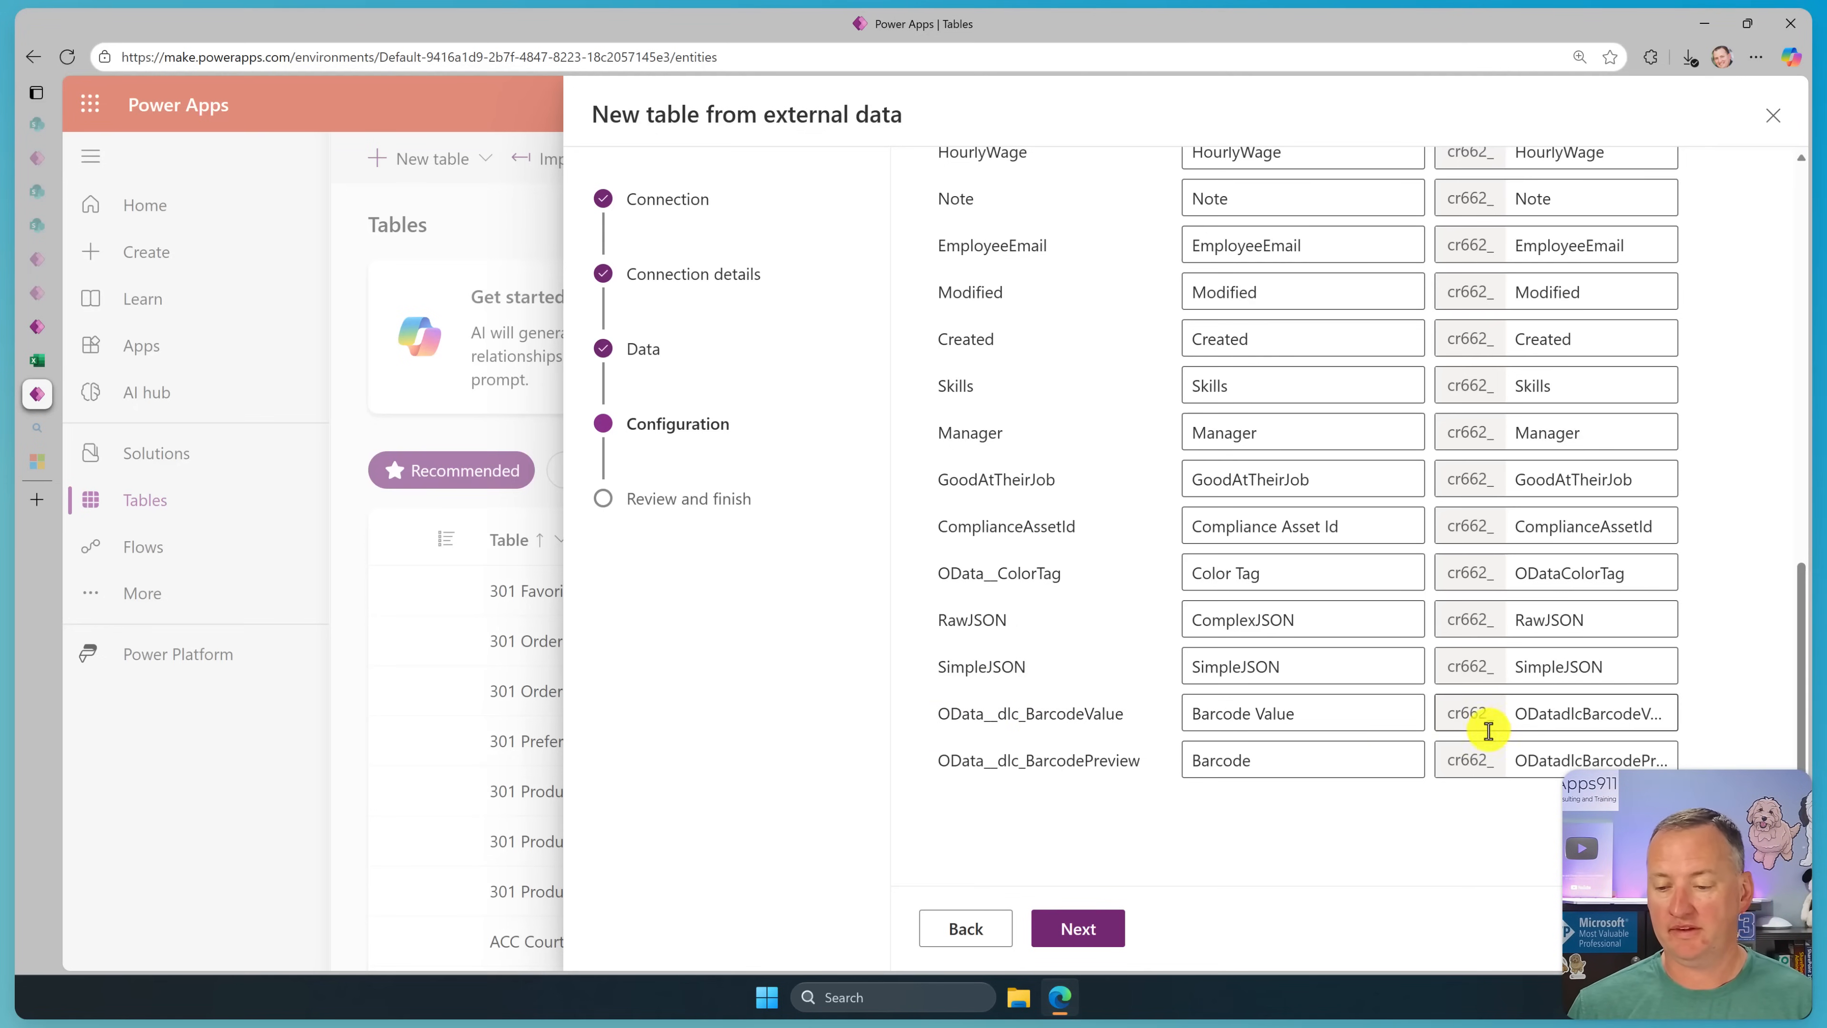
mouse_move(1681, 705)
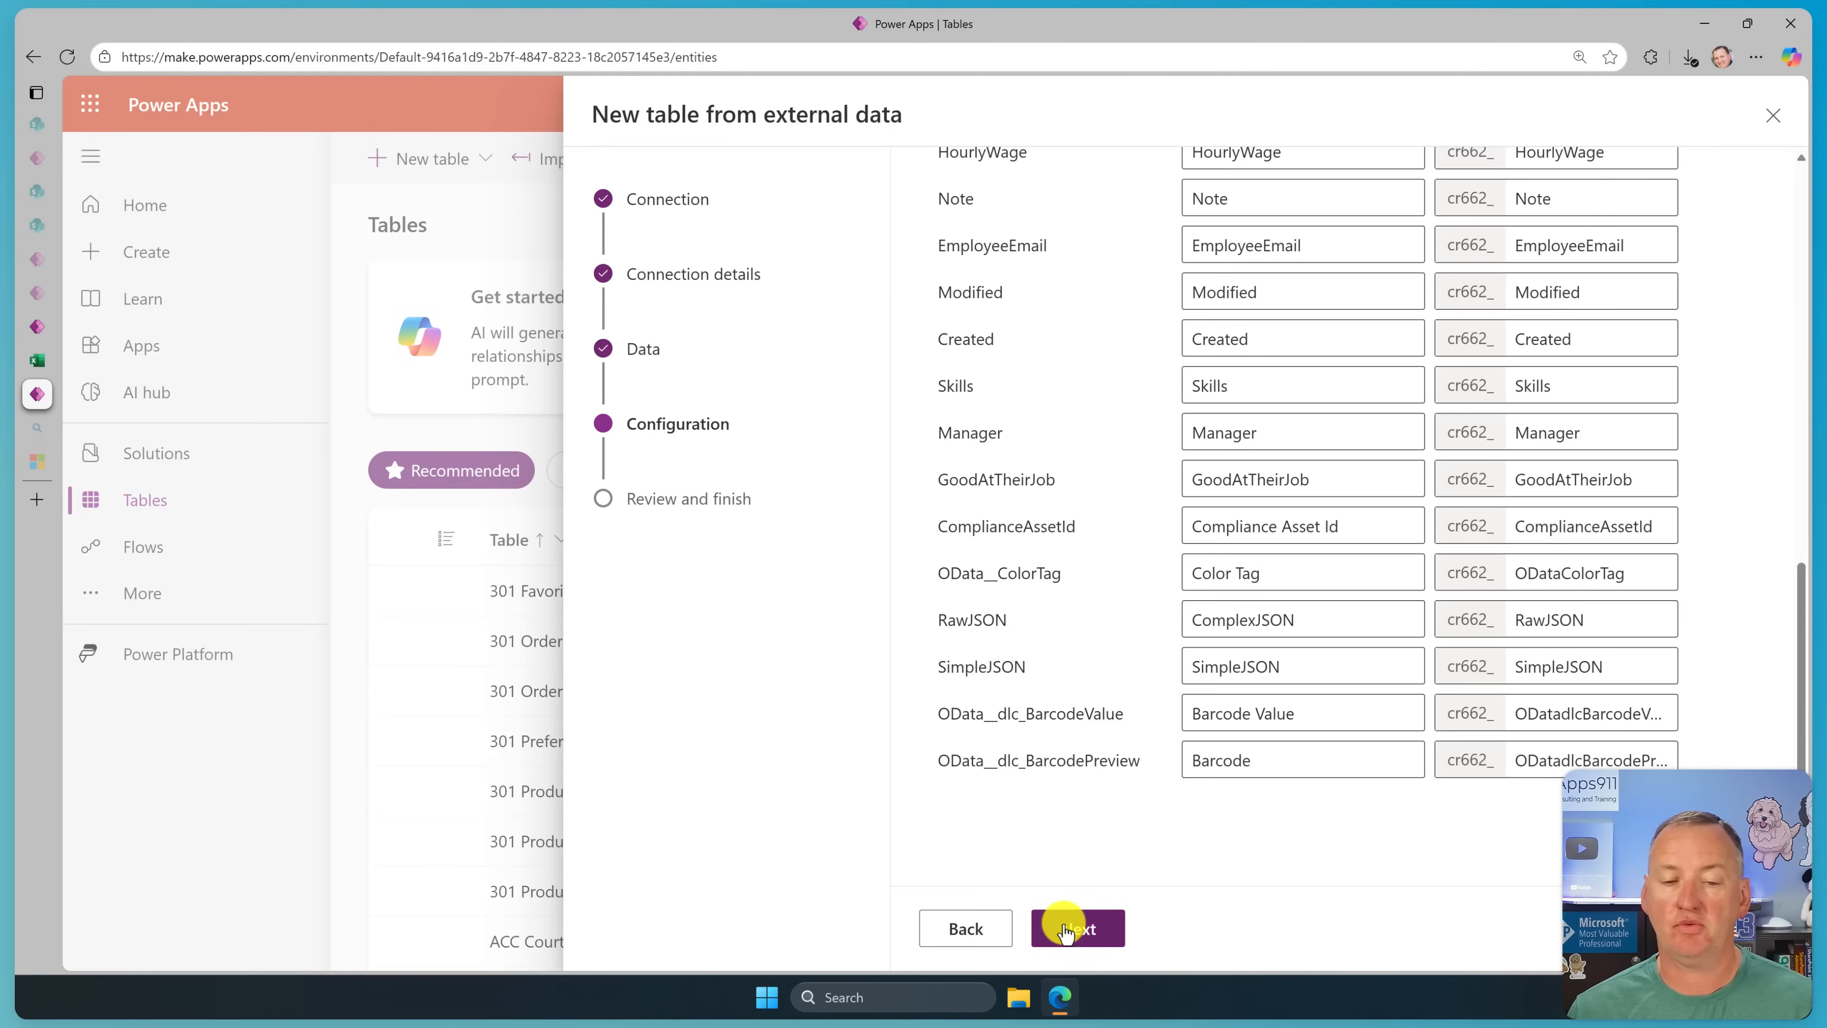
Review and finish the wizard so the virtual Employees table is created.
left_click(1075, 929)
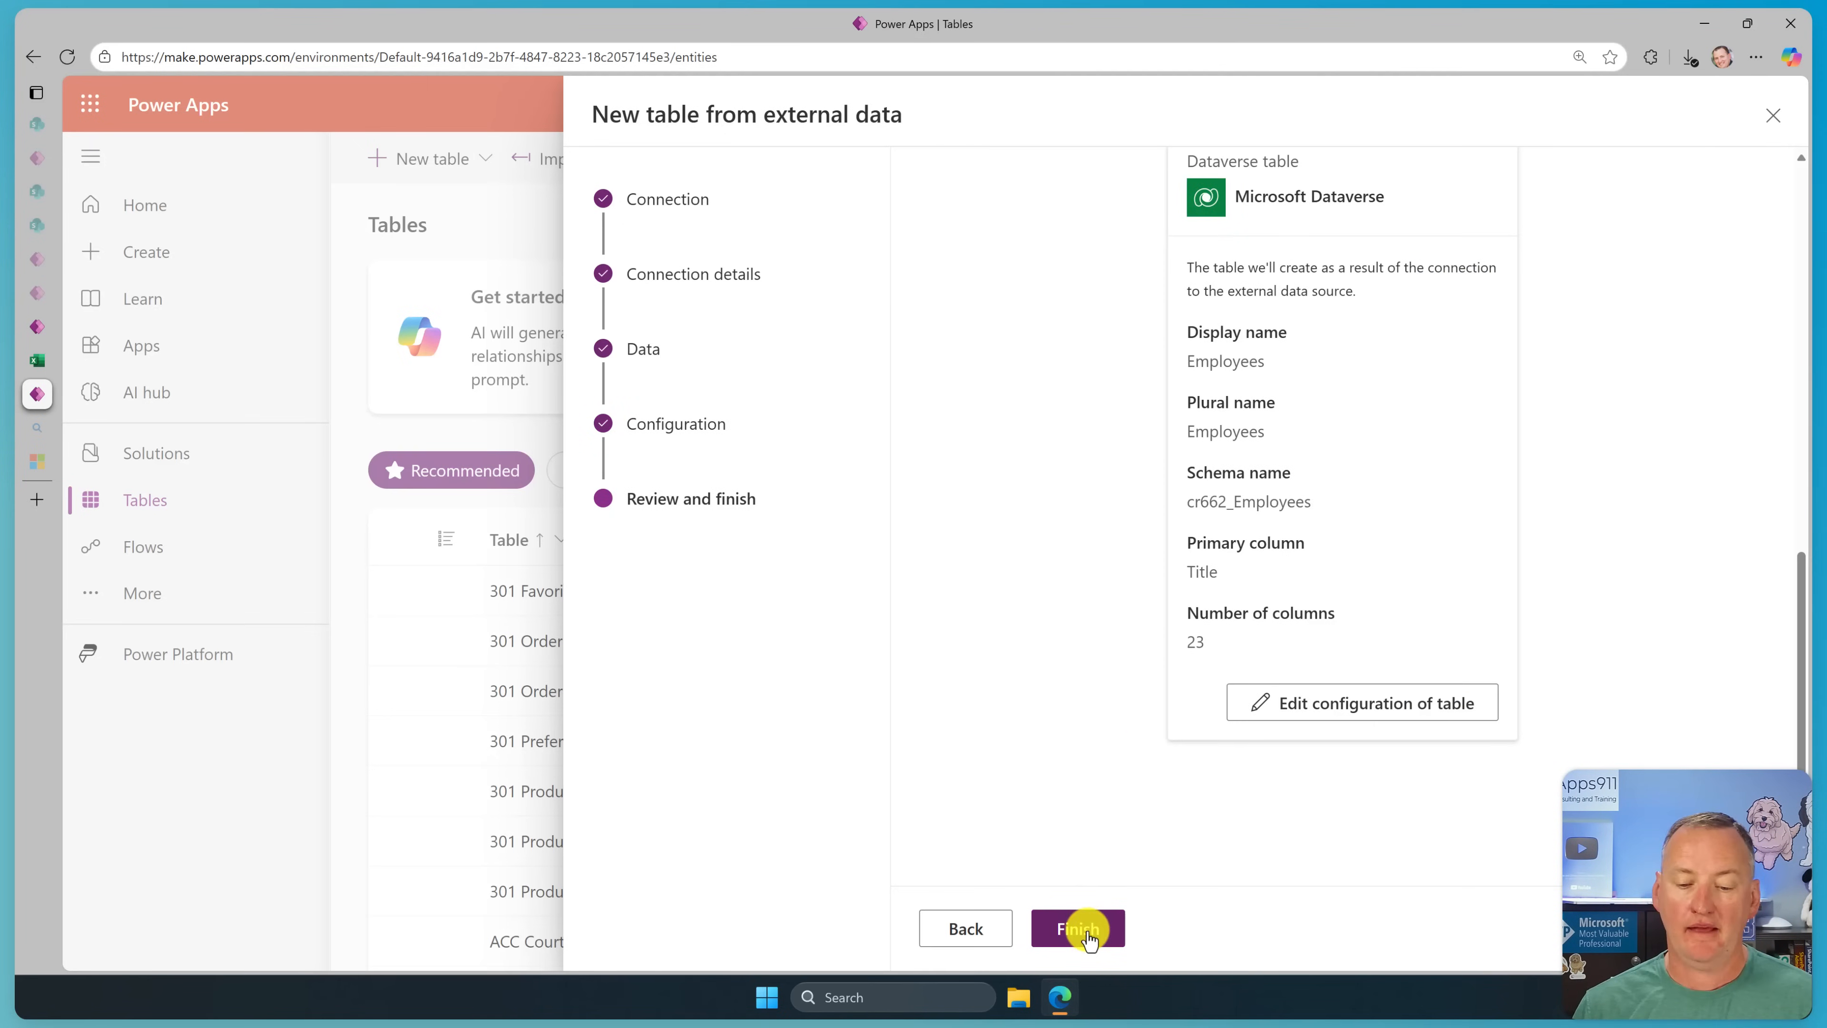
left_click(1075, 929)
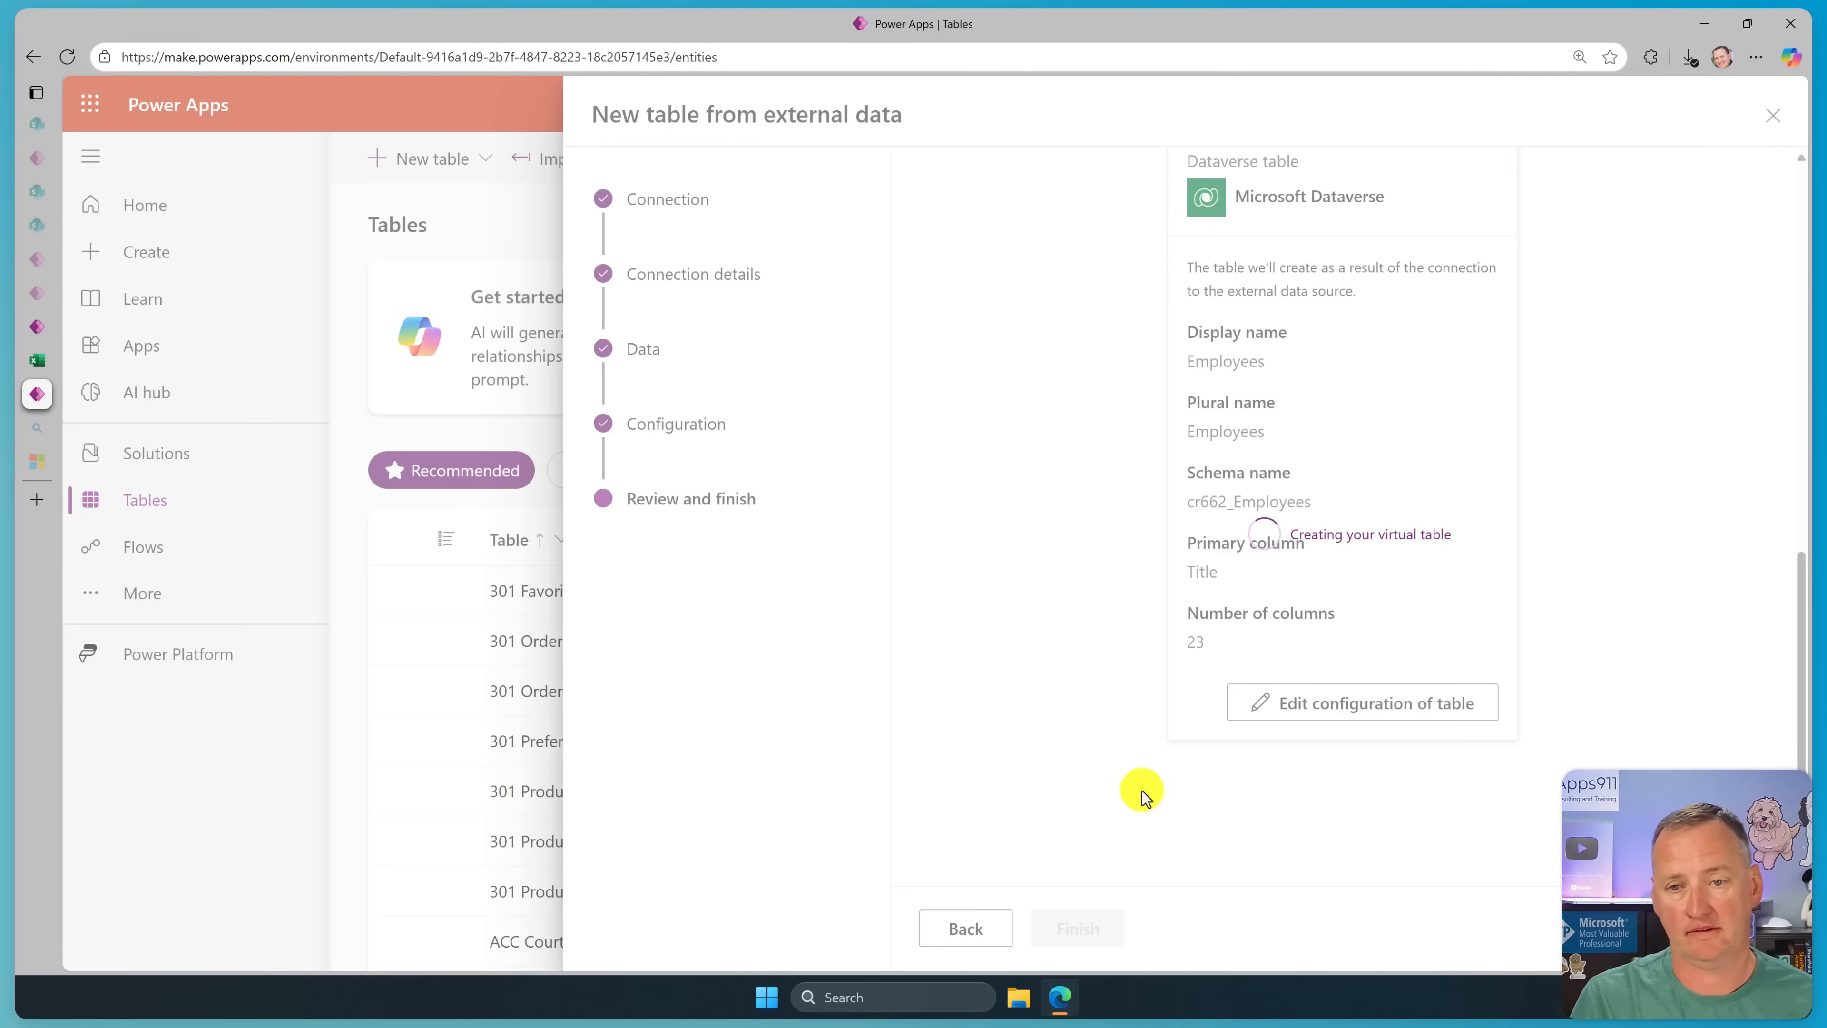
left_click(1075, 928)
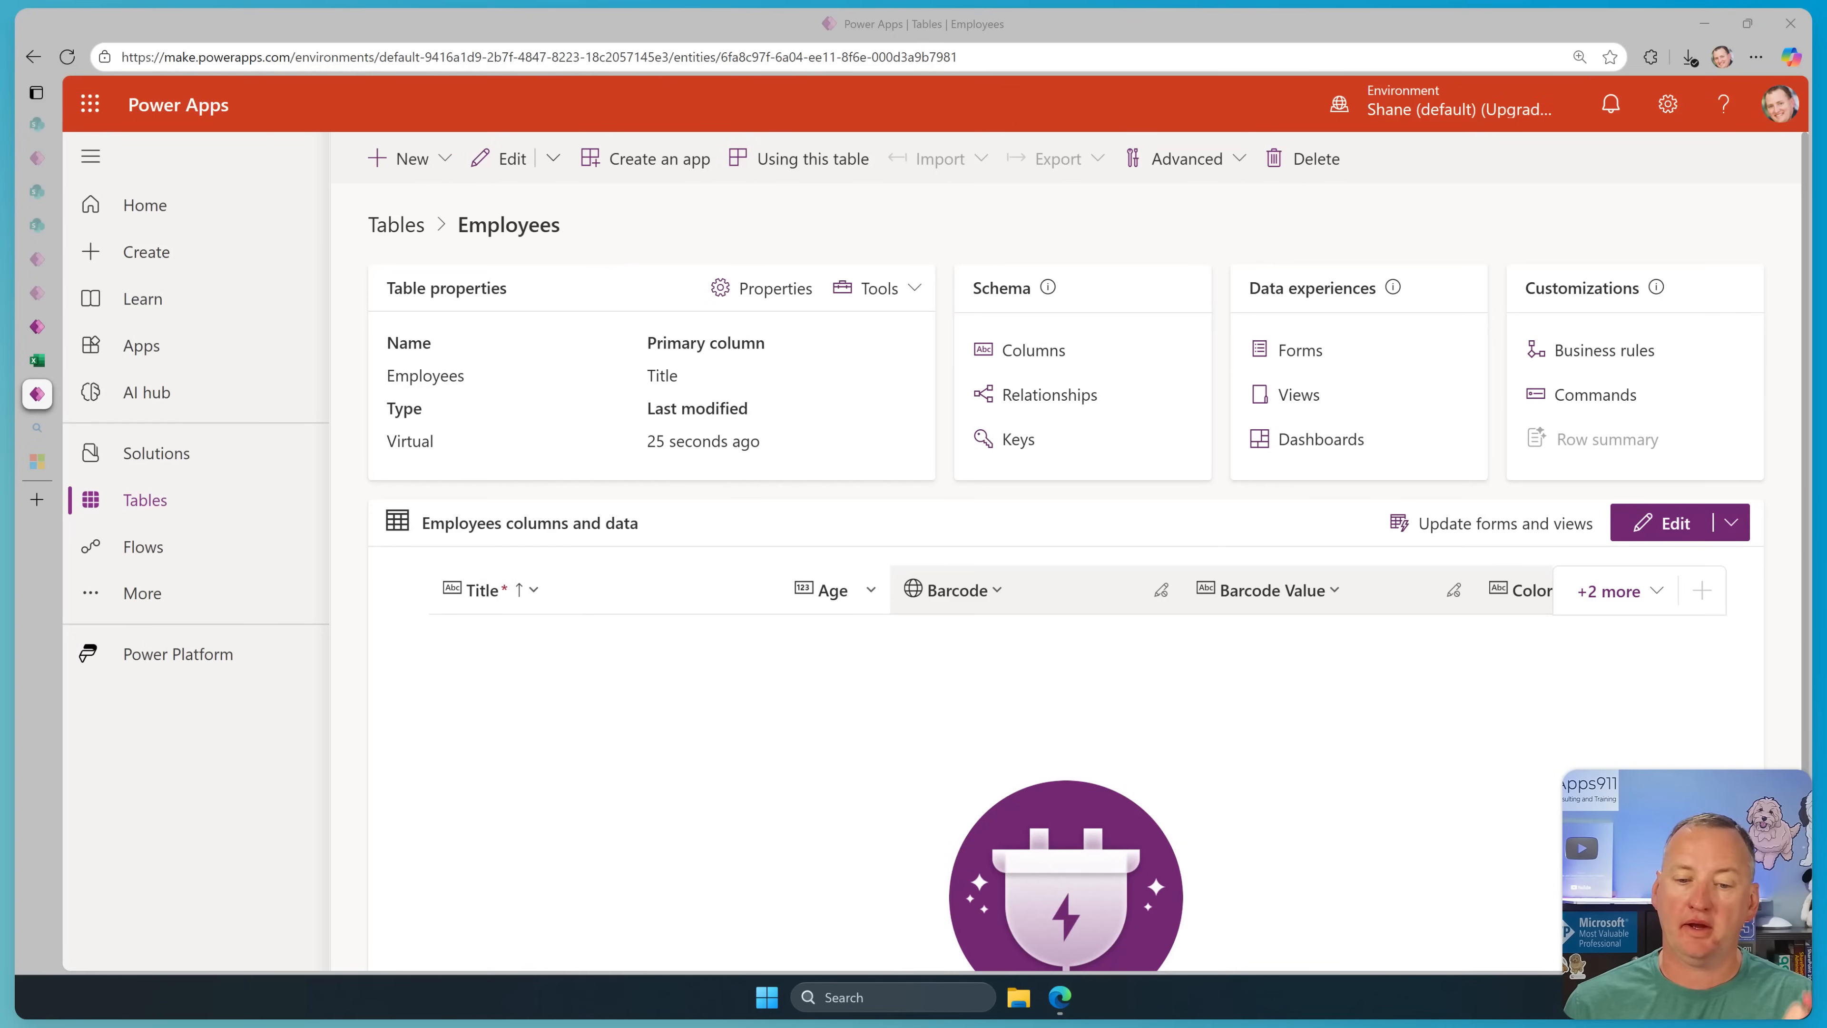
scroll("down", 3)
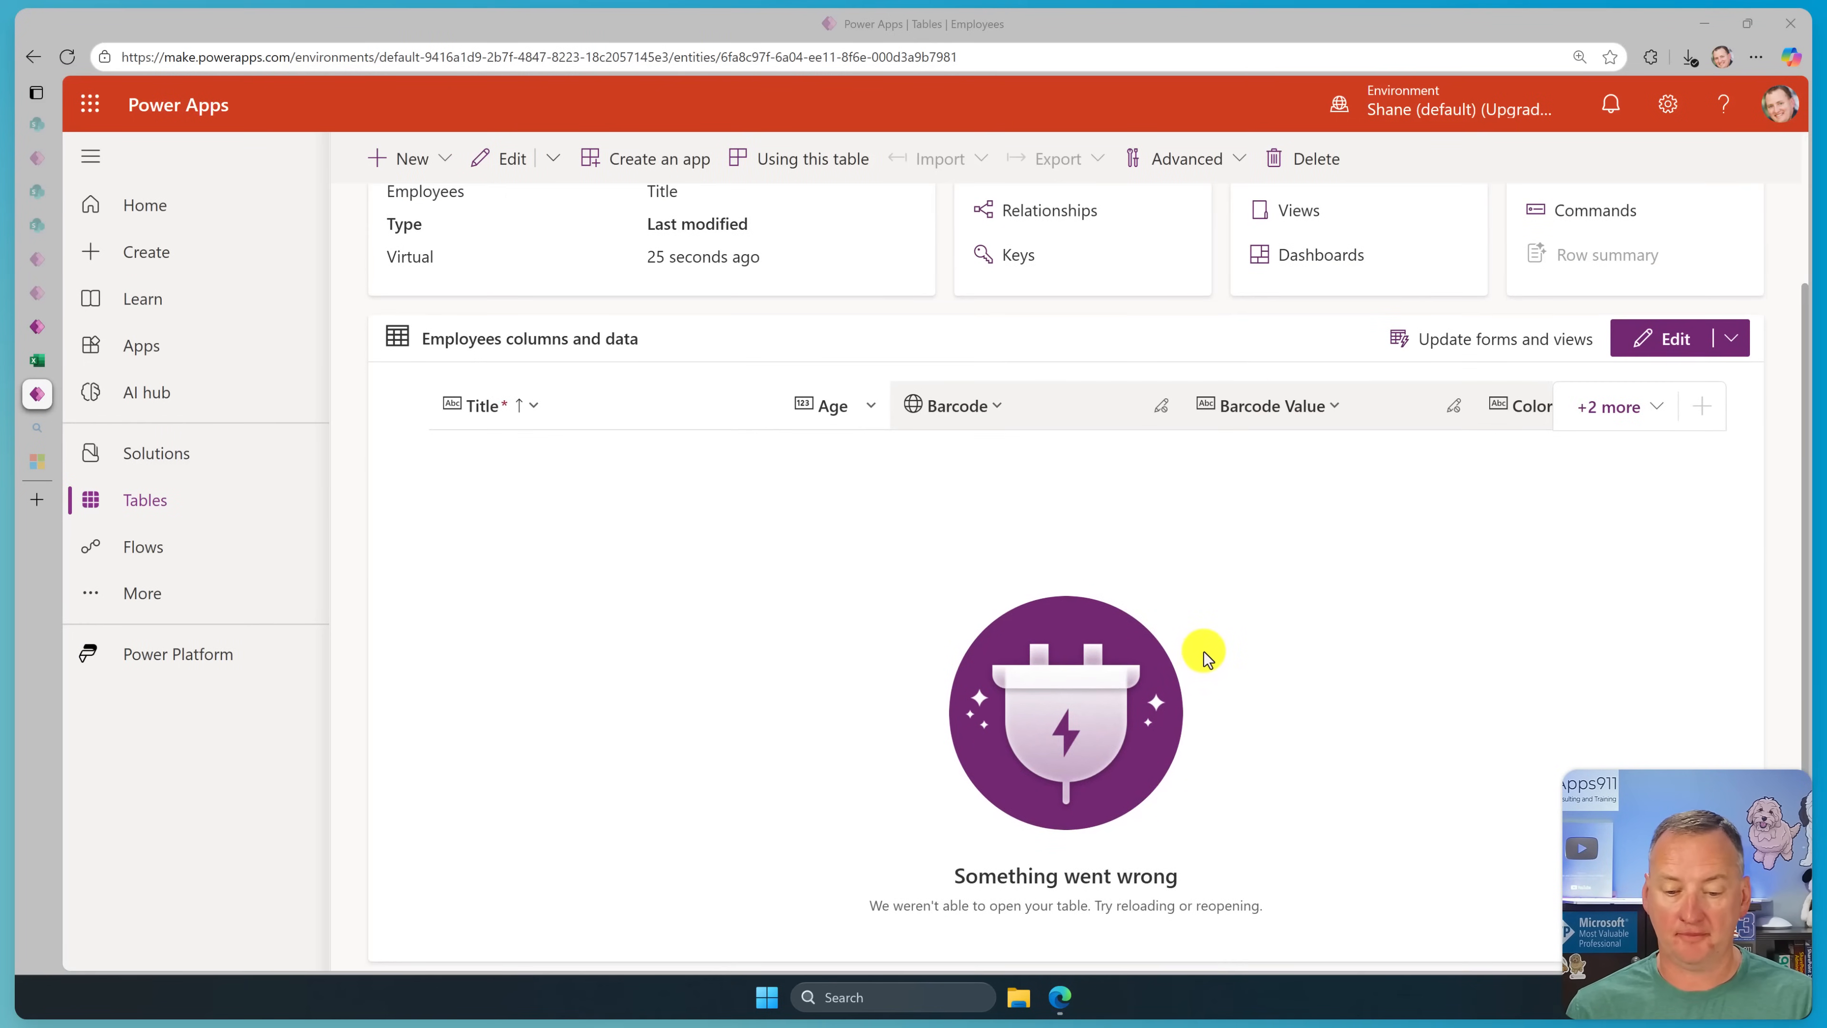
mouse_move(1229, 720)
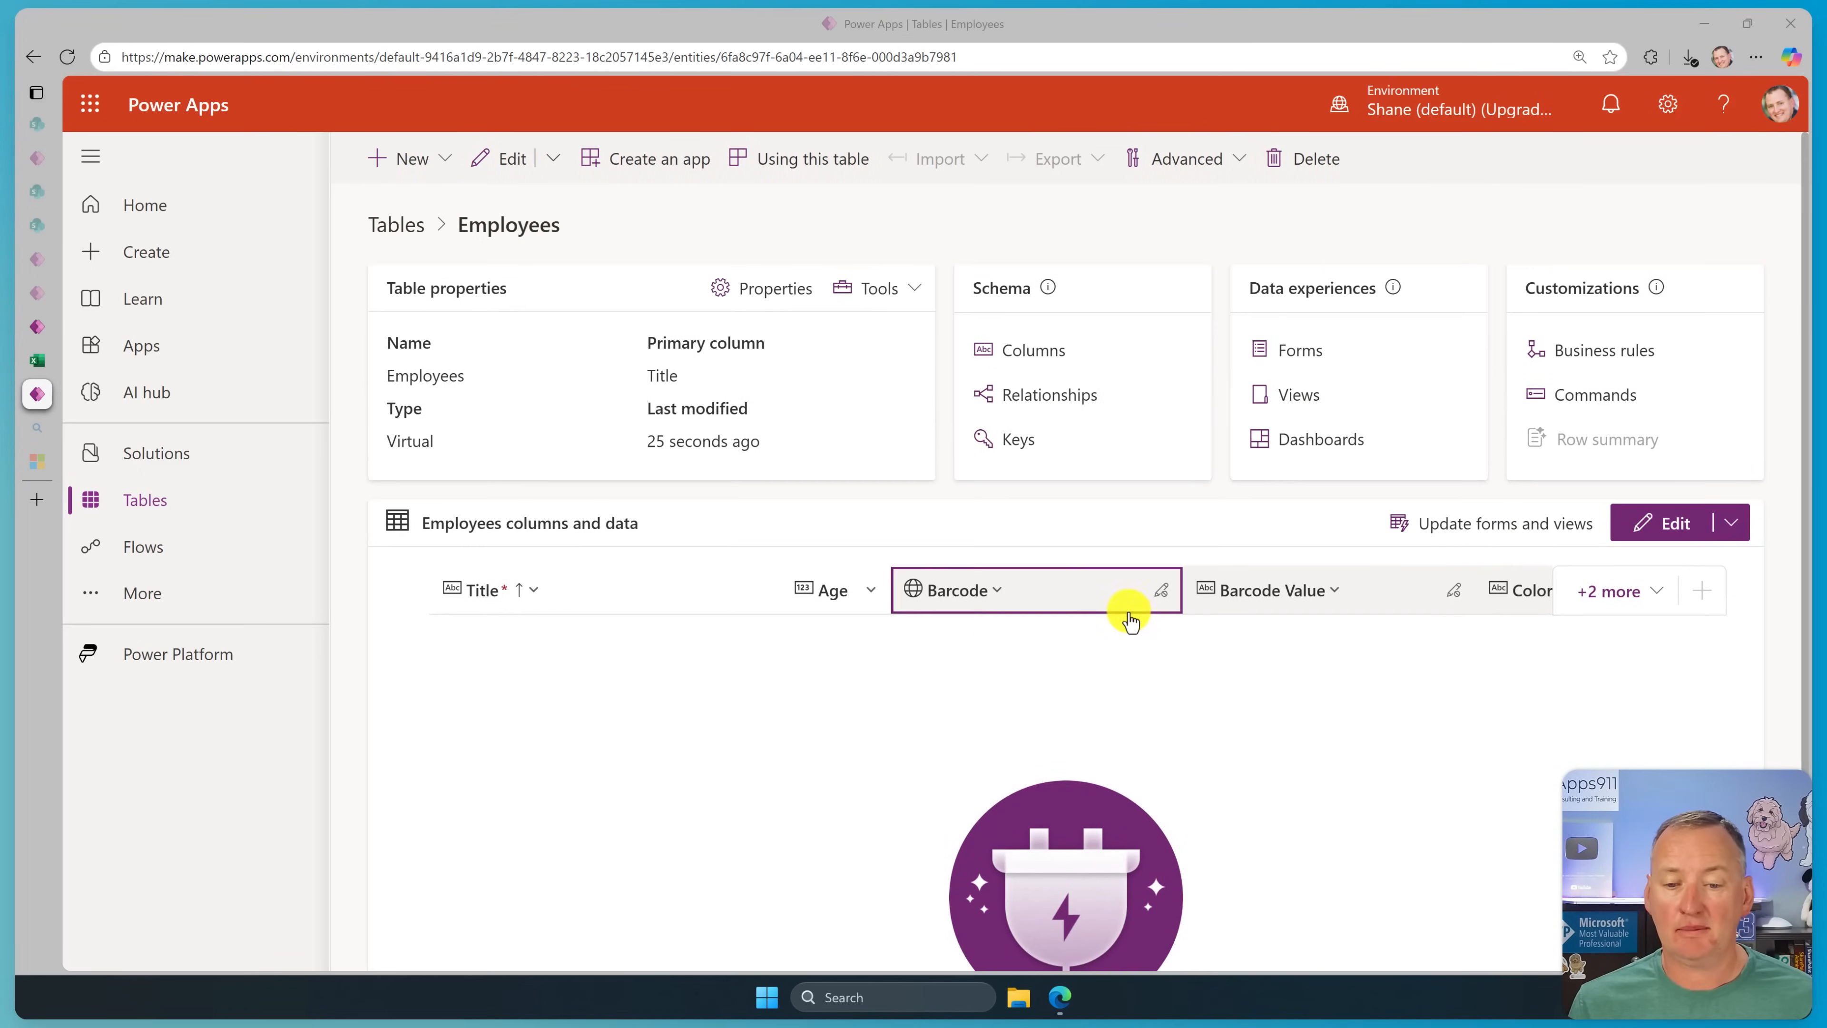
mouse_move(1143, 720)
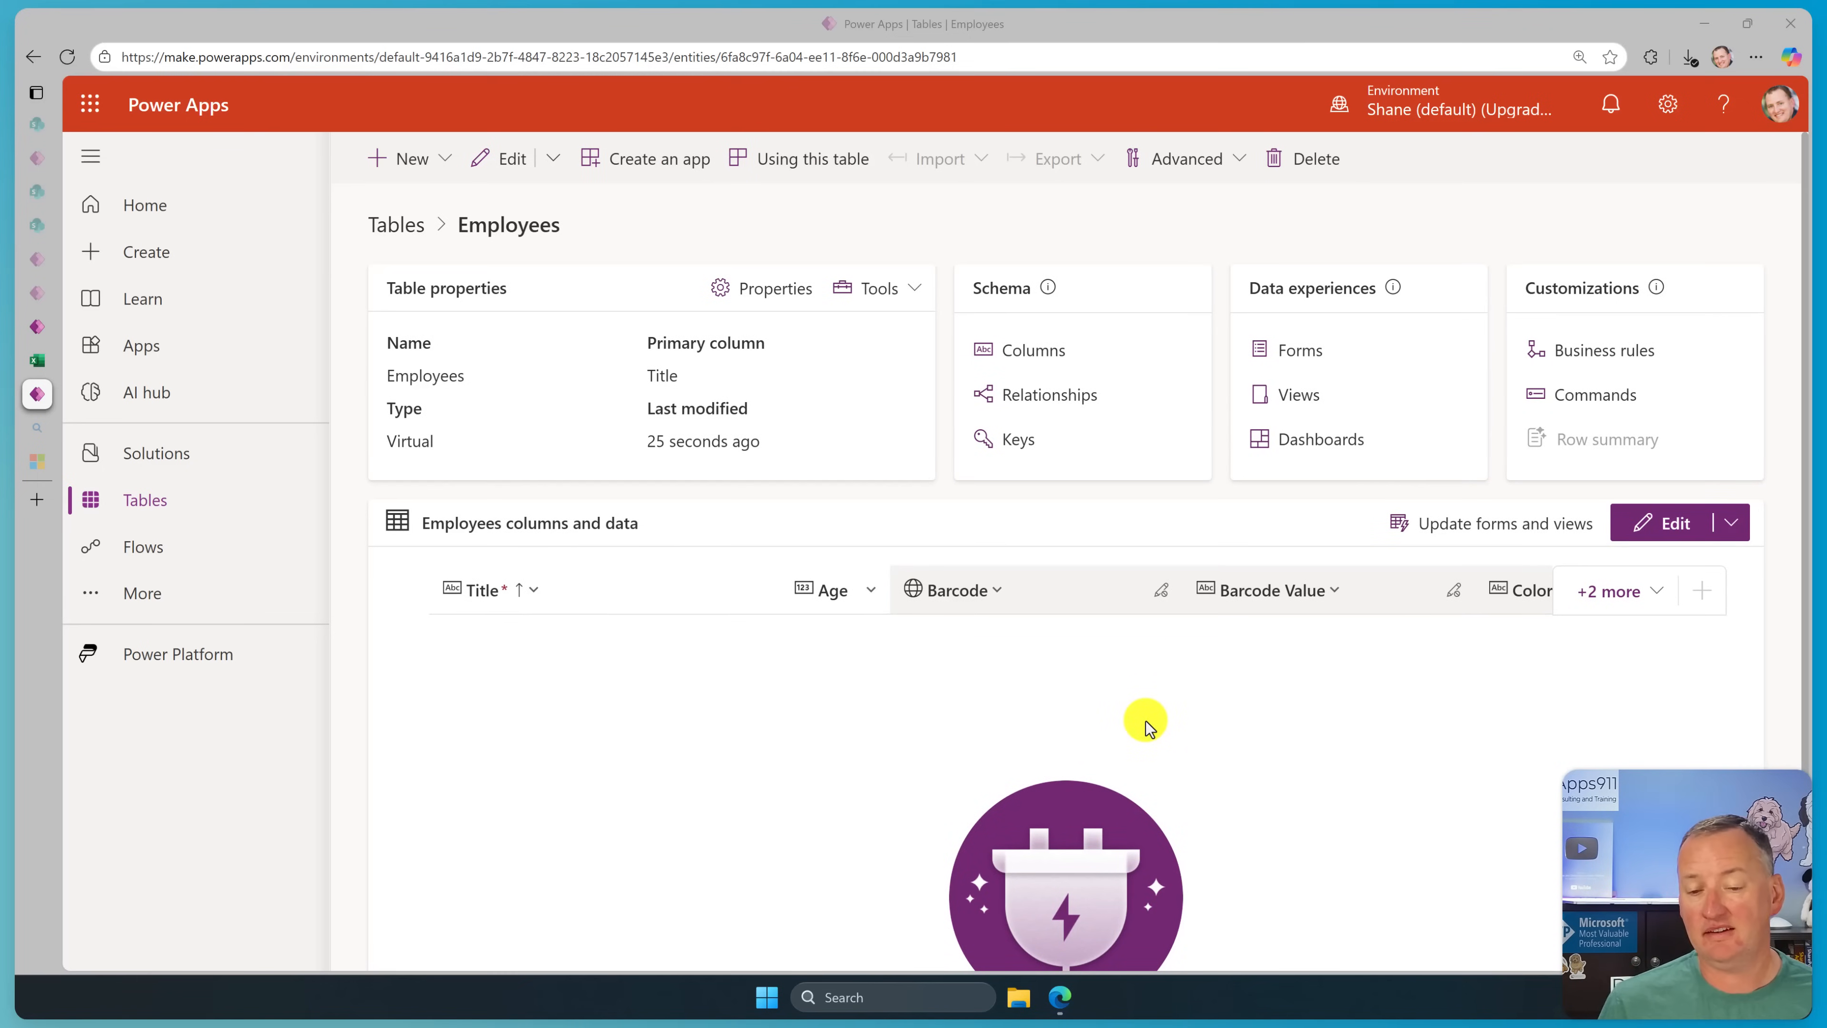
mouse_move(1150, 676)
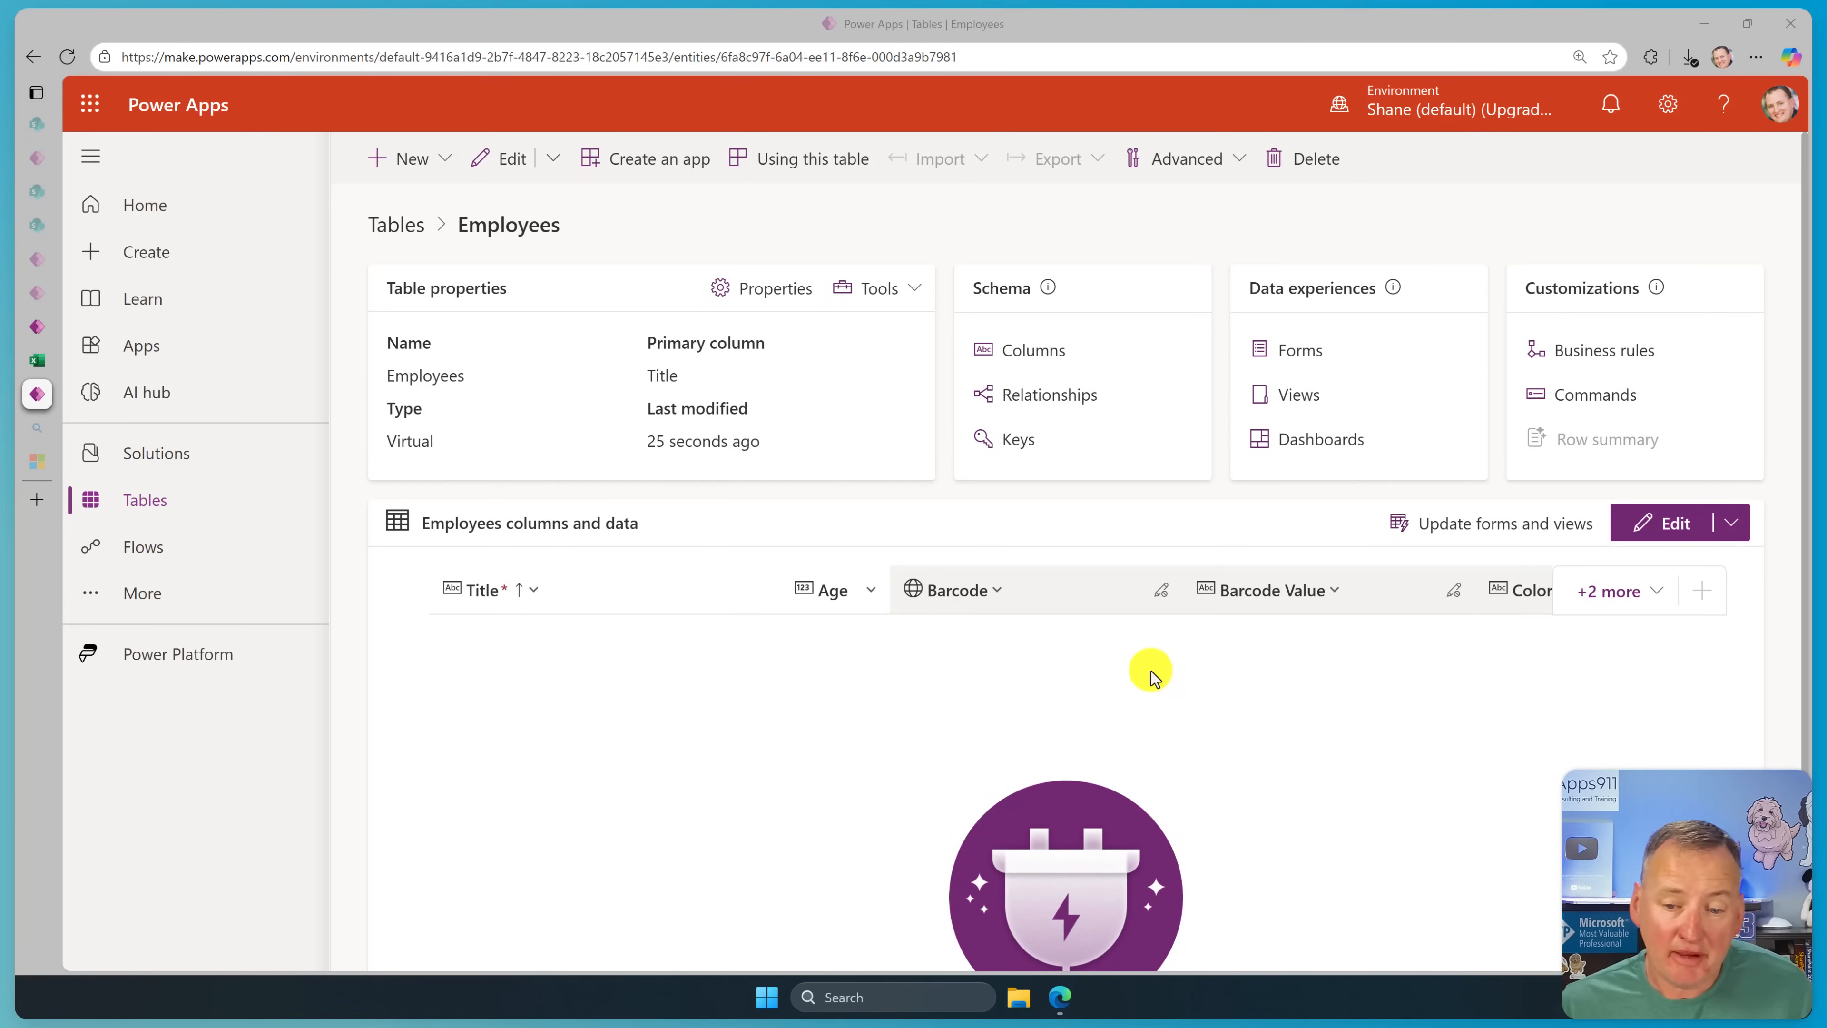
Delete the Manager column from the Employees table's Columns list and confirm.
left_click(1030, 350)
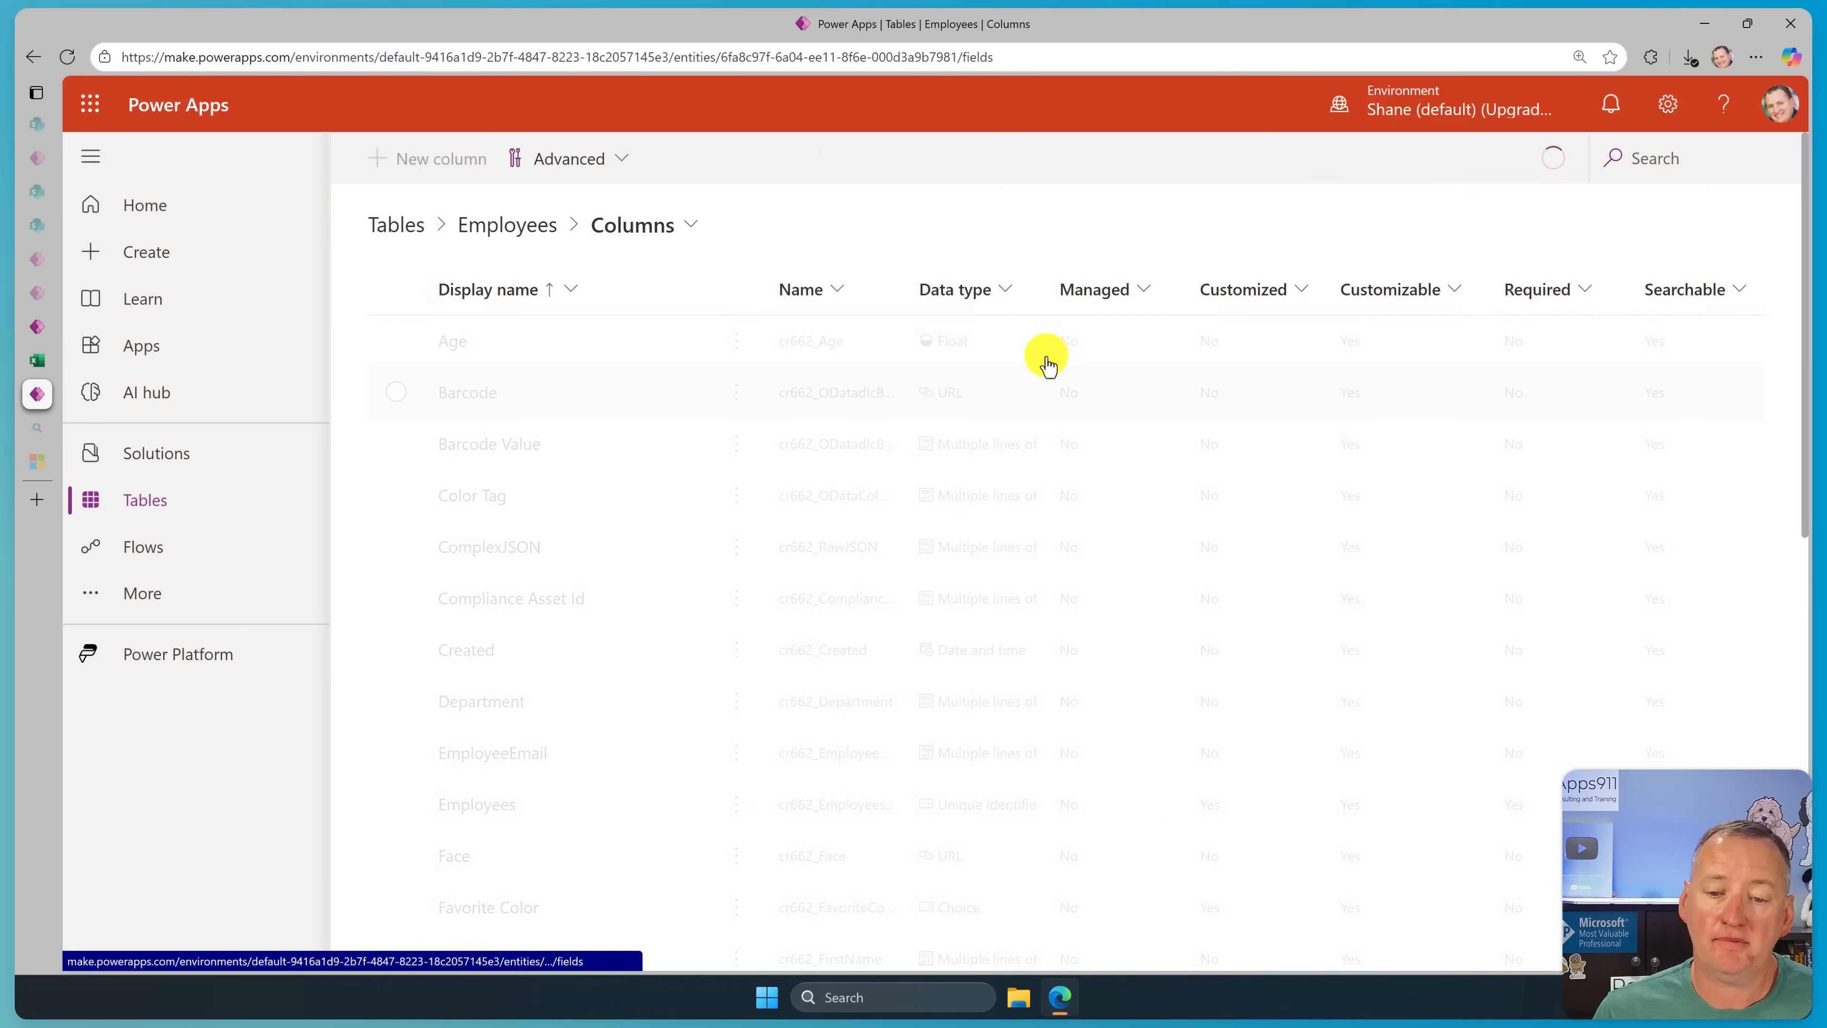
scroll("down", 3)
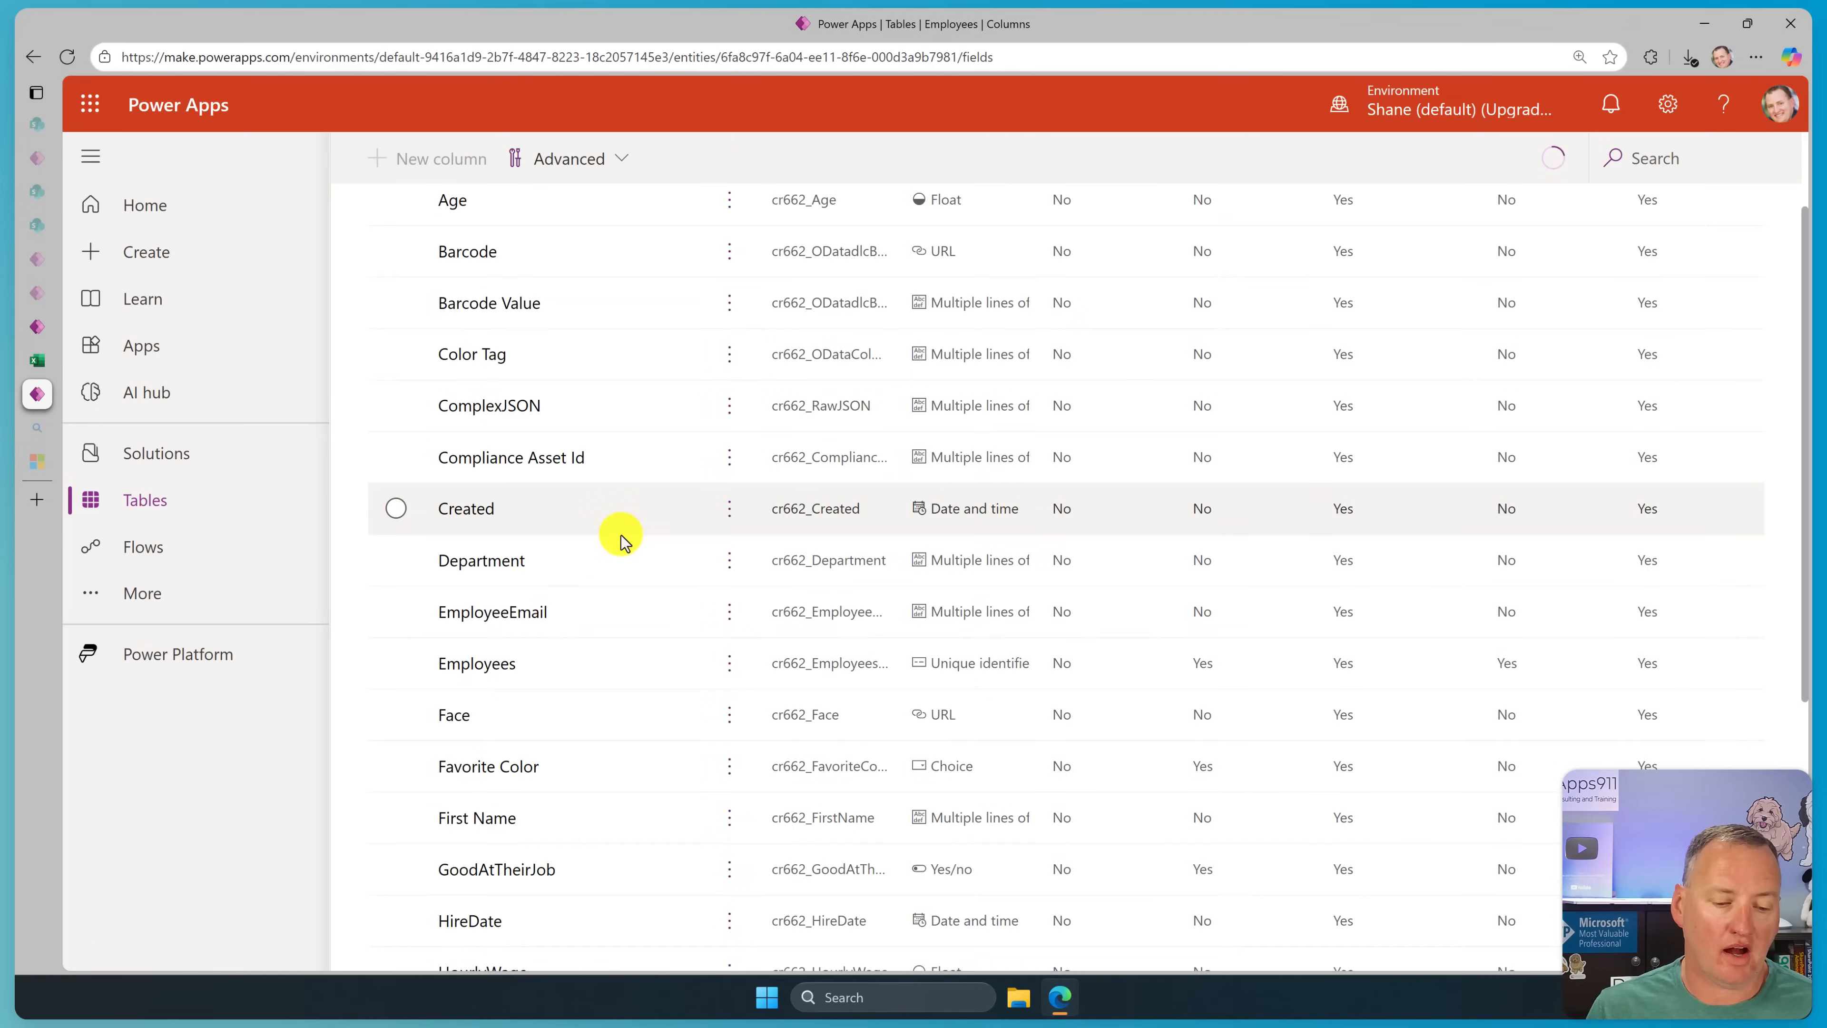
scroll("down", 3)
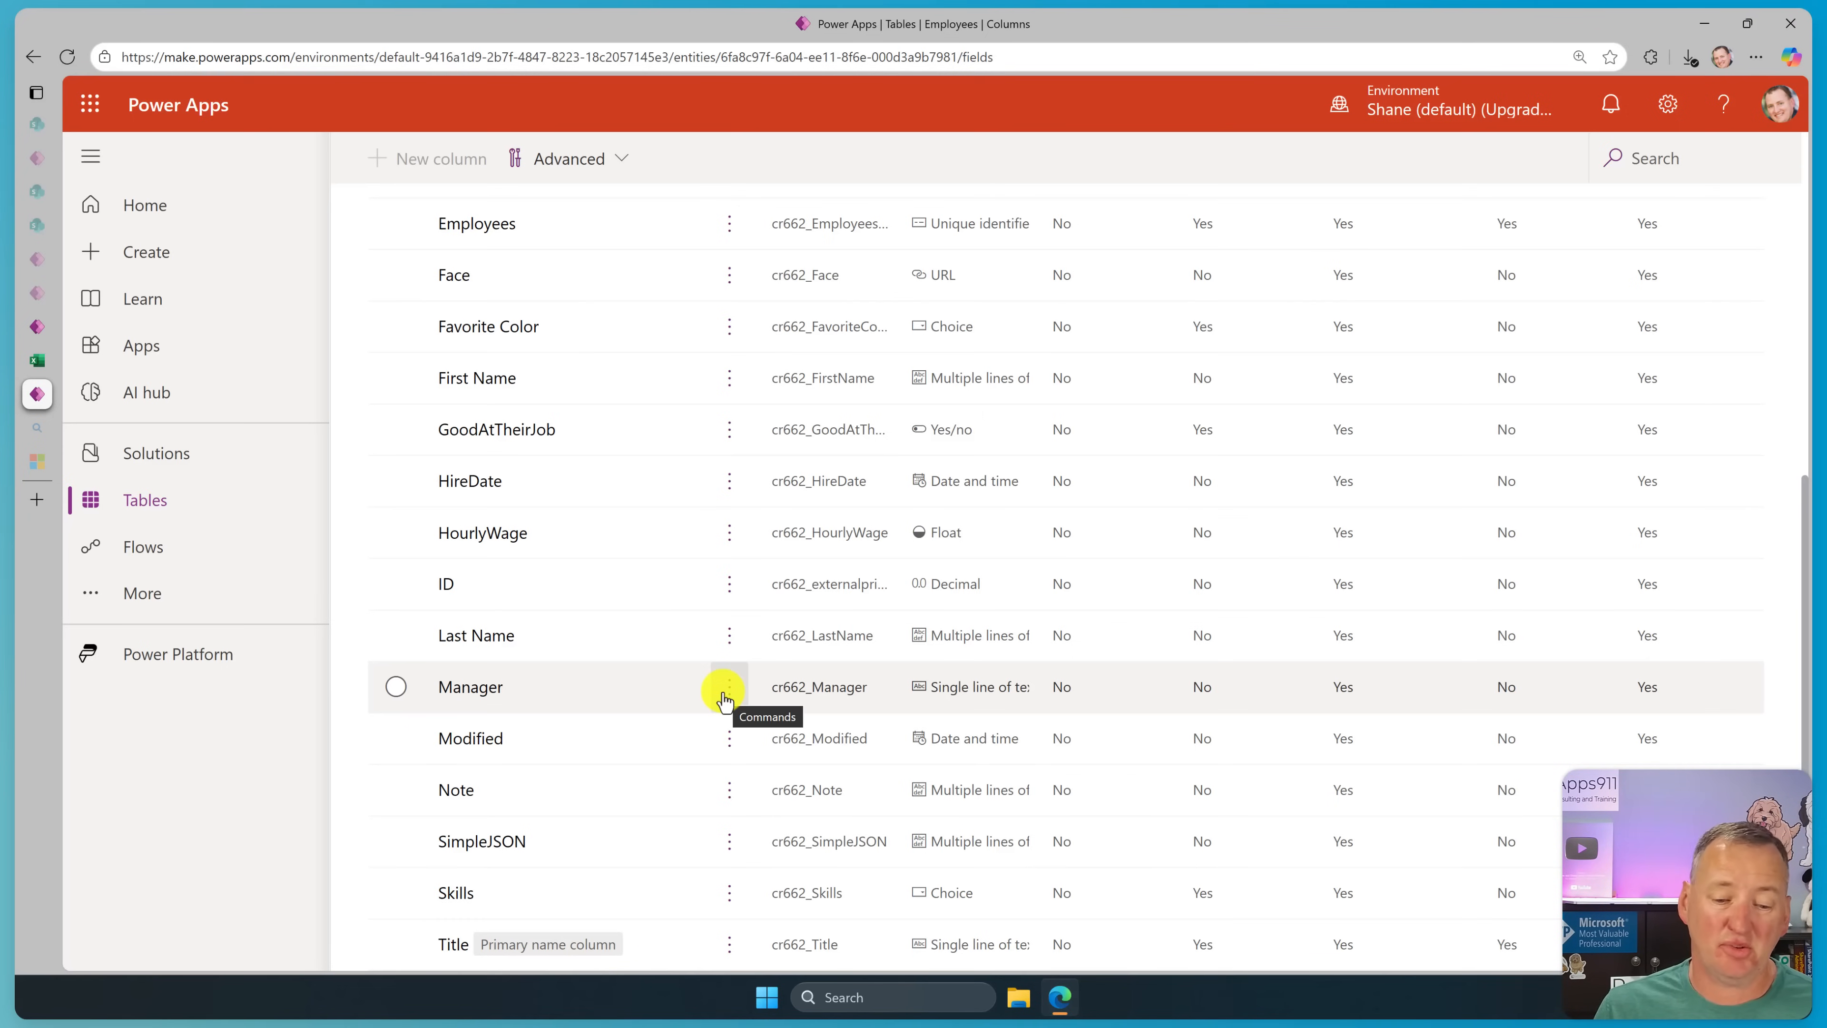
left_click(728, 686)
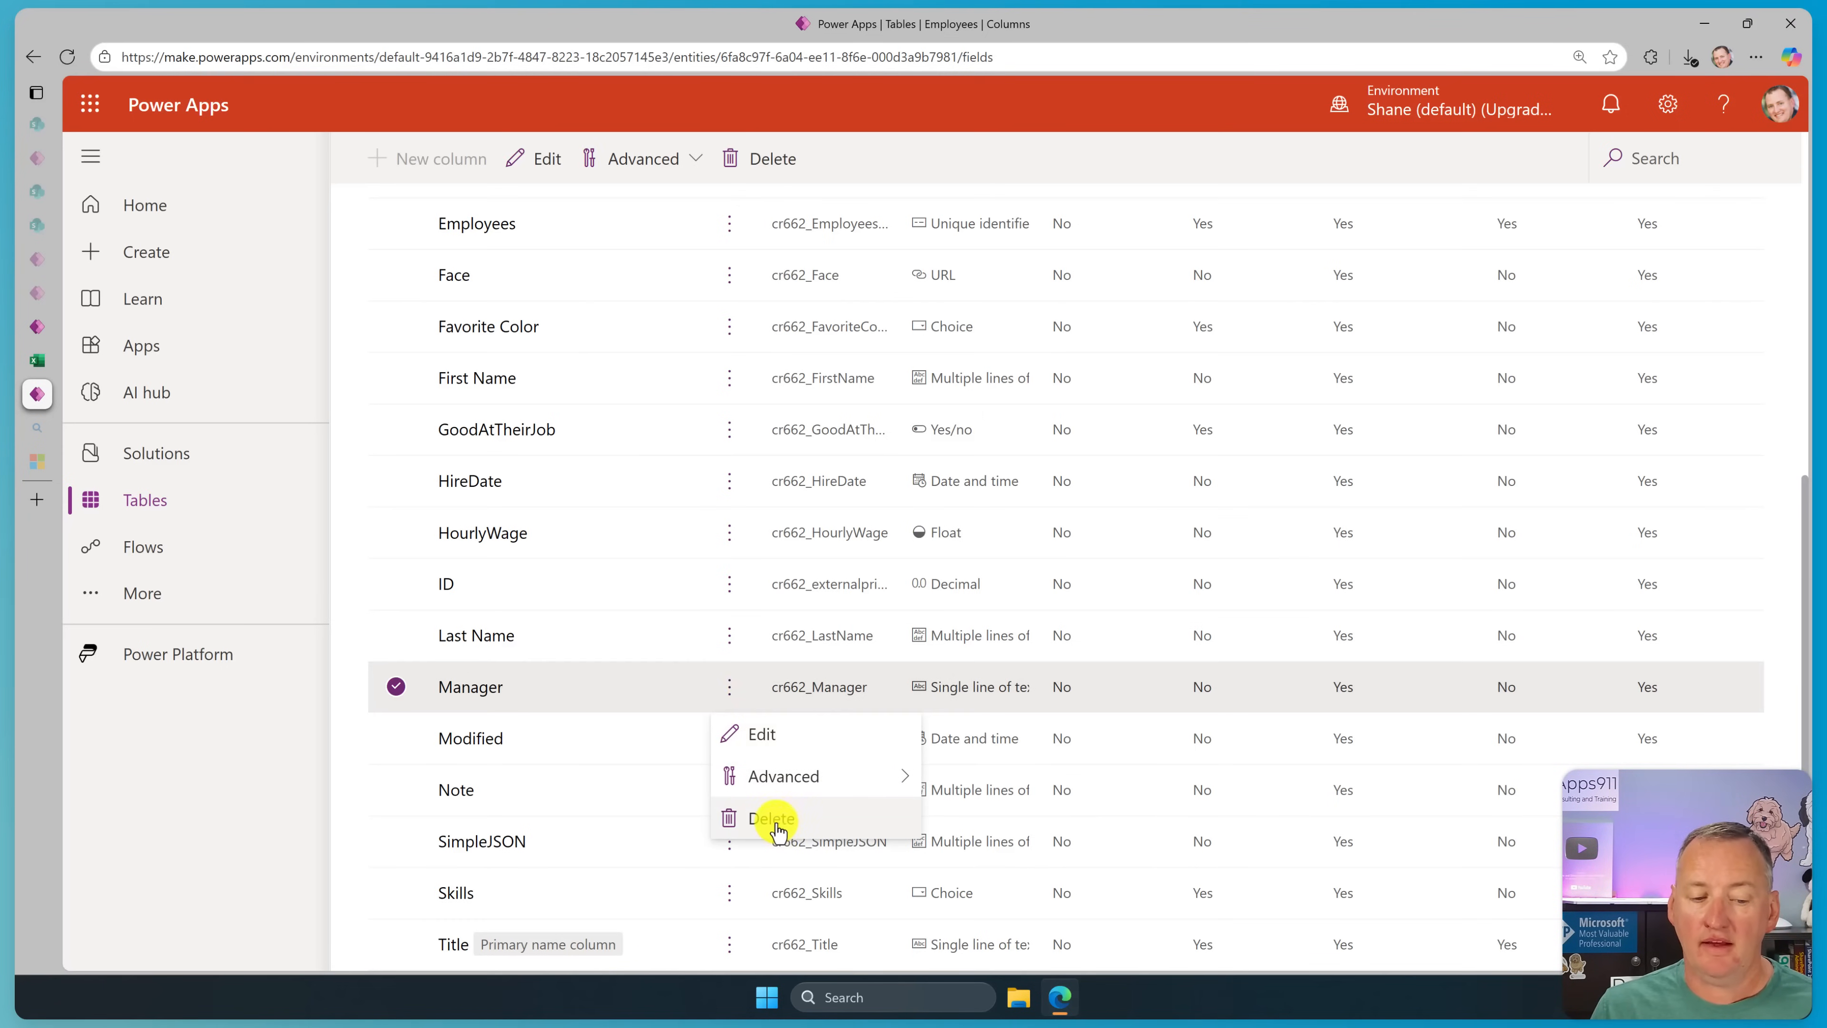
left_click(771, 816)
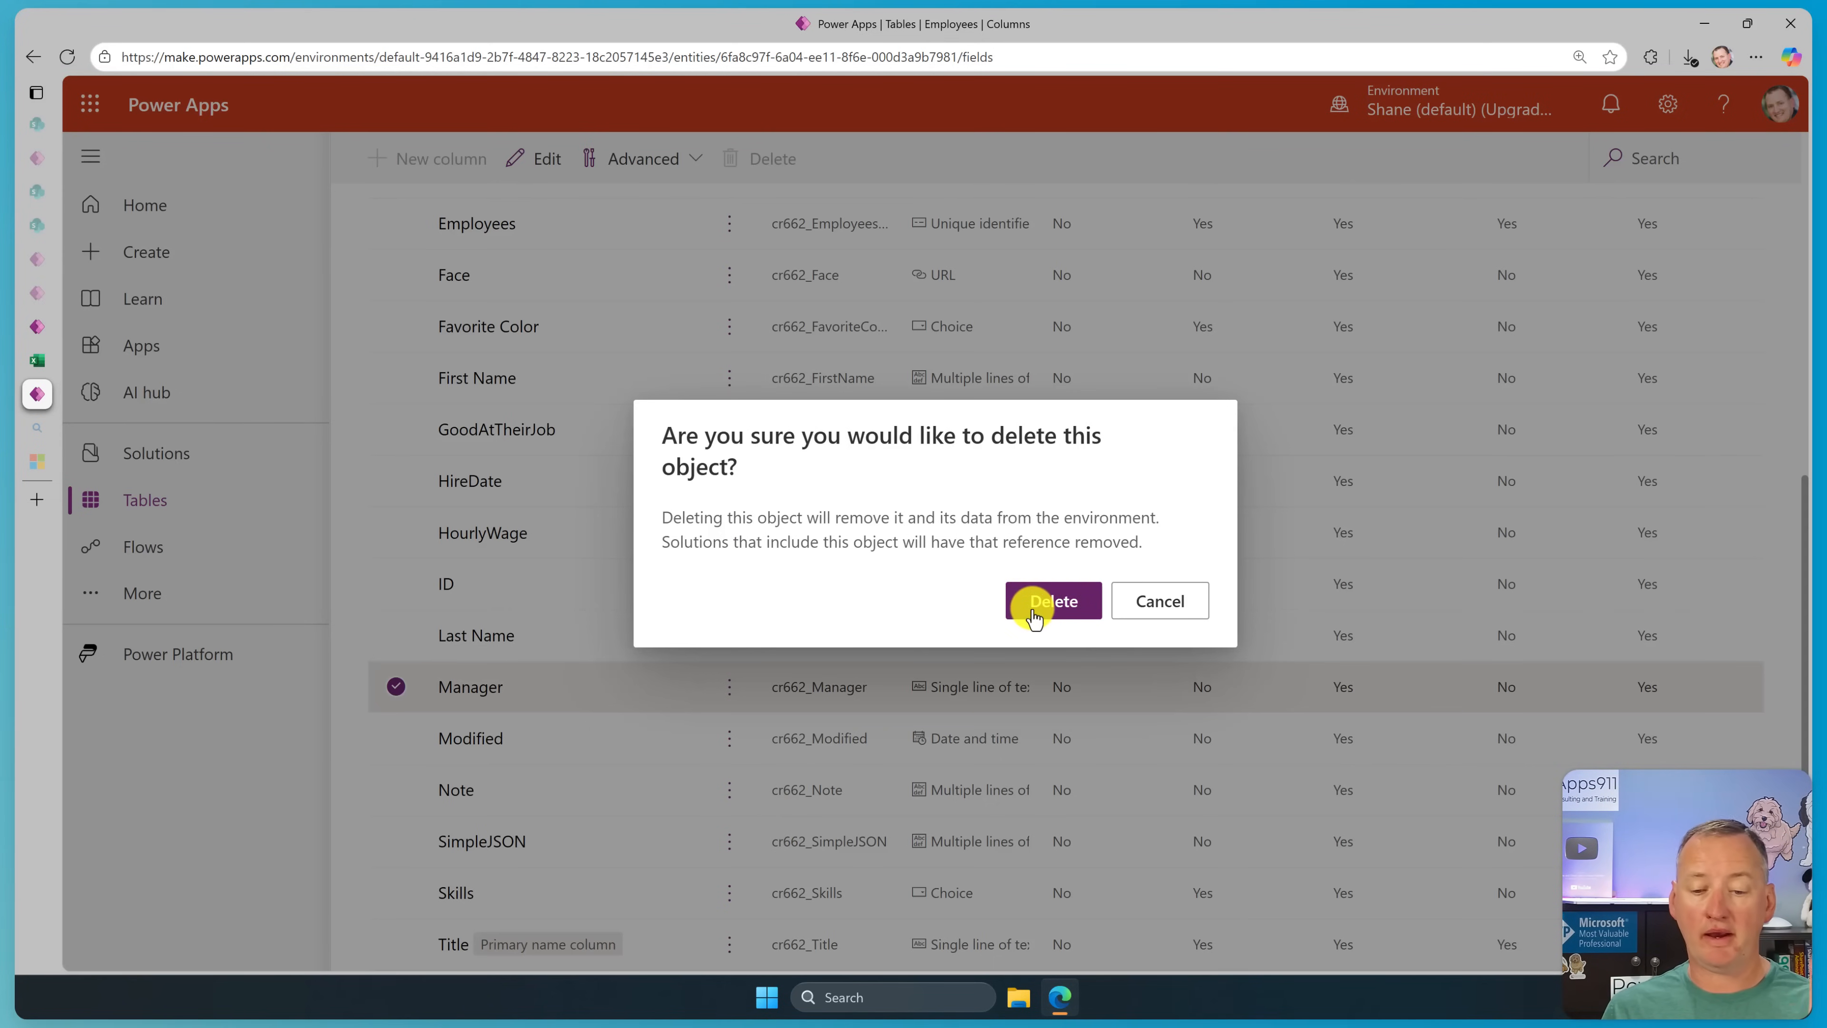
left_click(1050, 600)
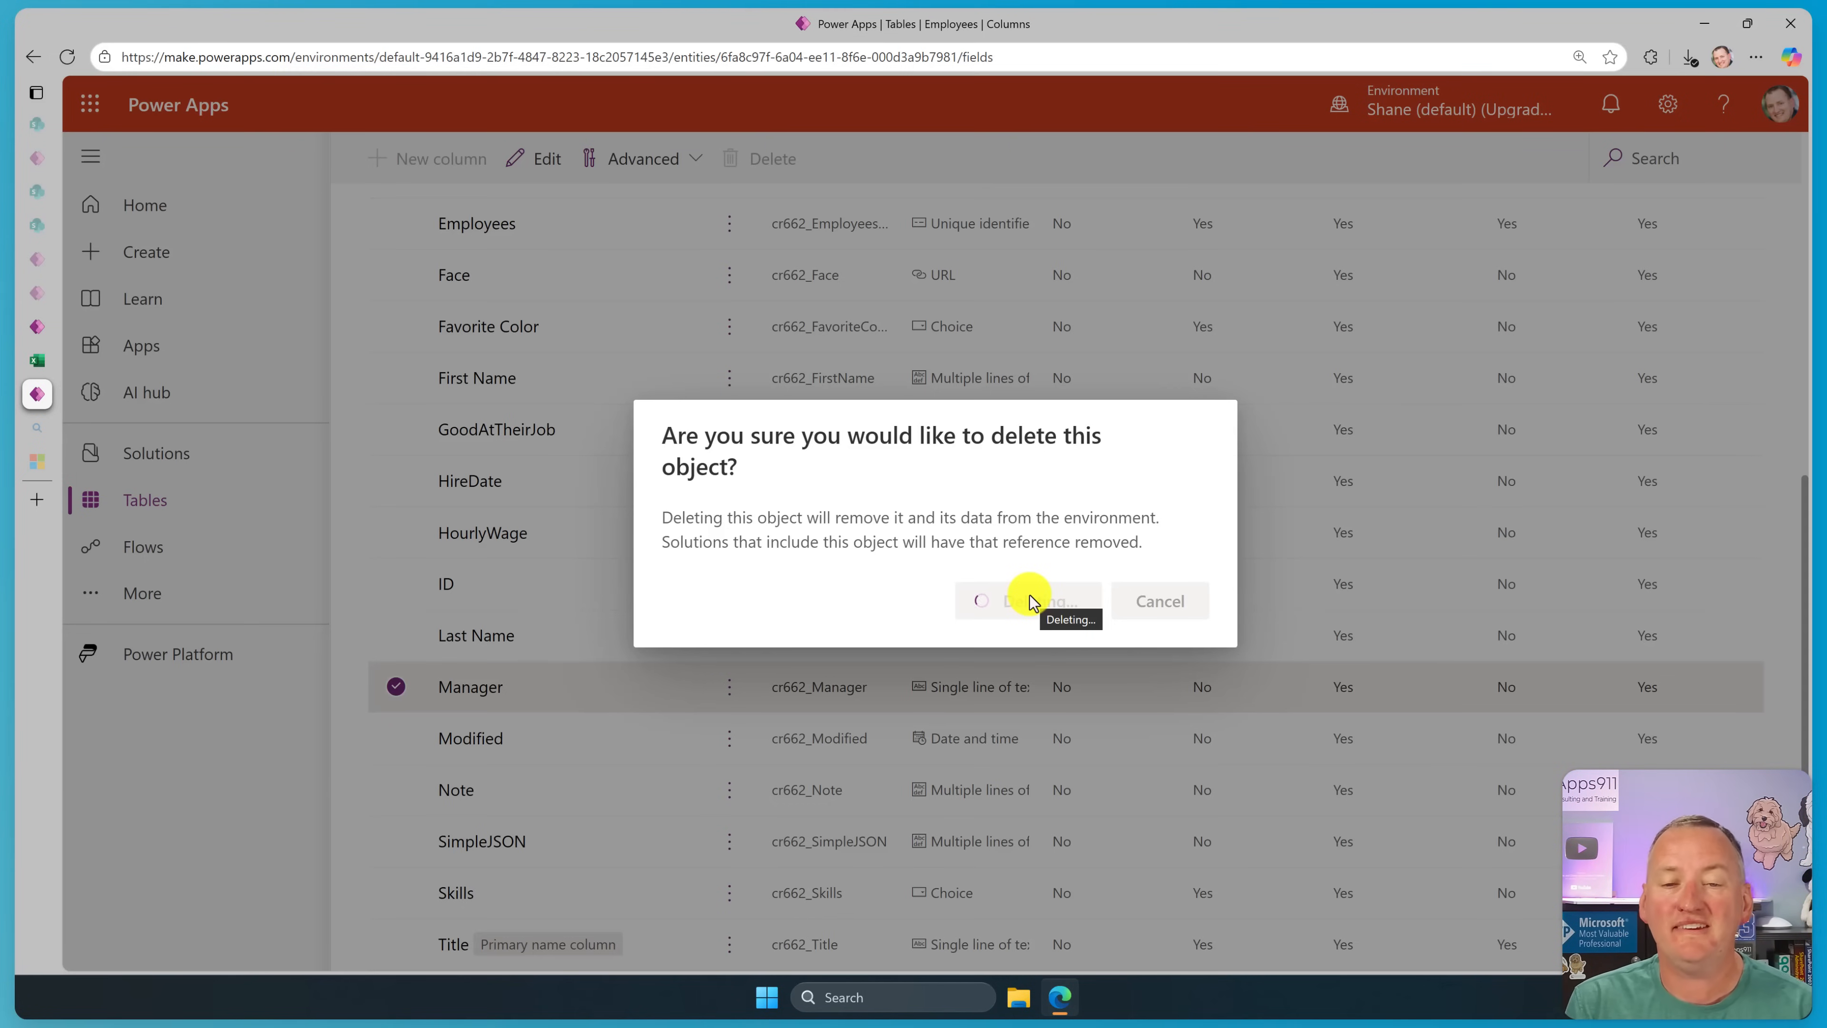
left_click(1028, 600)
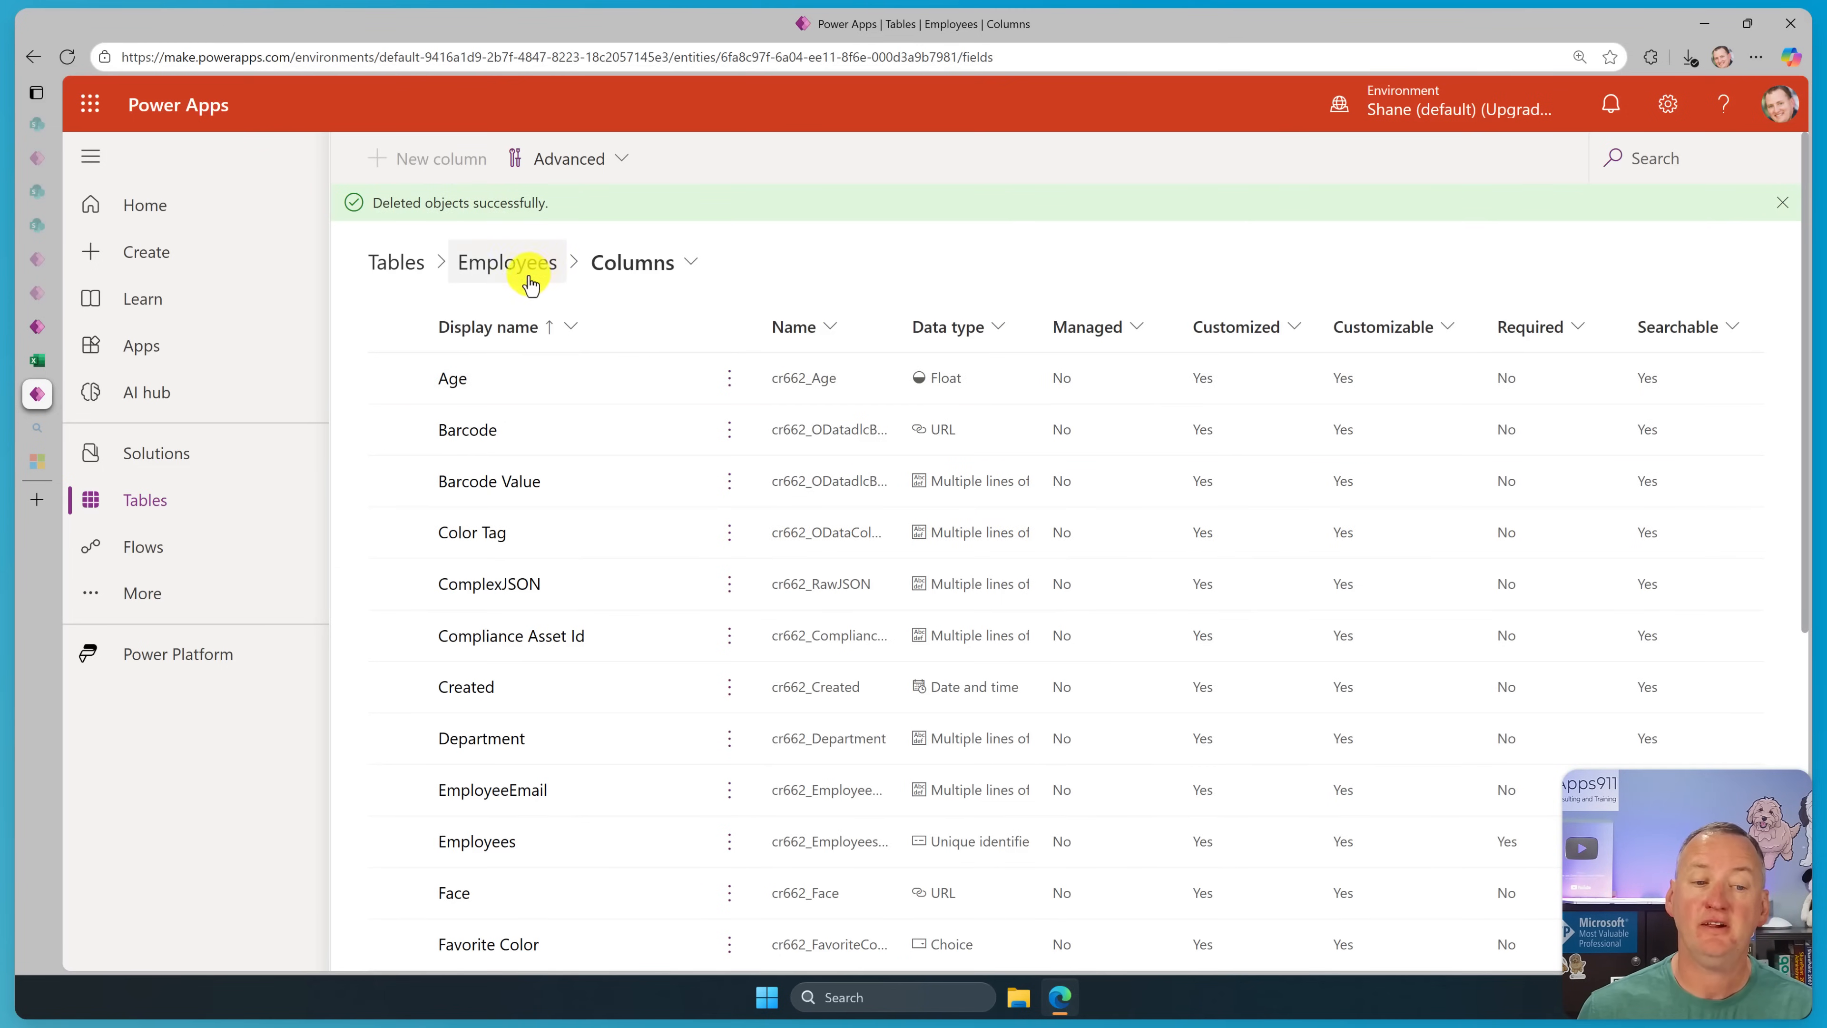
Return to the Employees table page and scan its SharePoint data preview across the columns.
left_click(506, 261)
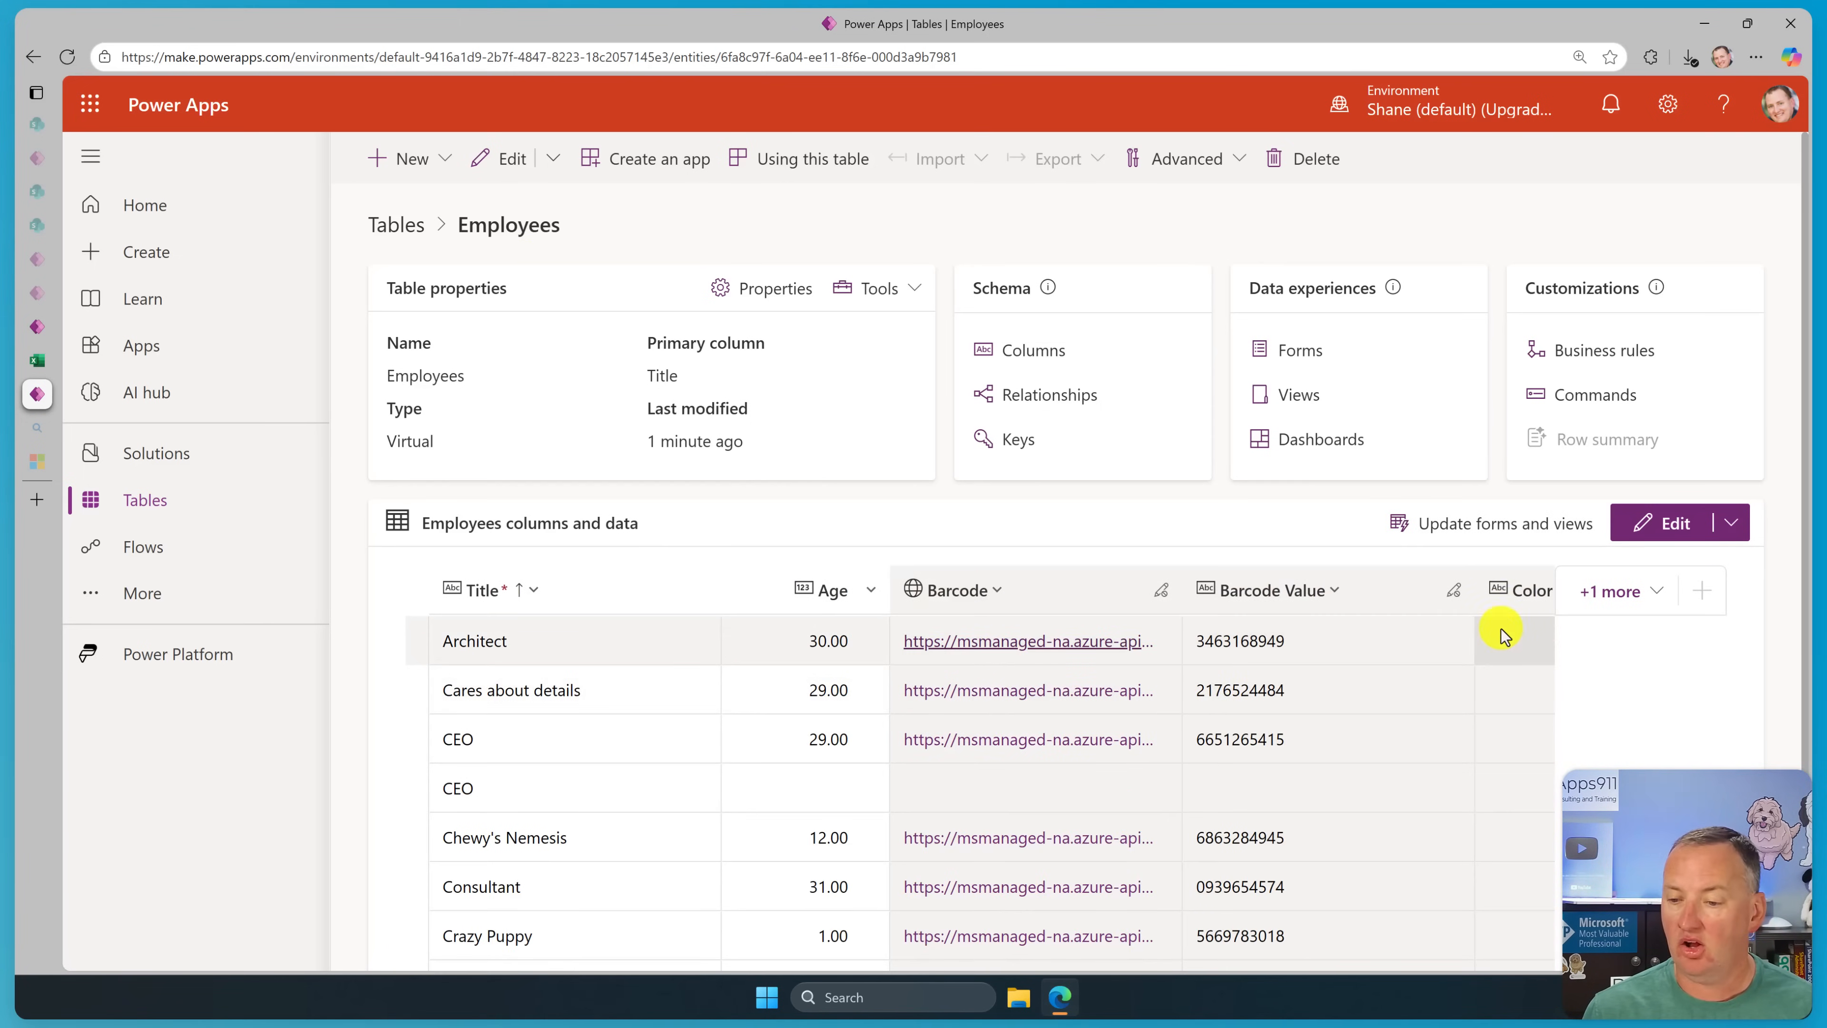
scroll("down", 3)
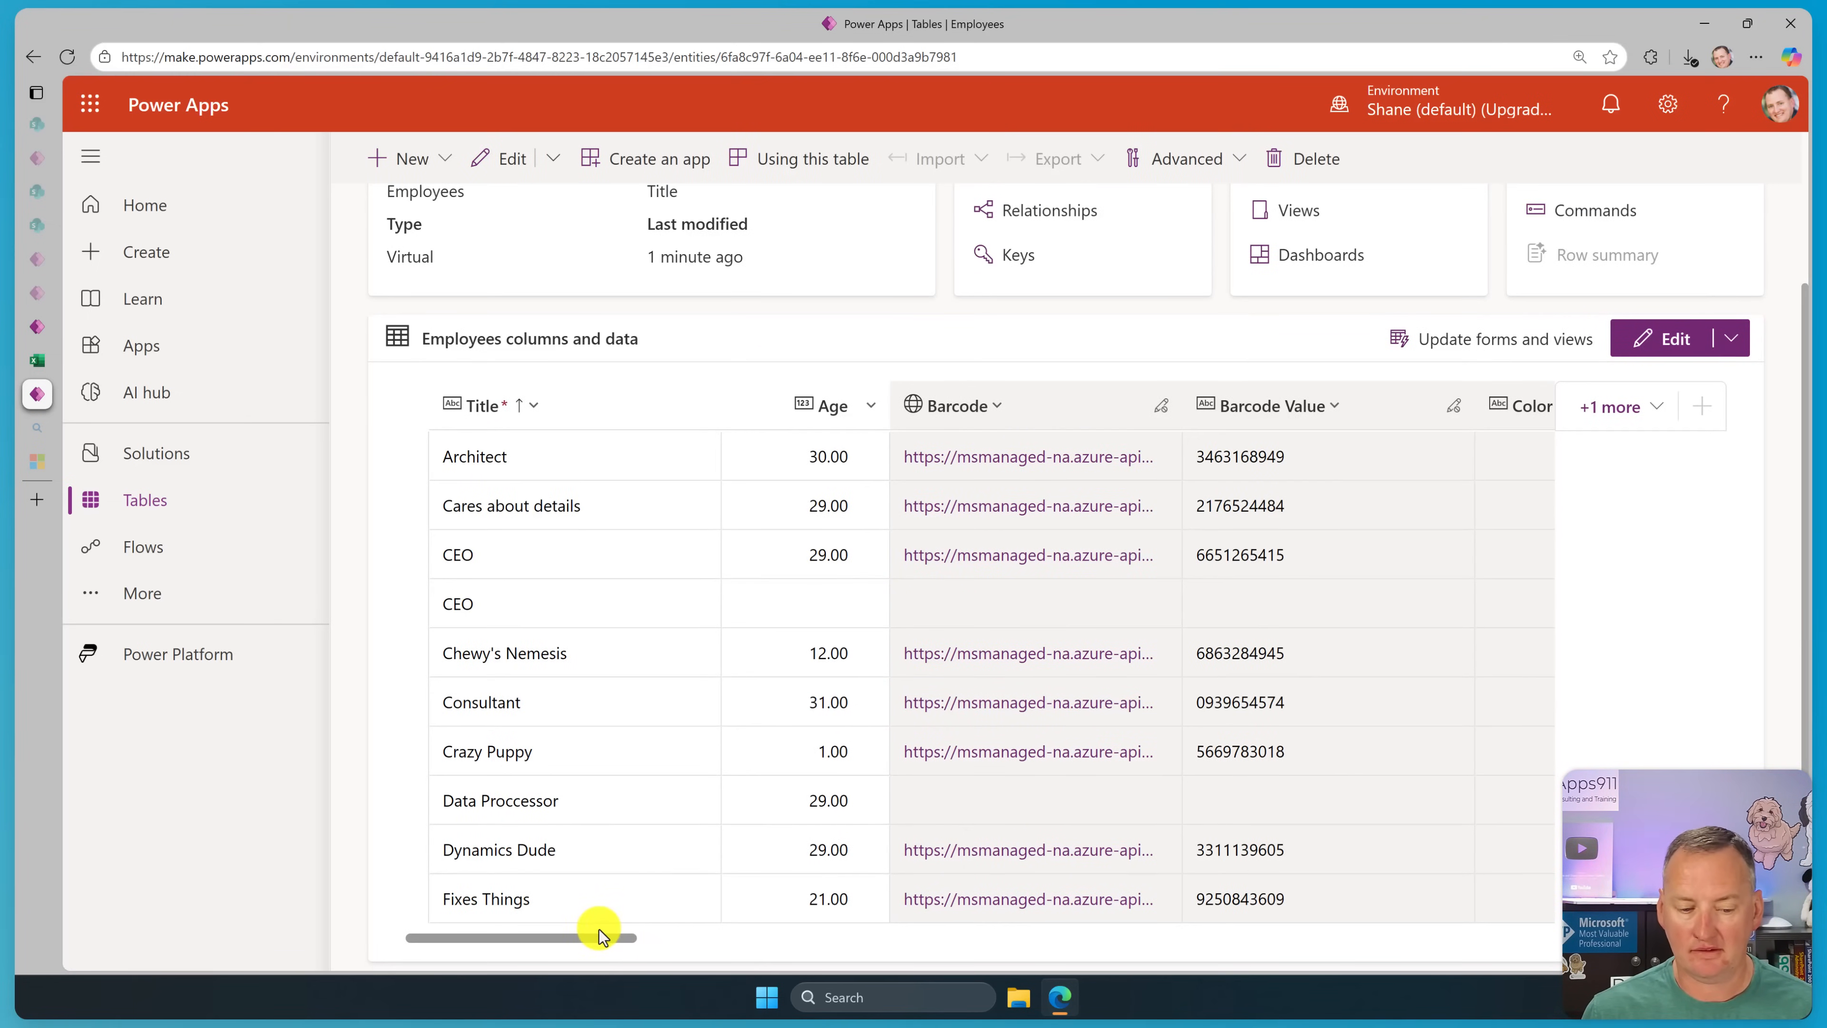
left_click_drag(600, 936, 856, 936)
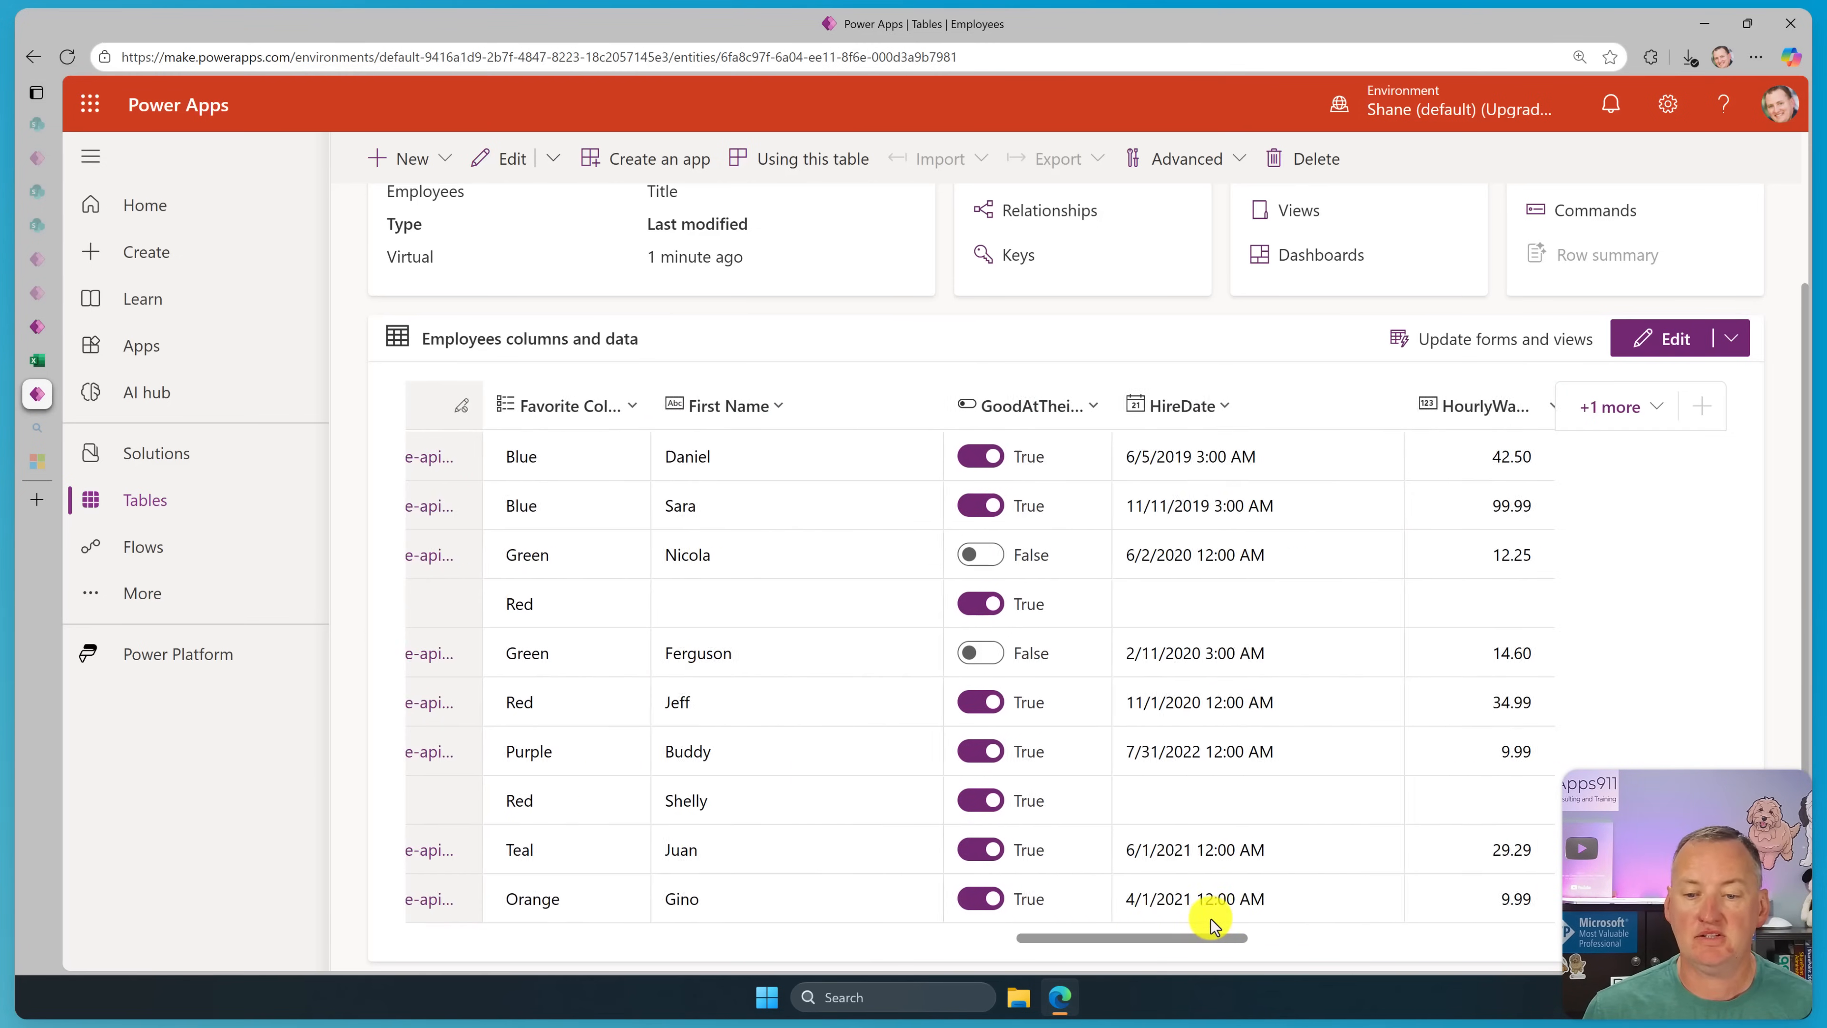
left_click_drag(1211, 938, 1287, 938)
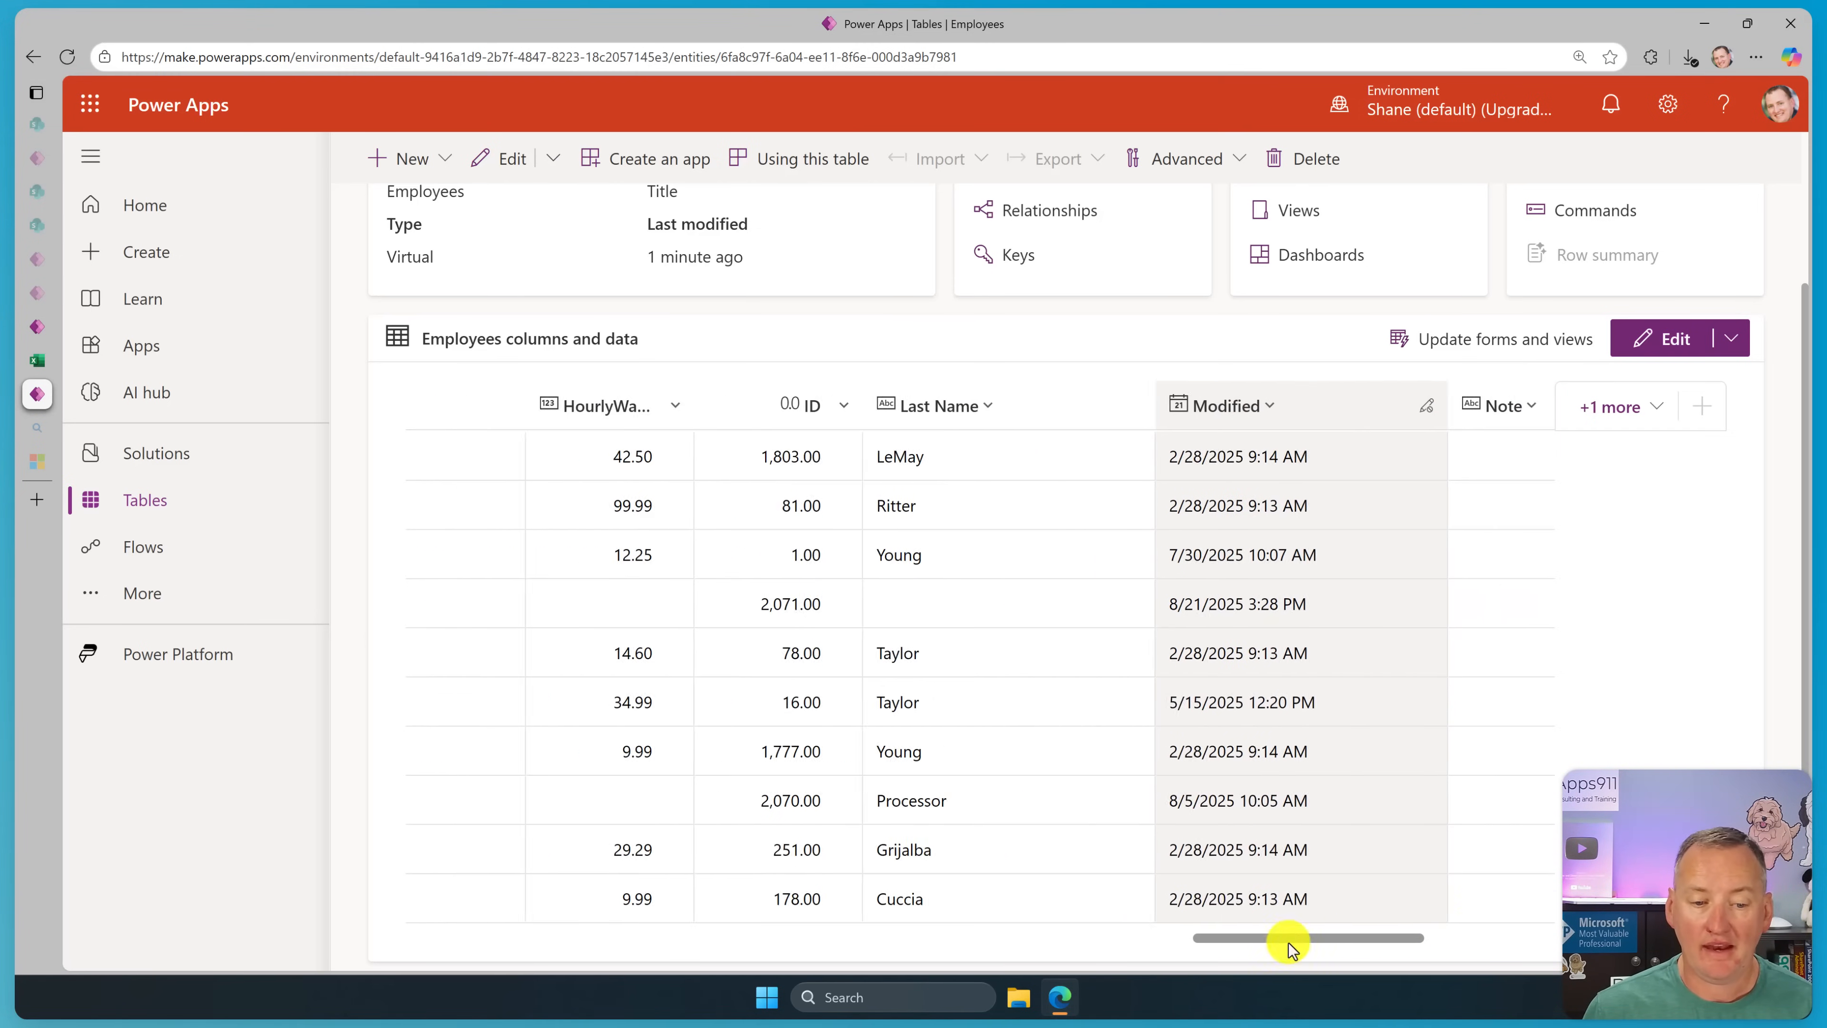
left_click_drag(1290, 938, 565, 938)
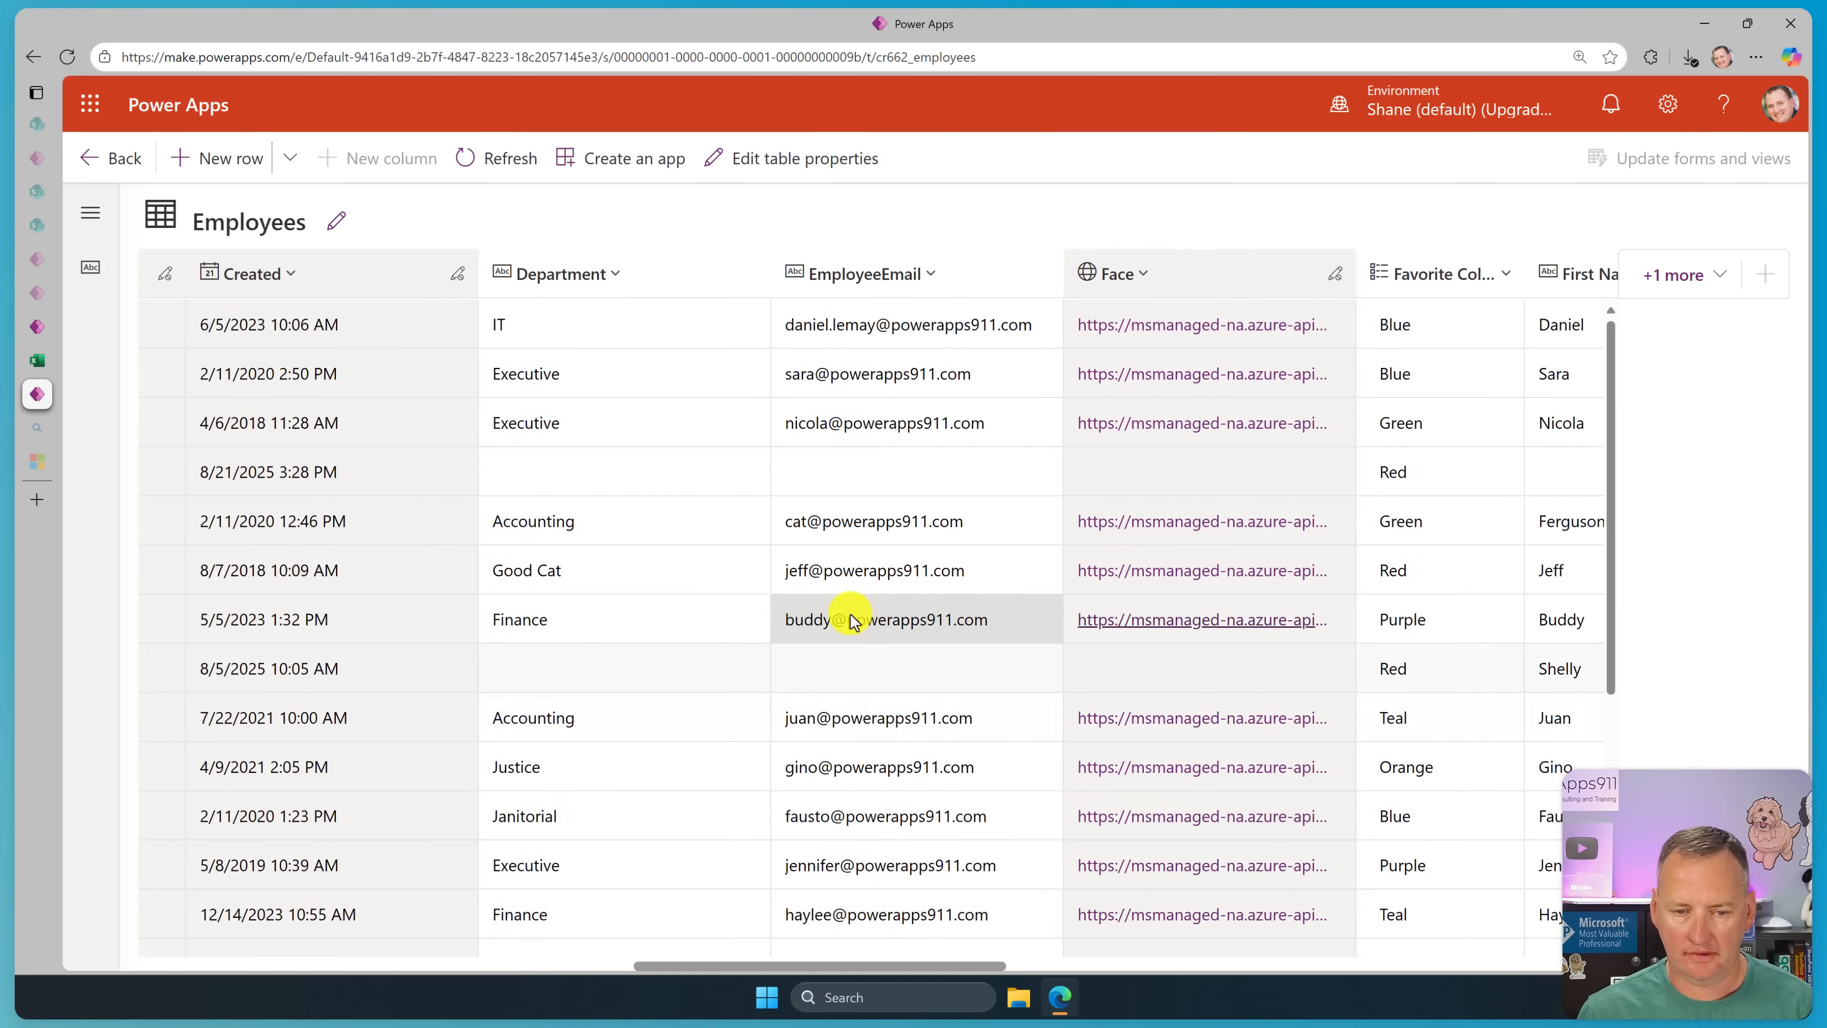
Change Steven's Favorite Color from Green to Blue, then start editing Greg's colour.
scroll("down", 3)
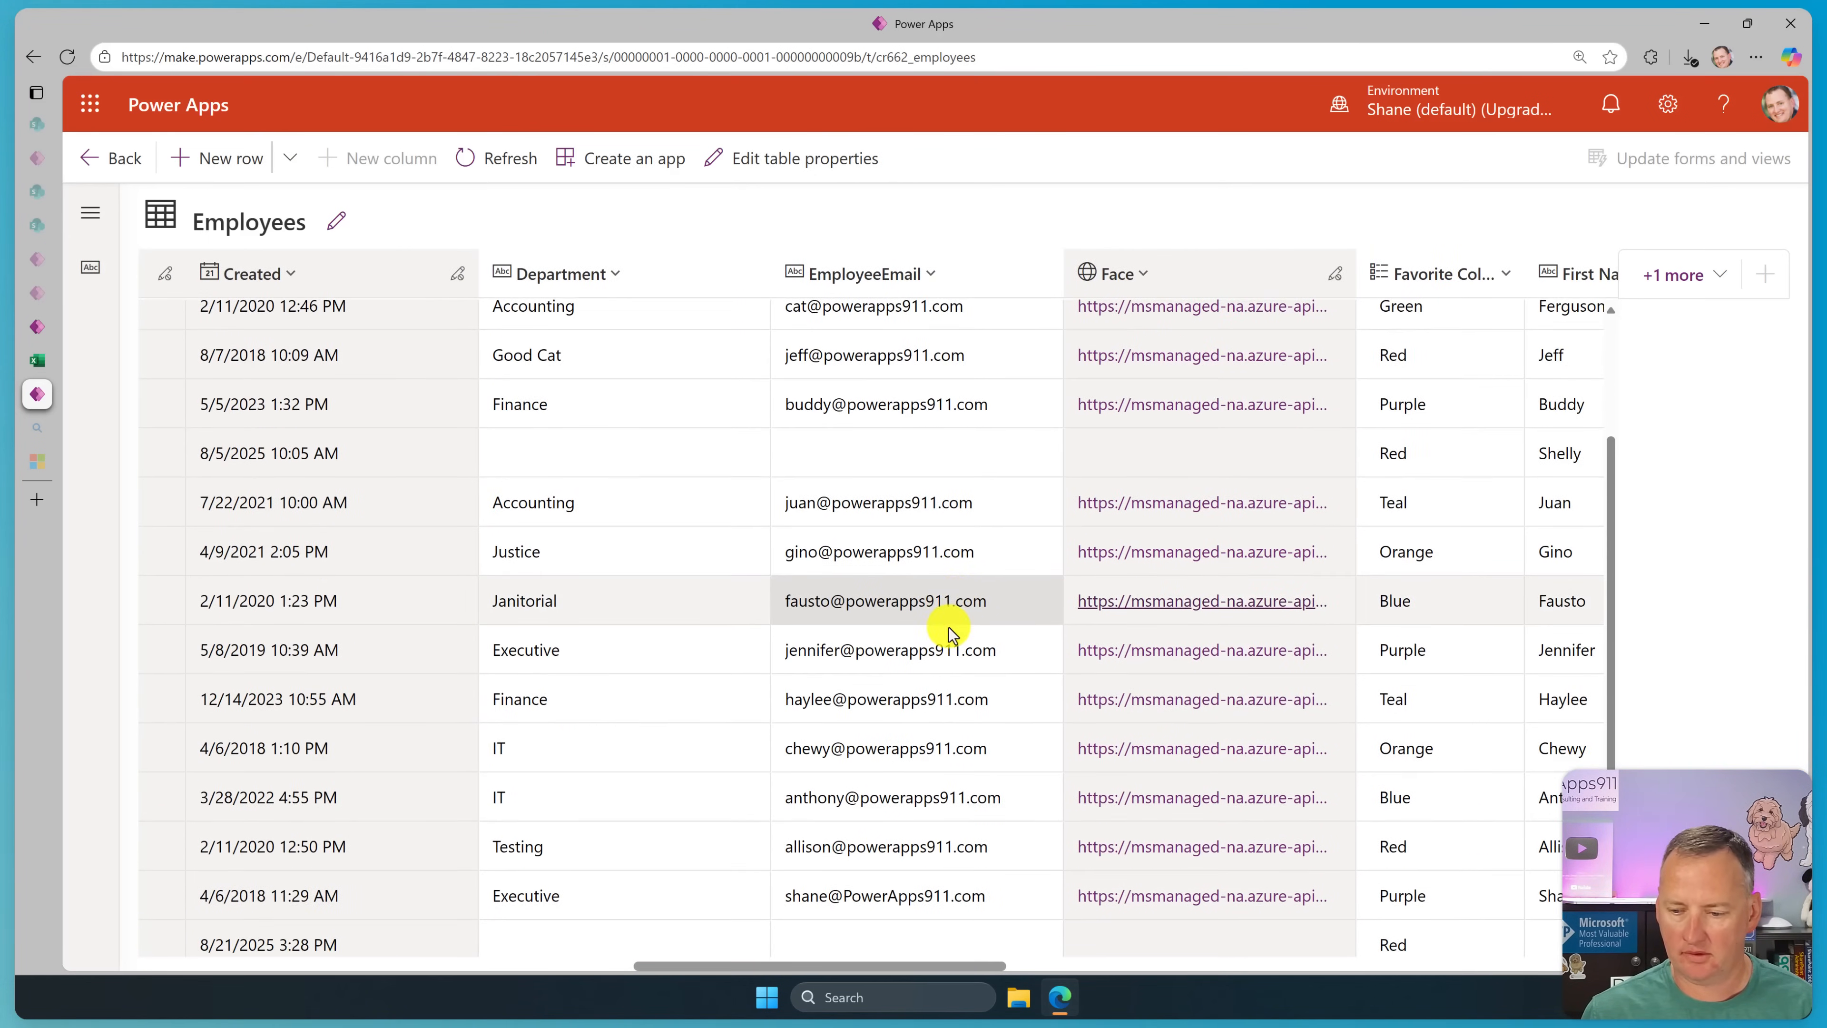
scroll("down", 3)
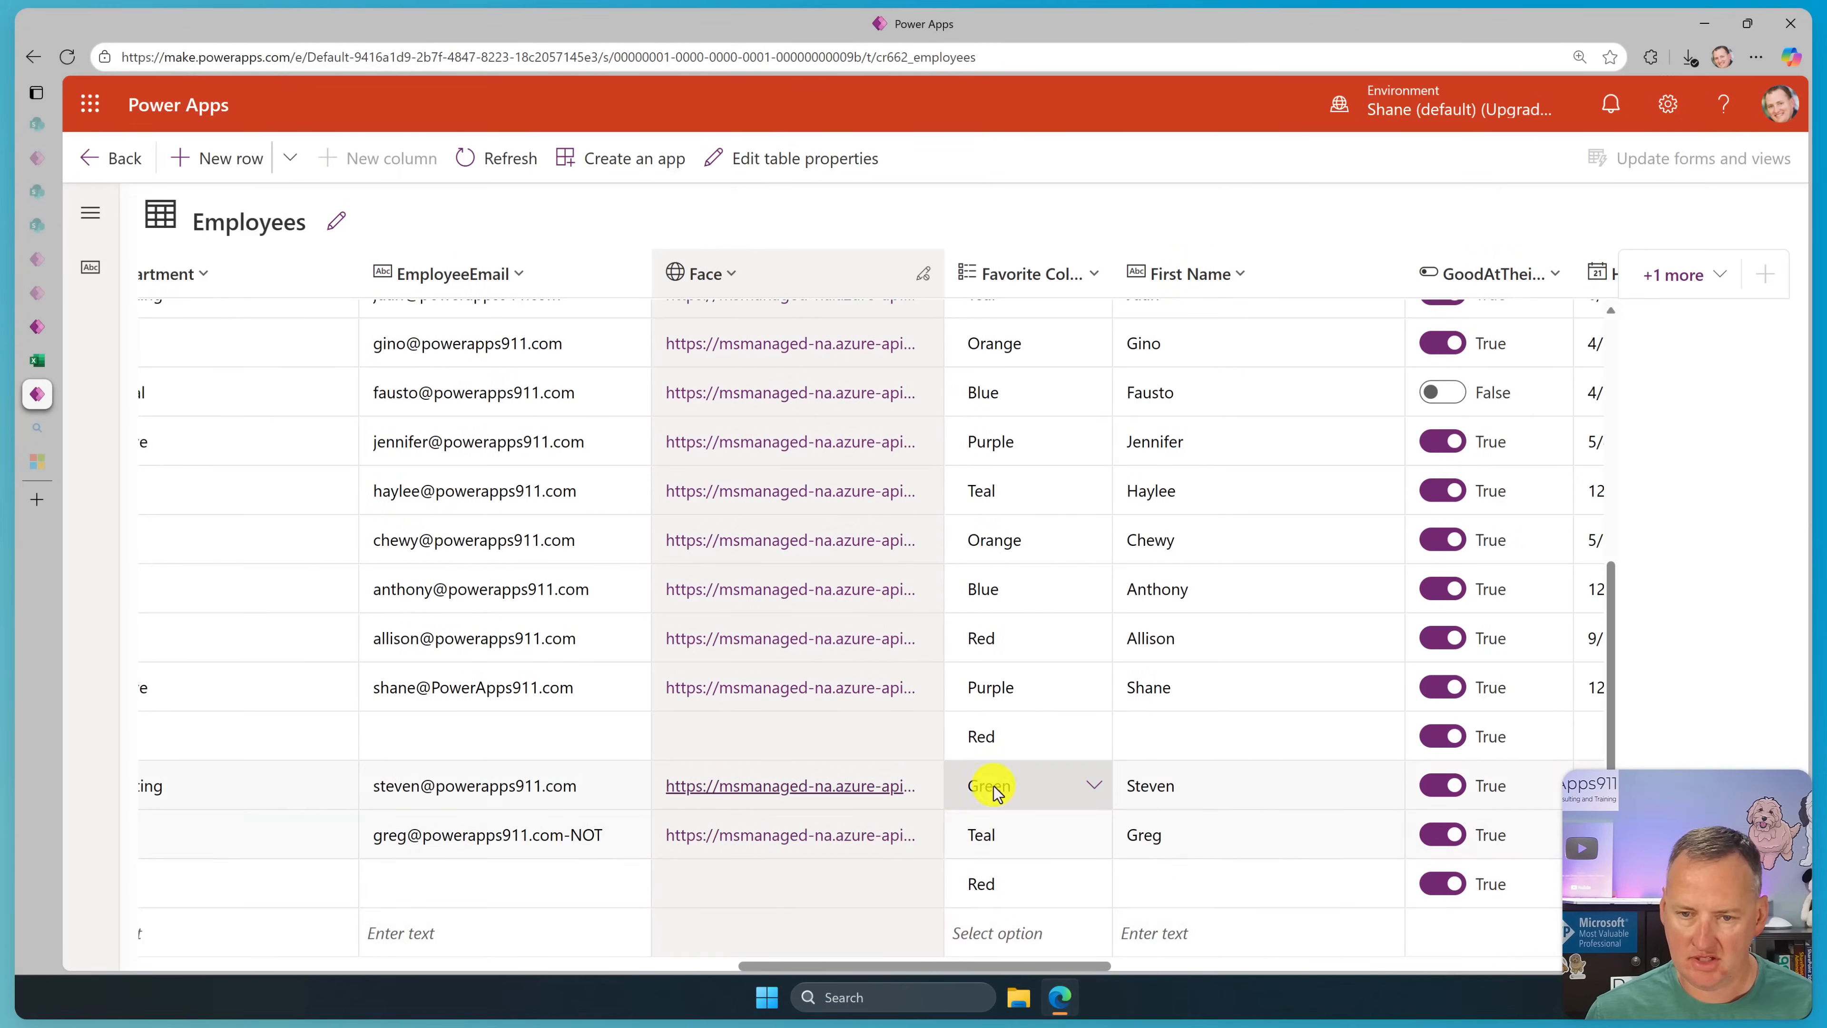
left_click(1013, 784)
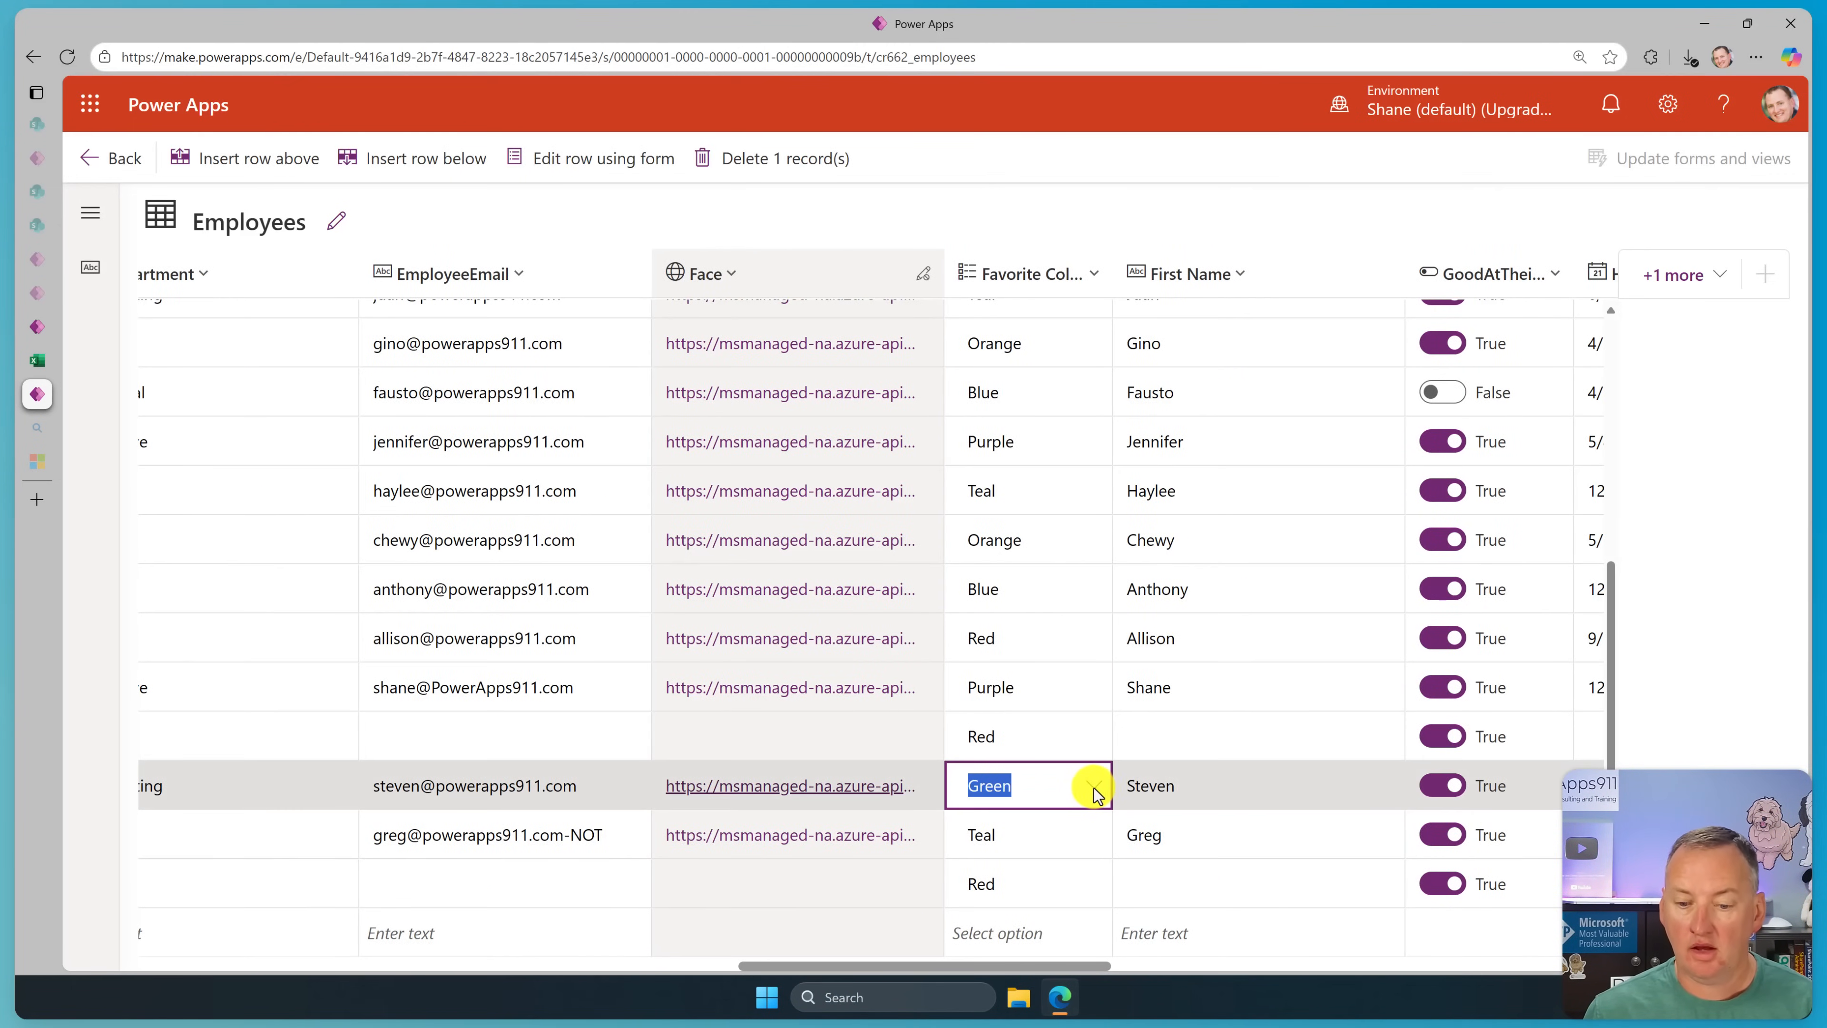
left_click(1093, 785)
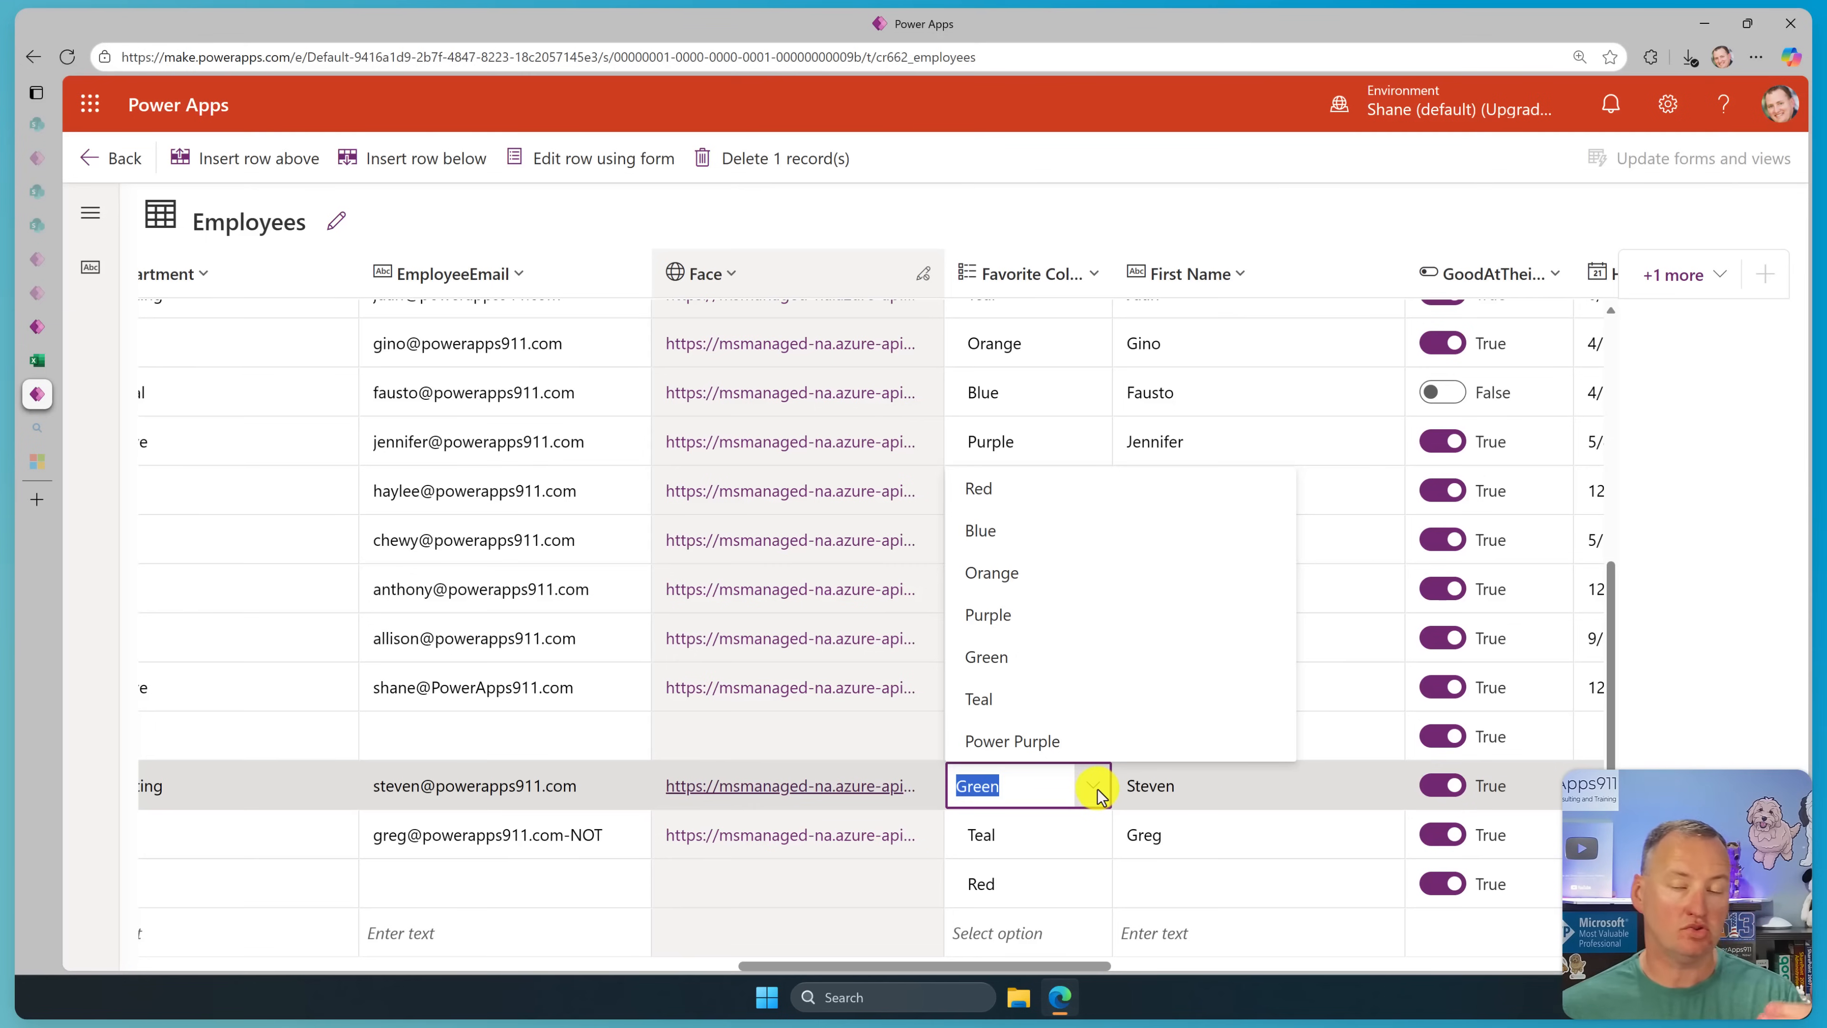
mouse_move(1089, 763)
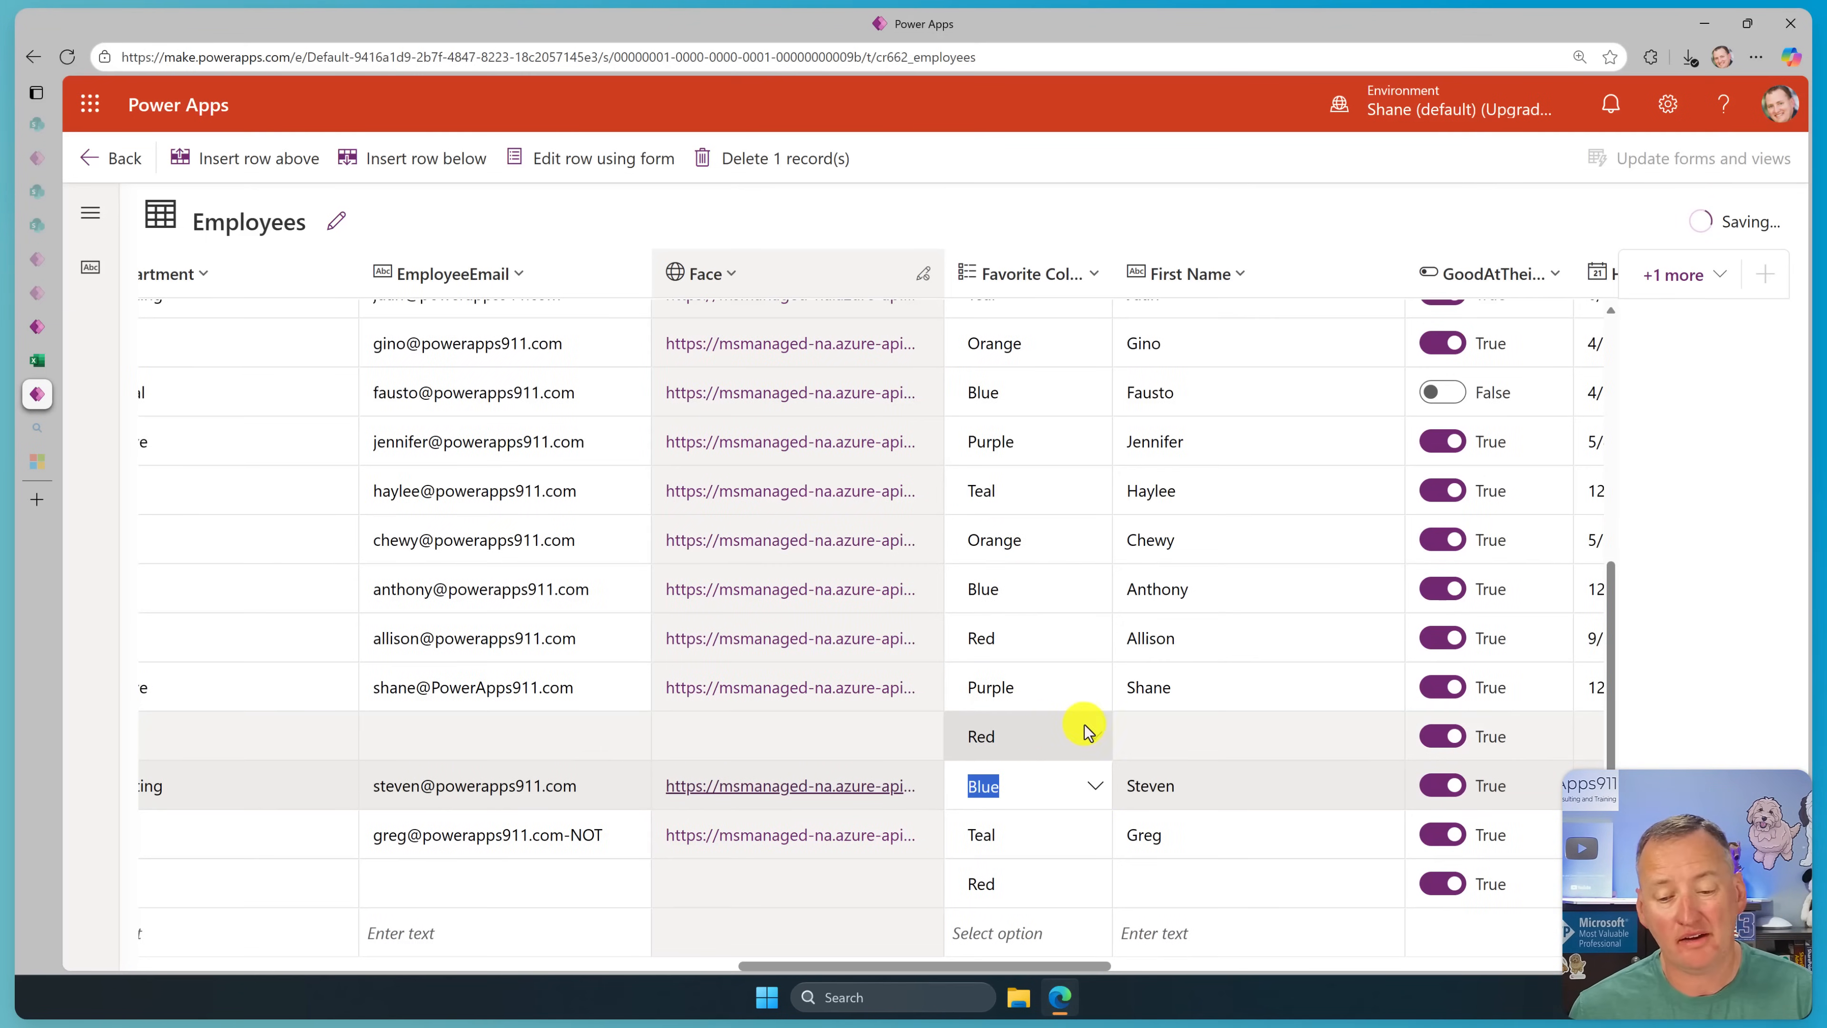
left_click(1026, 735)
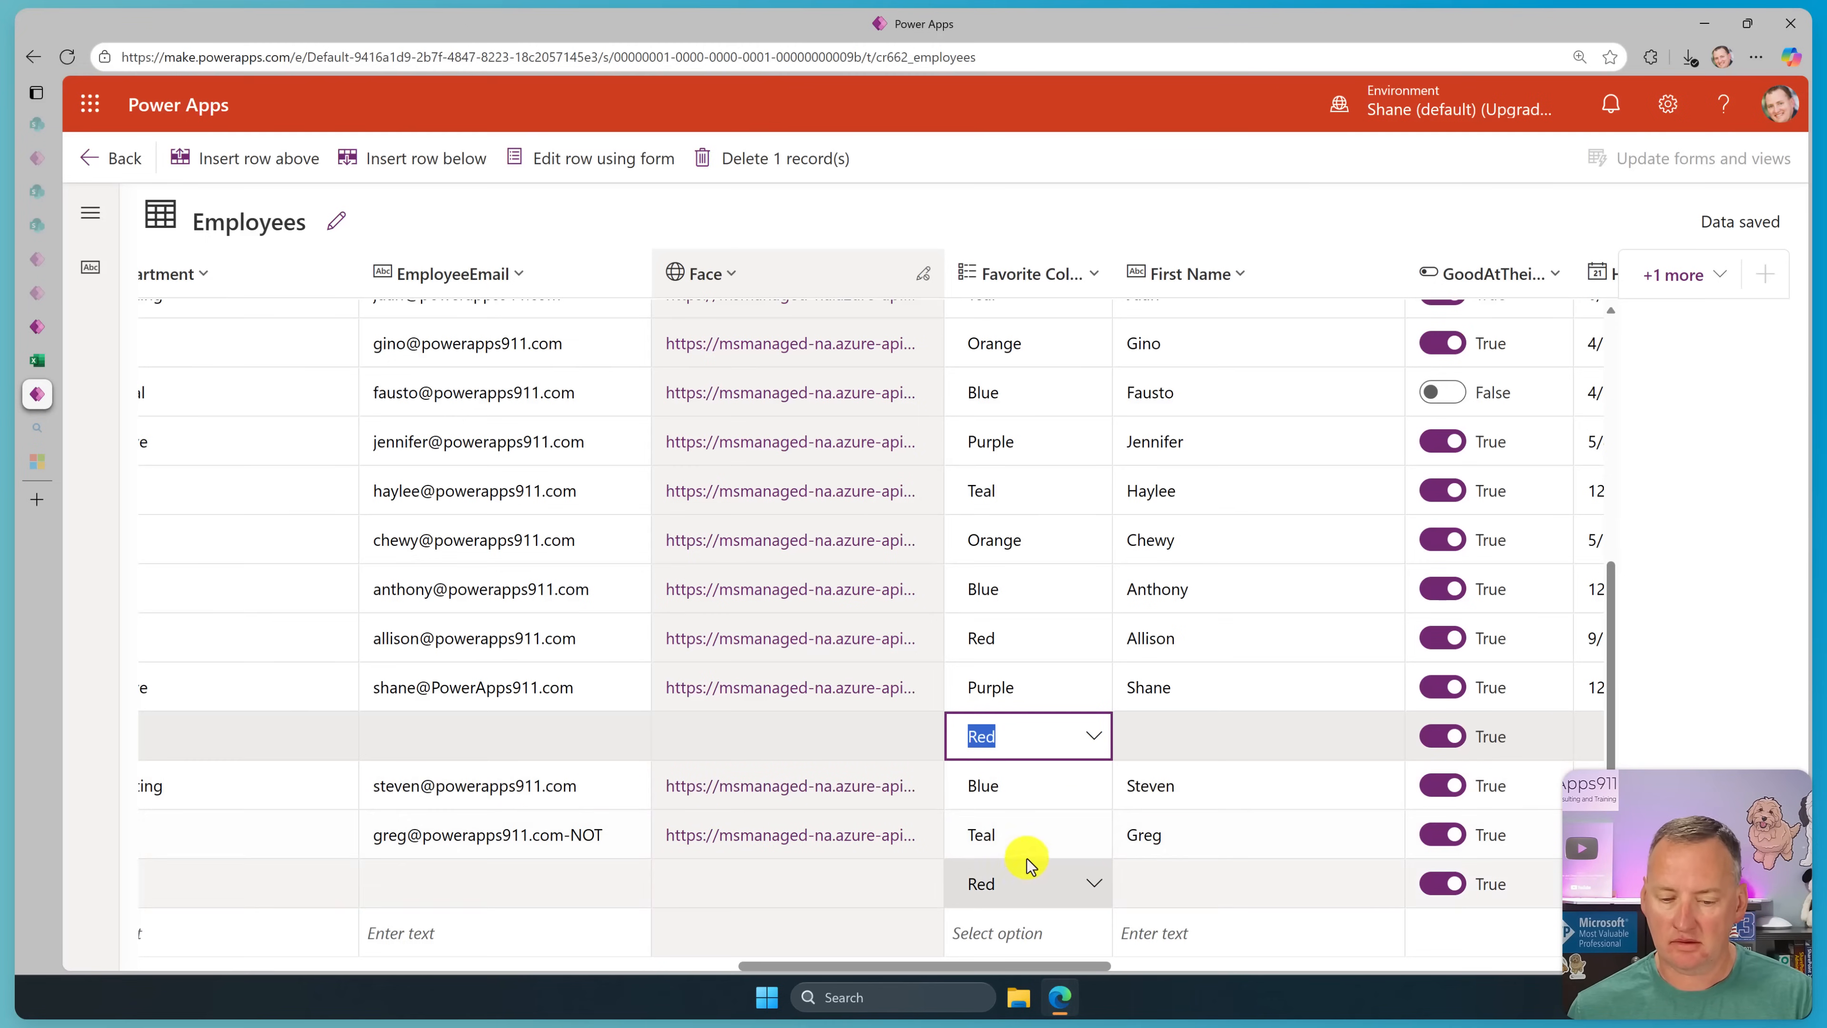
left_click(1093, 834)
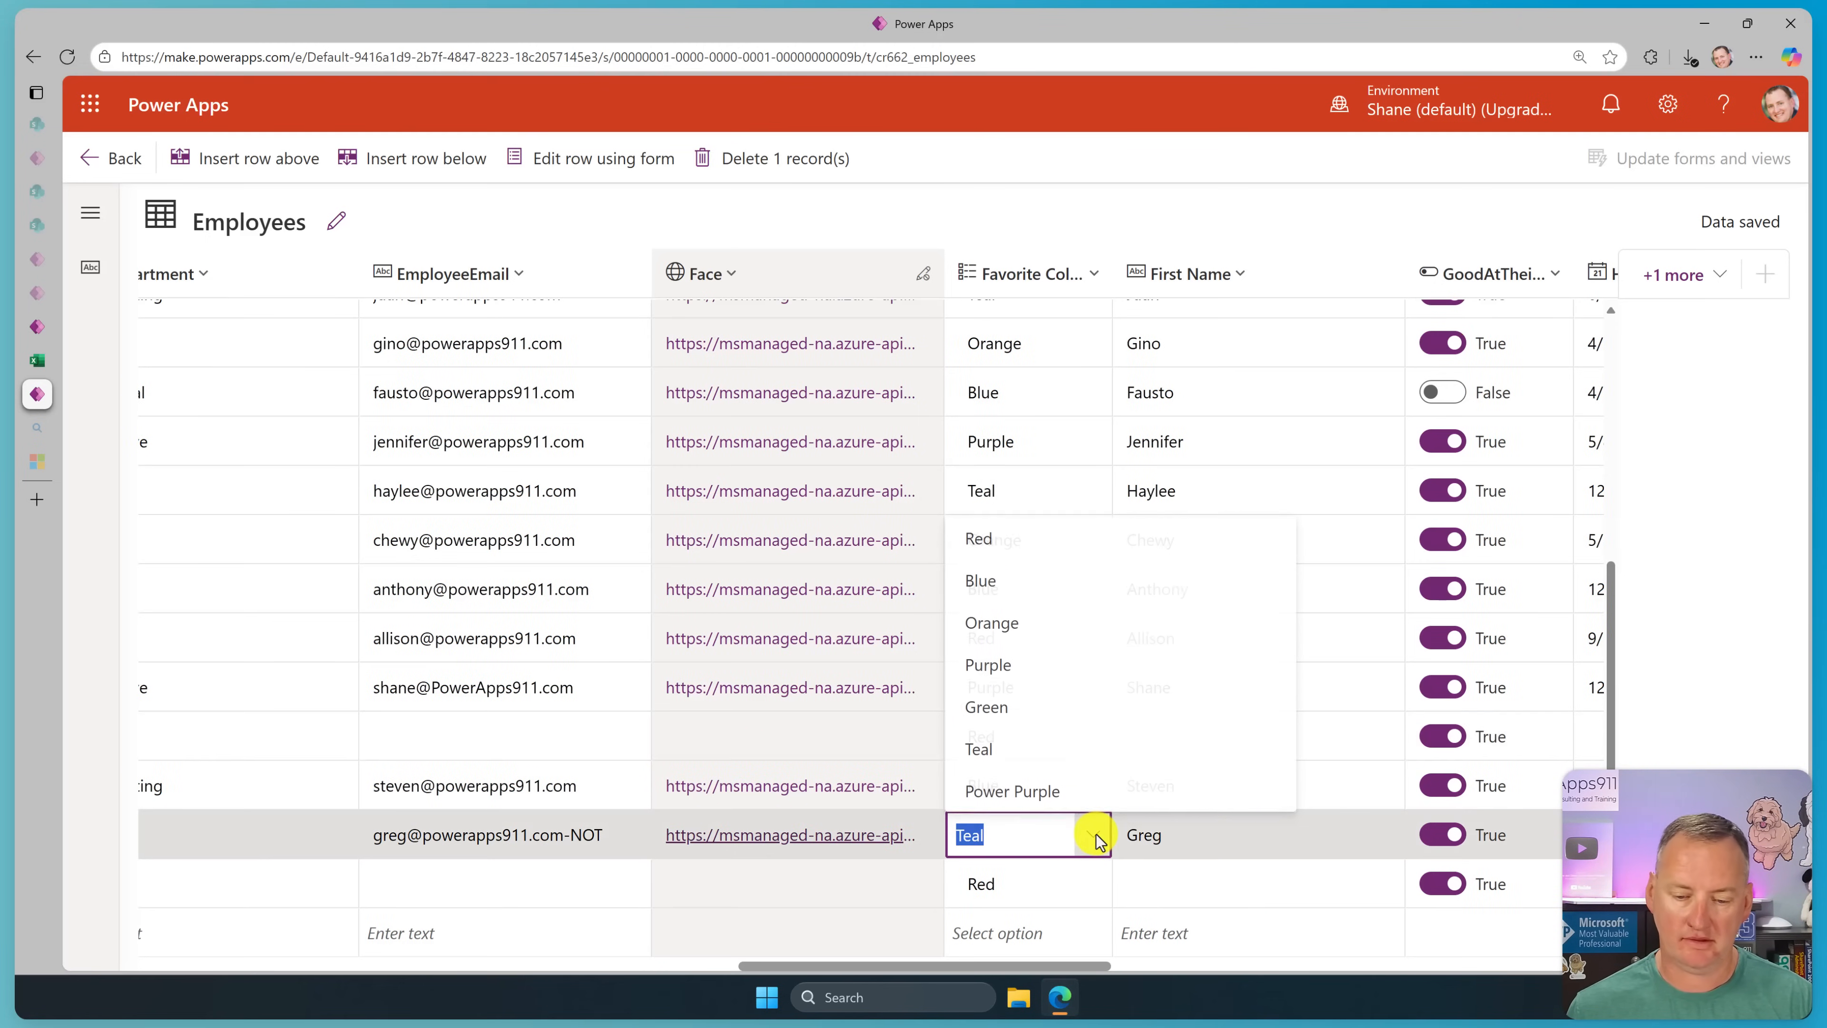